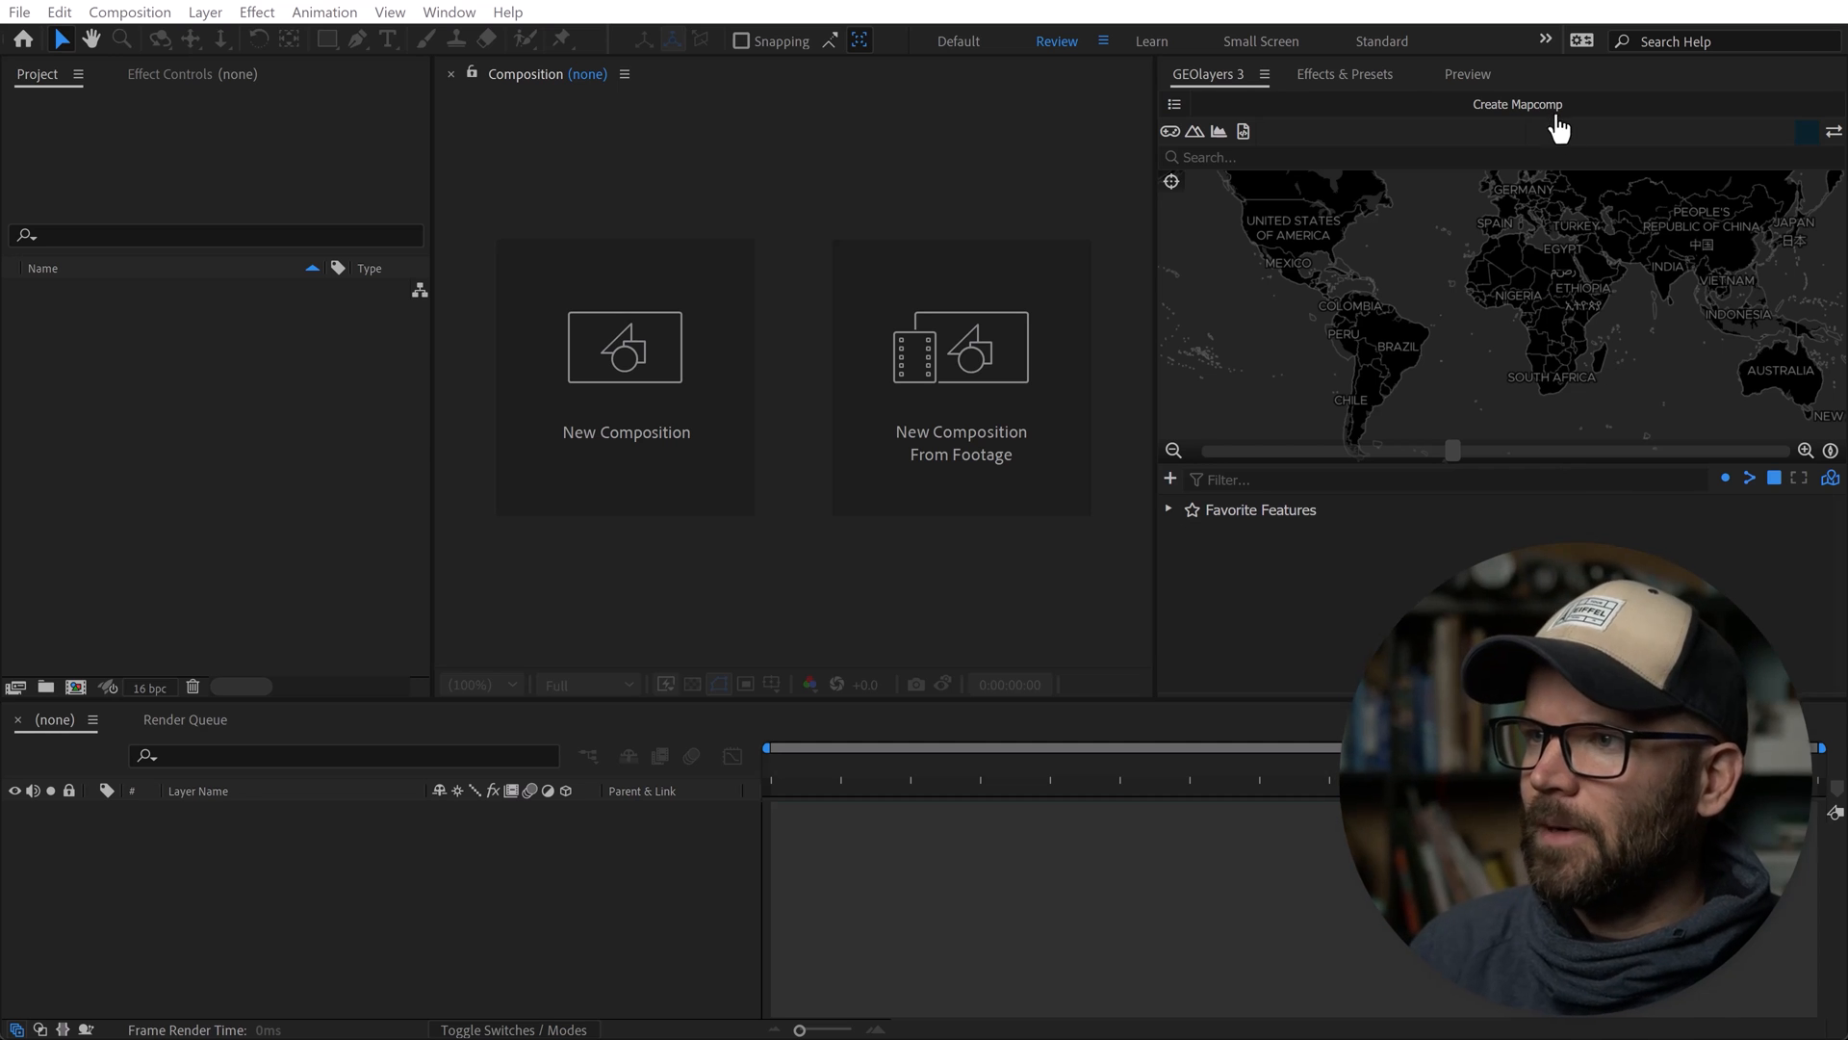
Create a GEOlayers World Mapcomp using the satellite map style.
{"action": "left_click", "coordinate": [1519, 104]}
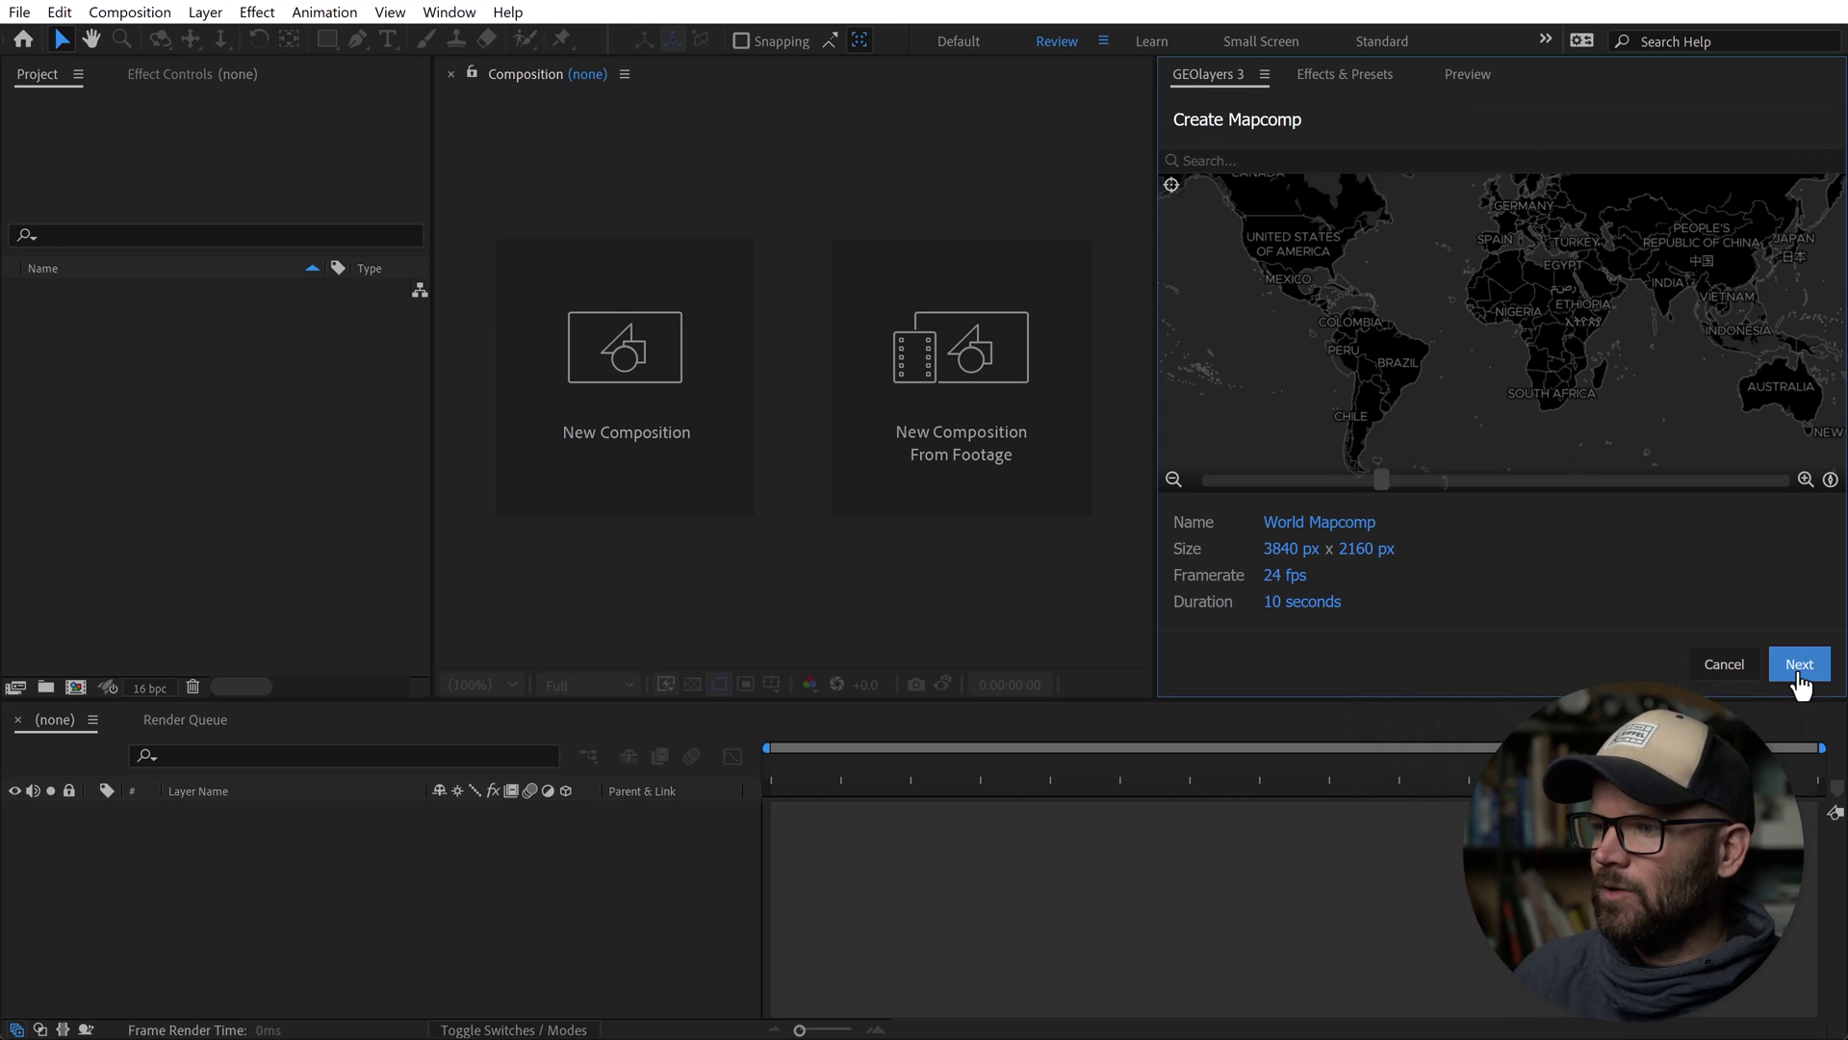
{"action": "left_click", "coordinate": [1798, 664]}
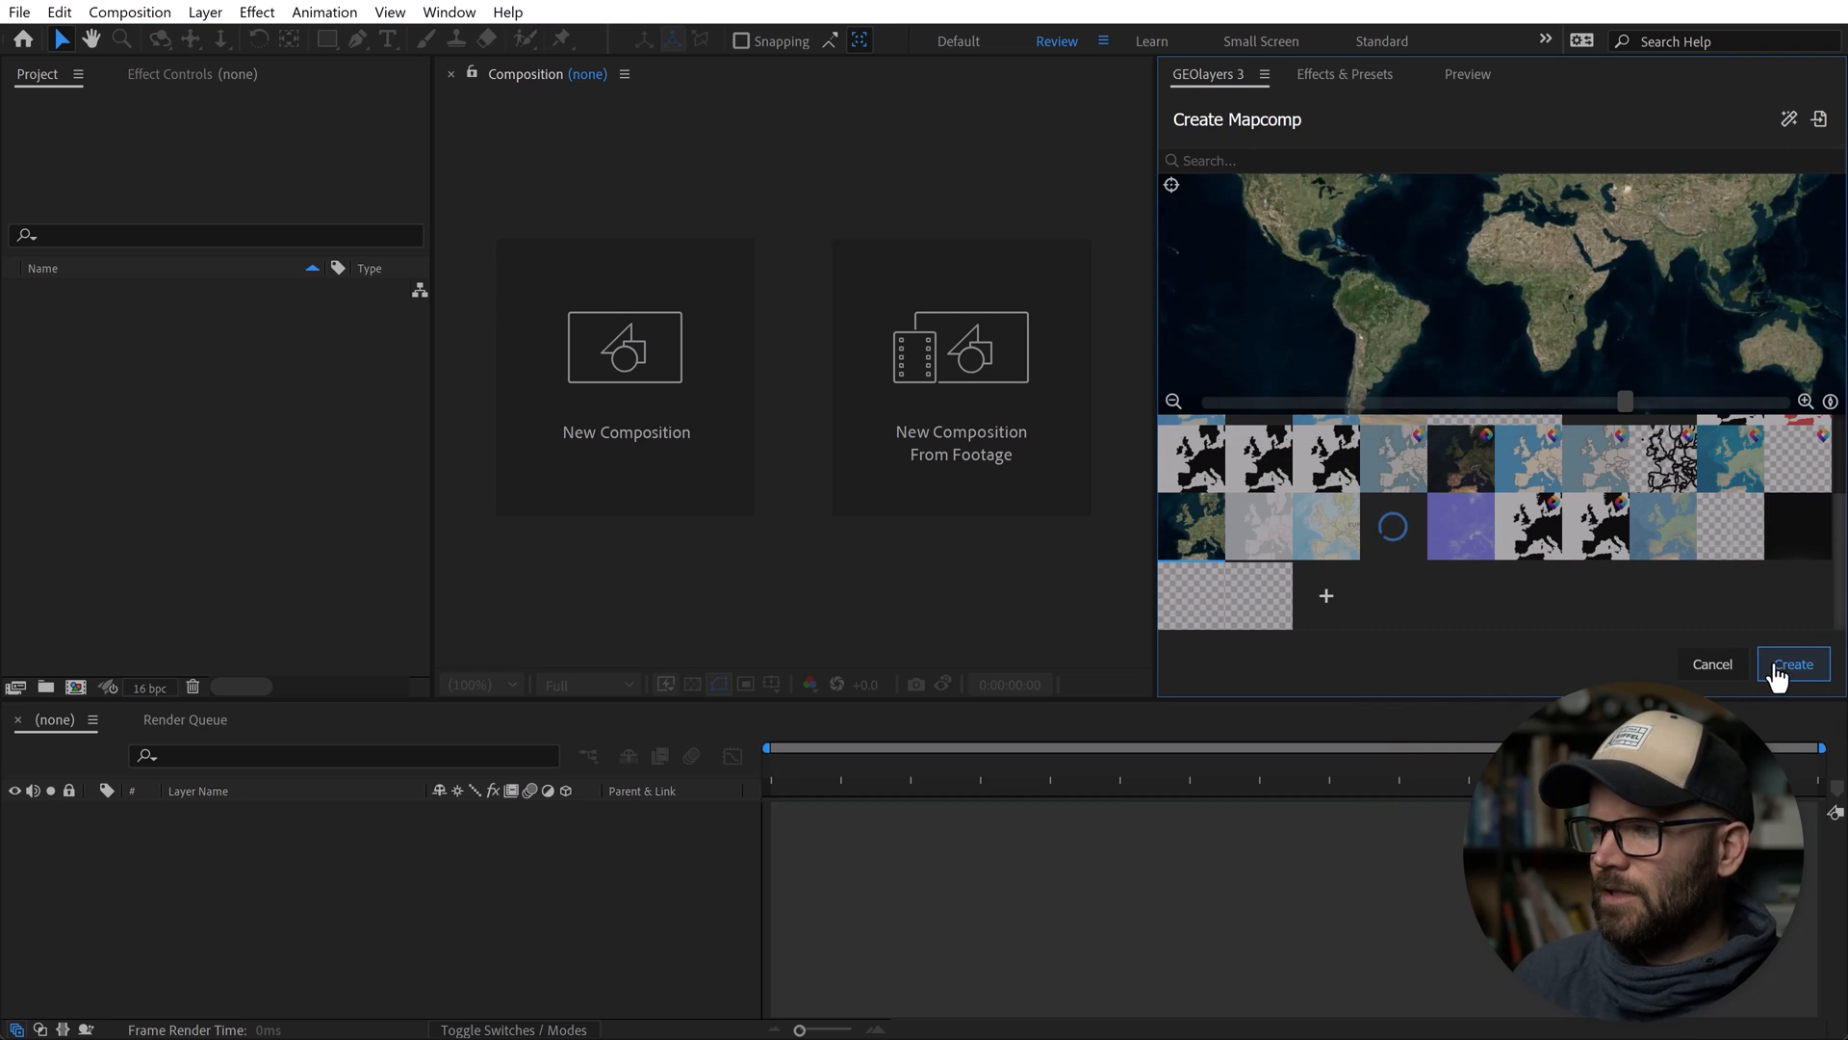
{"action": "left_click", "coordinate": [1792, 664]}
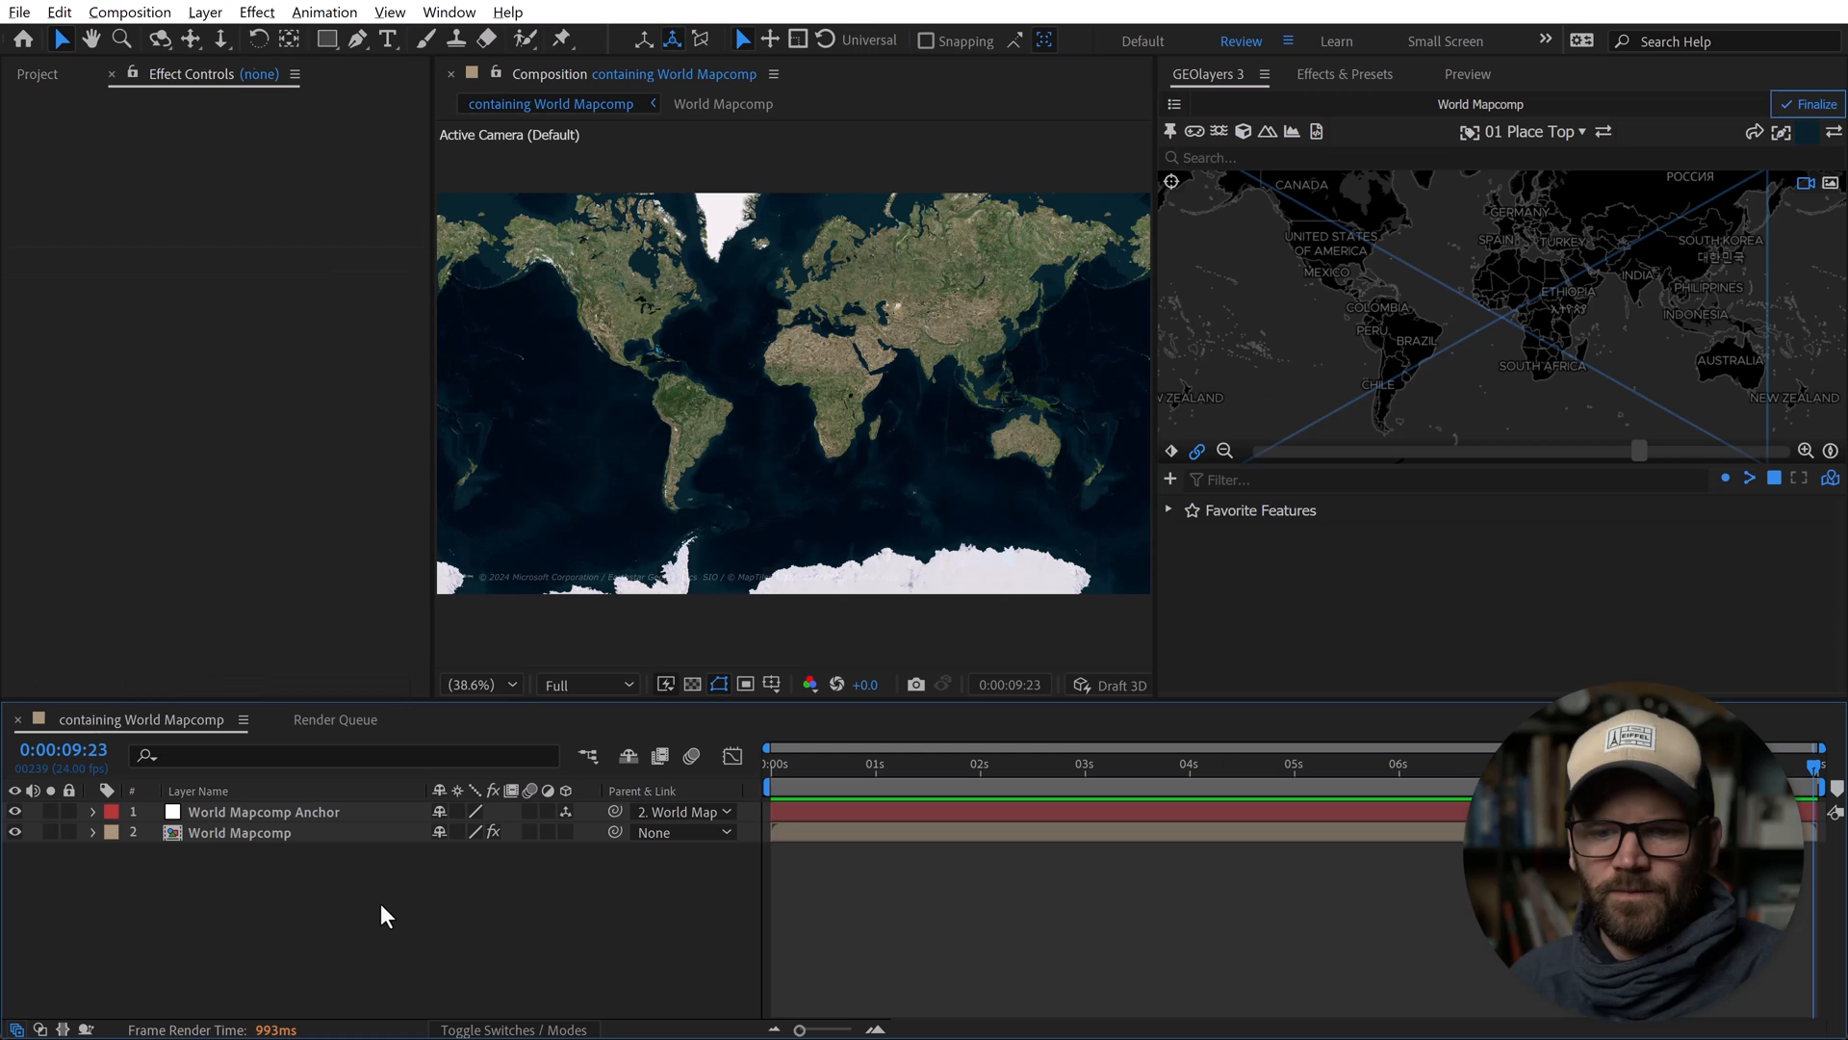
{"action": "mouse_move", "coordinate": [297, 406]}
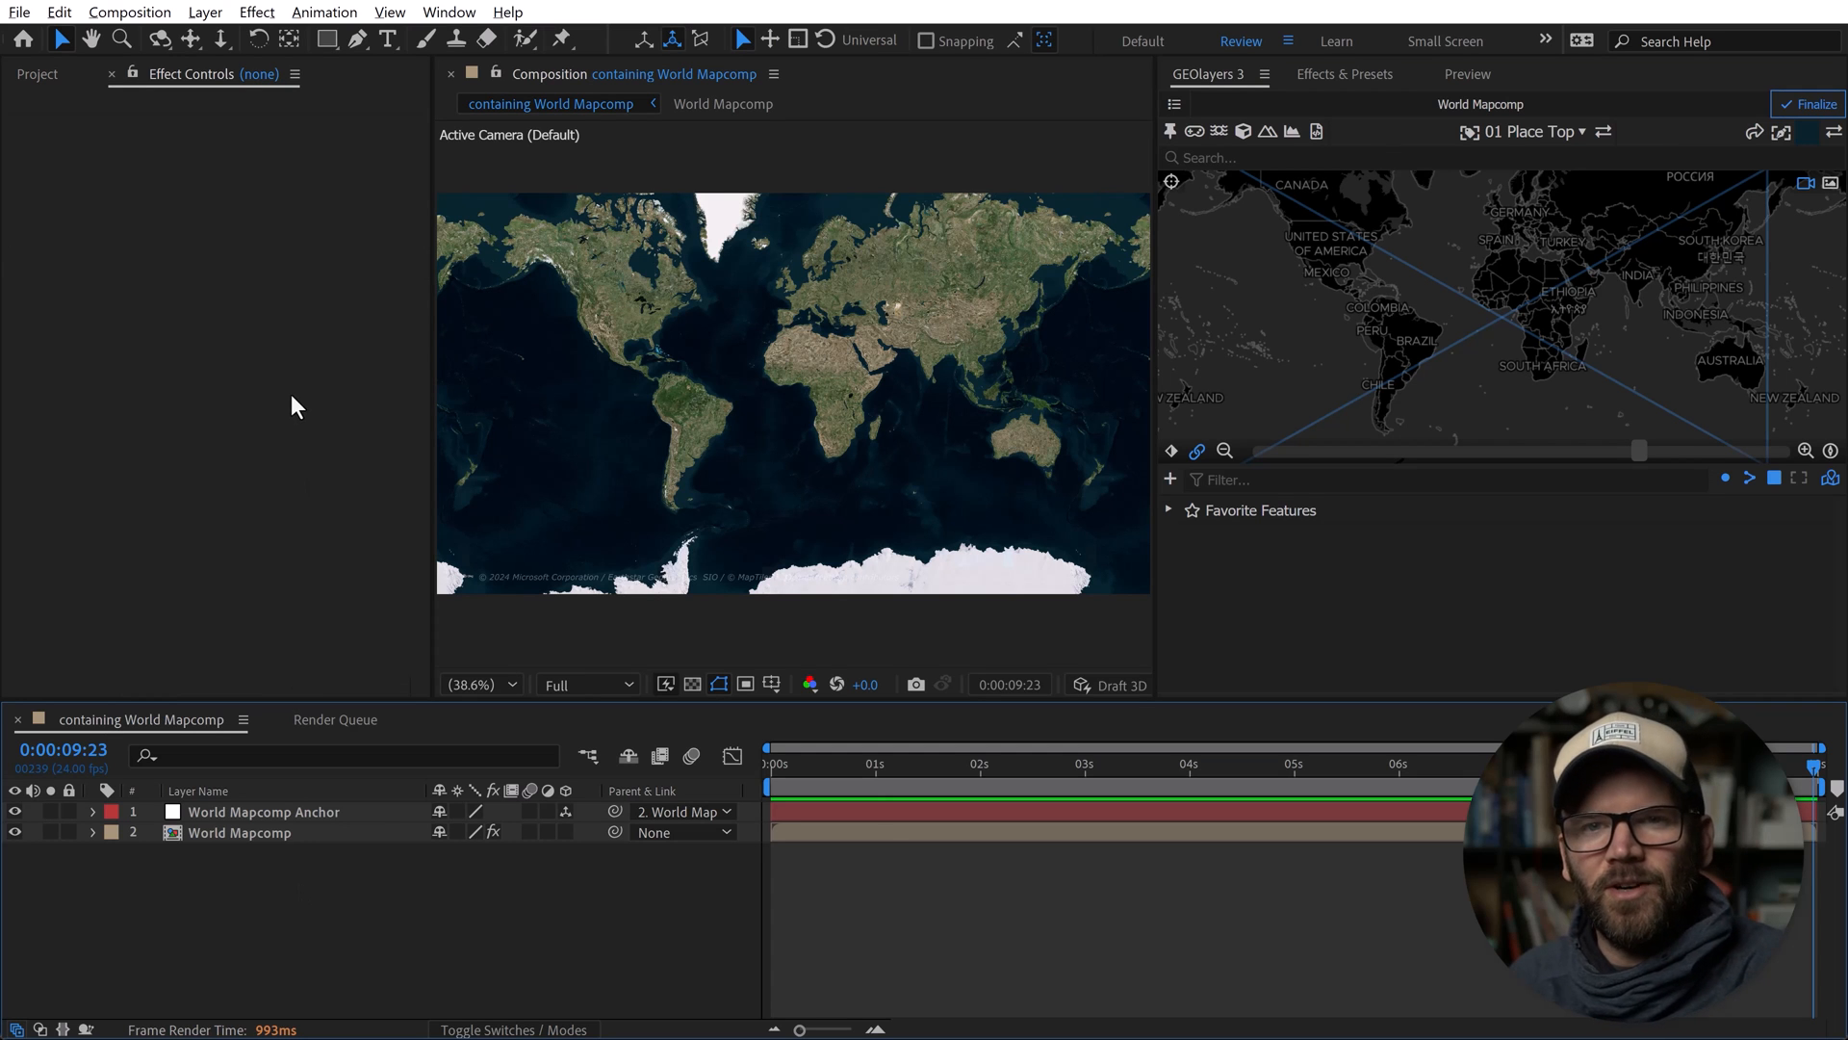
Add a black solid named 'Water Animation', 4000 by 2160 px, to the map comp.
{"action": "left_click", "coordinate": [204, 12]}
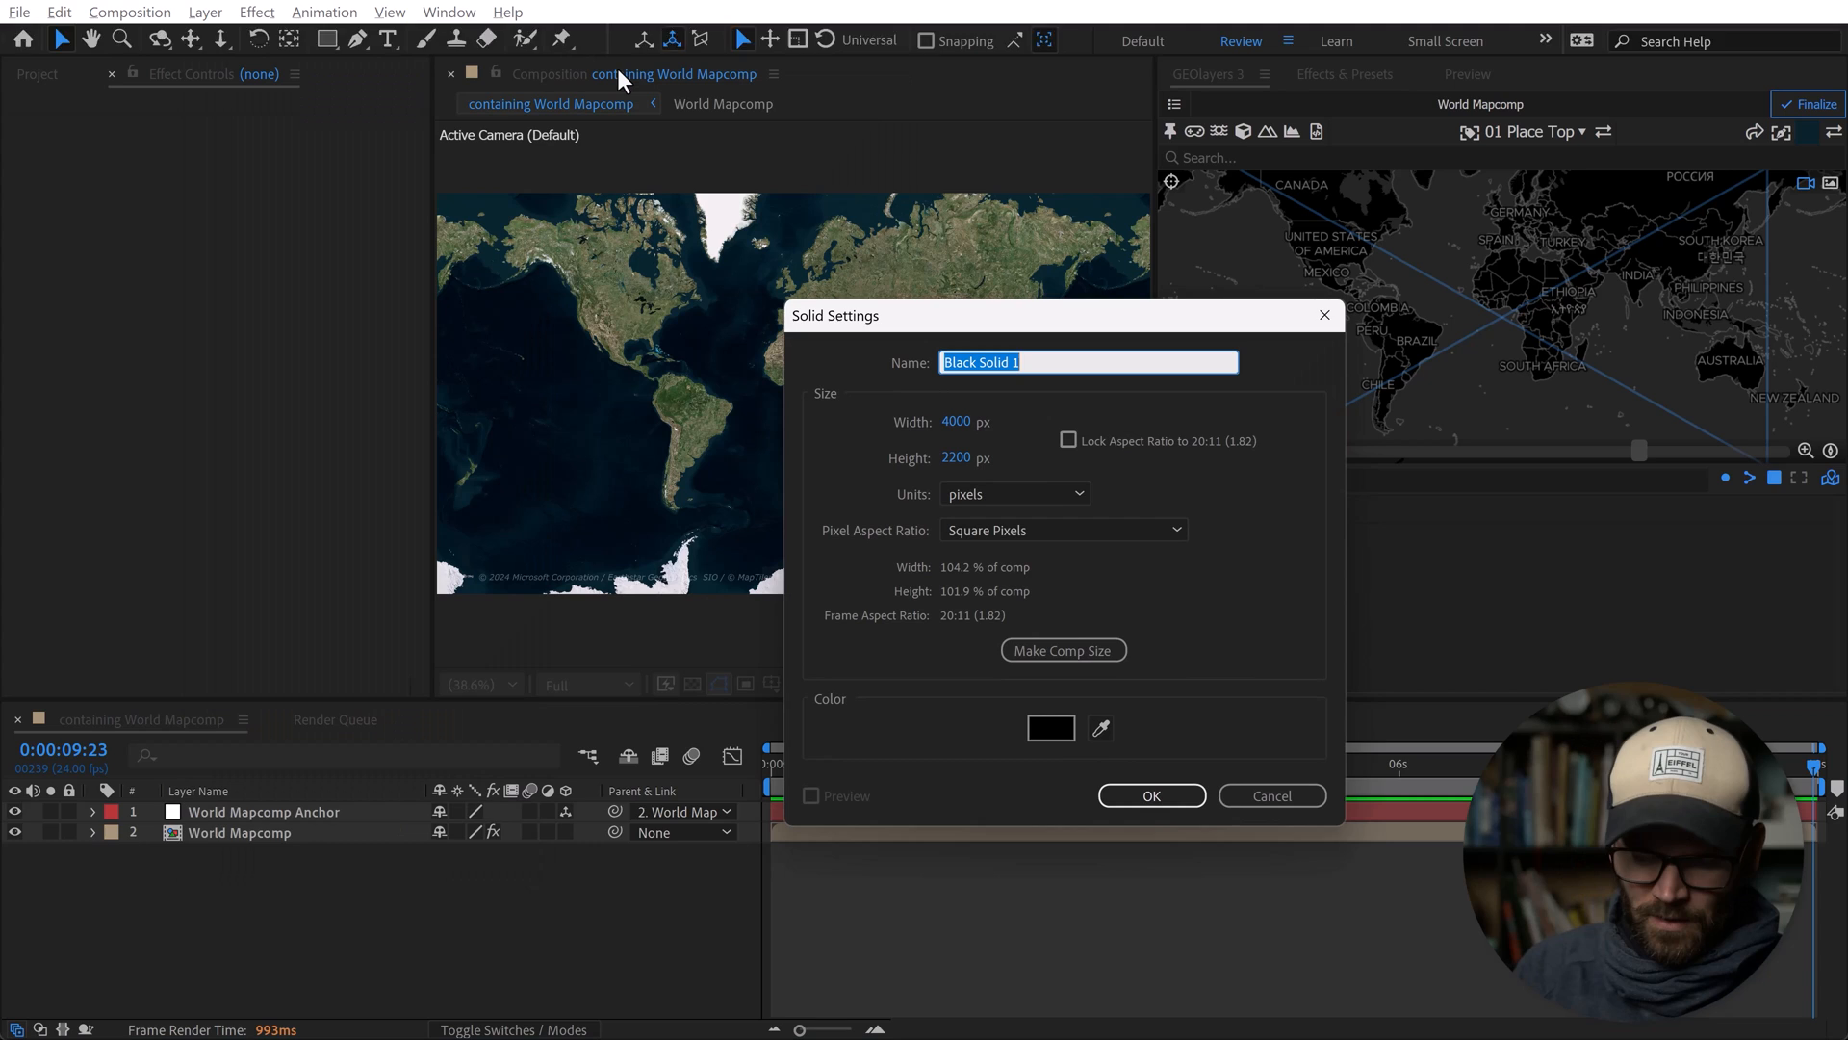
{"action": "type", "text": "Water An"}
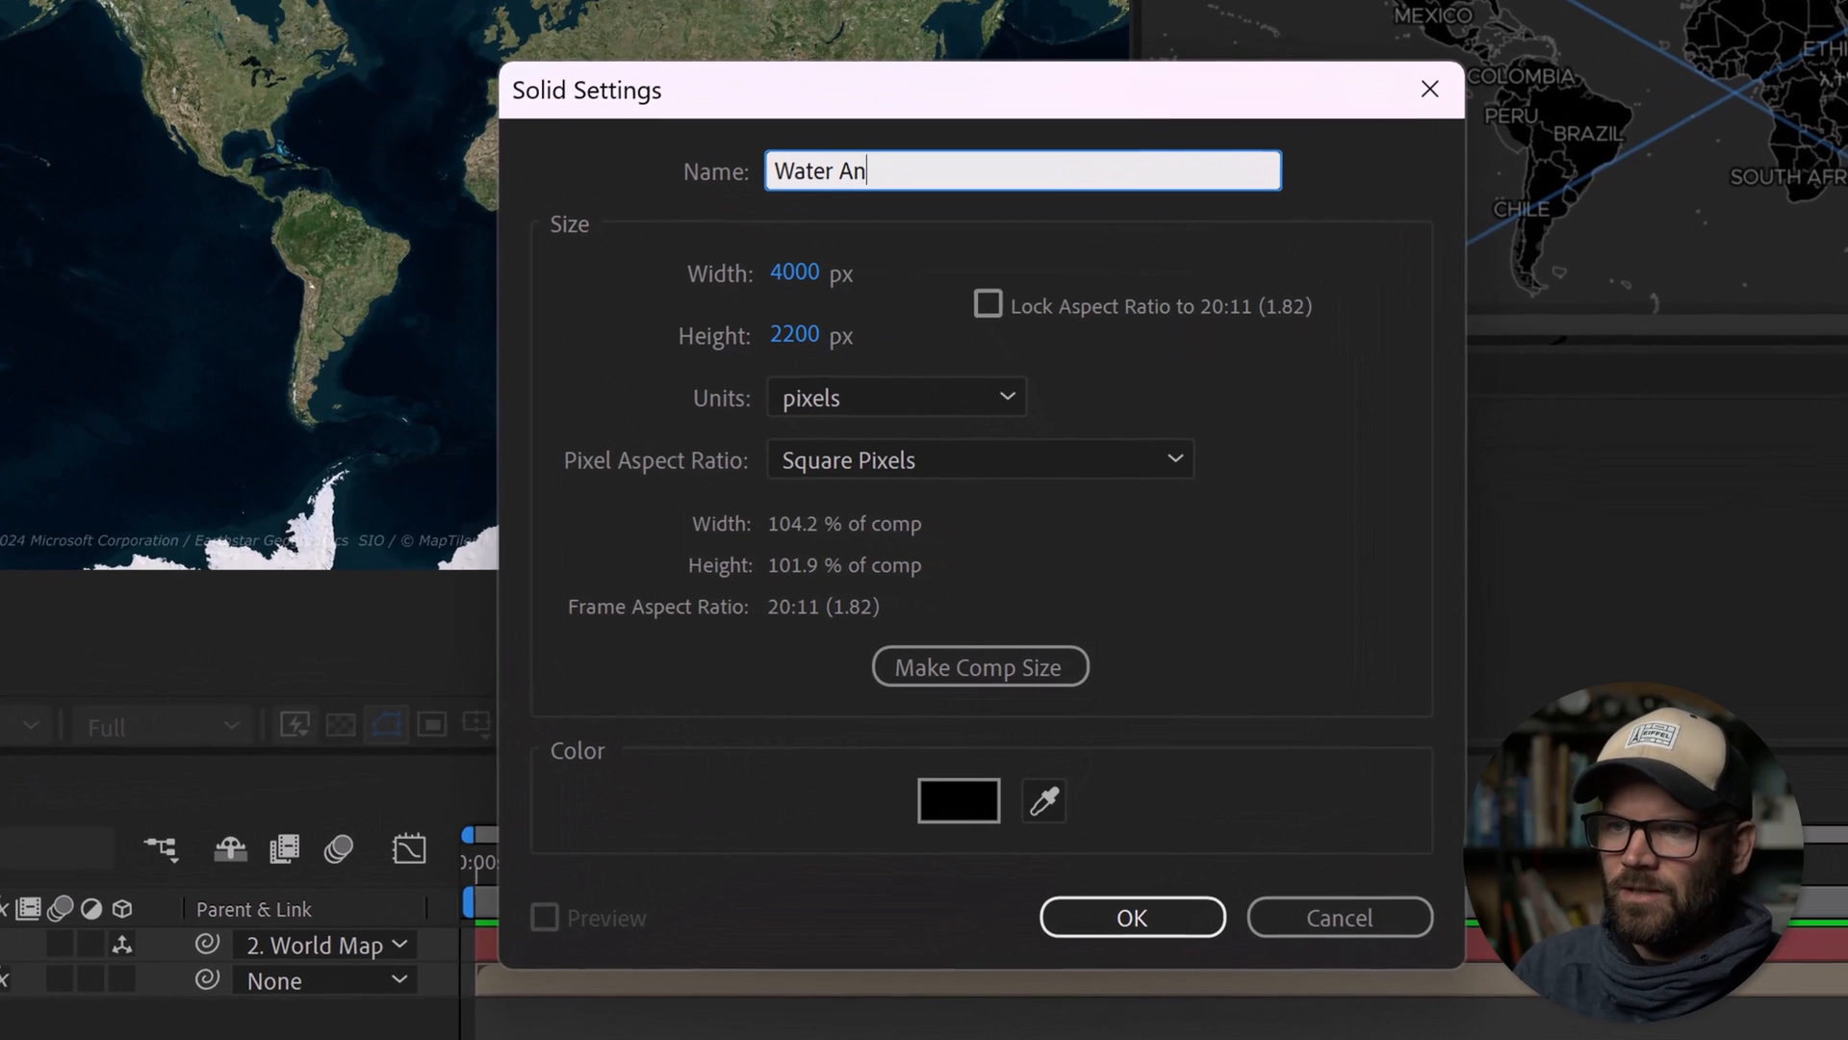
{"action": "type", "text": "imation"}
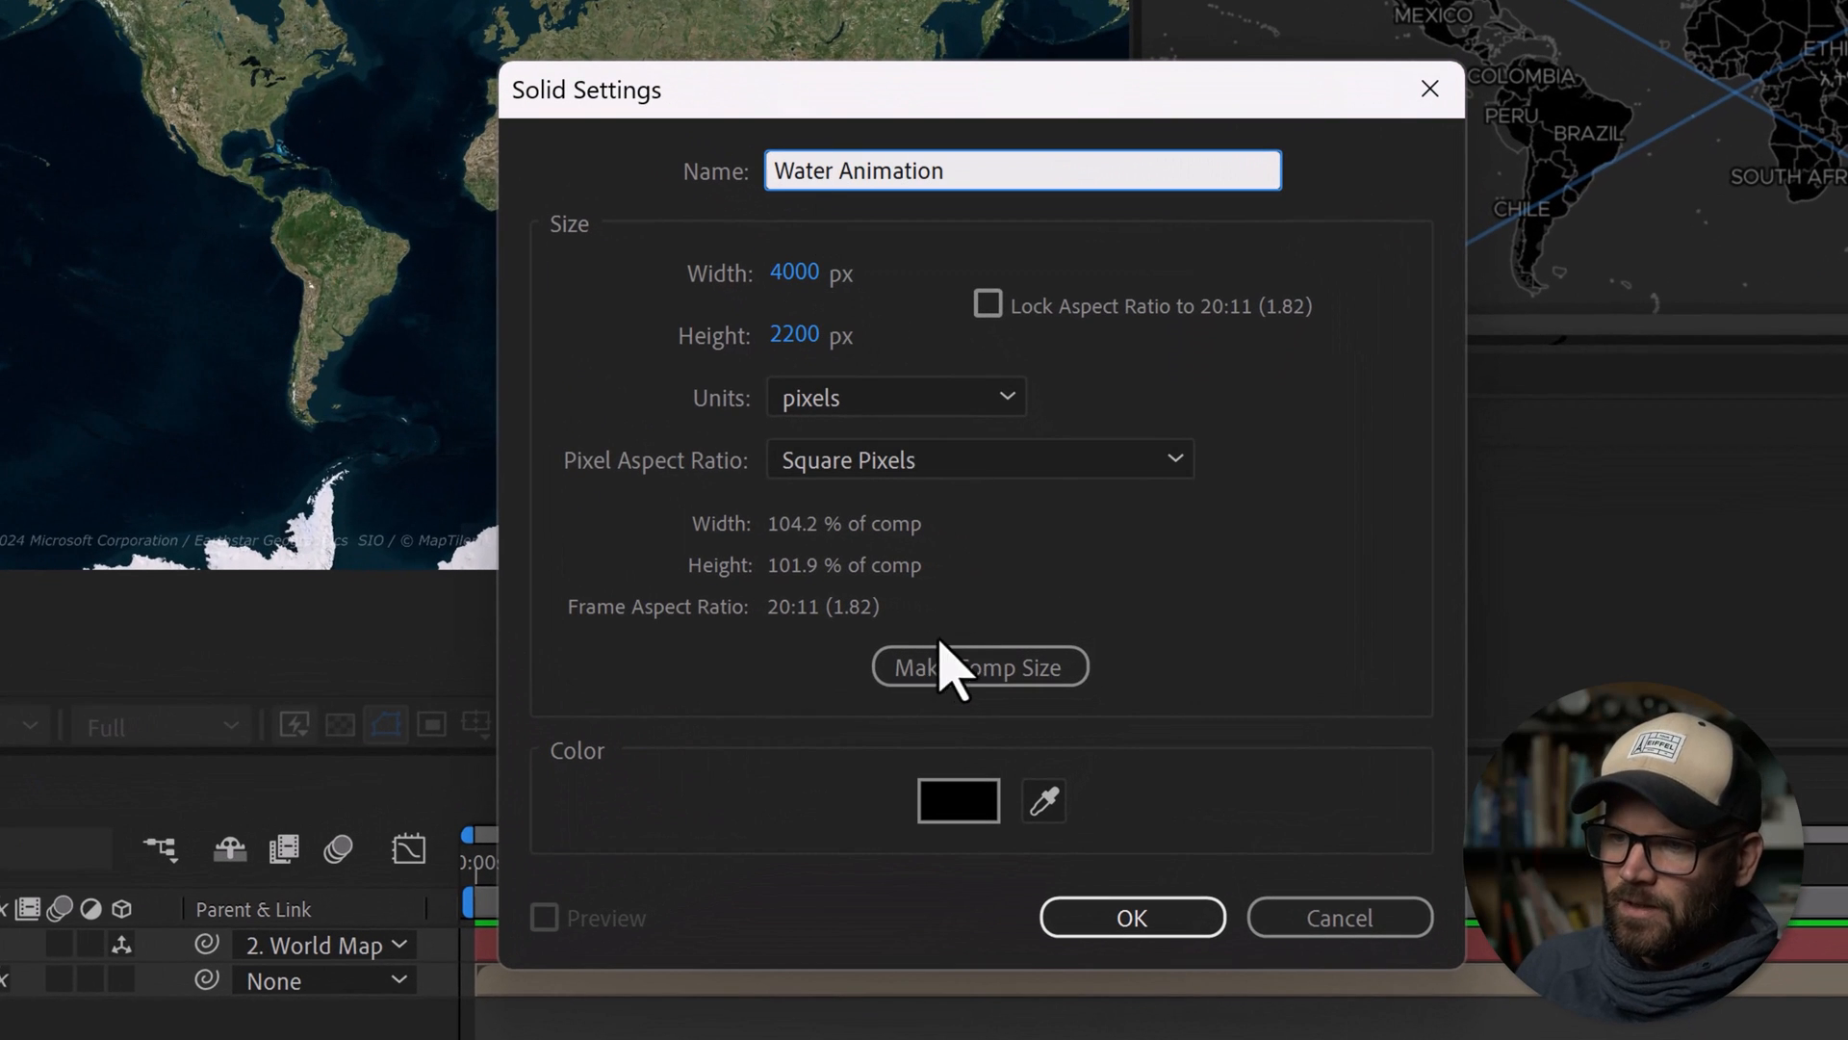
{"action": "left_click", "coordinate": [978, 666]}
{"action": "type", "text": "2160"}
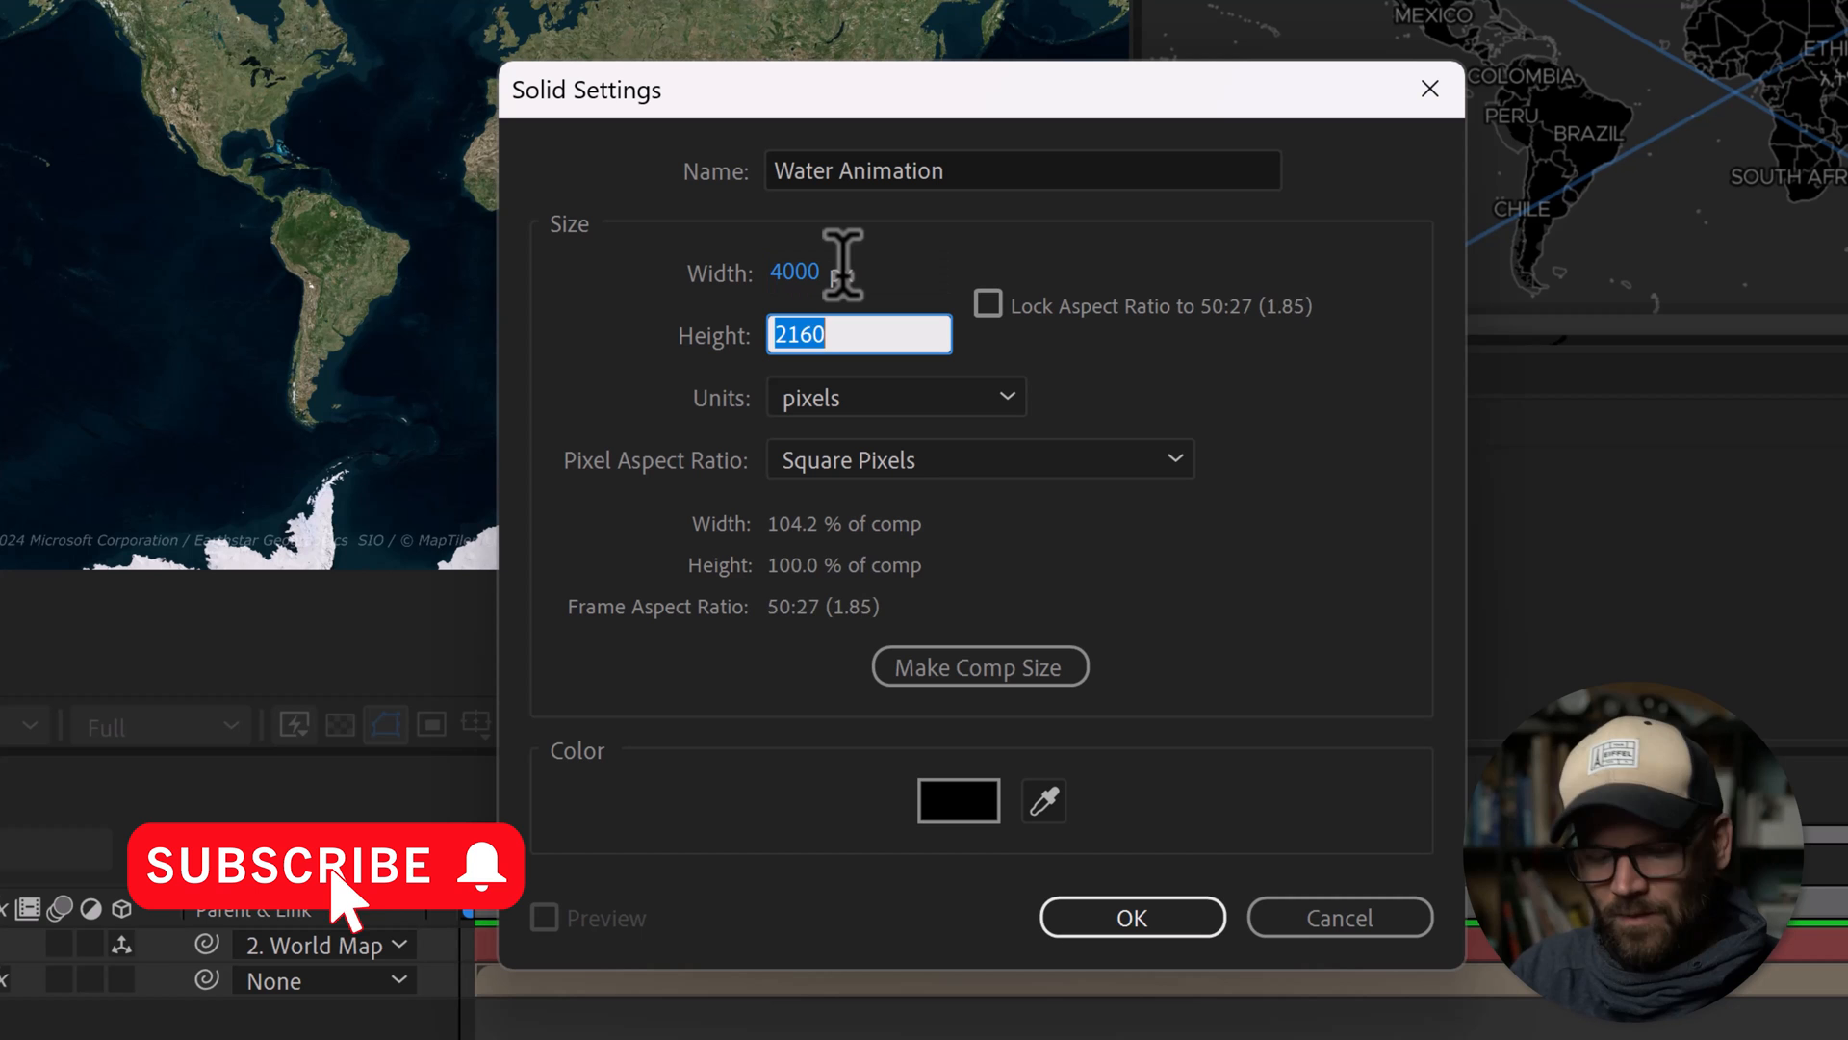
{"action": "left_click", "coordinate": [1130, 917]}
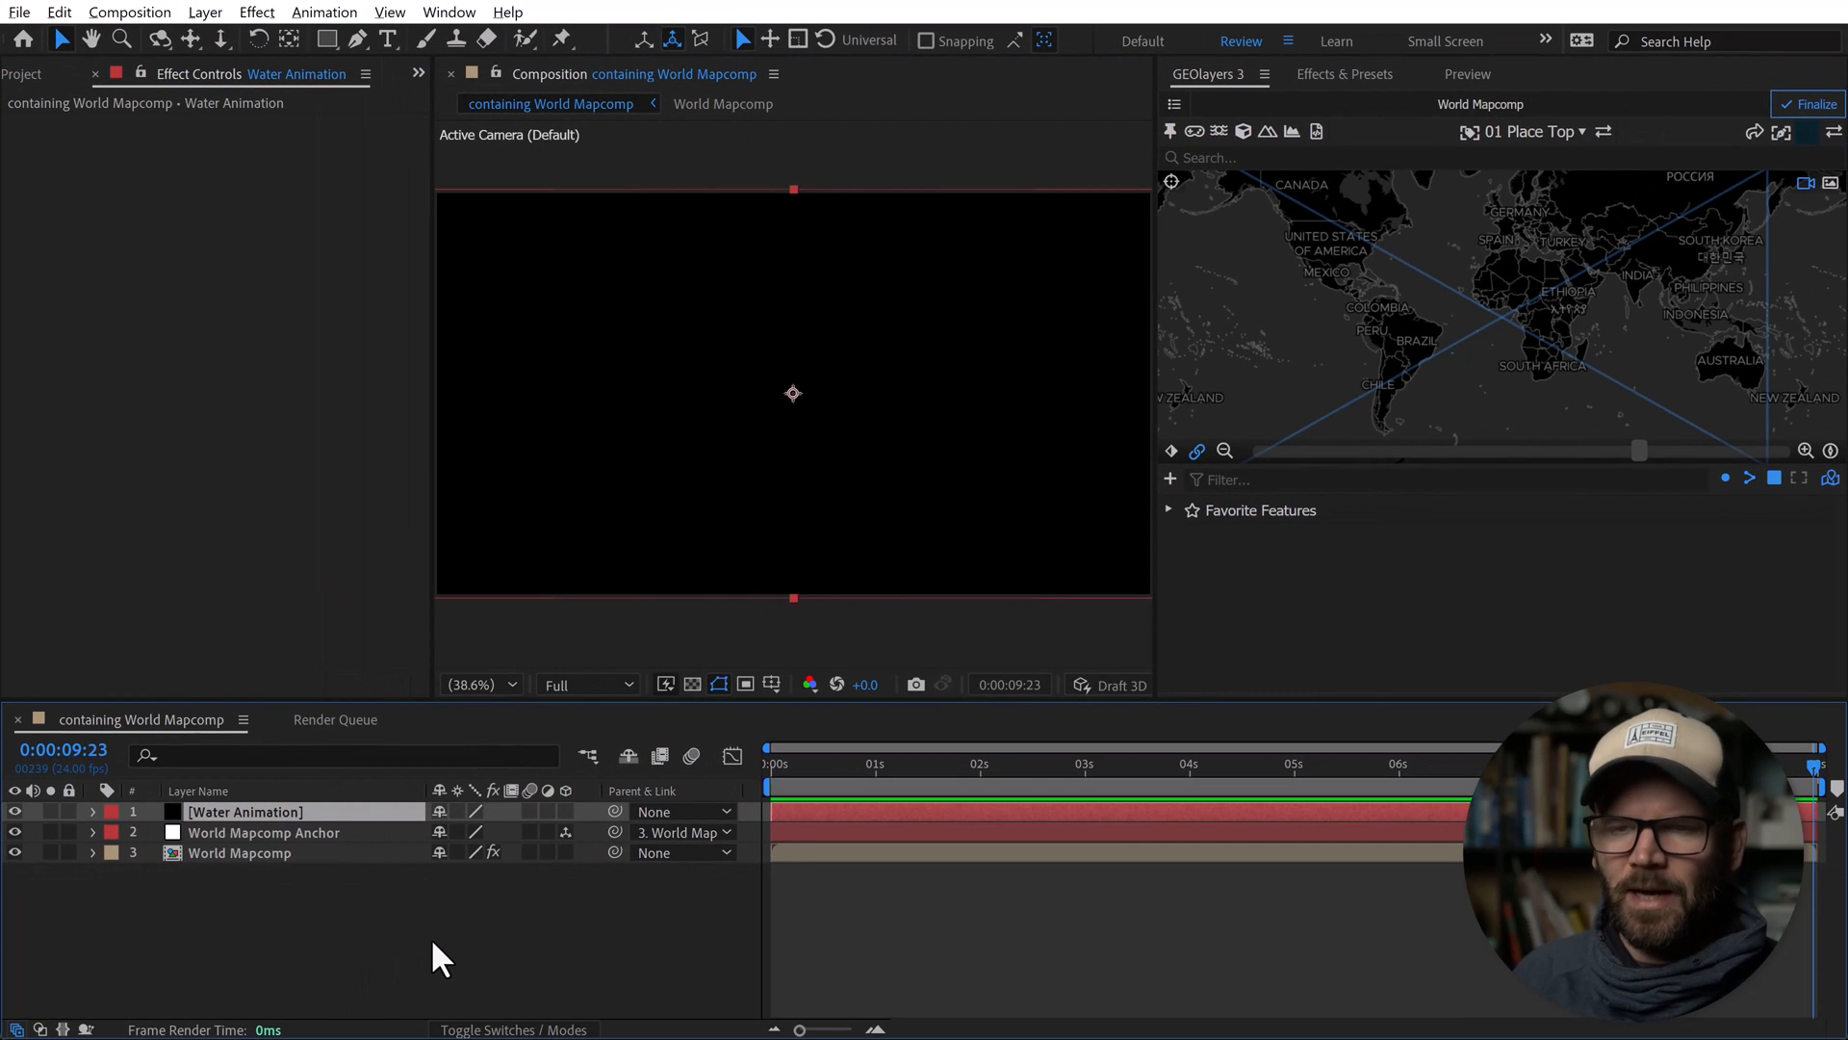
{"action": "mouse_move", "coordinate": [308, 299]}
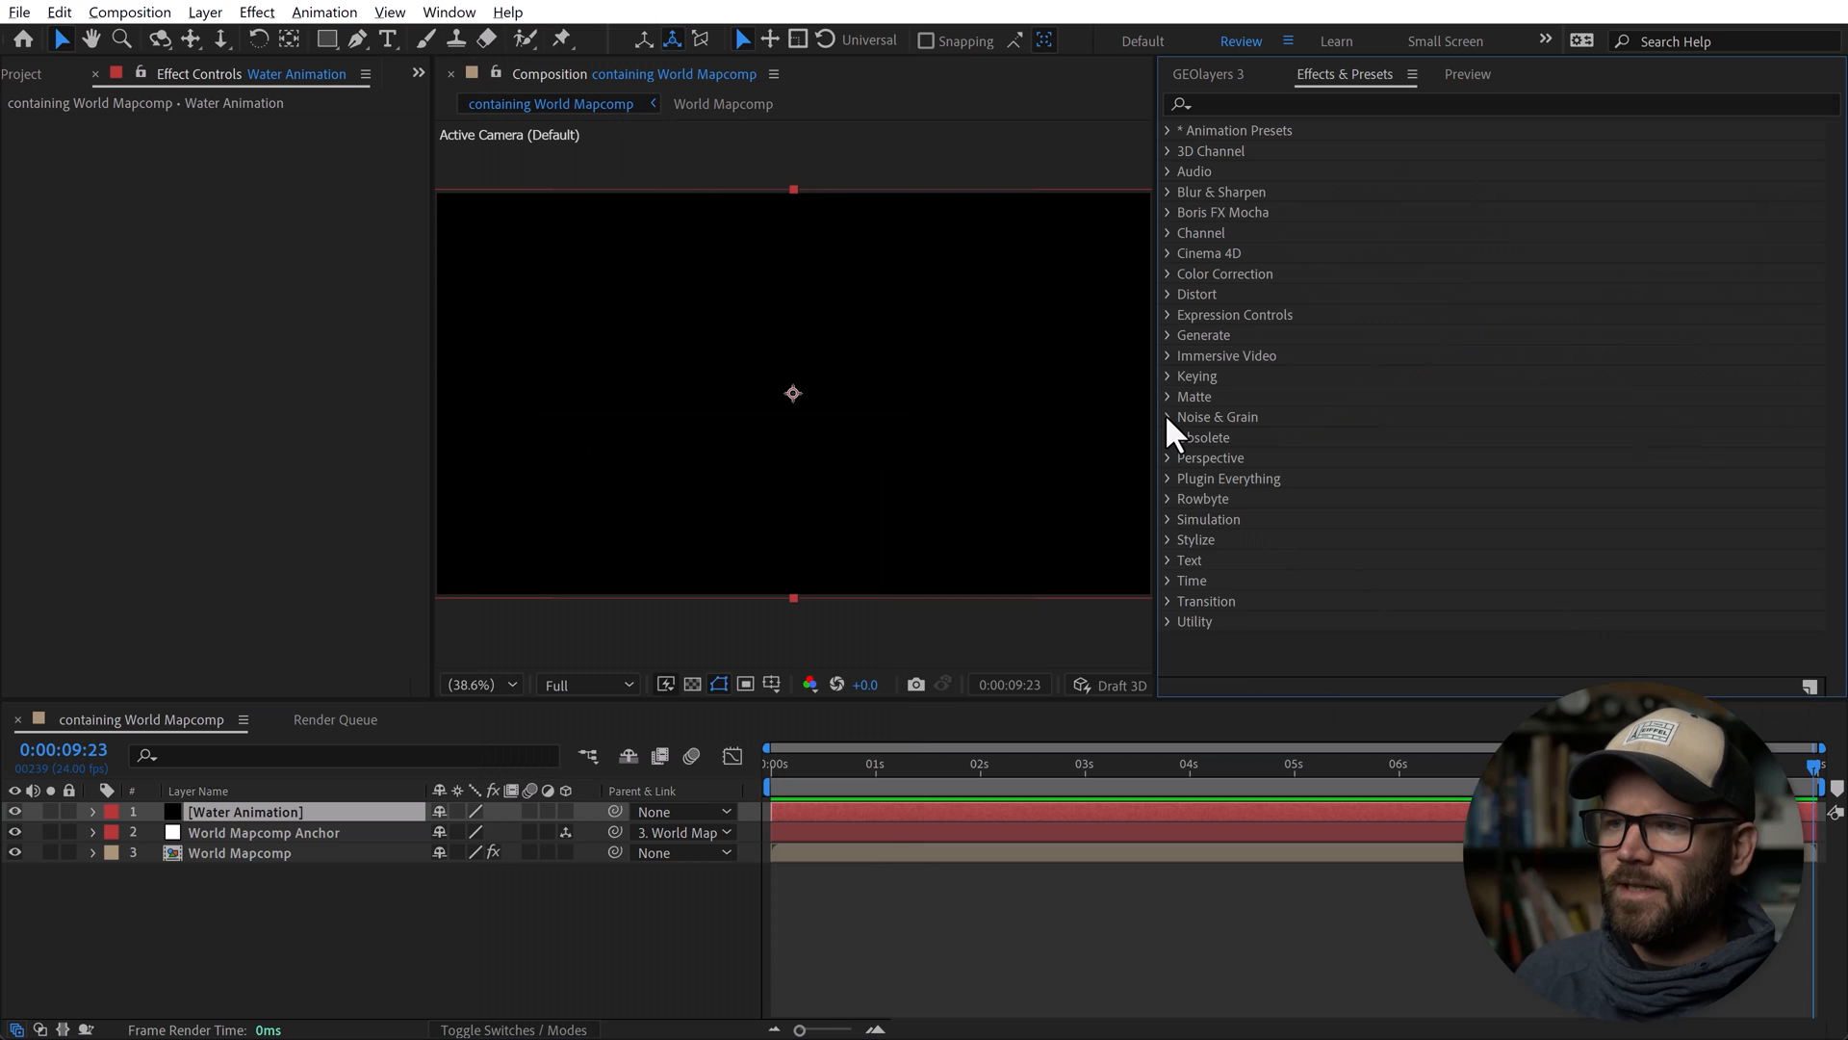
Apply Fractal Noise from Noise & Grain to the Water Animation solid.
{"action": "left_click", "coordinate": [1215, 415]}
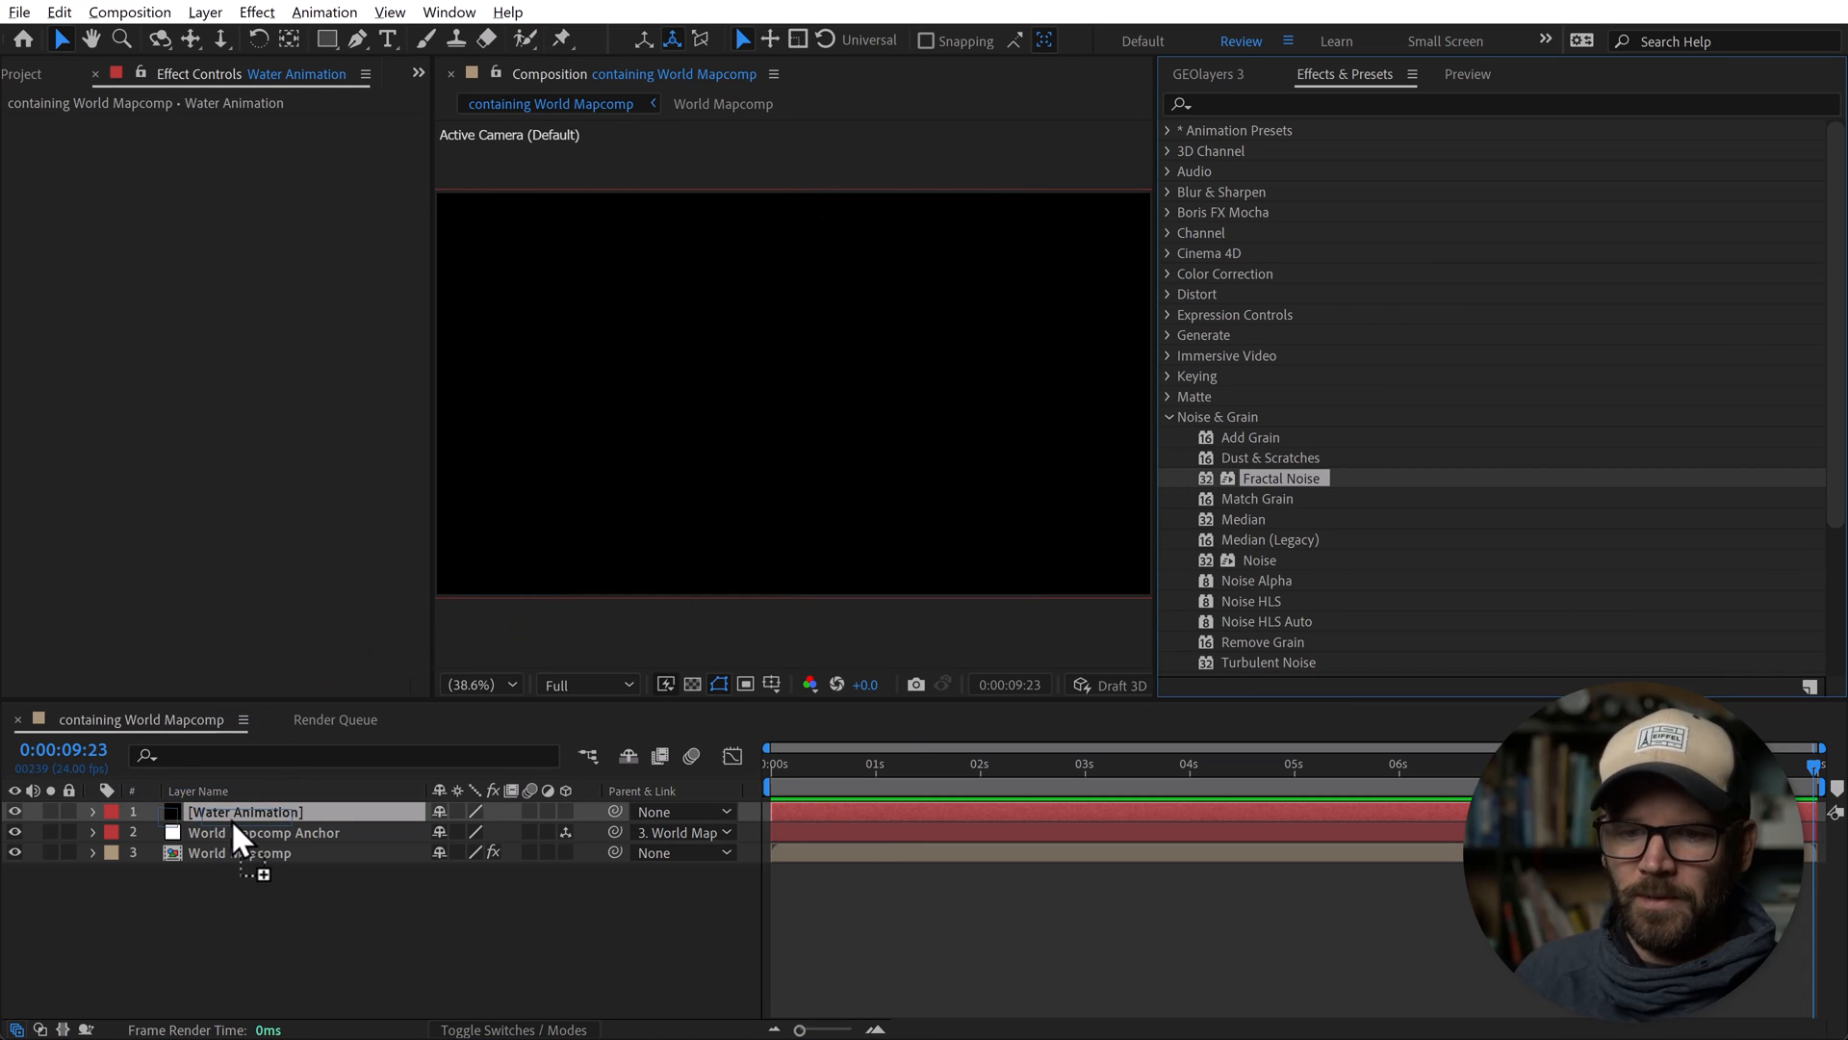
{"action": "double_click", "coordinate": [1282, 478]}
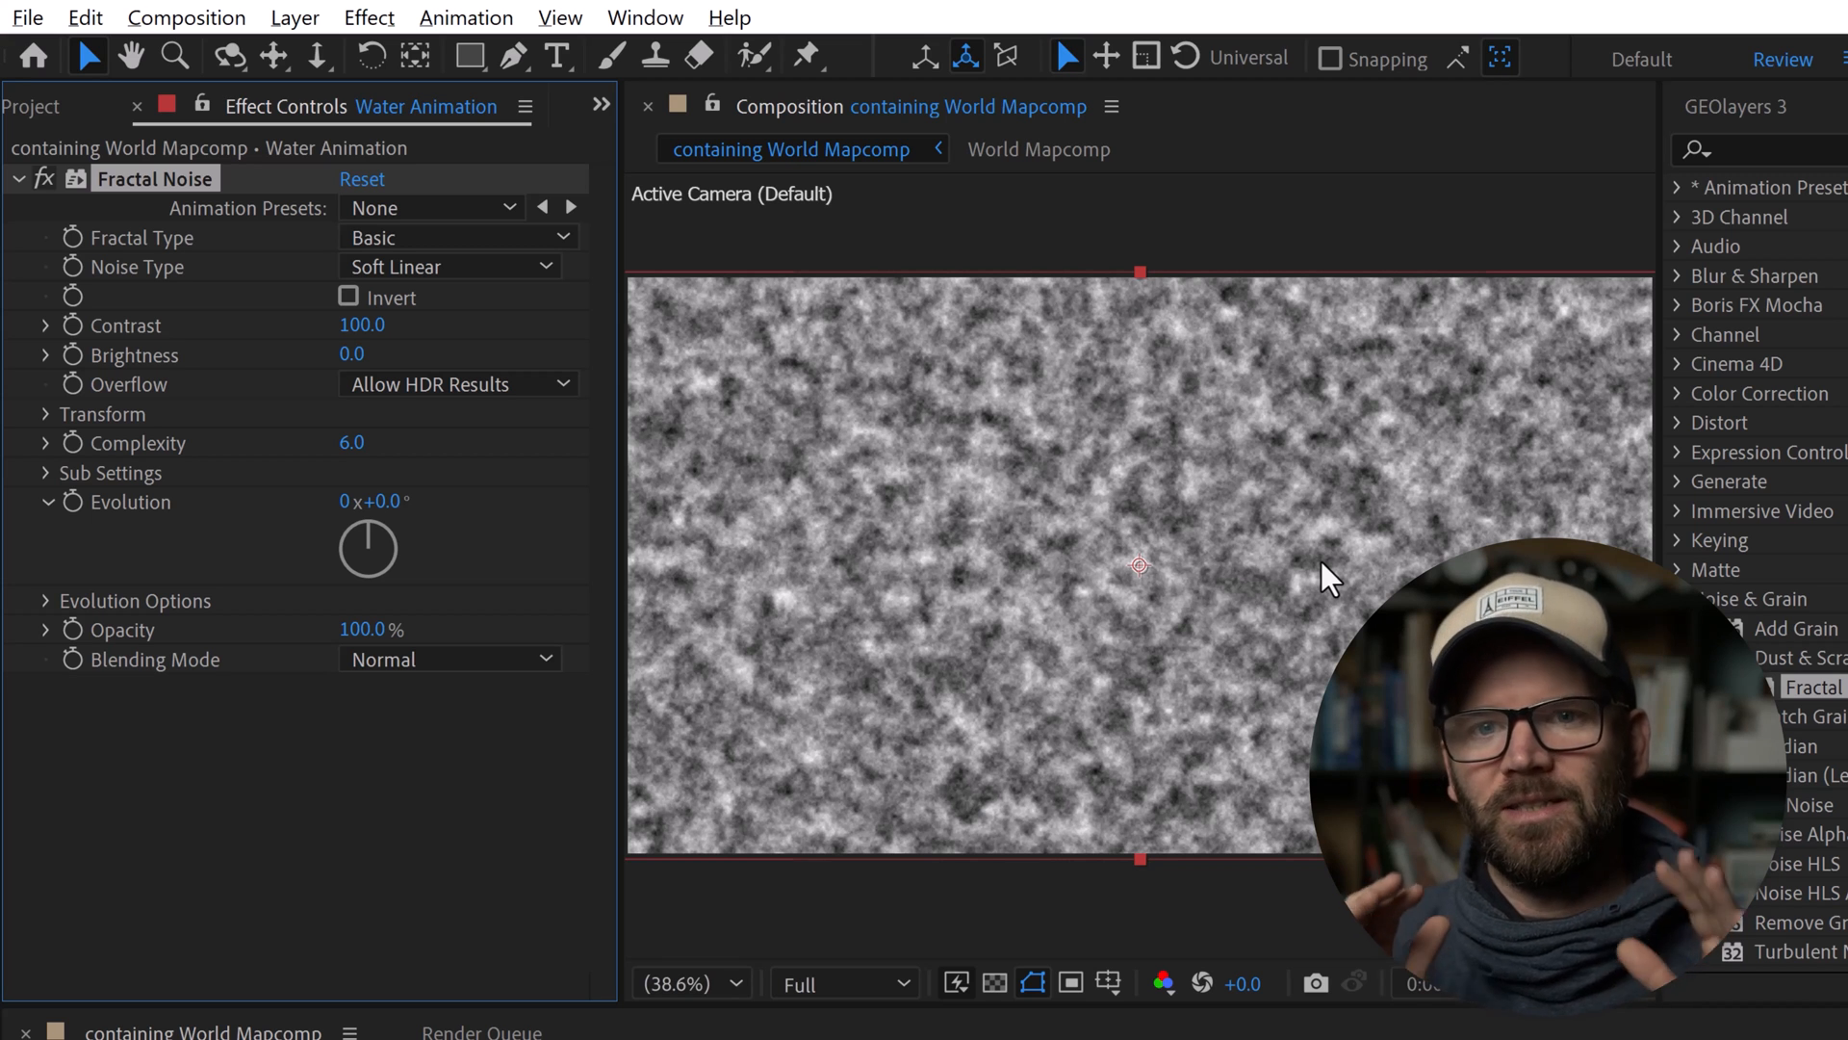
{"action": "mouse_move", "coordinate": [1314, 583]}
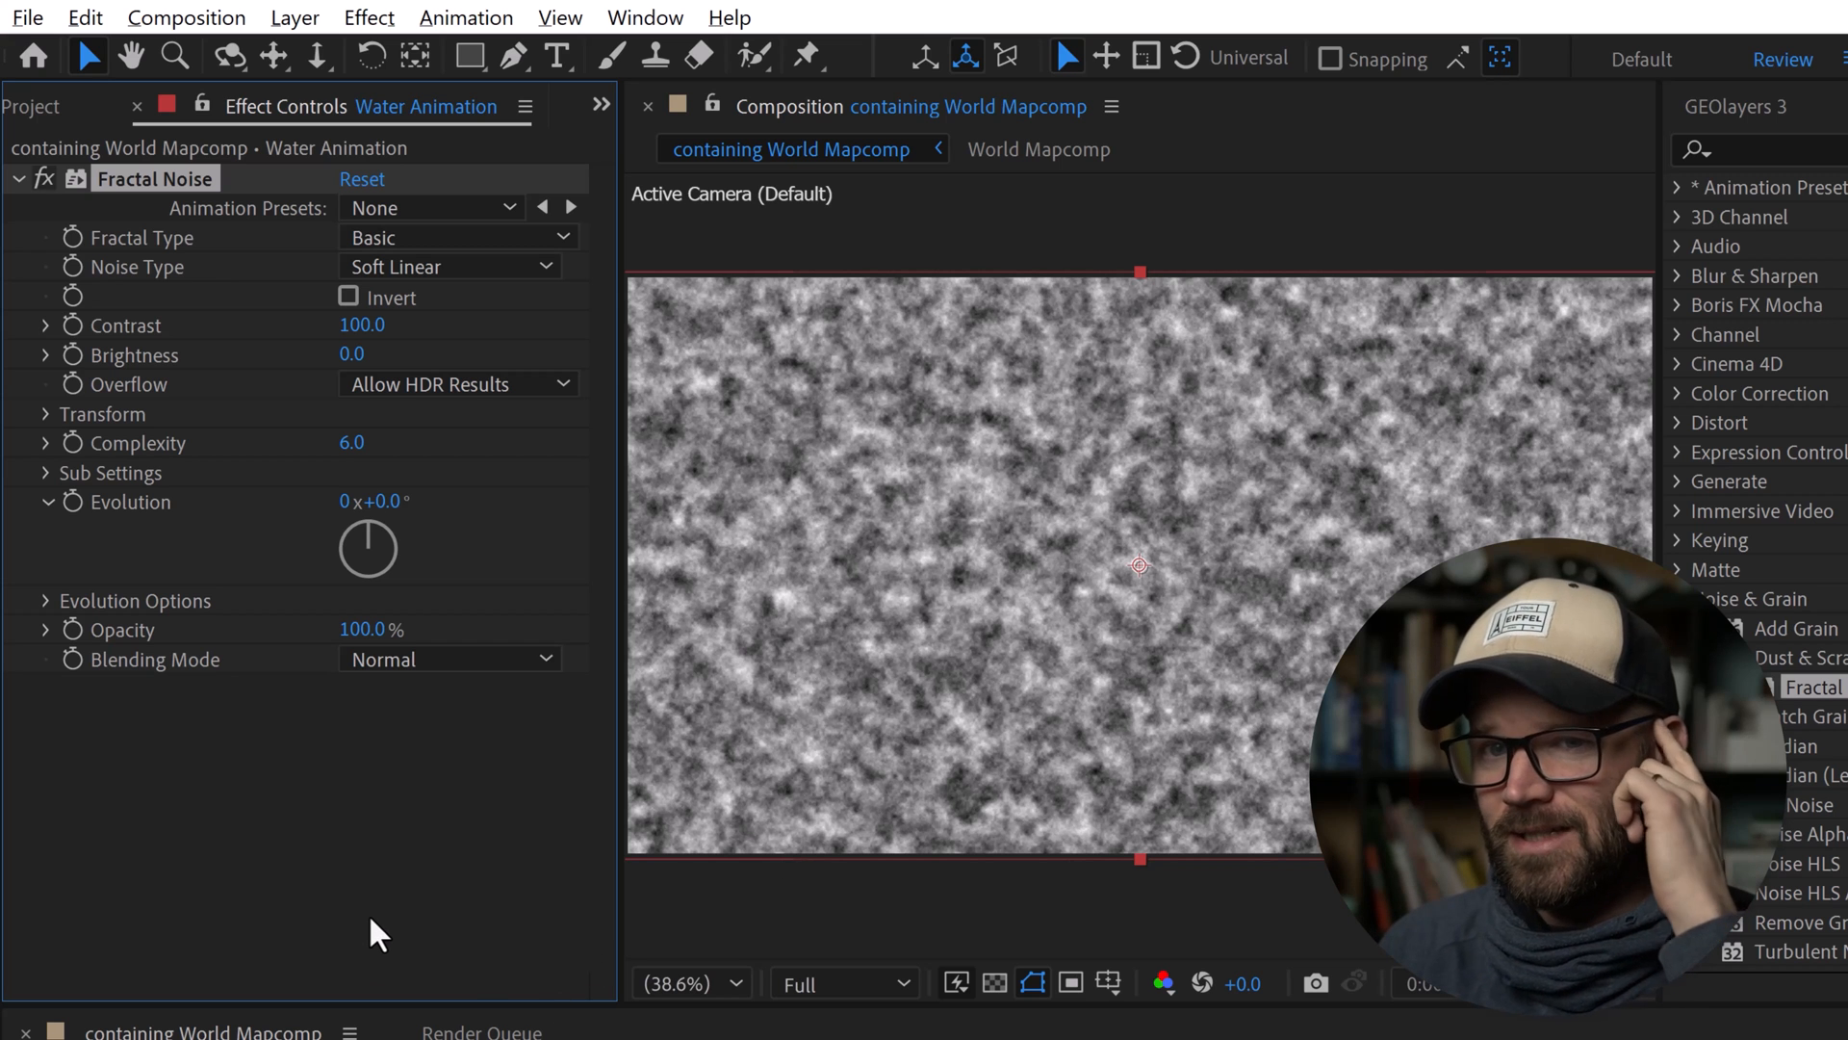
{"action": "mouse_move", "coordinate": [427, 711]}
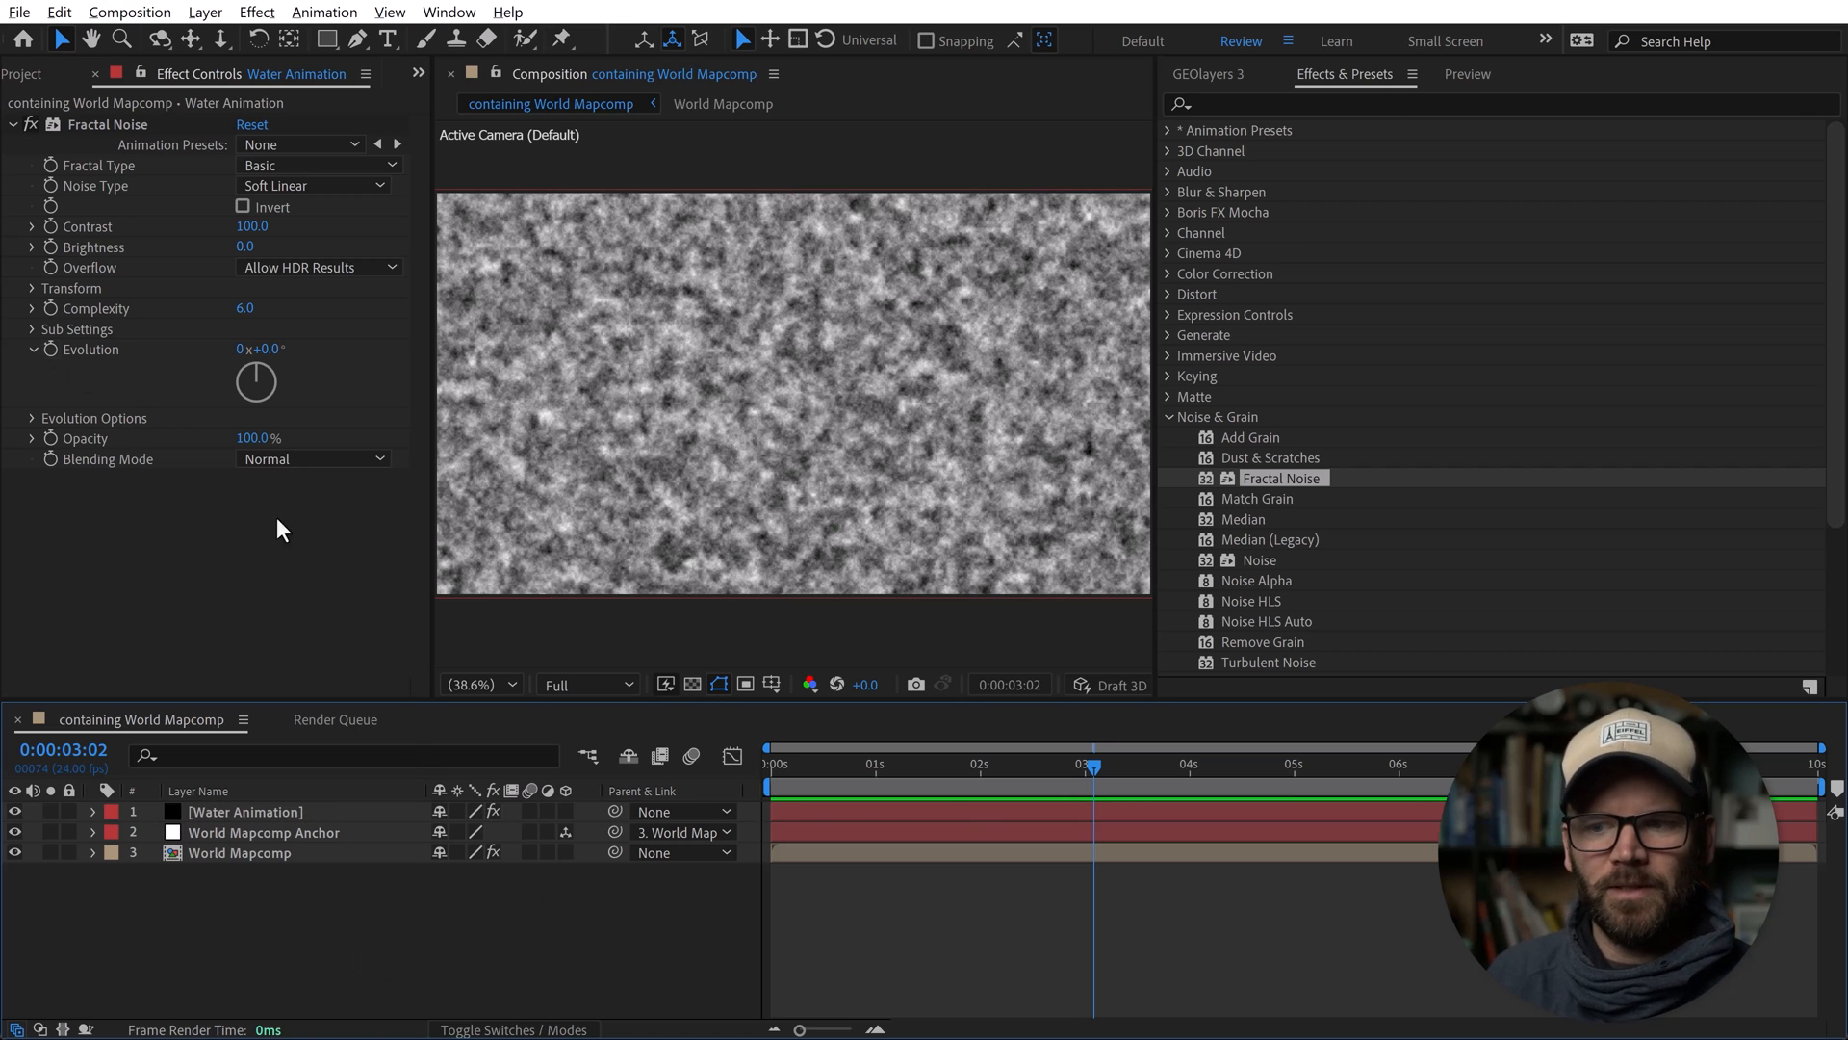
Keyframe Evolution from the timeline start and show the Preview panel via Window.
{"action": "key", "text": "Home"}
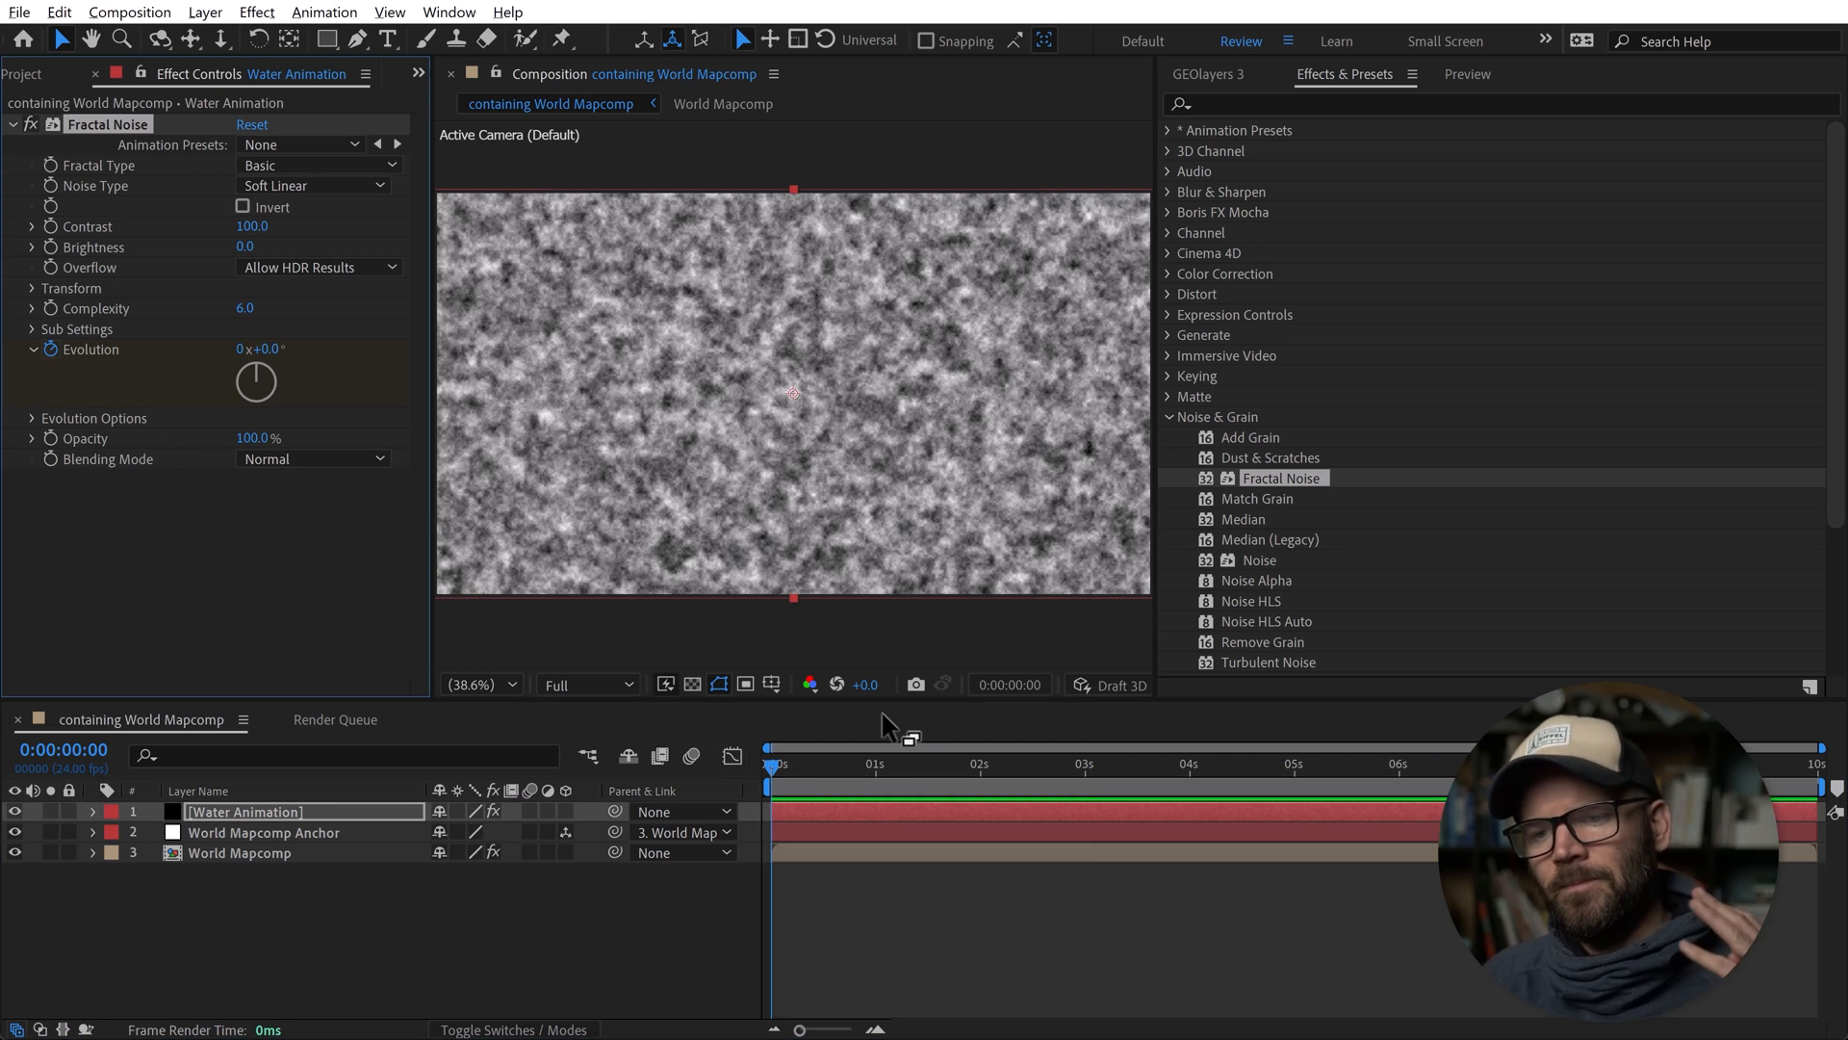
{"action": "mouse_move", "coordinate": [864, 822]}
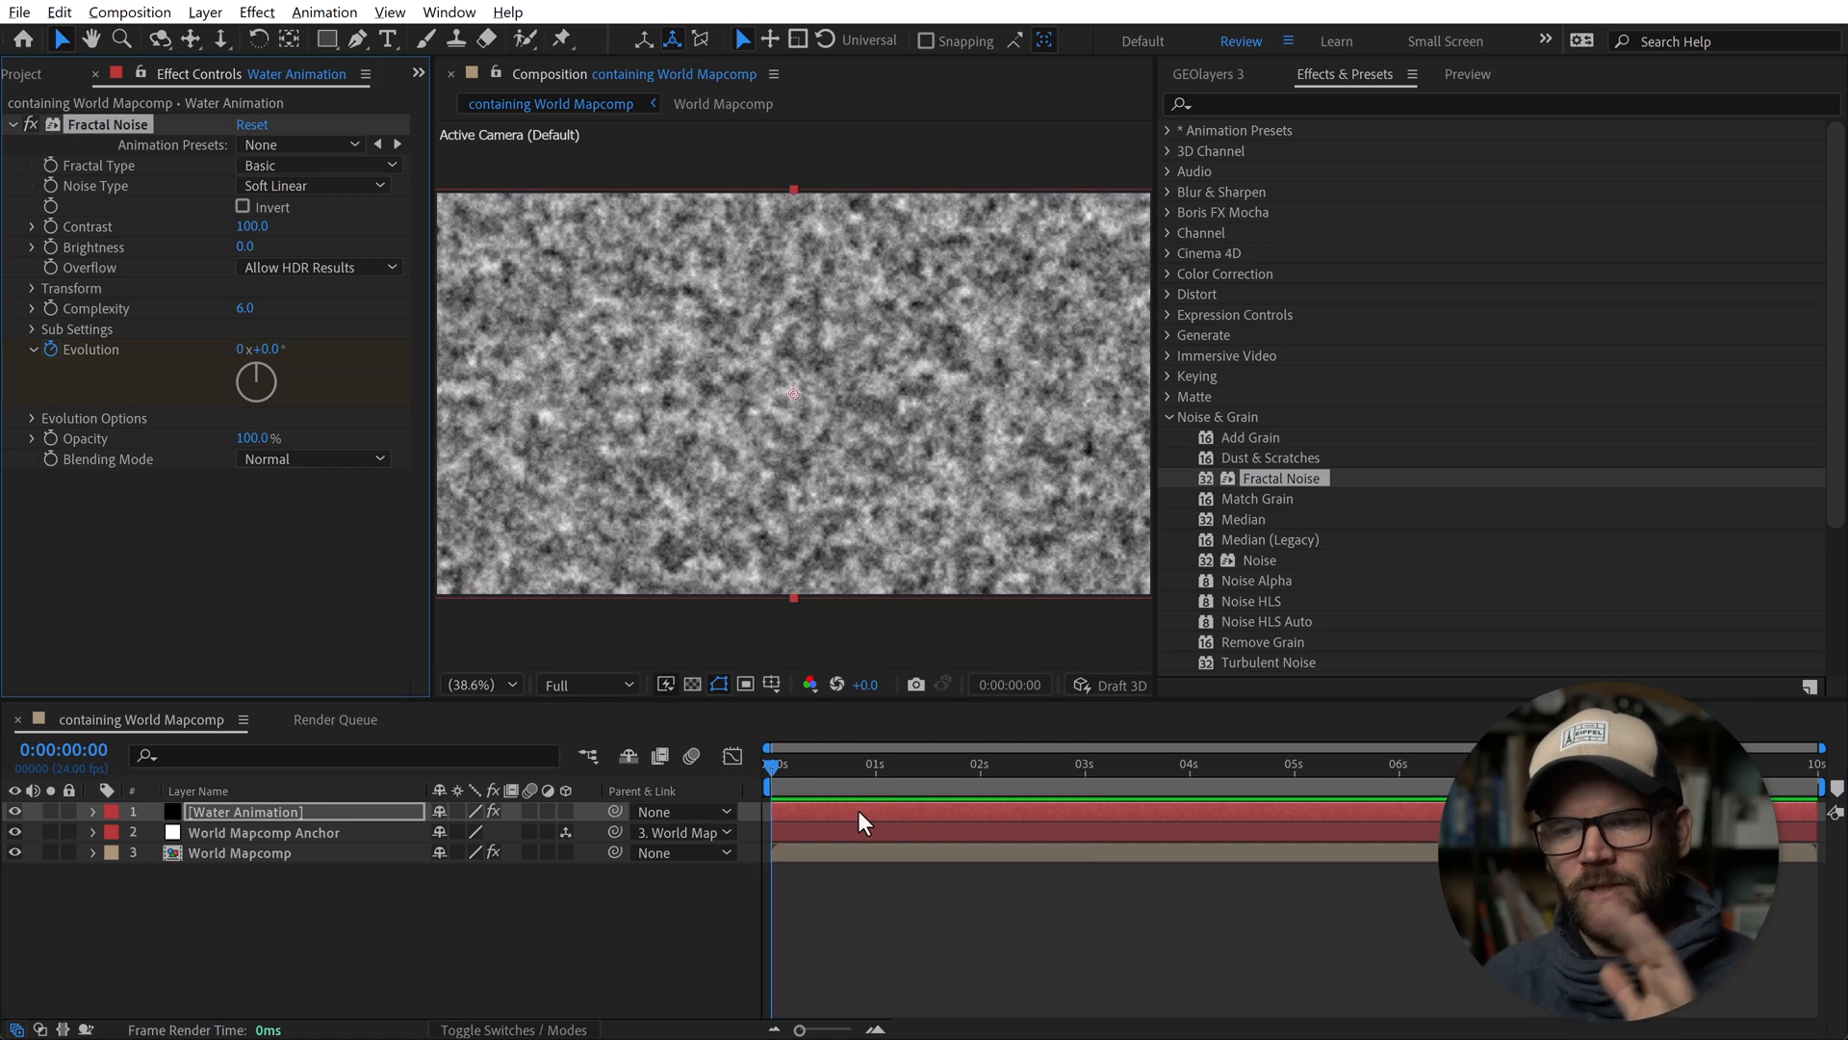
{"action": "mouse_move", "coordinate": [895, 787]}
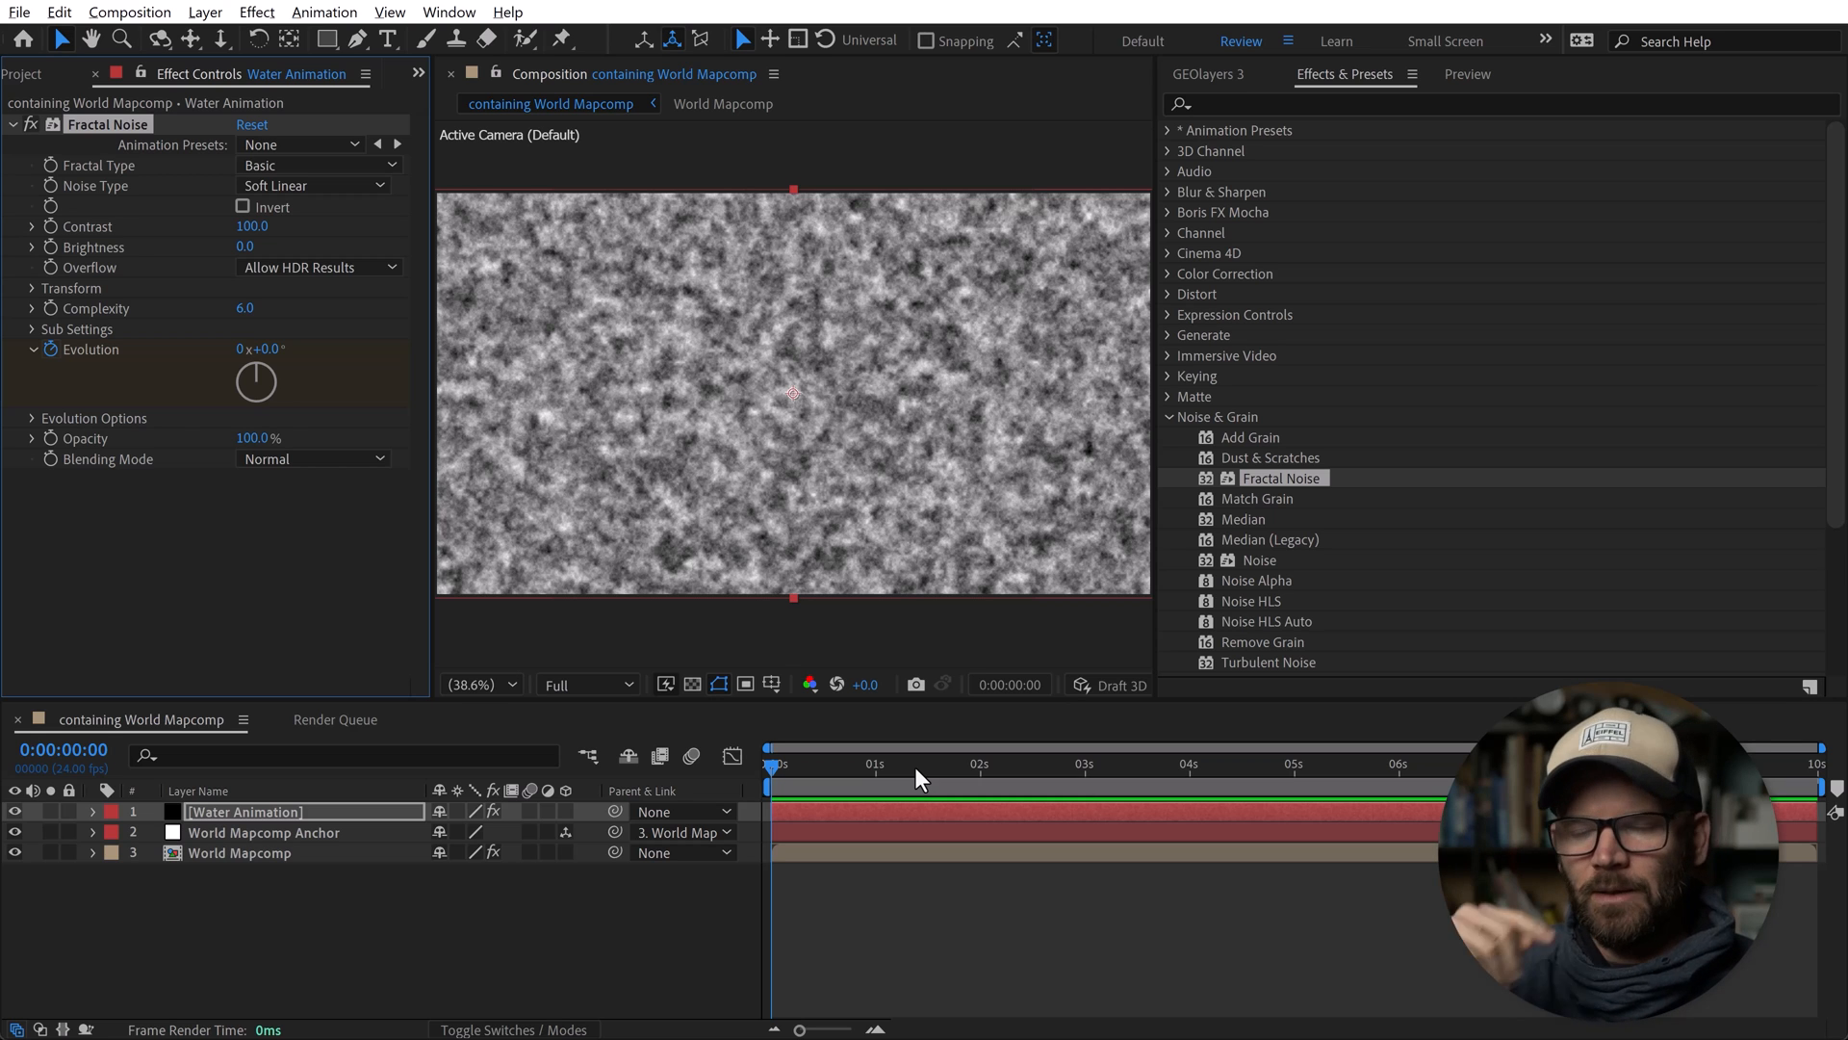
{"action": "mouse_move", "coordinate": [828, 849]}
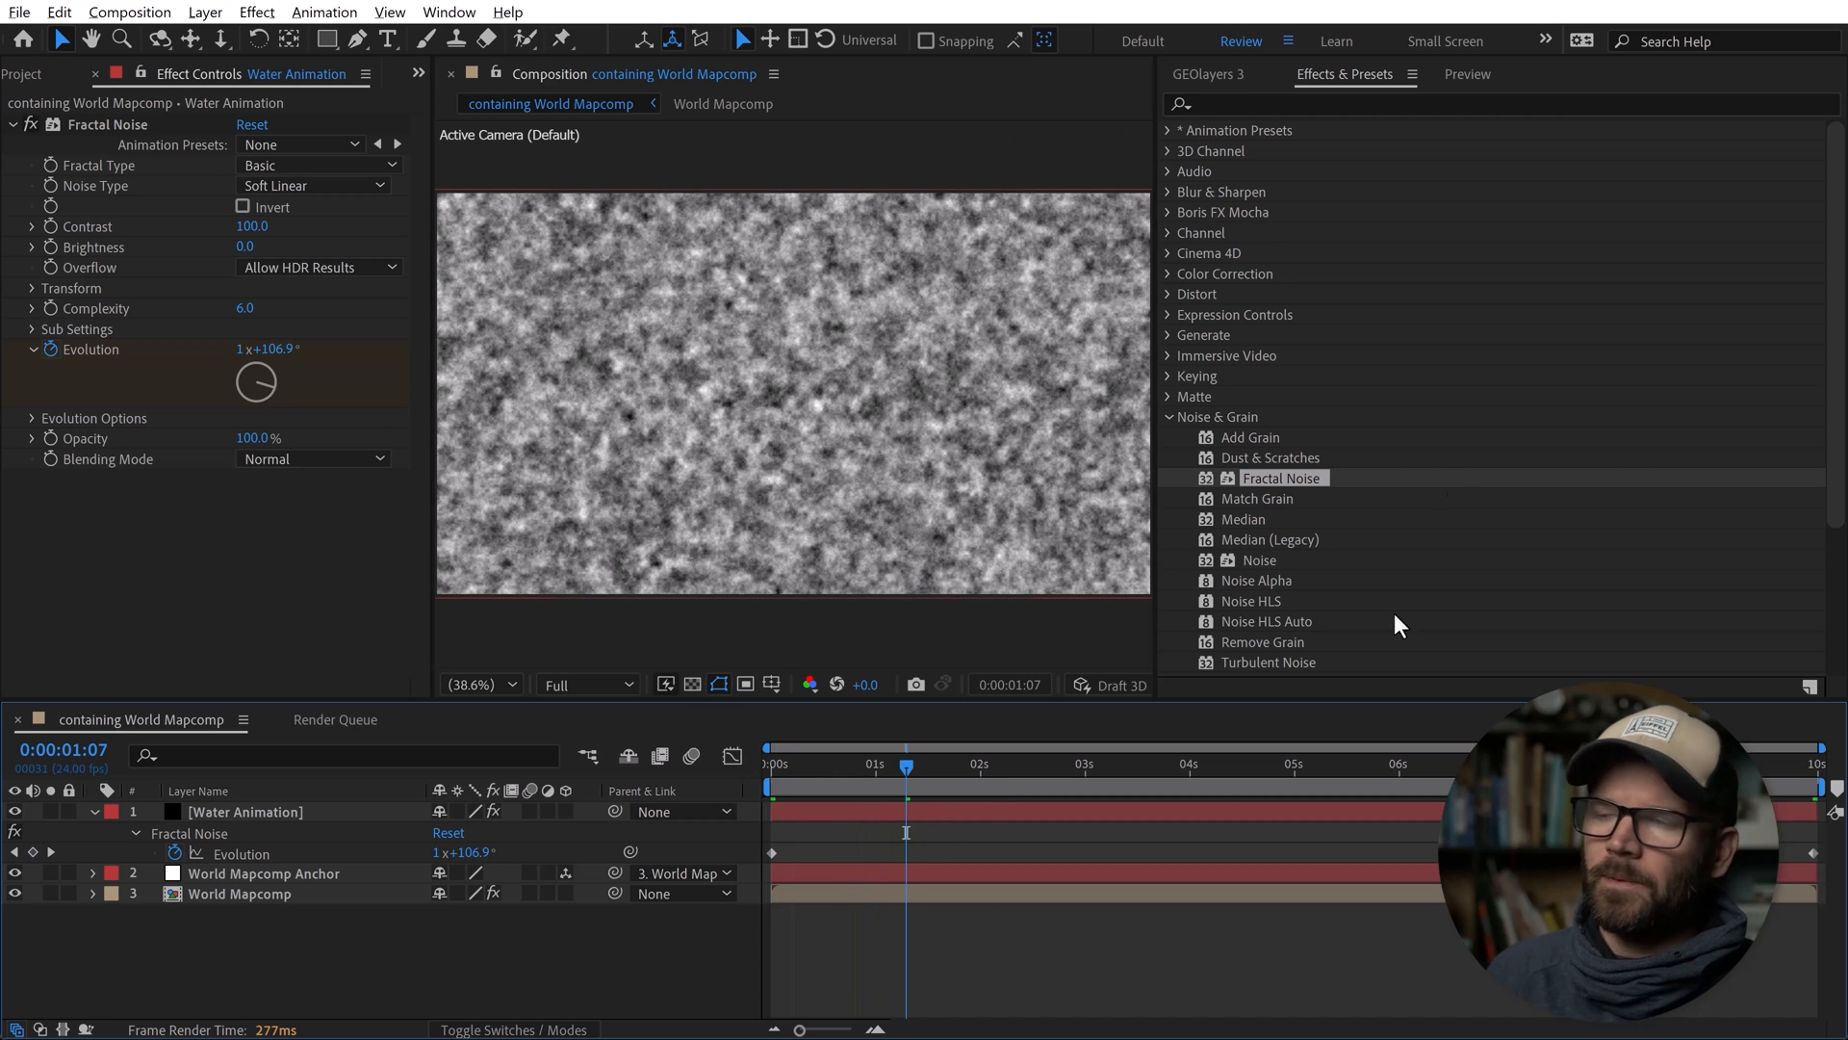
{"action": "left_click", "coordinate": [508, 12]}
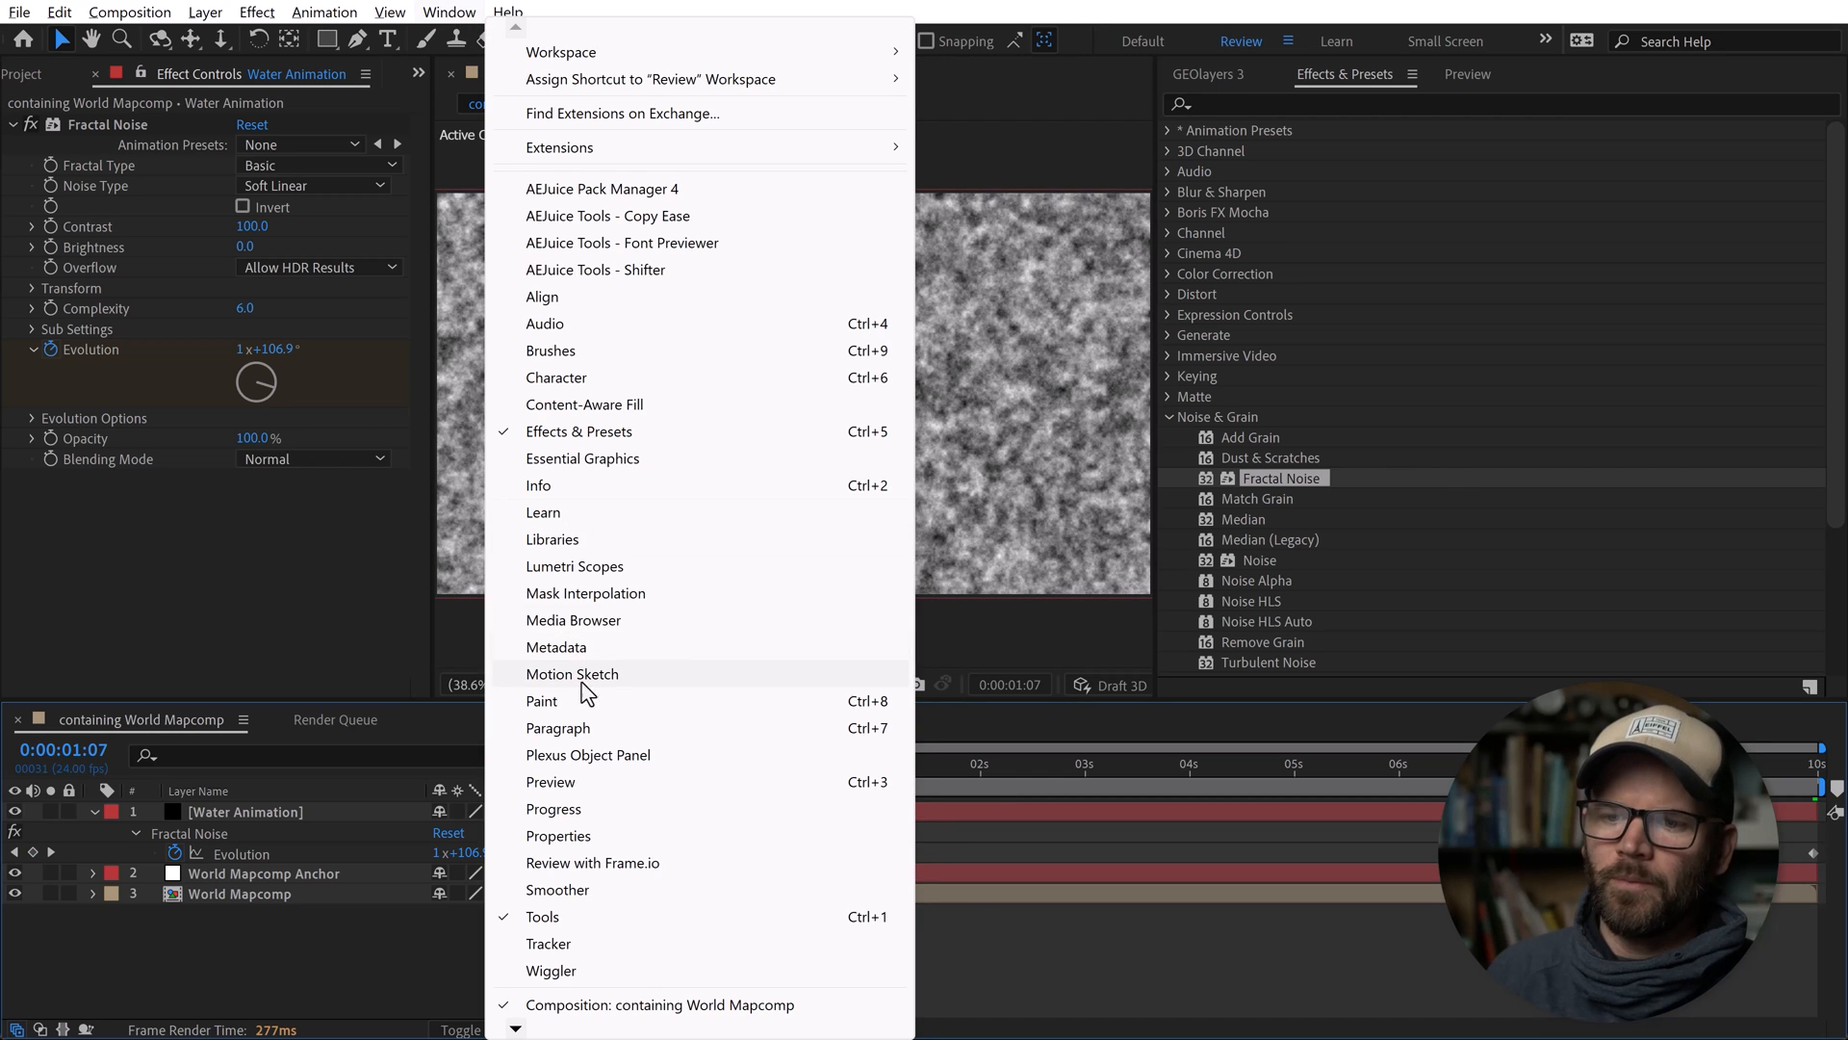
{"action": "left_click", "coordinate": [550, 781]}
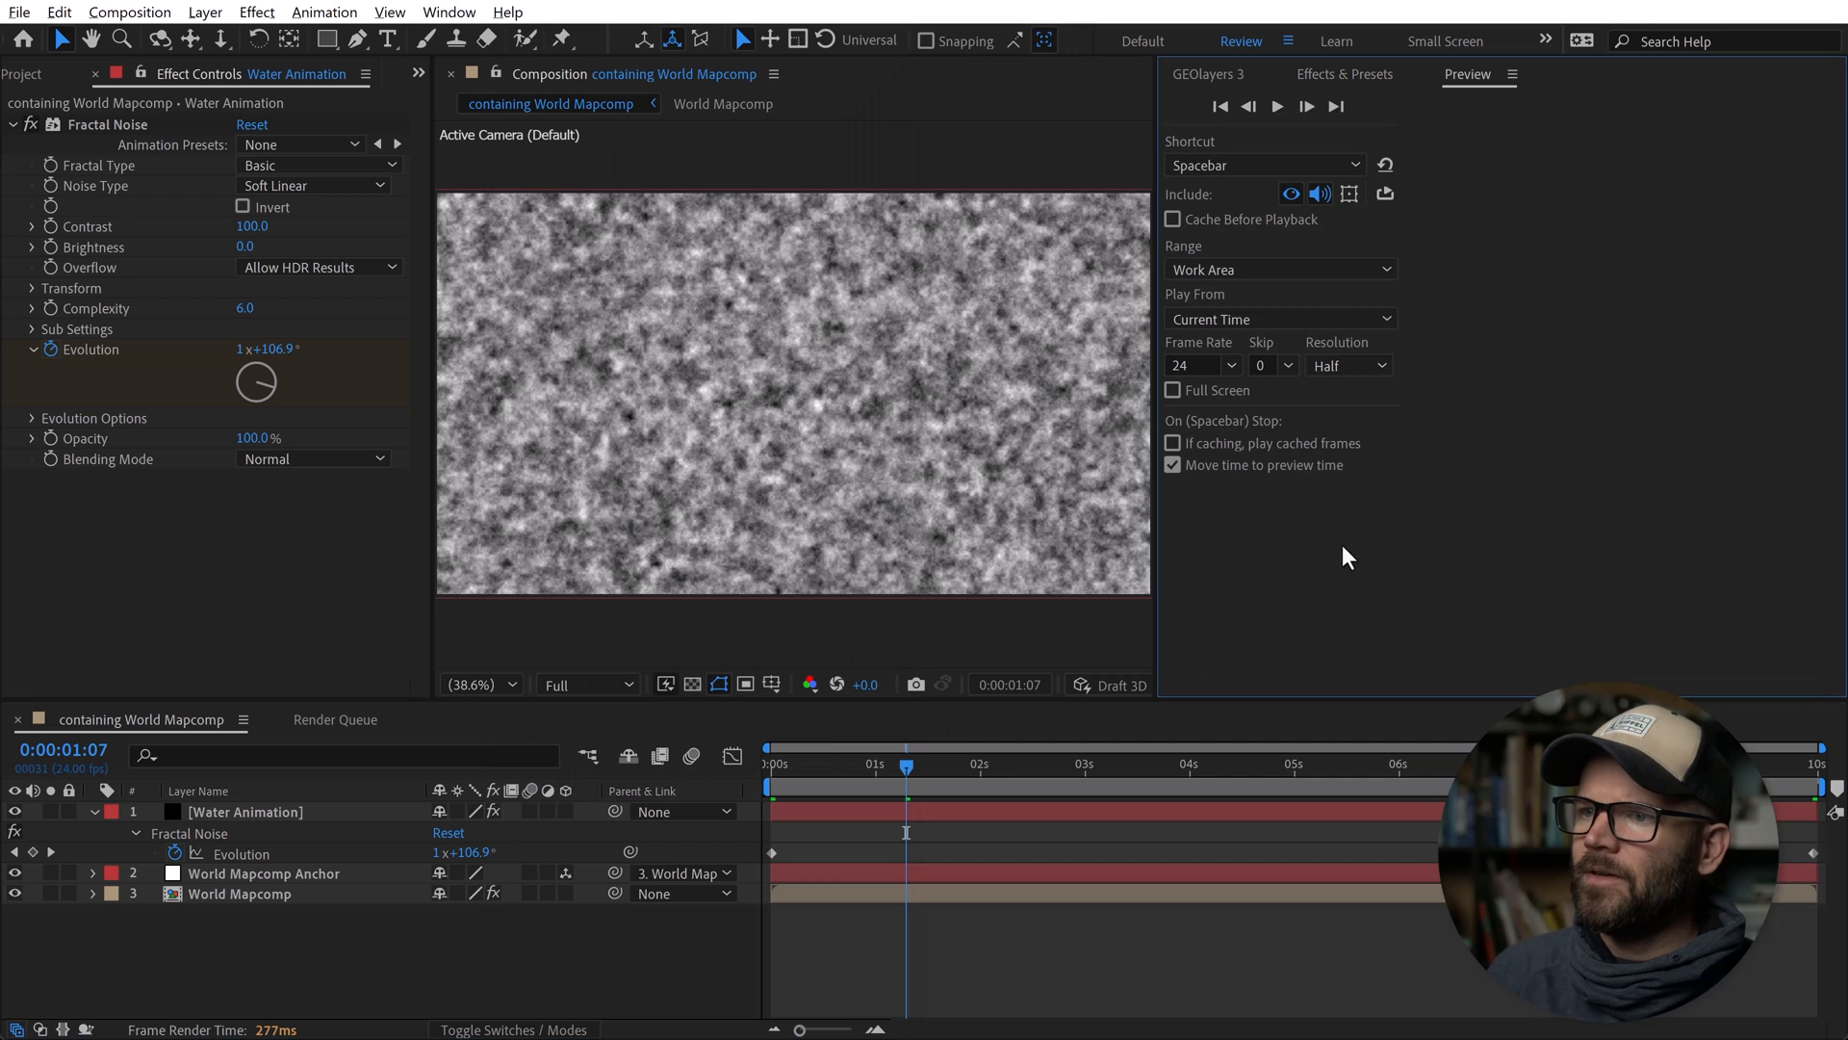
{"action": "mouse_move", "coordinate": [1348, 364]}
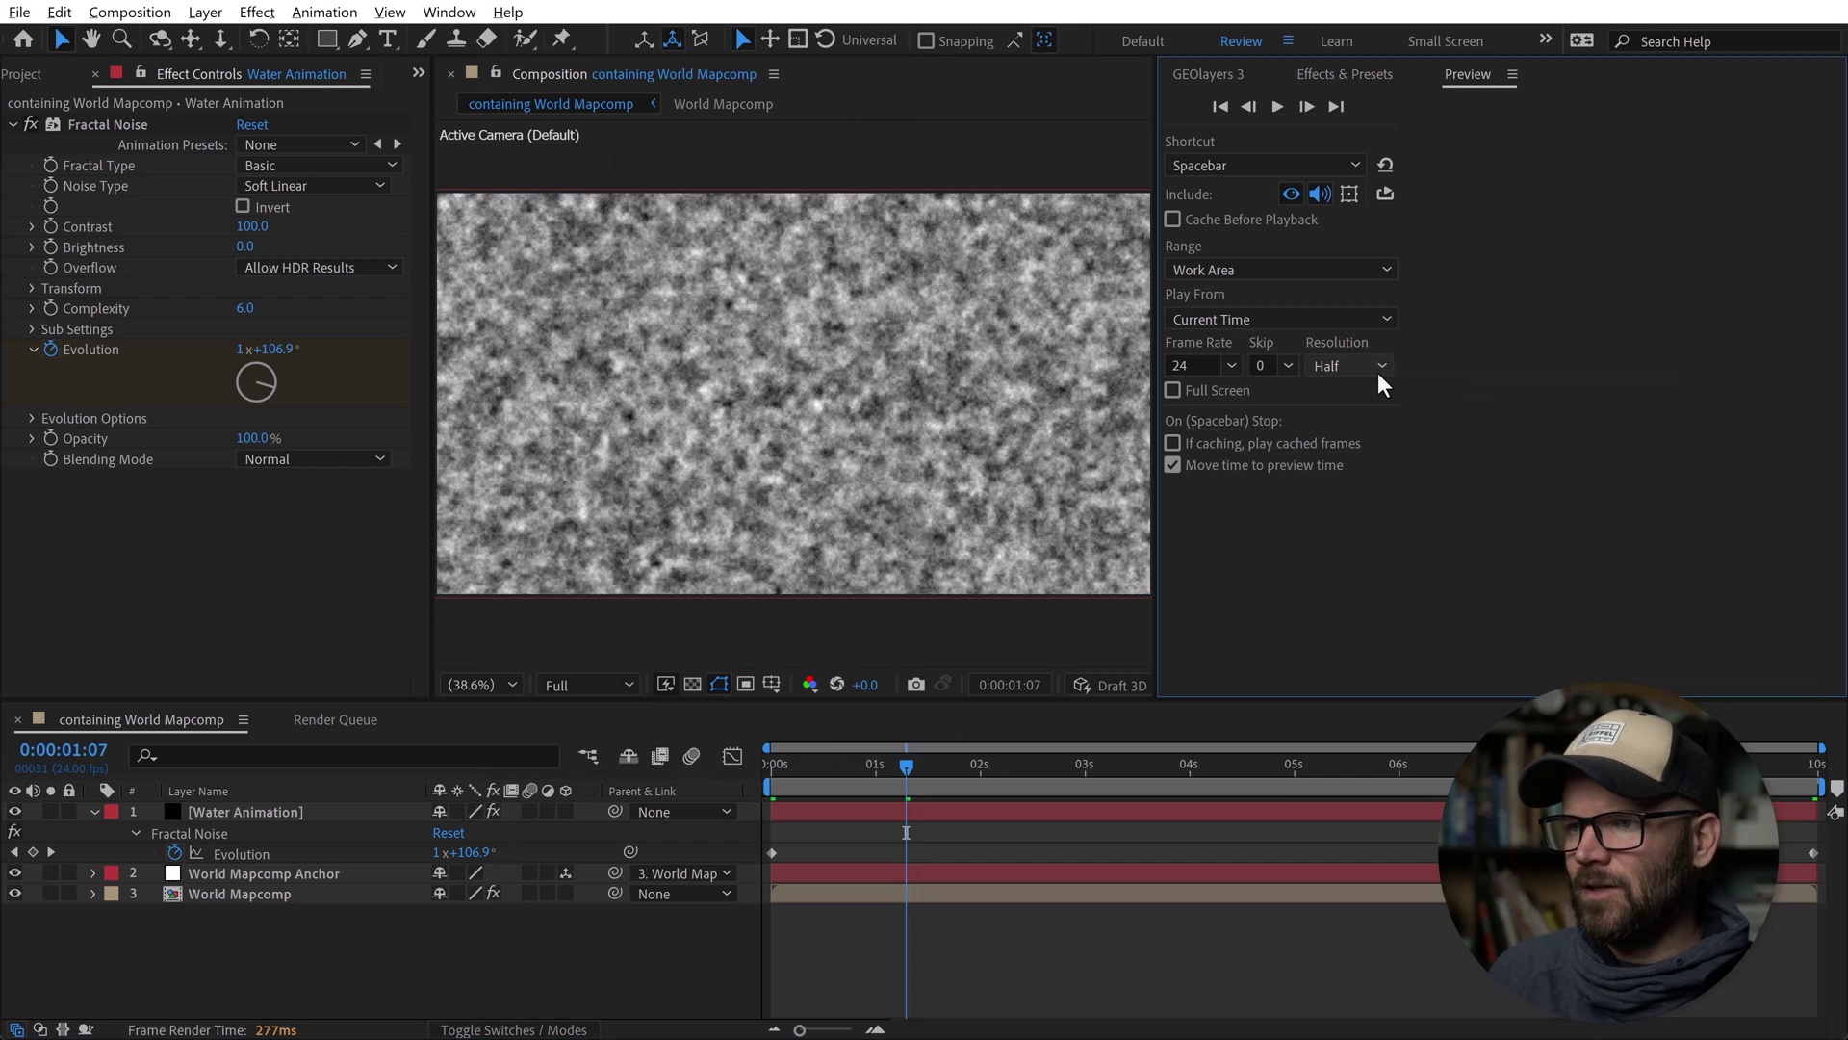
{"action": "mouse_move", "coordinate": [1492, 478]}
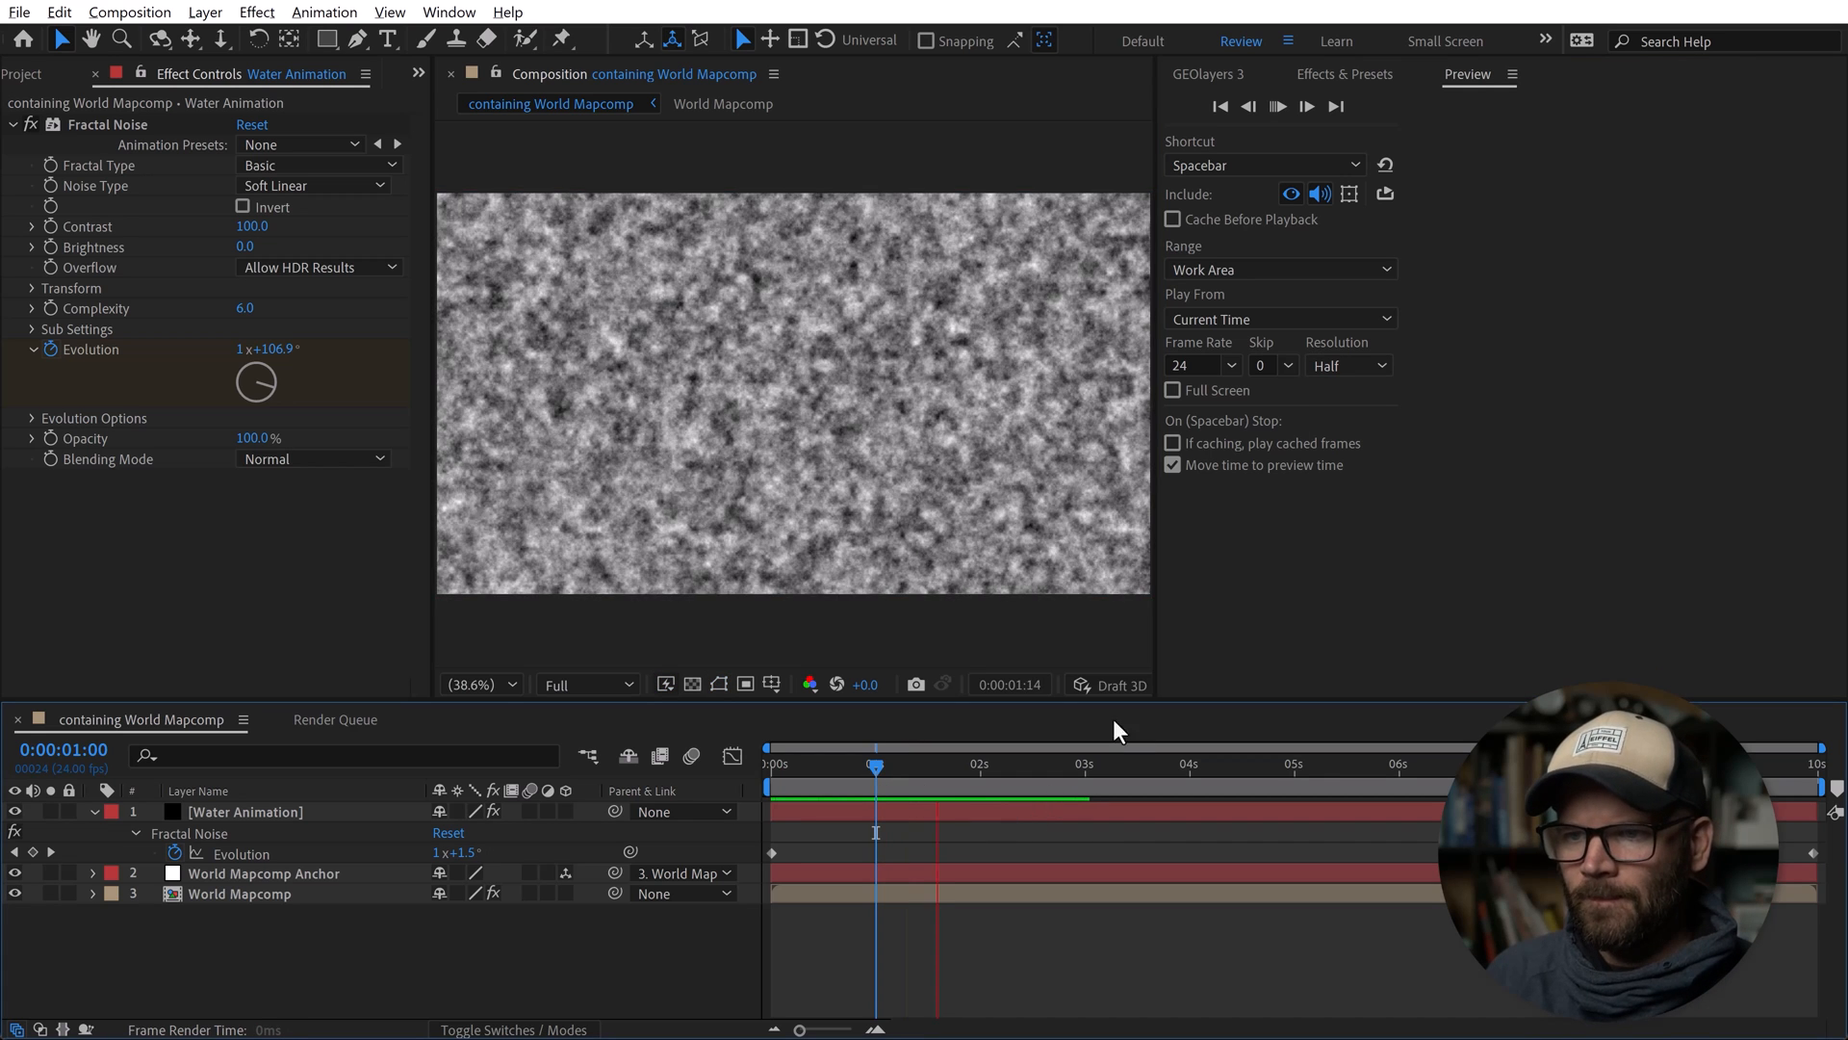
Apply CC Vector Blur to the Water Animation layer with amount 25.
{"action": "left_click", "coordinate": [1221, 106]}
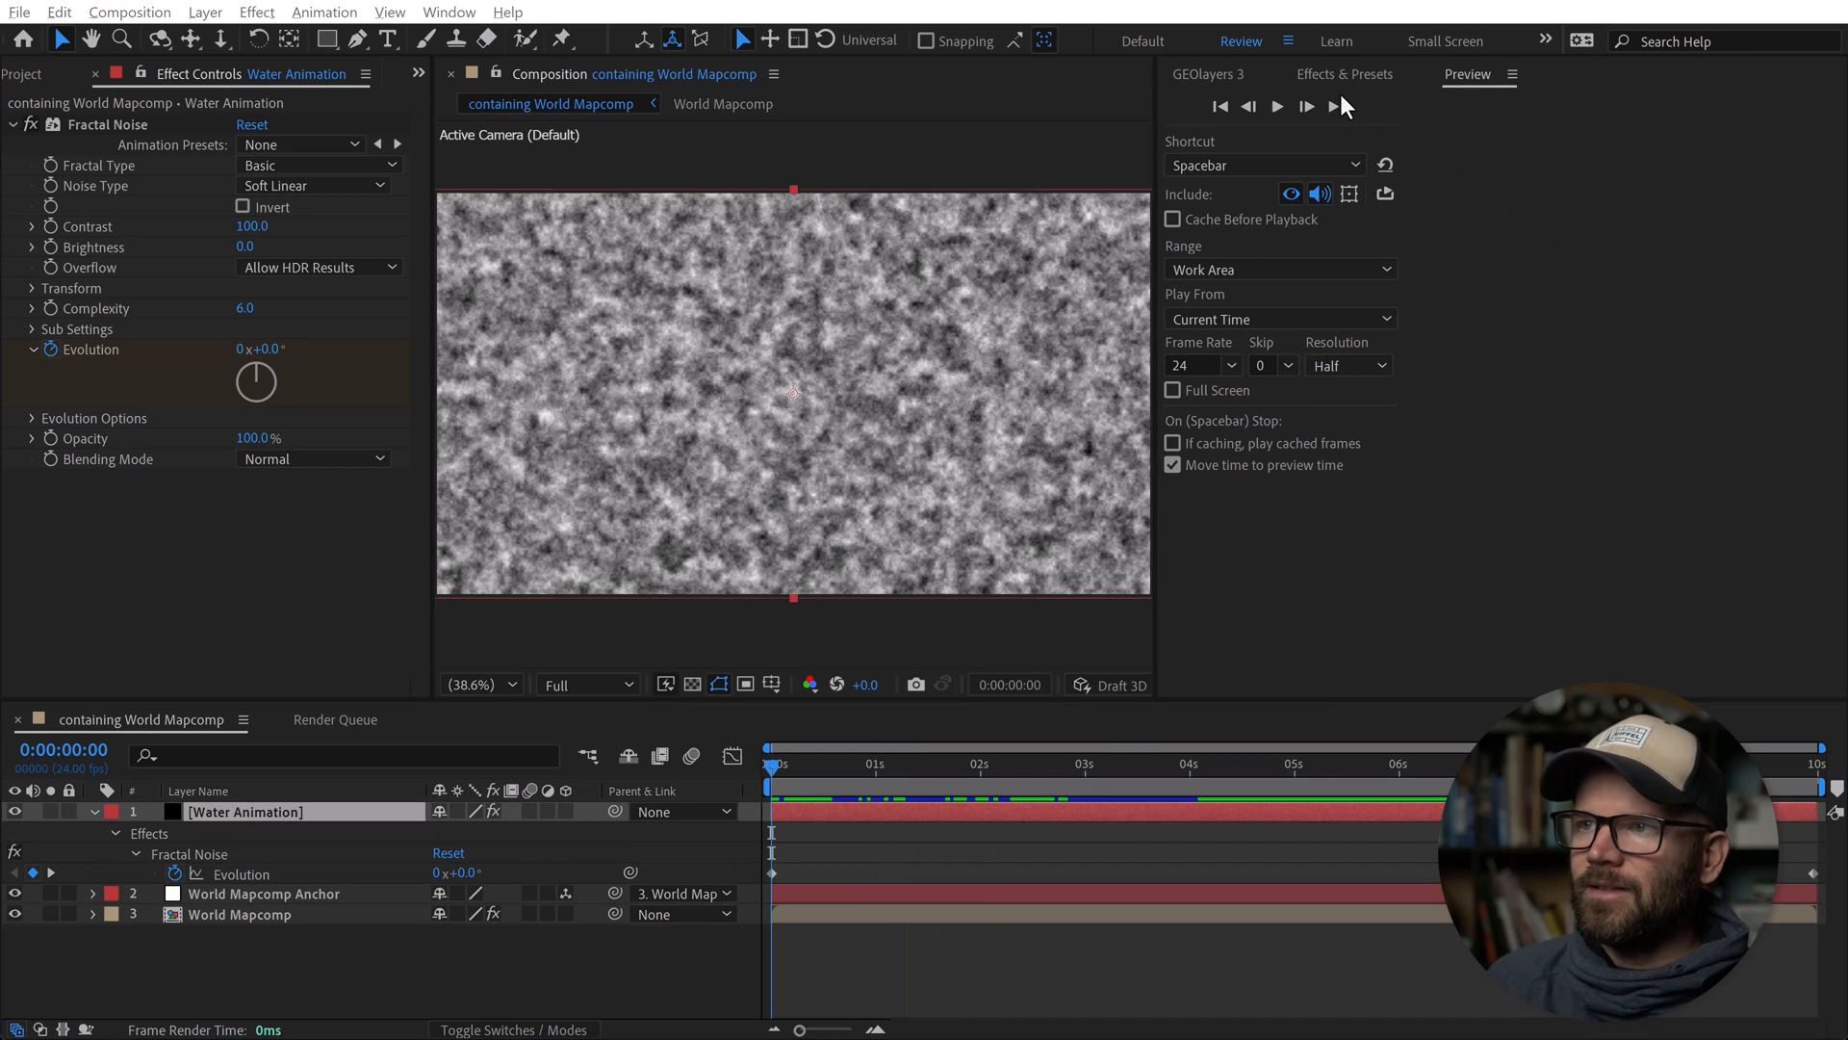
{"action": "left_click", "coordinate": [1346, 75]}
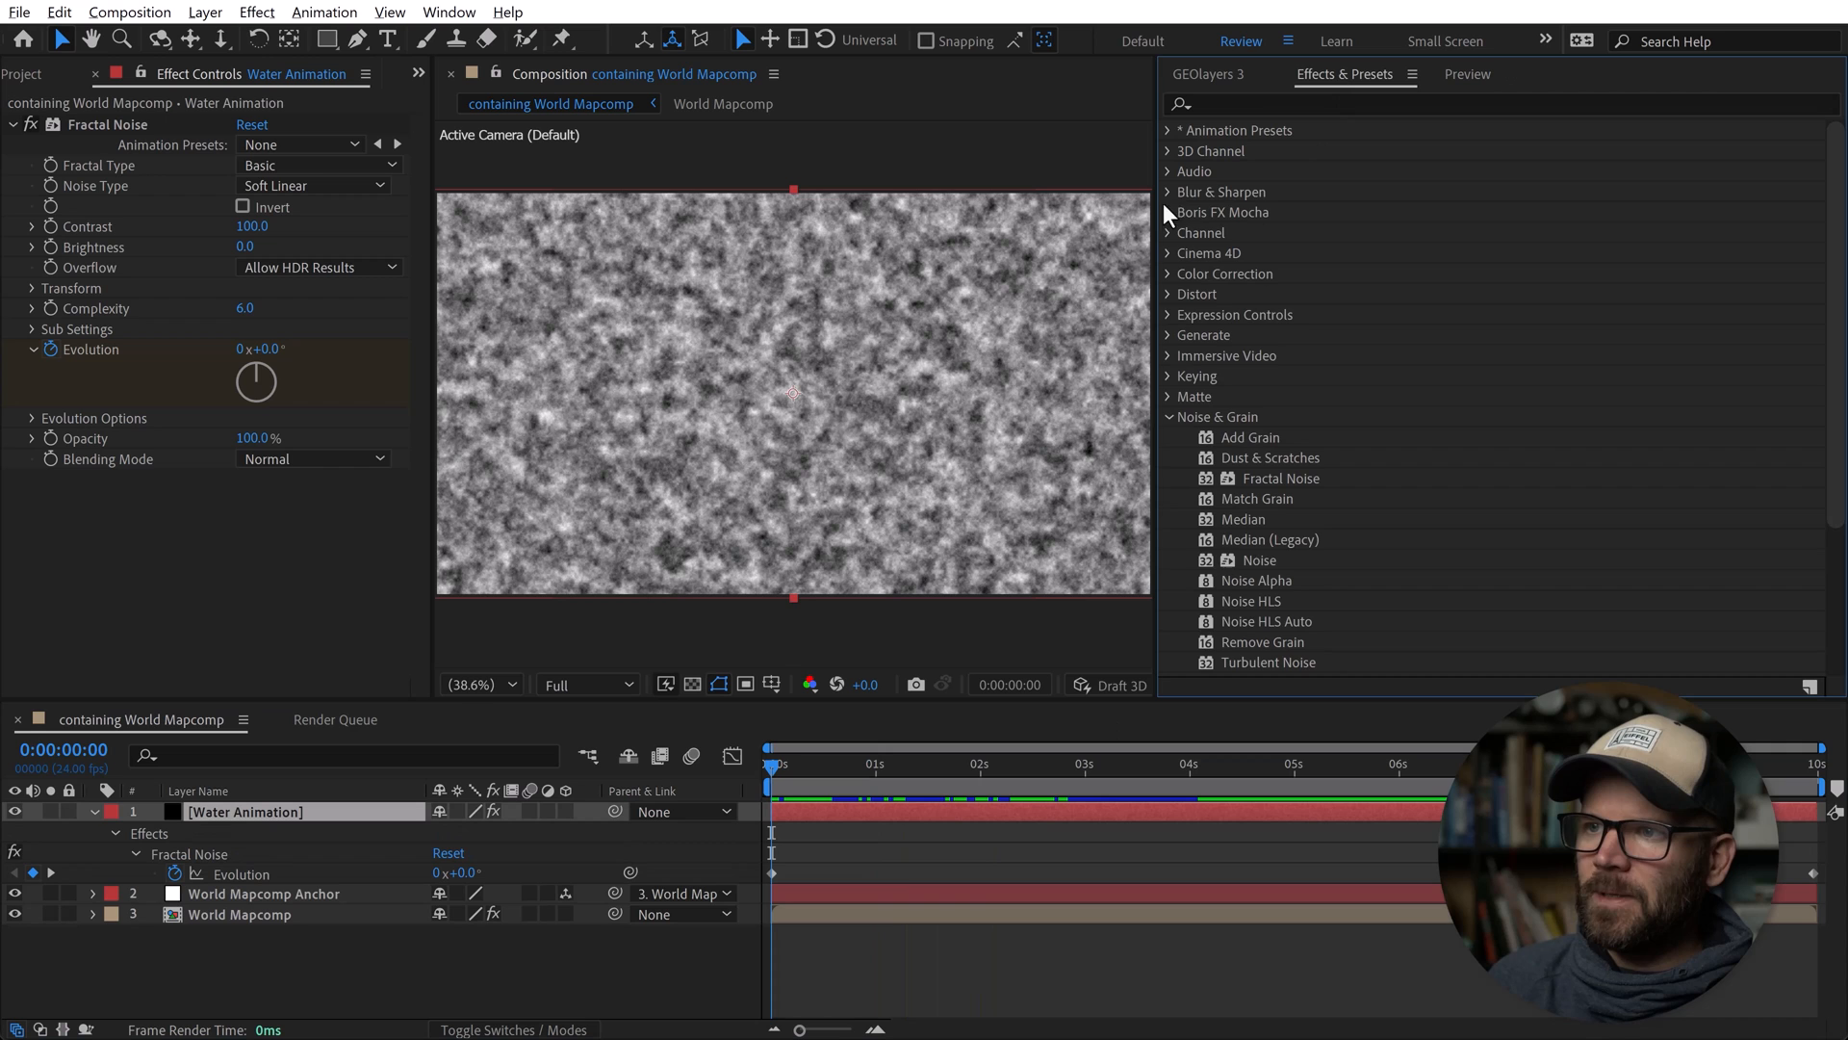
{"action": "left_click", "coordinate": [1167, 193]}
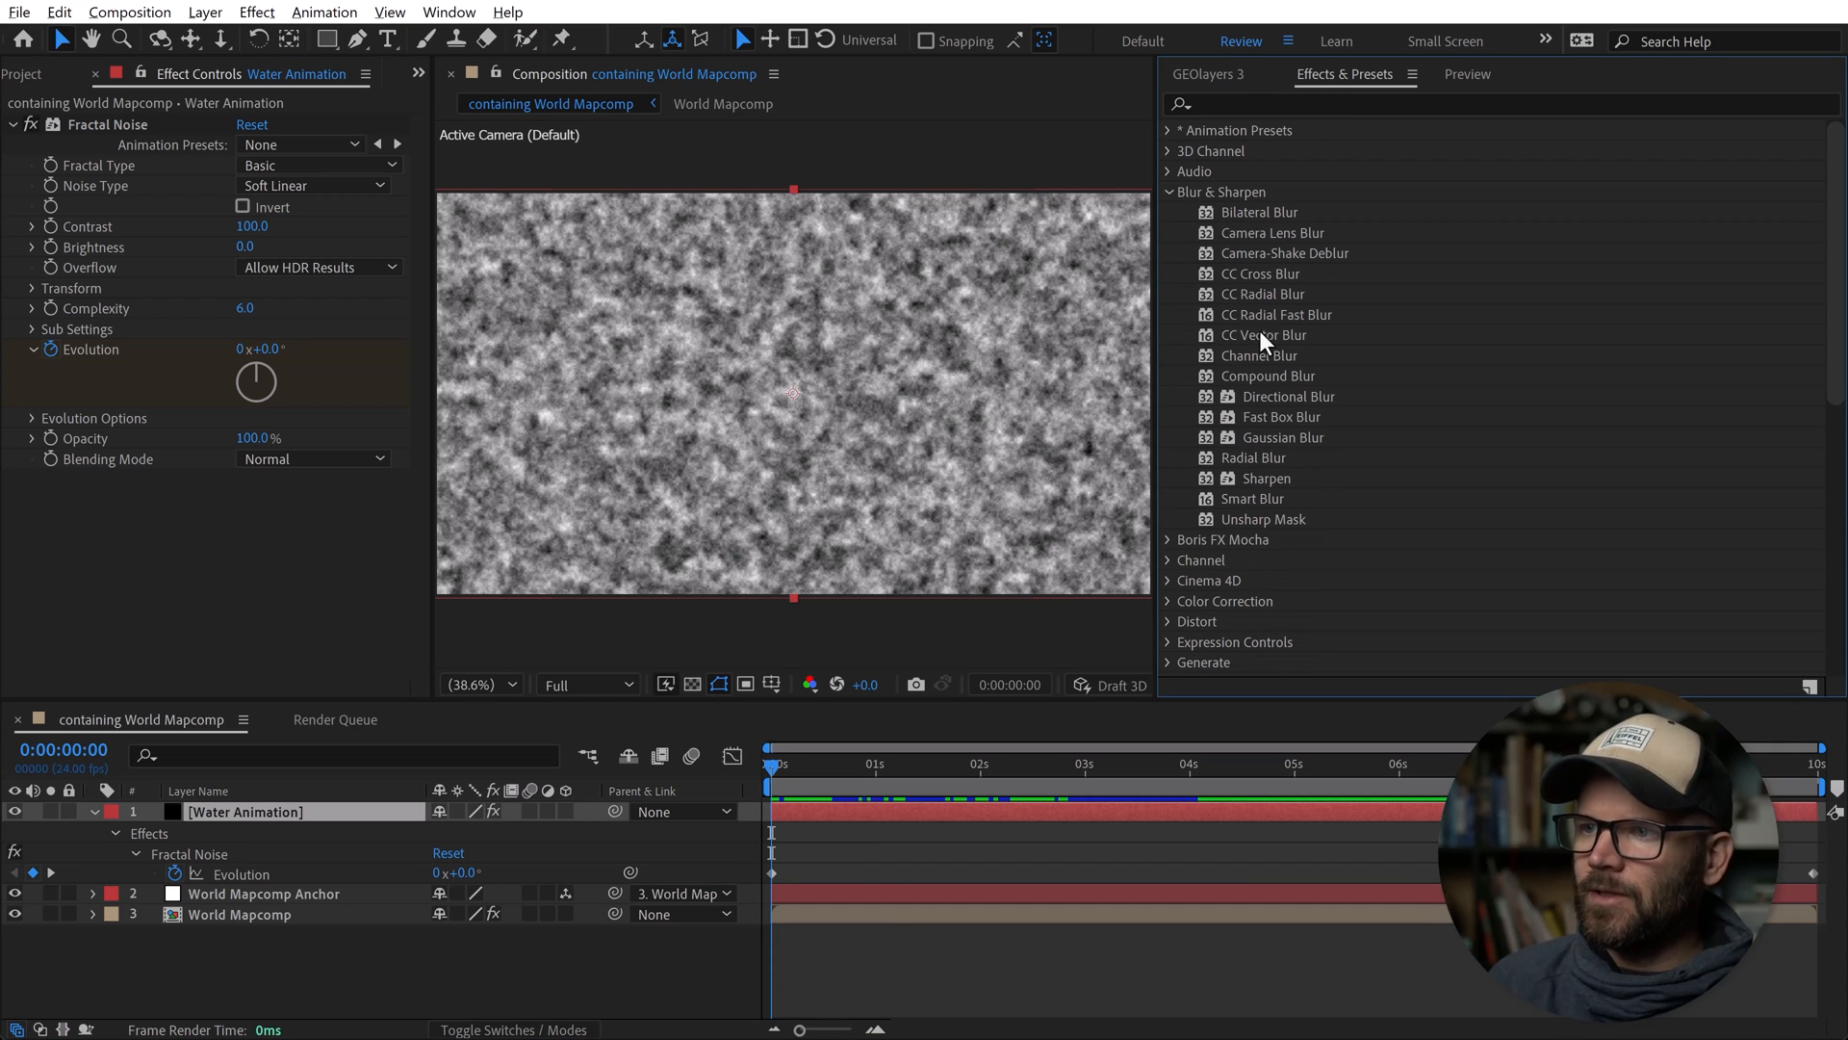
{"action": "left_click", "coordinate": [1267, 335]}
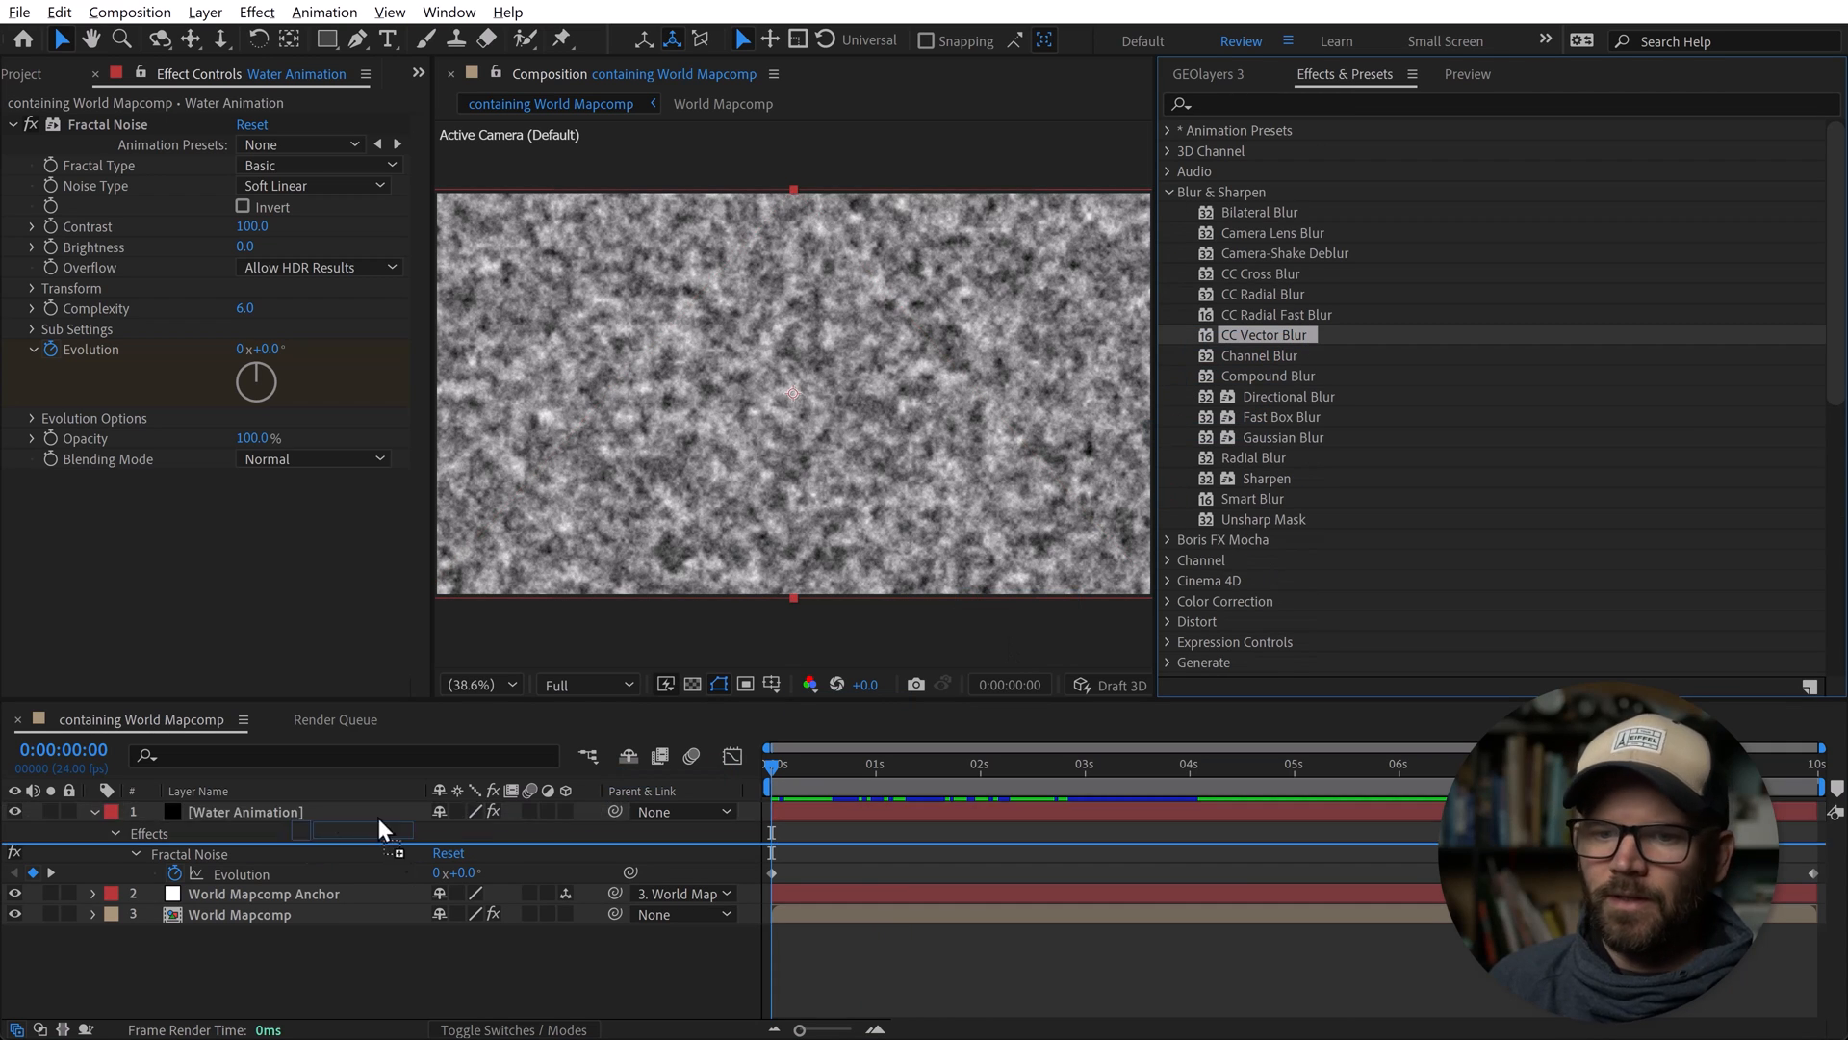
{"action": "double_click", "coordinate": [1263, 333]}
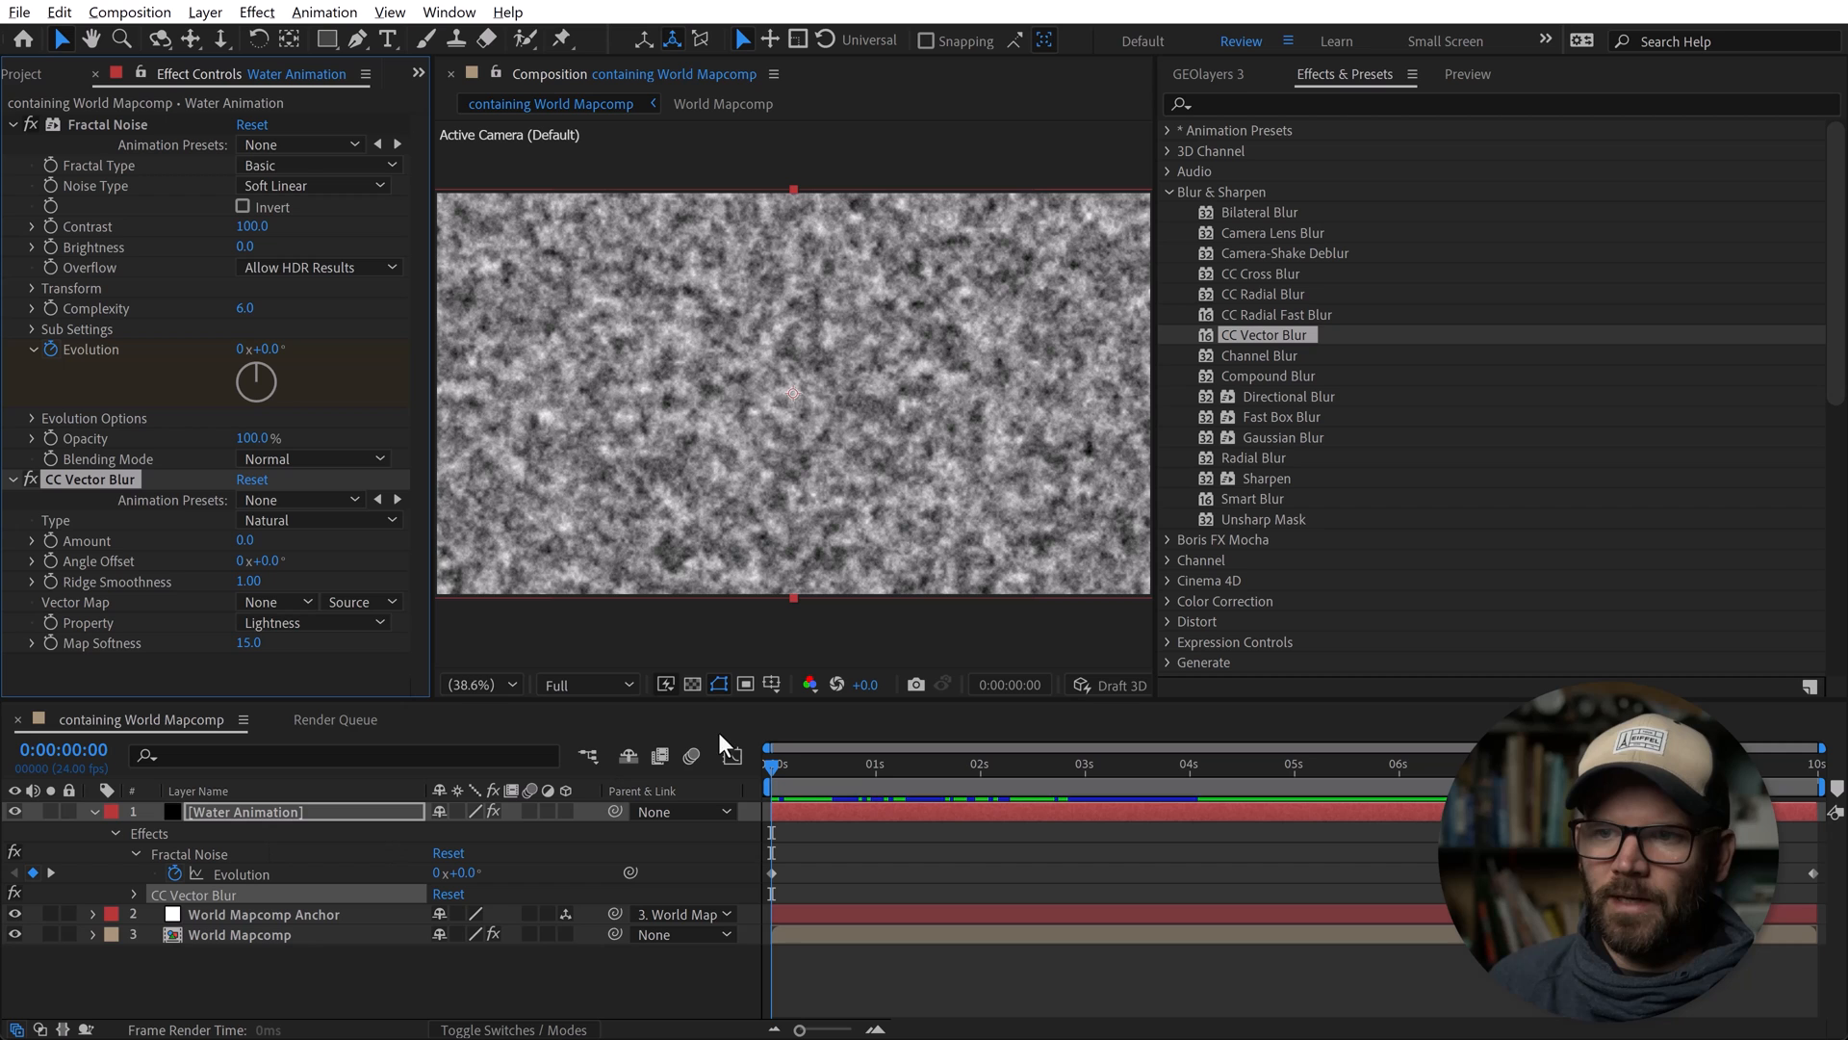
{"action": "double_click", "coordinate": [245, 539]}
{"action": "type", "text": "25"}
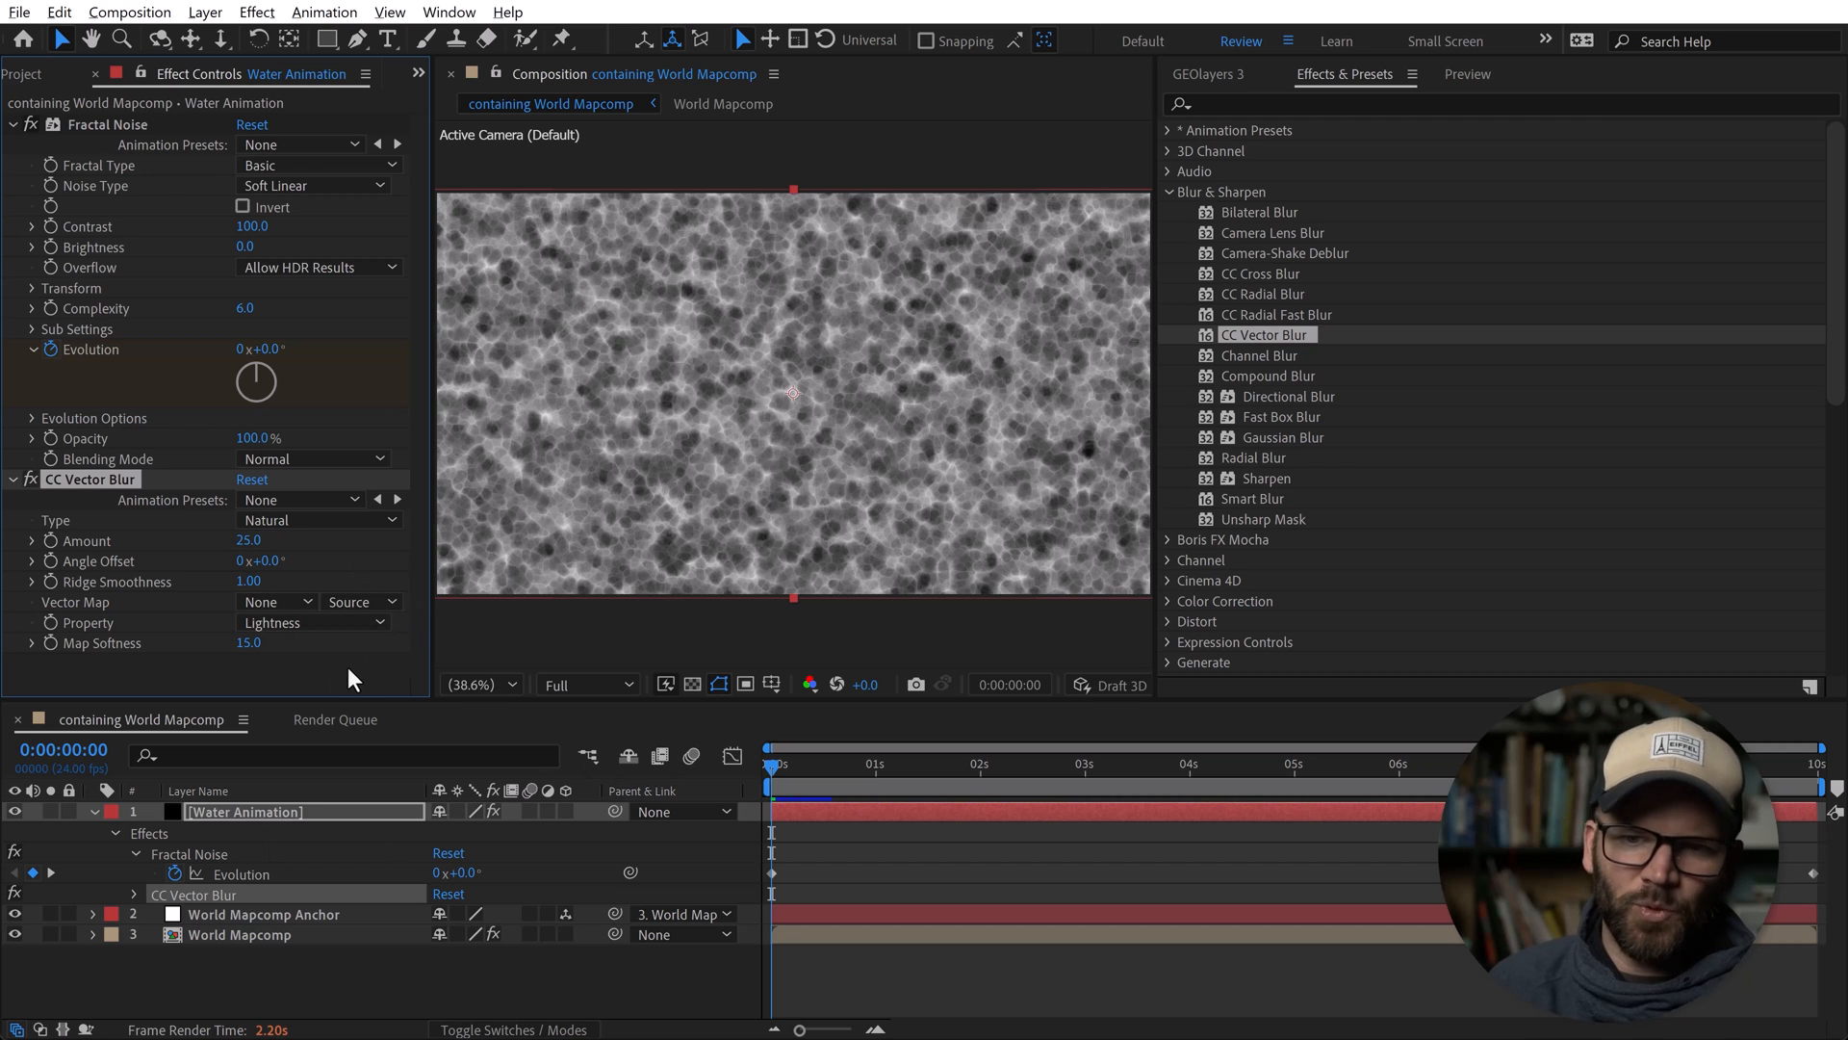
{"action": "mouse_move", "coordinate": [649, 718]}
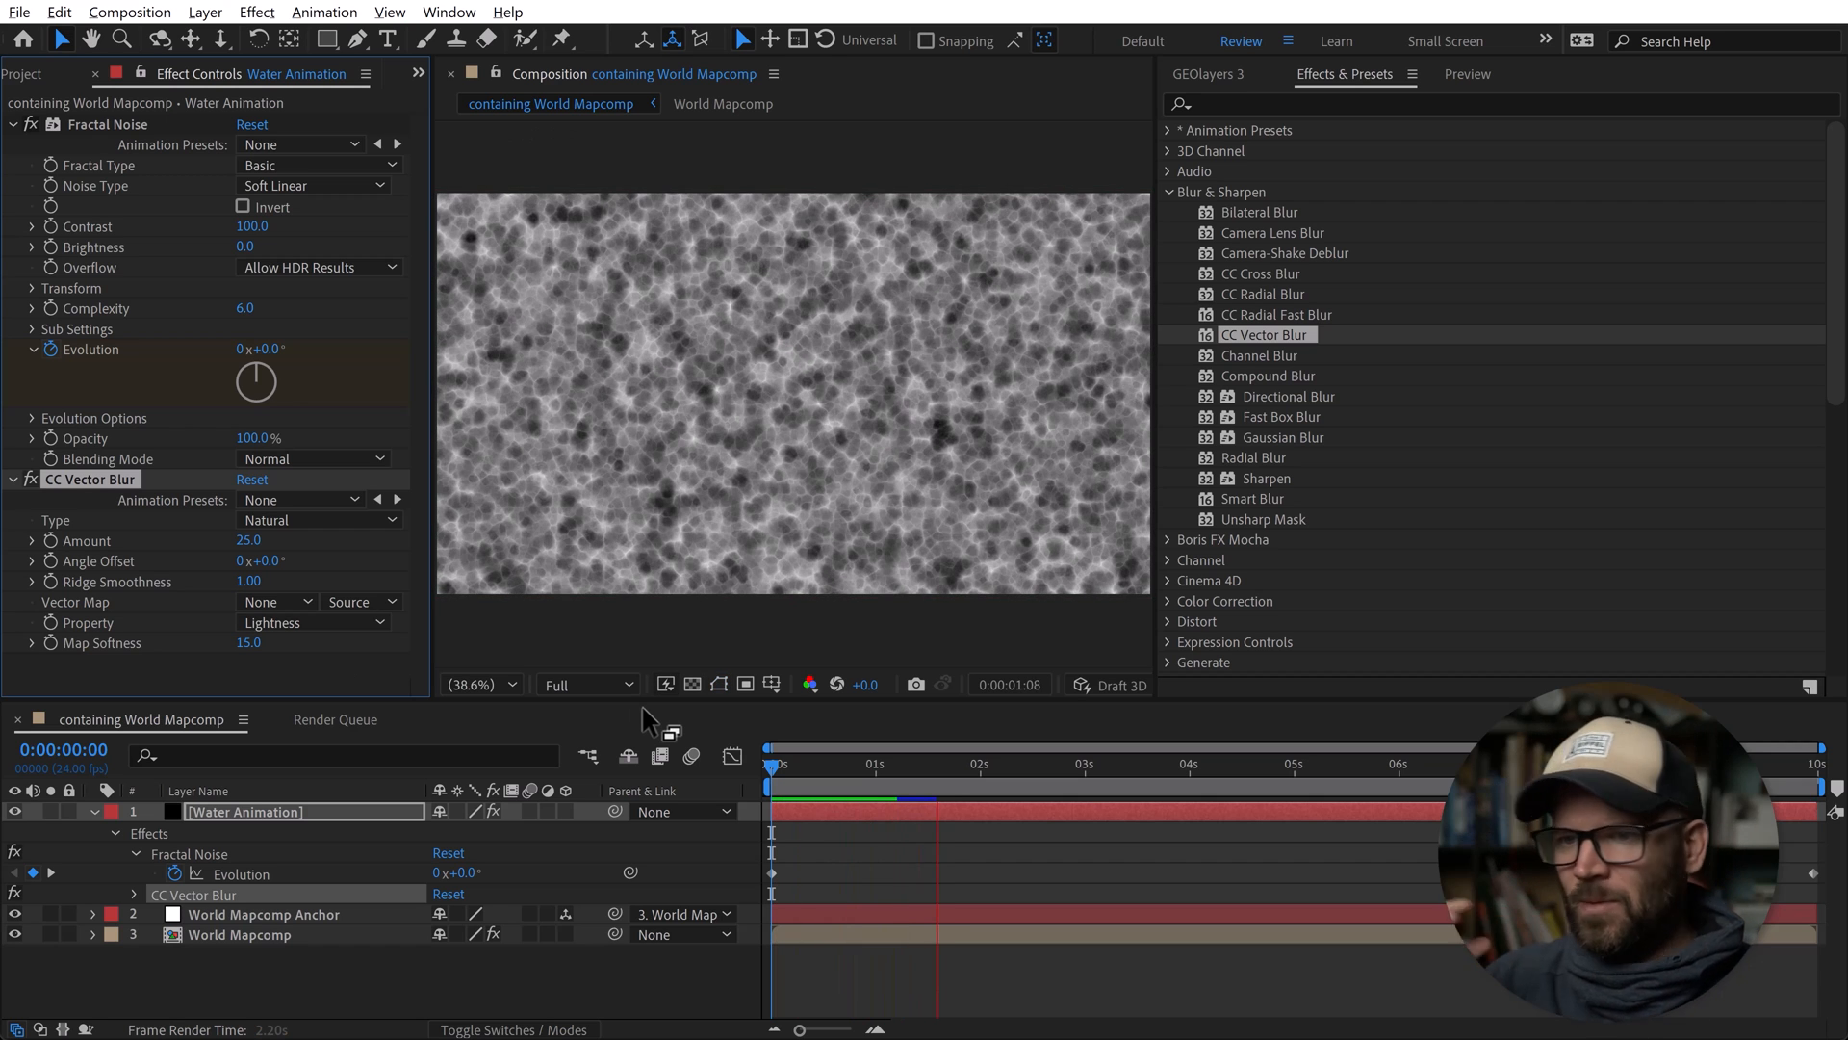
{"action": "left_click", "coordinate": [993, 764]}
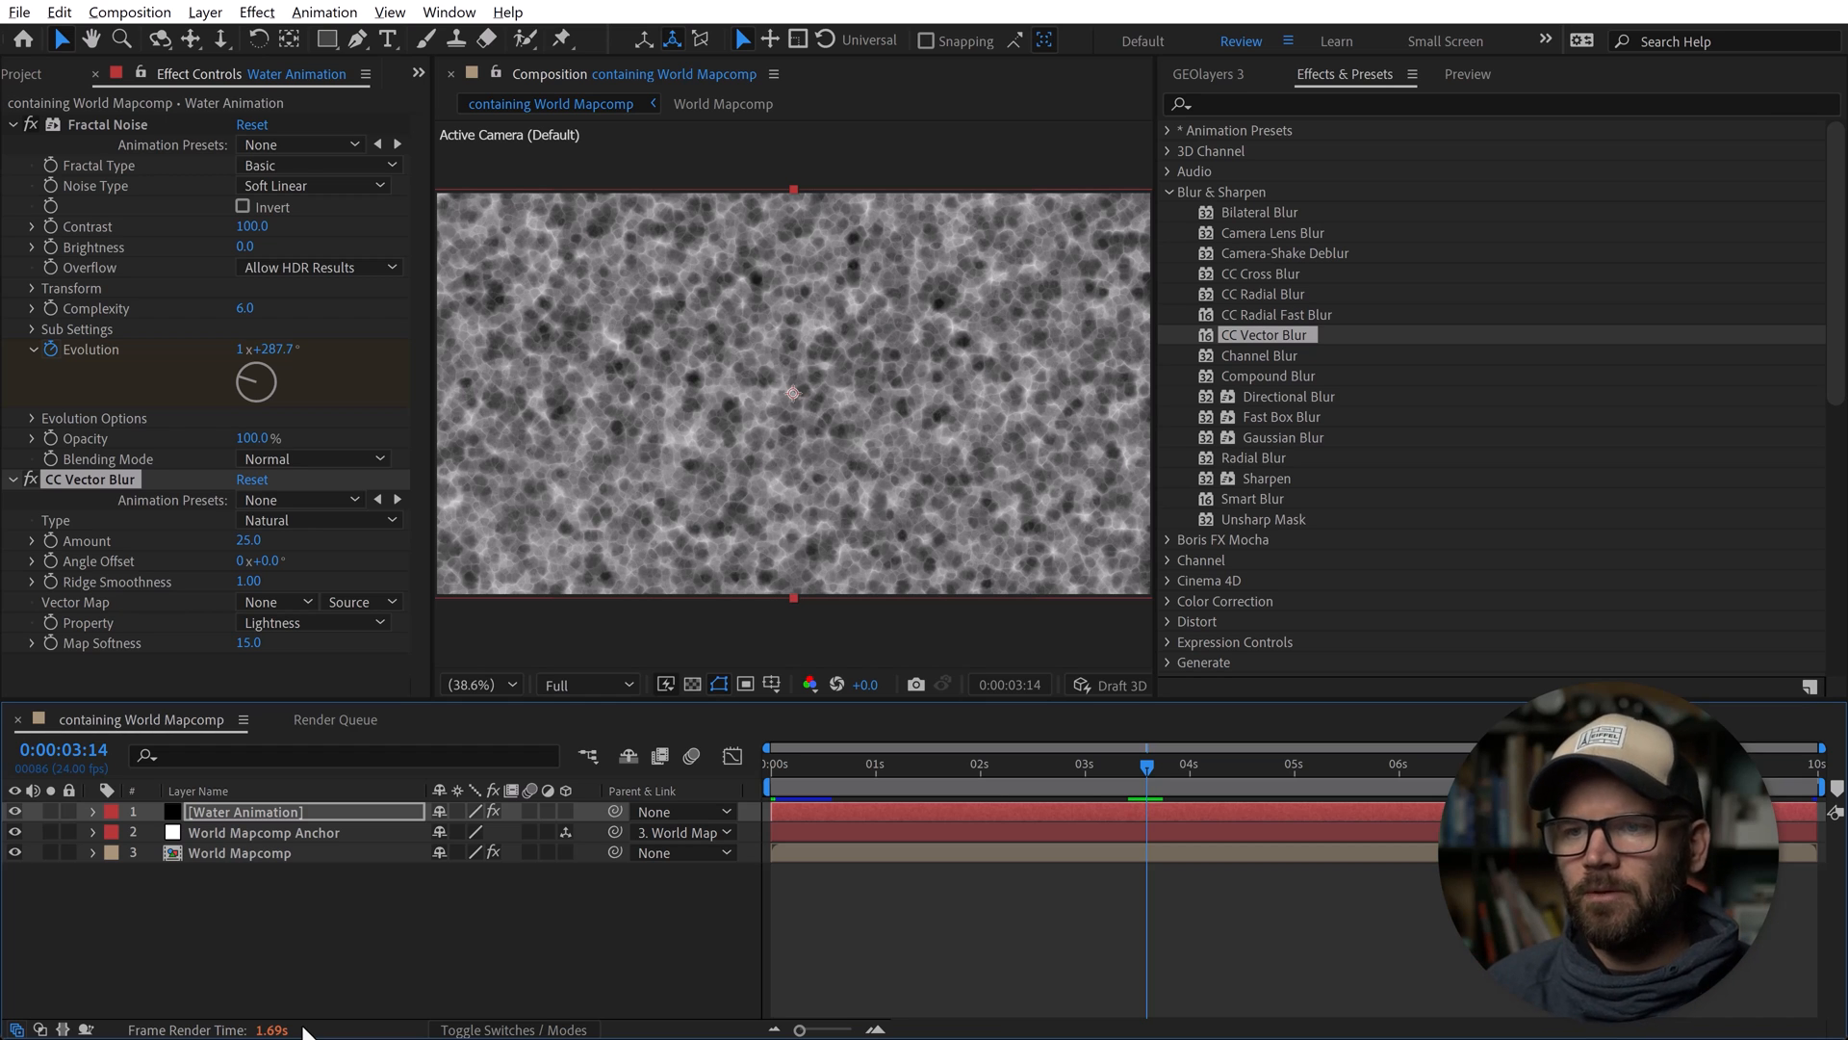
Hide the Water Animation layer so only the satellite map shows.
{"action": "left_click", "coordinate": [16, 810]}
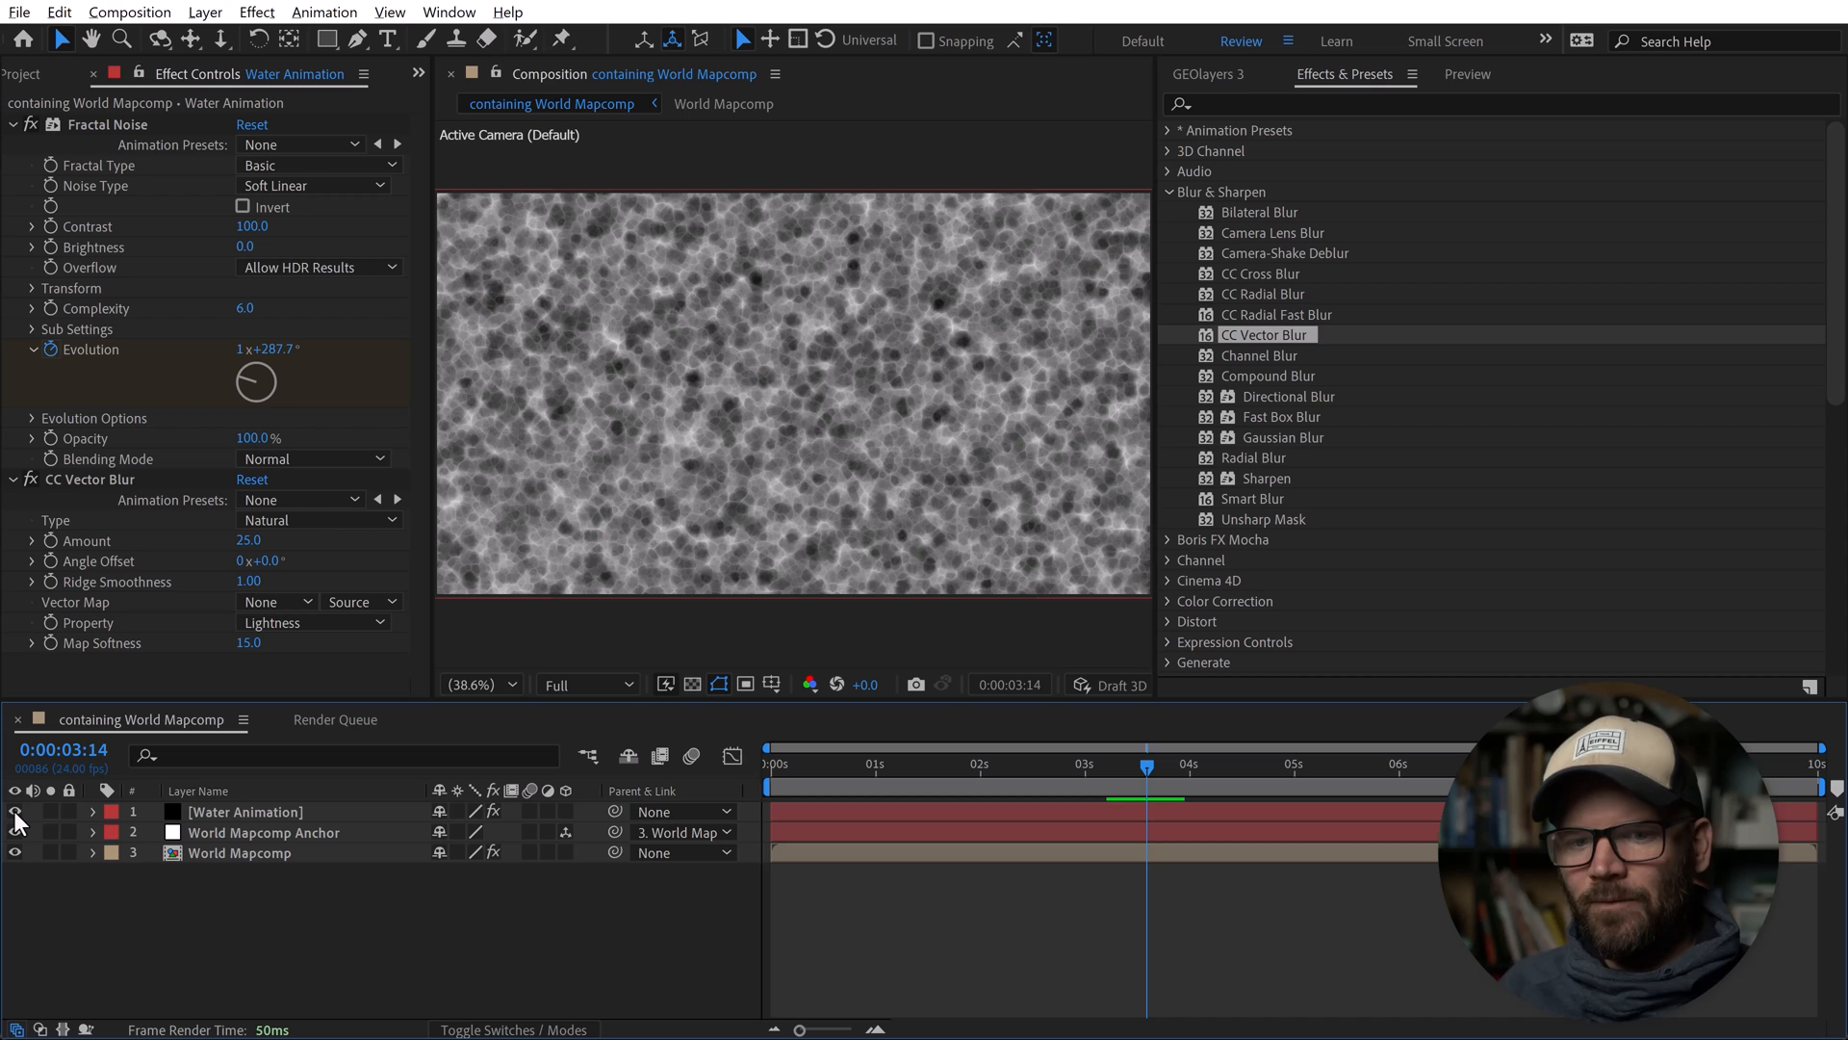
{"action": "left_click", "coordinate": [15, 811]}
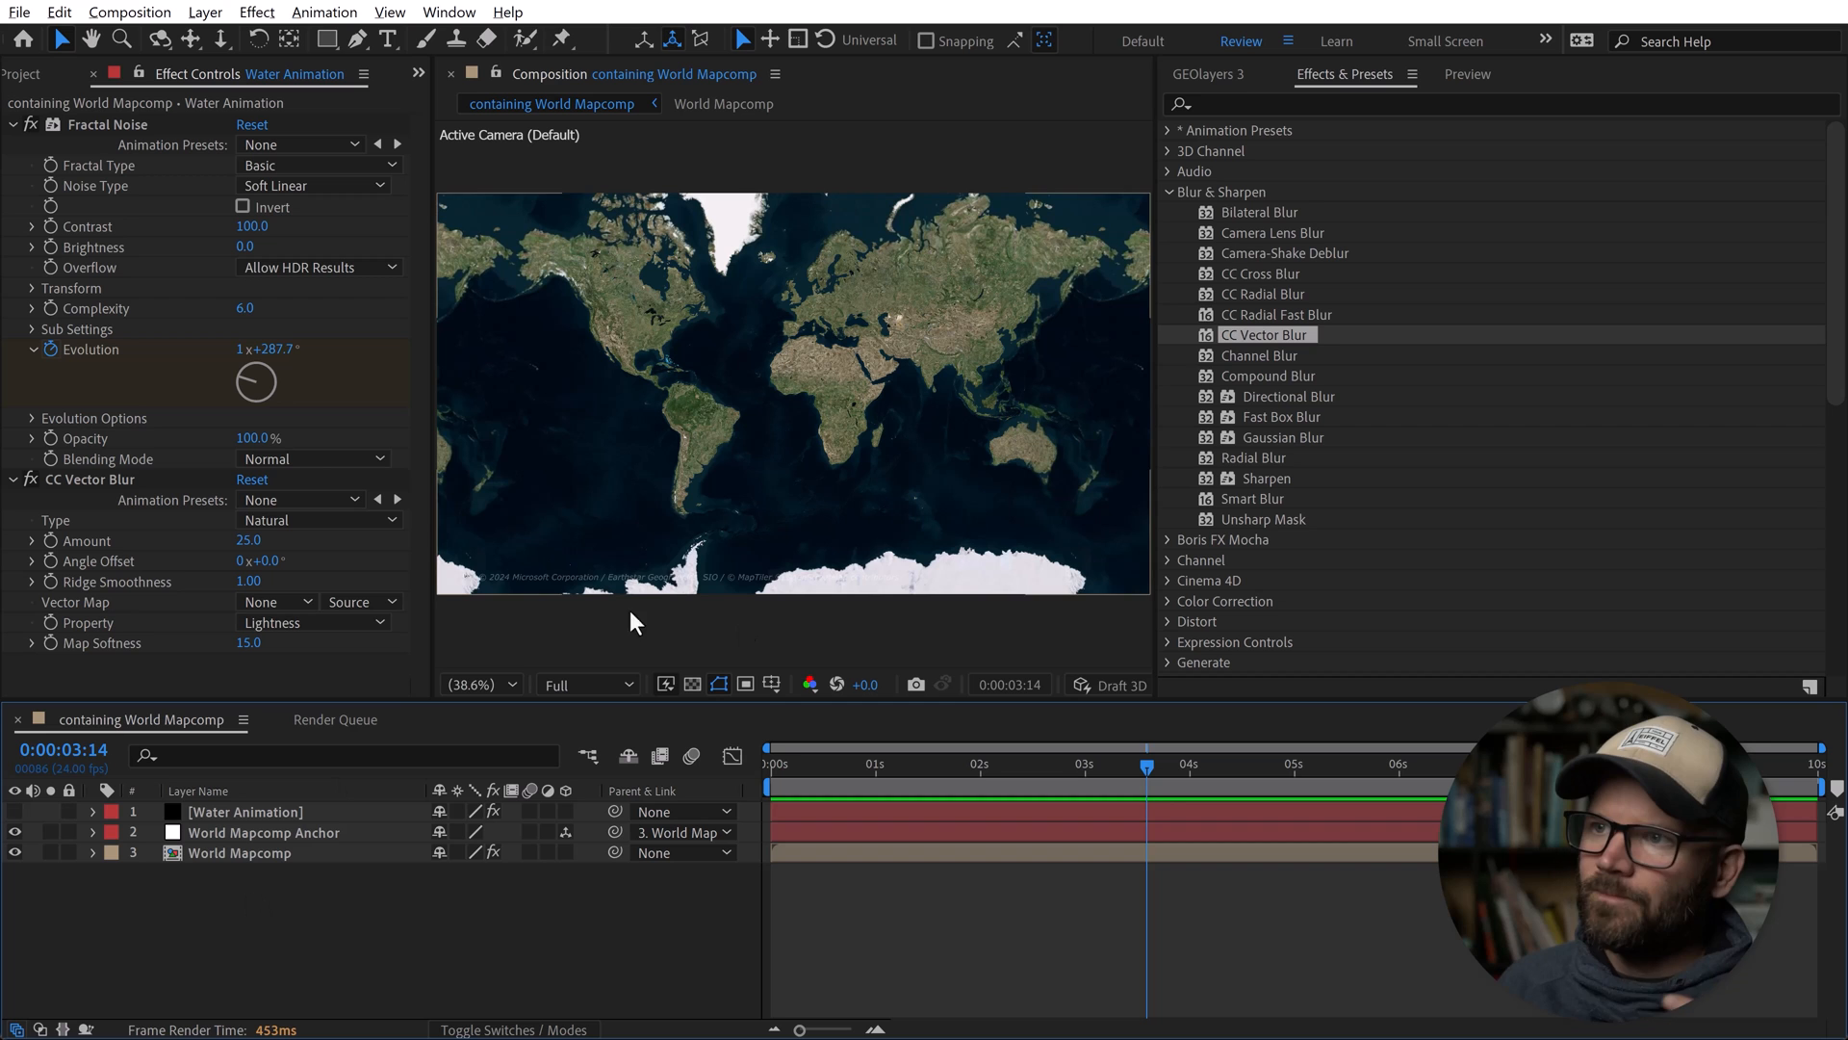
Download the Natural Earth Land dataset in GEOlayers and select it in the feature list.
{"action": "left_click", "coordinate": [1205, 75]}
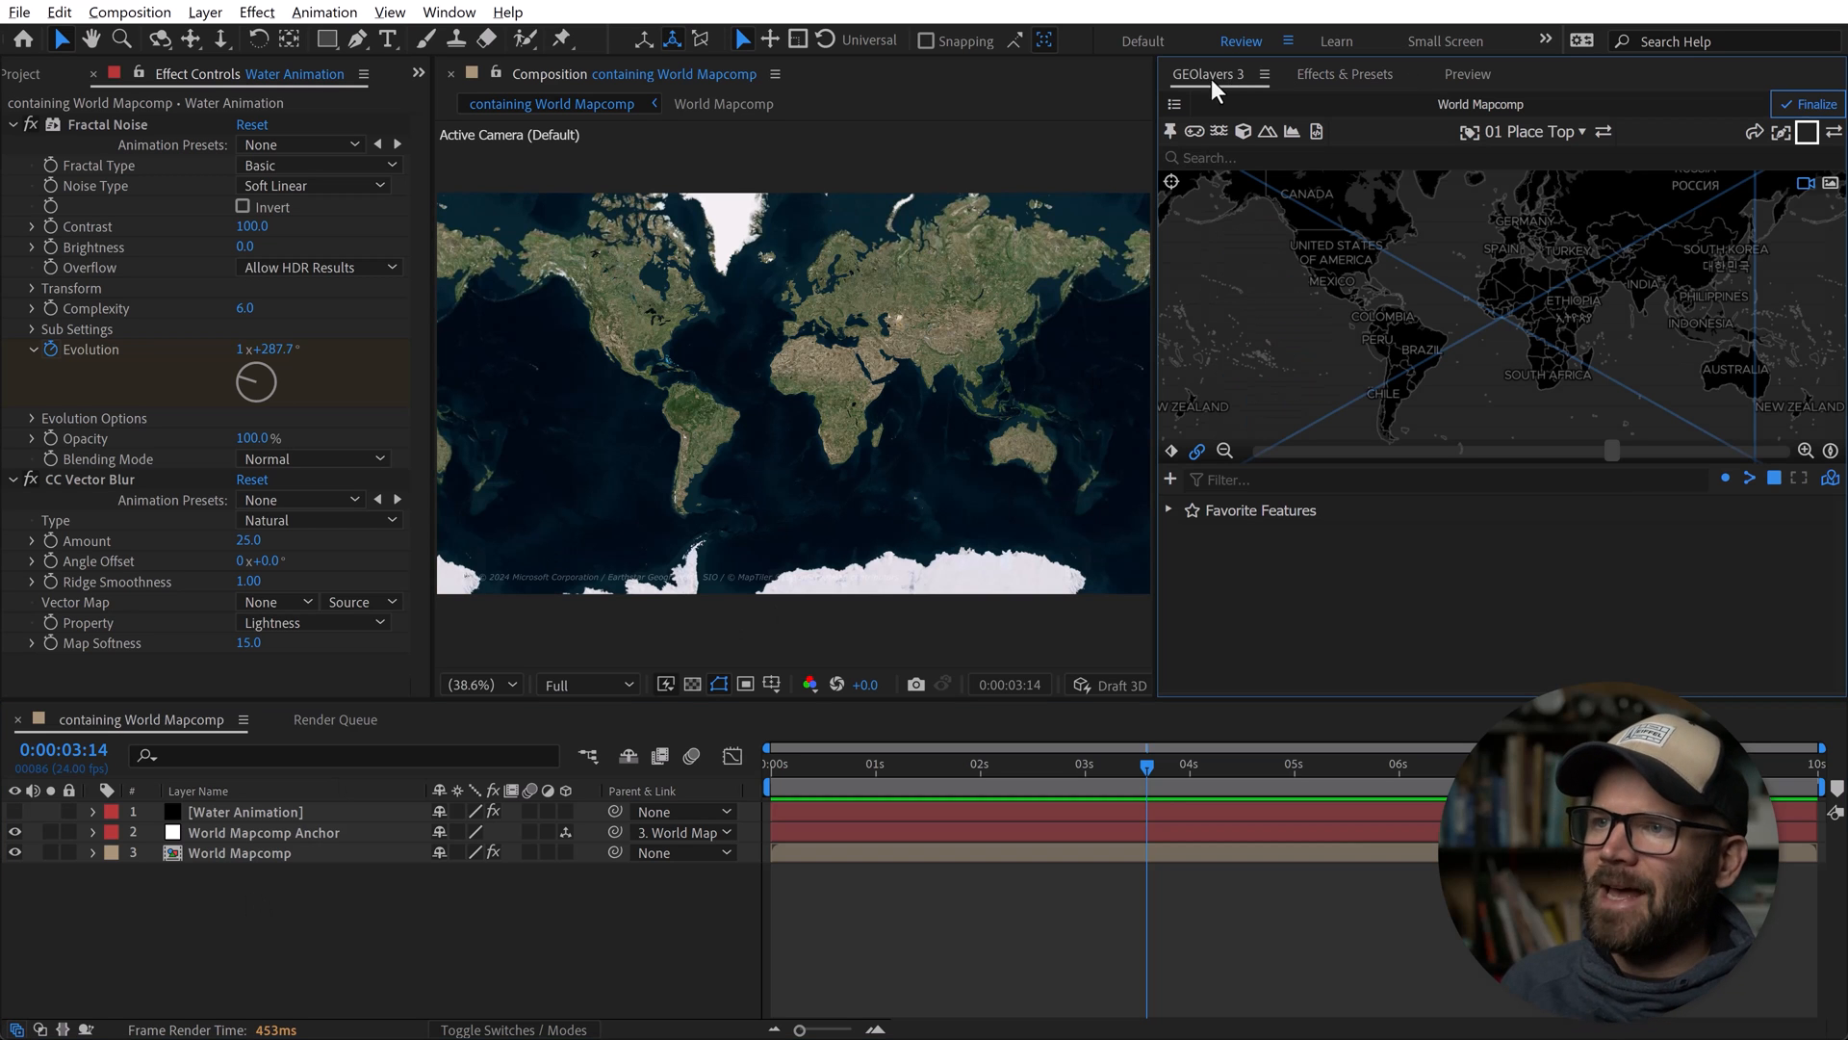
{"action": "mouse_move", "coordinate": [1798, 450]}
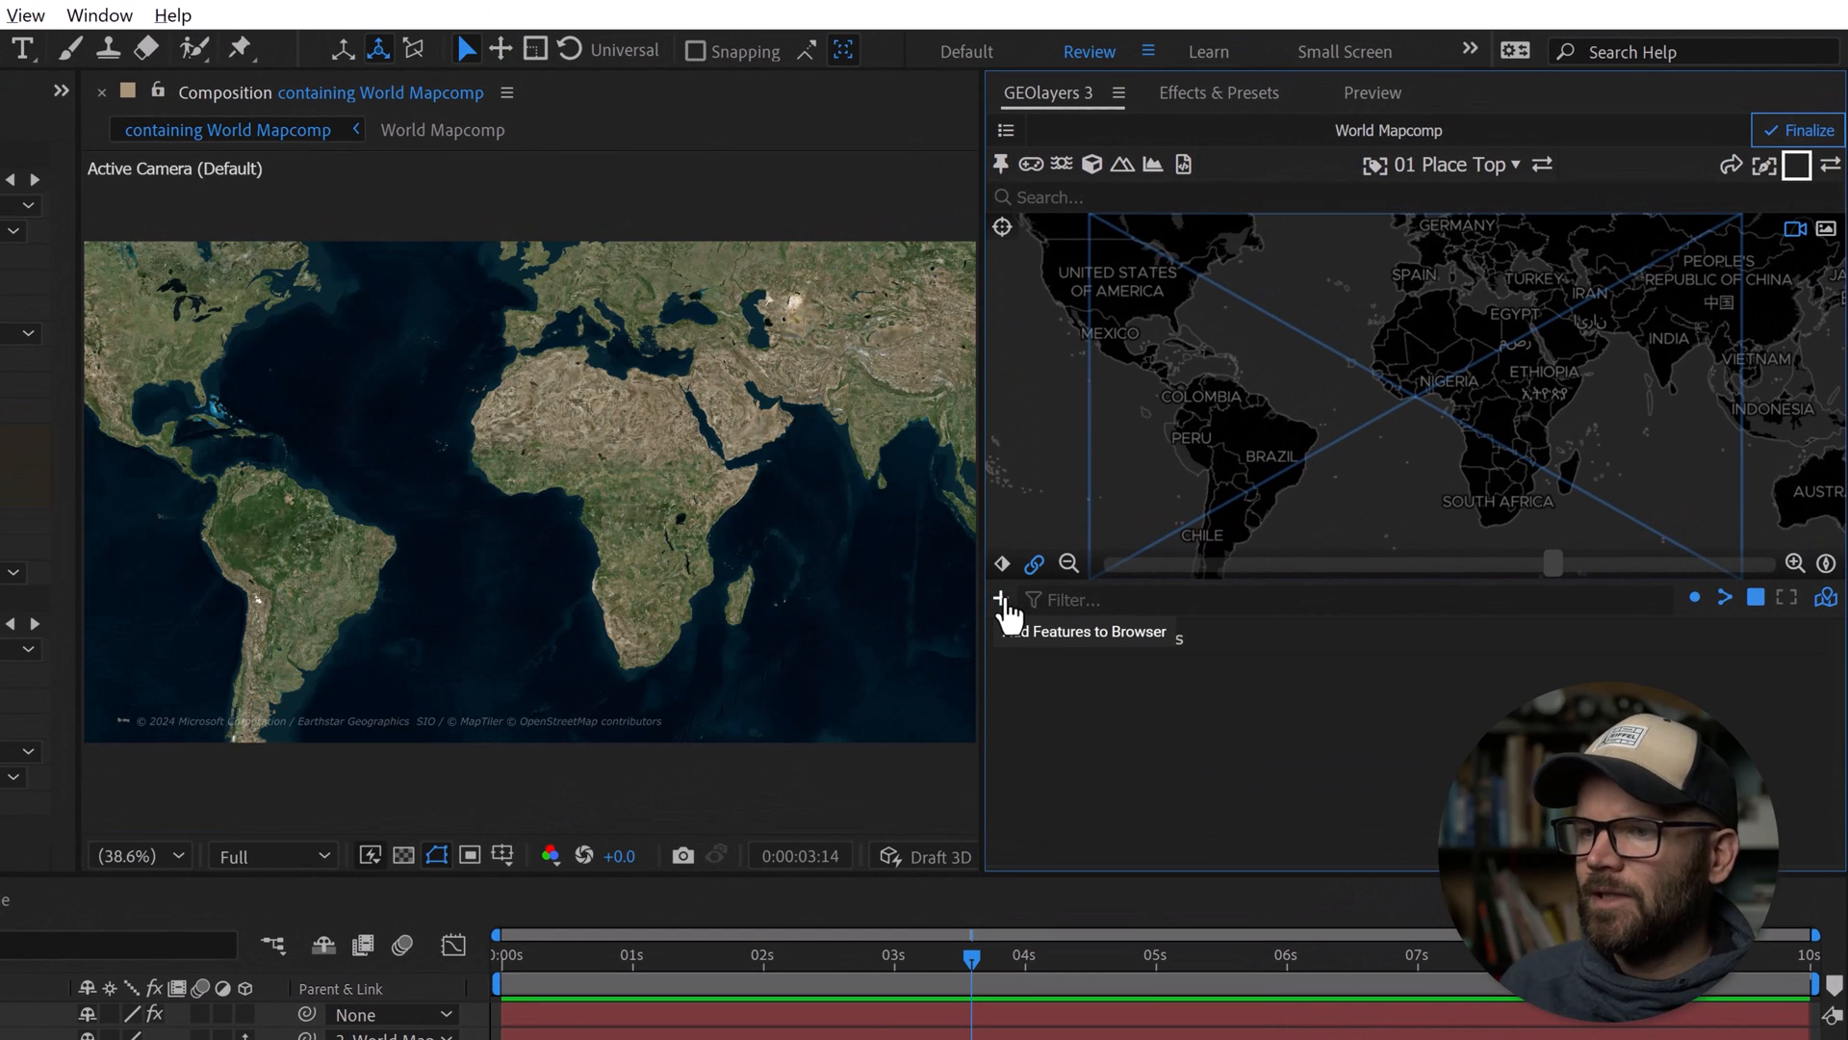
{"action": "left_click", "coordinate": [999, 599]}
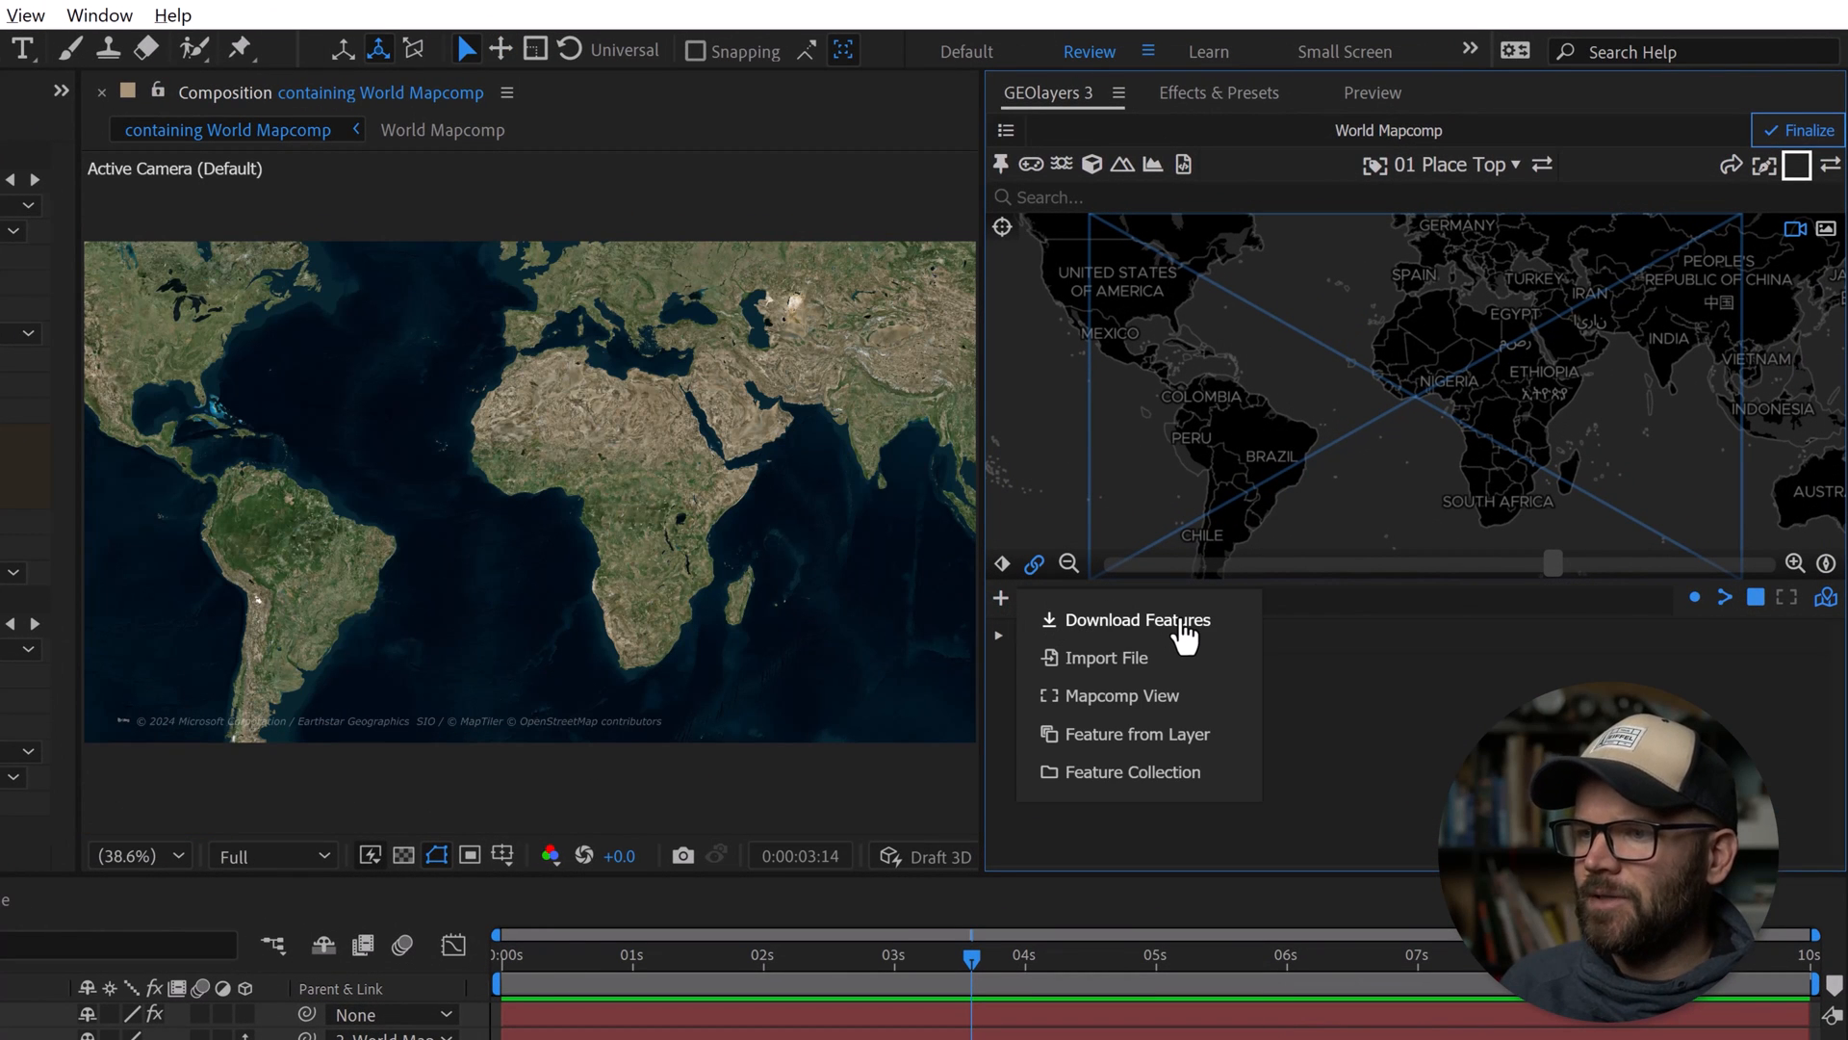
{"action": "left_click", "coordinate": [1136, 618]}
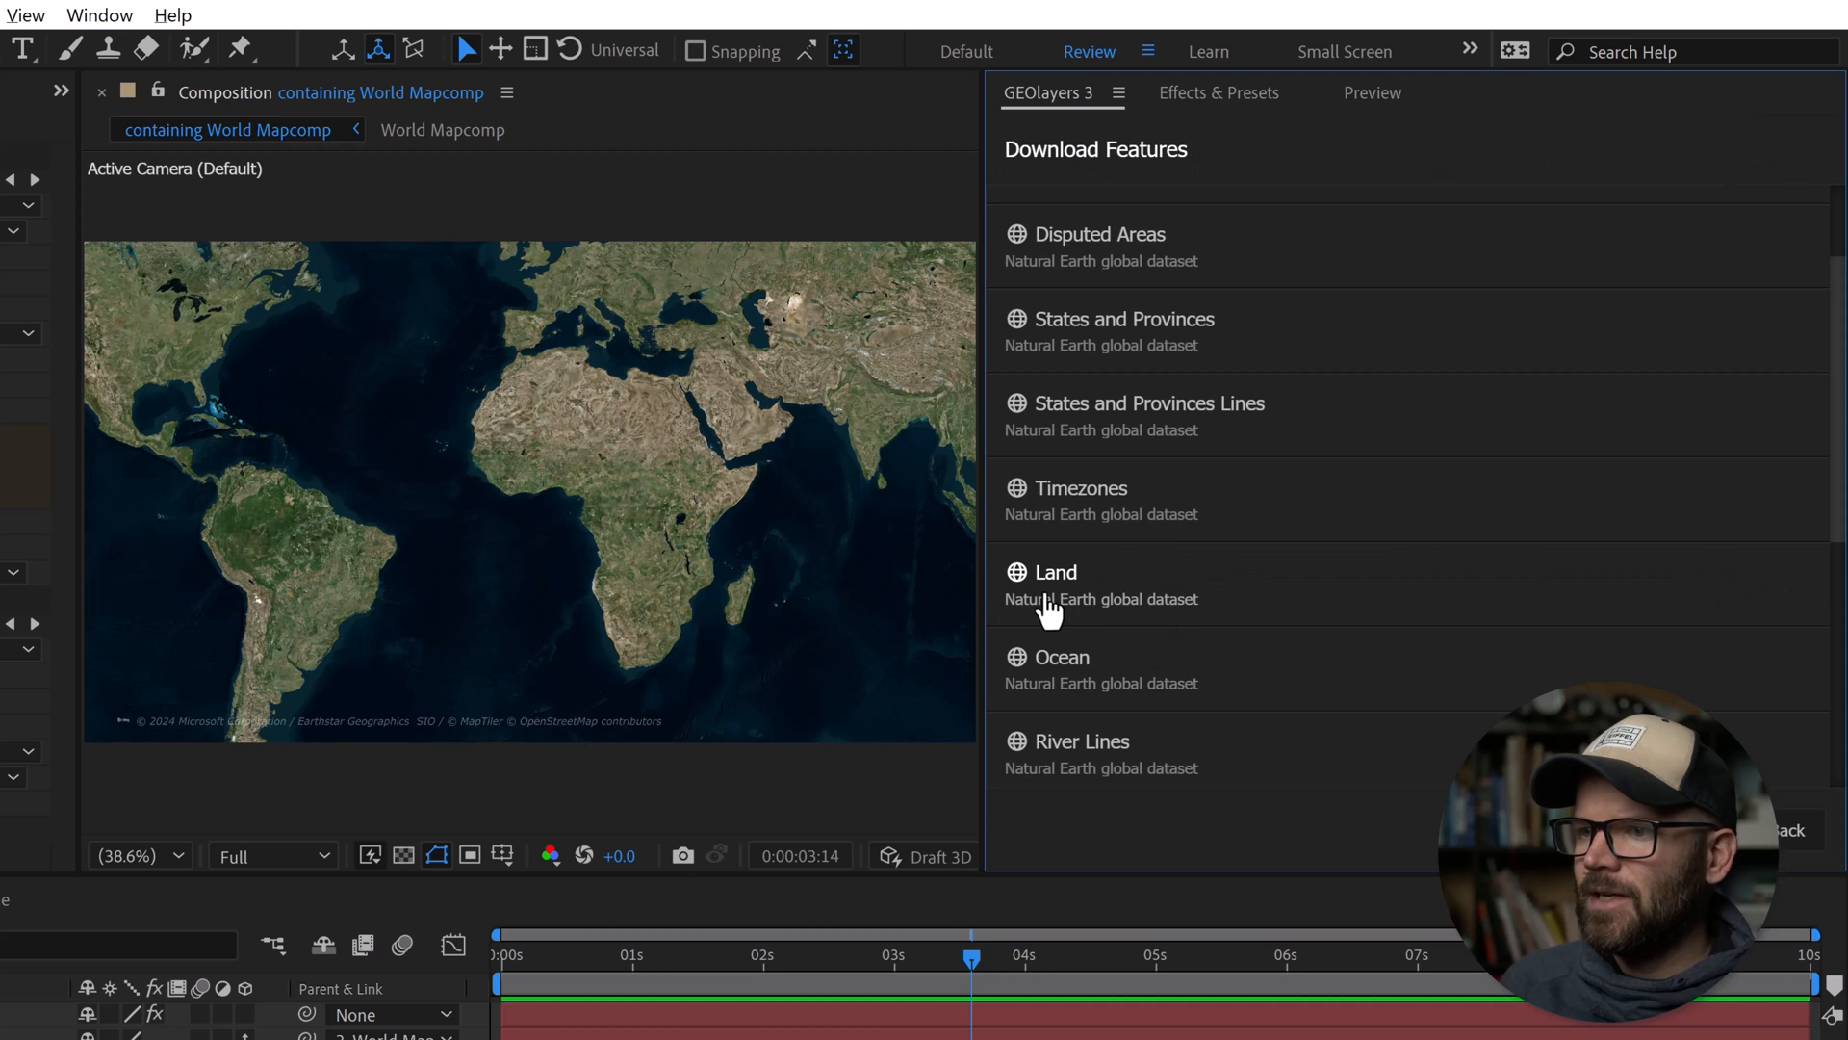
{"action": "left_click", "coordinate": [1053, 585]}
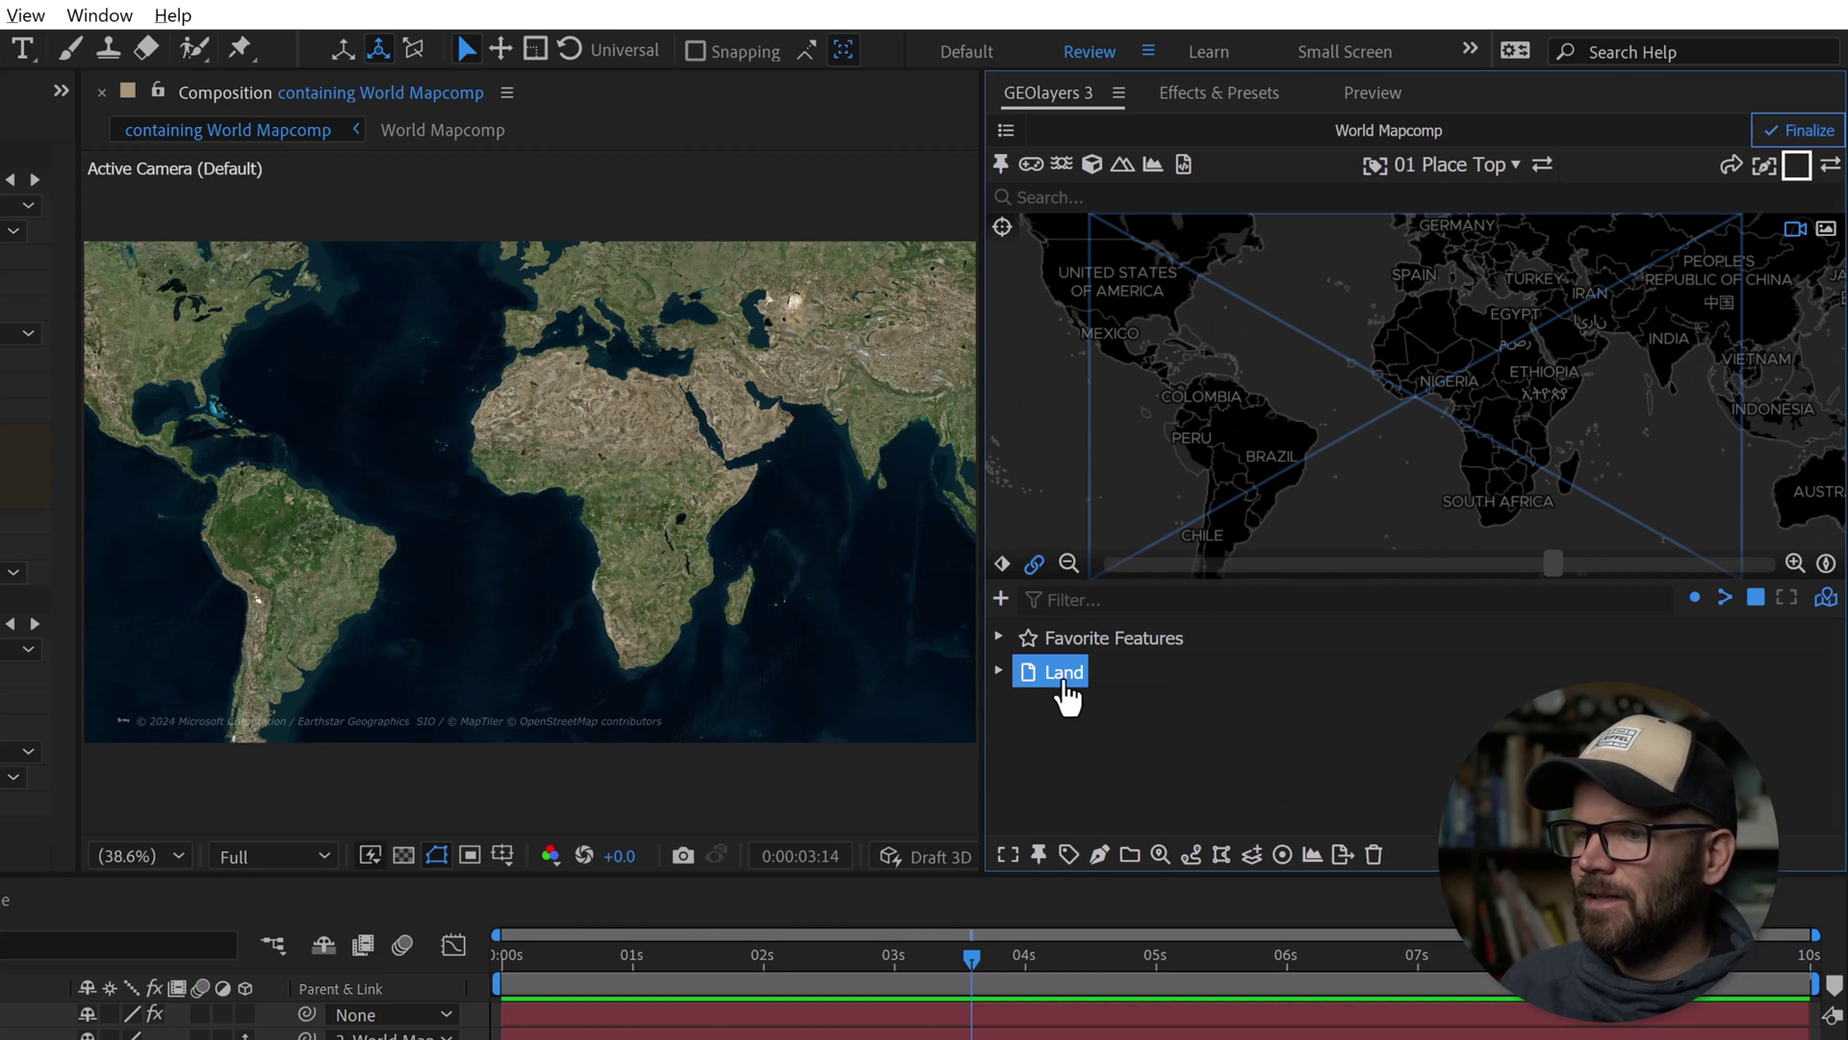
{"action": "left_click", "coordinate": [1063, 670]}
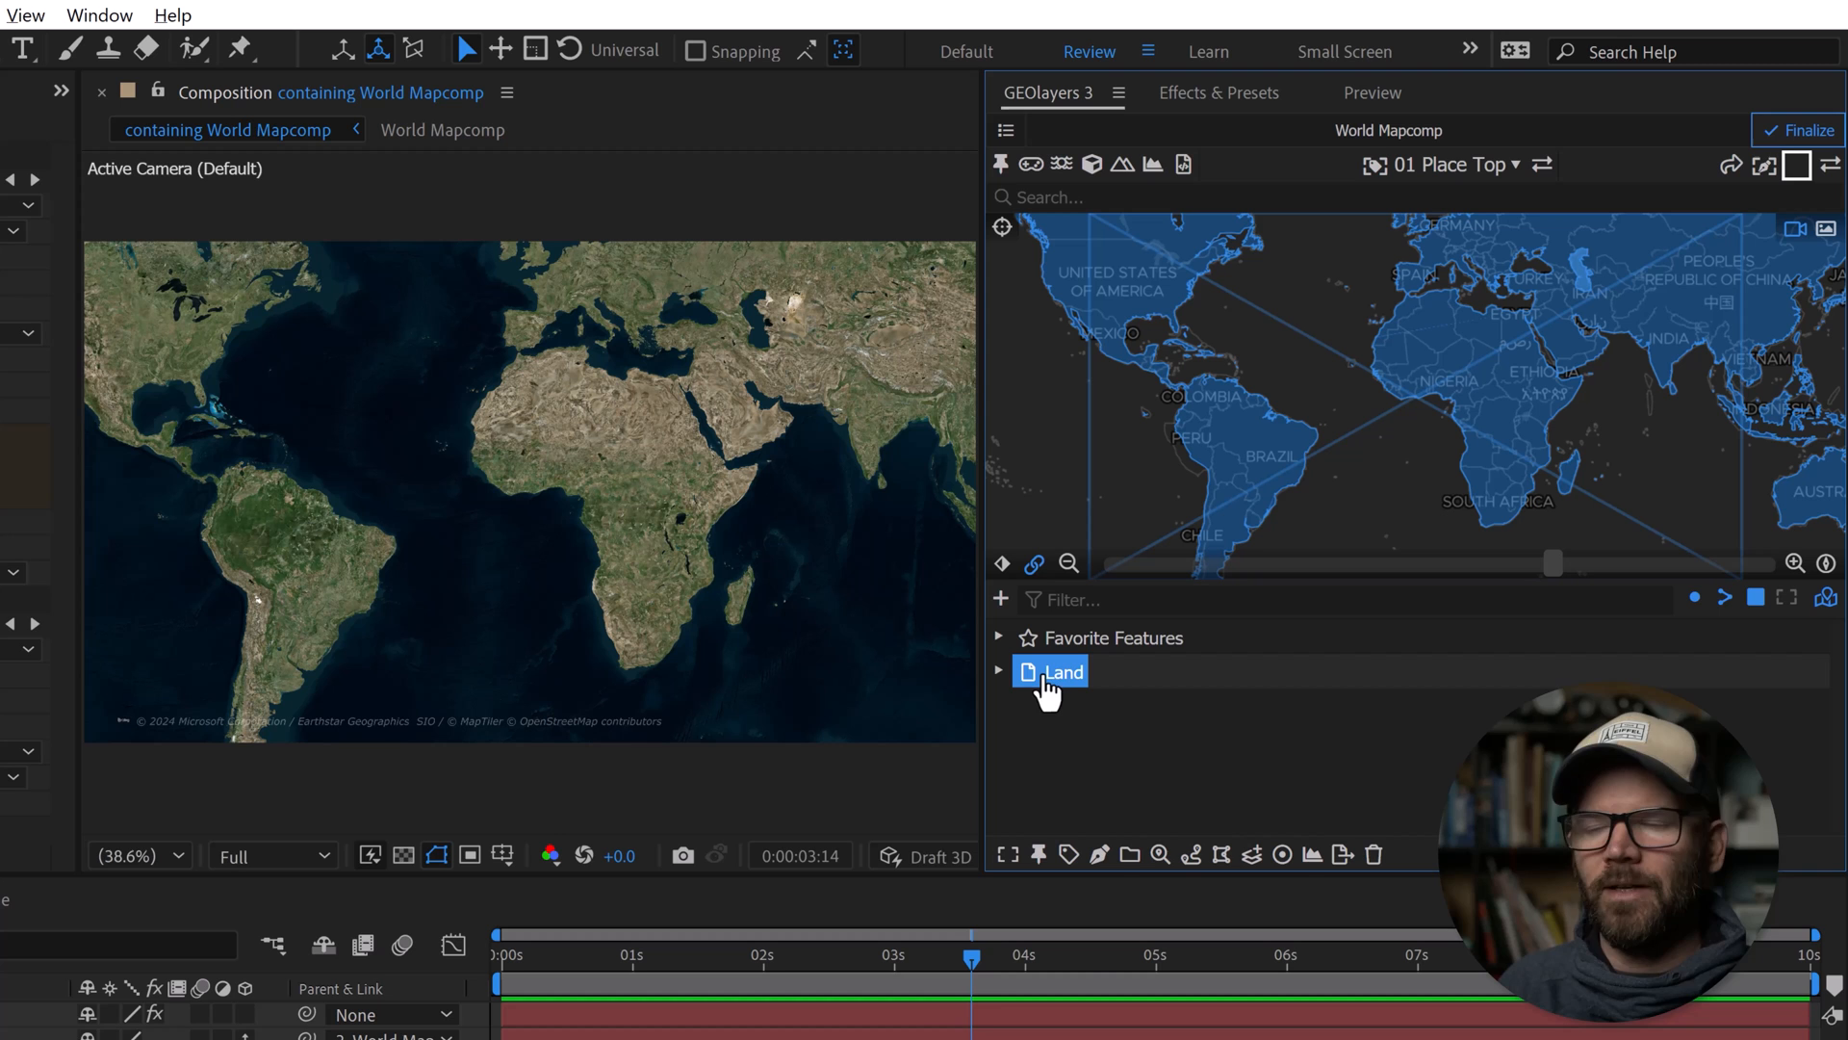
Choose the white style and uncheck Auto Stroke Width, Individual Layers and Inside Mapcomp.
{"action": "left_click", "coordinate": [1798, 163]}
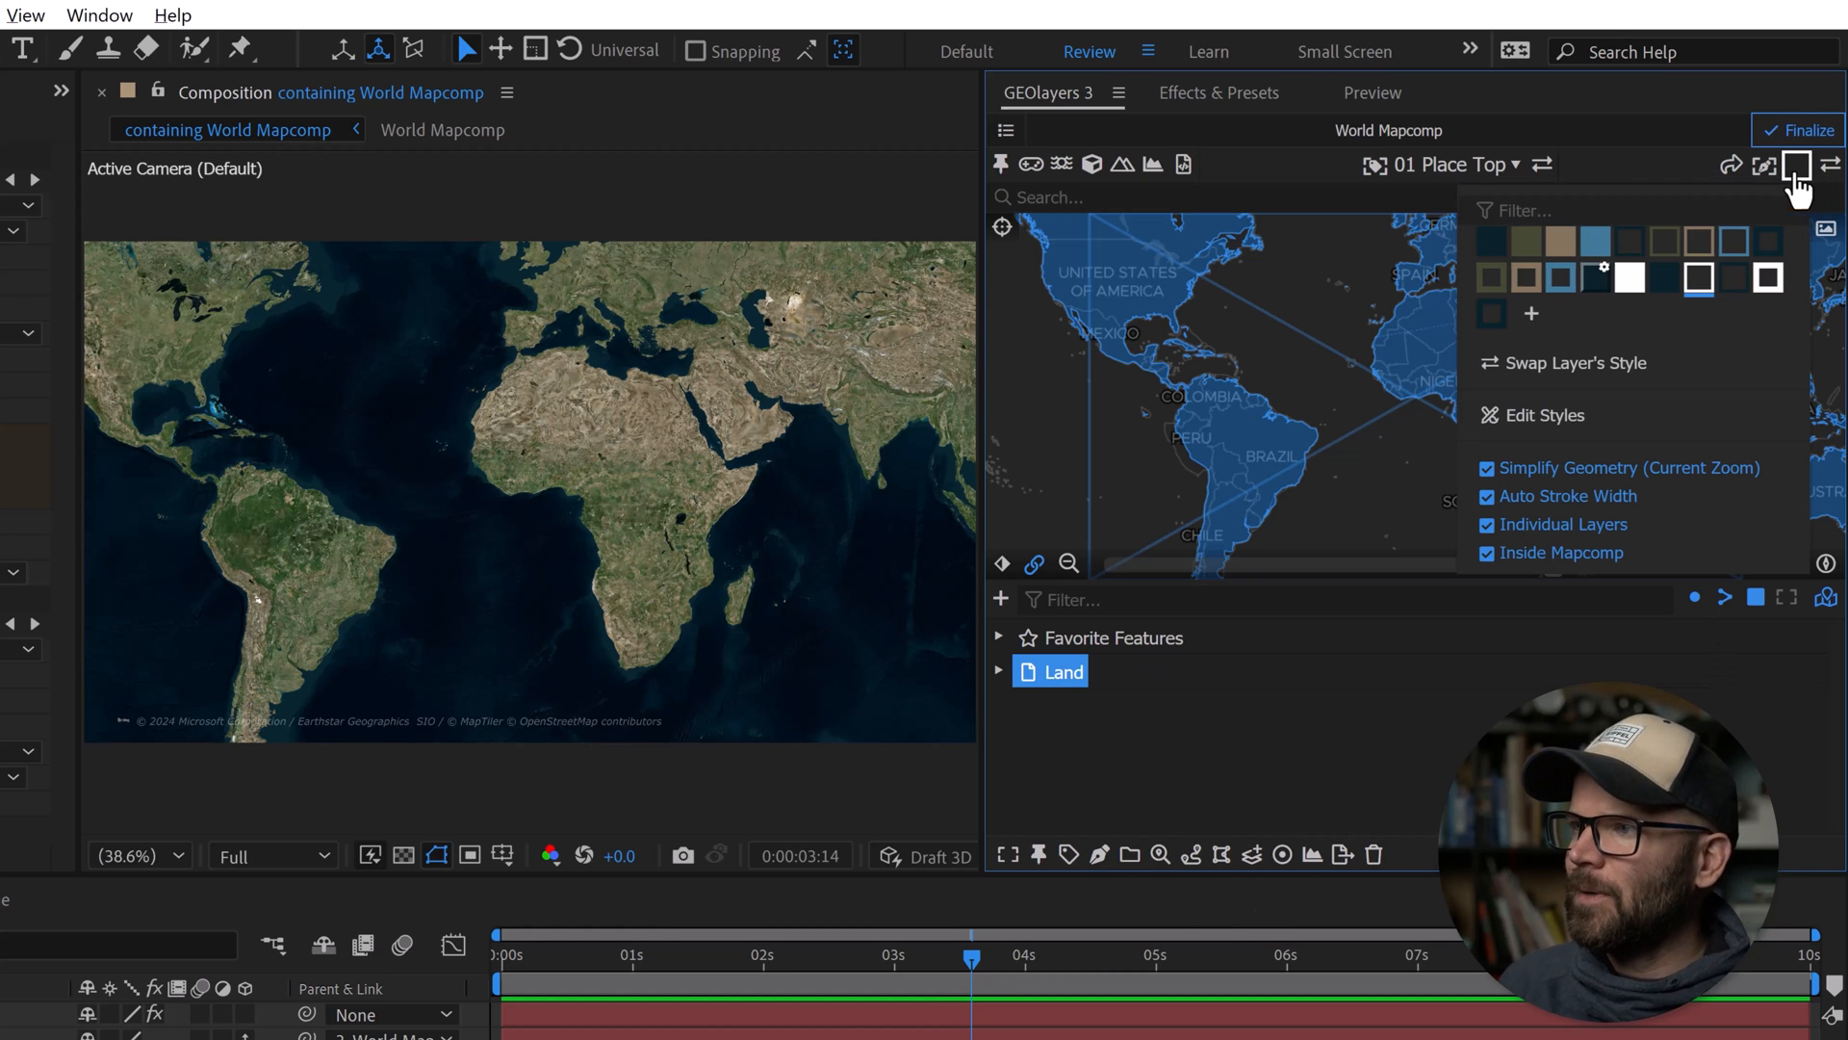
{"action": "mouse_move", "coordinate": [1631, 279]}
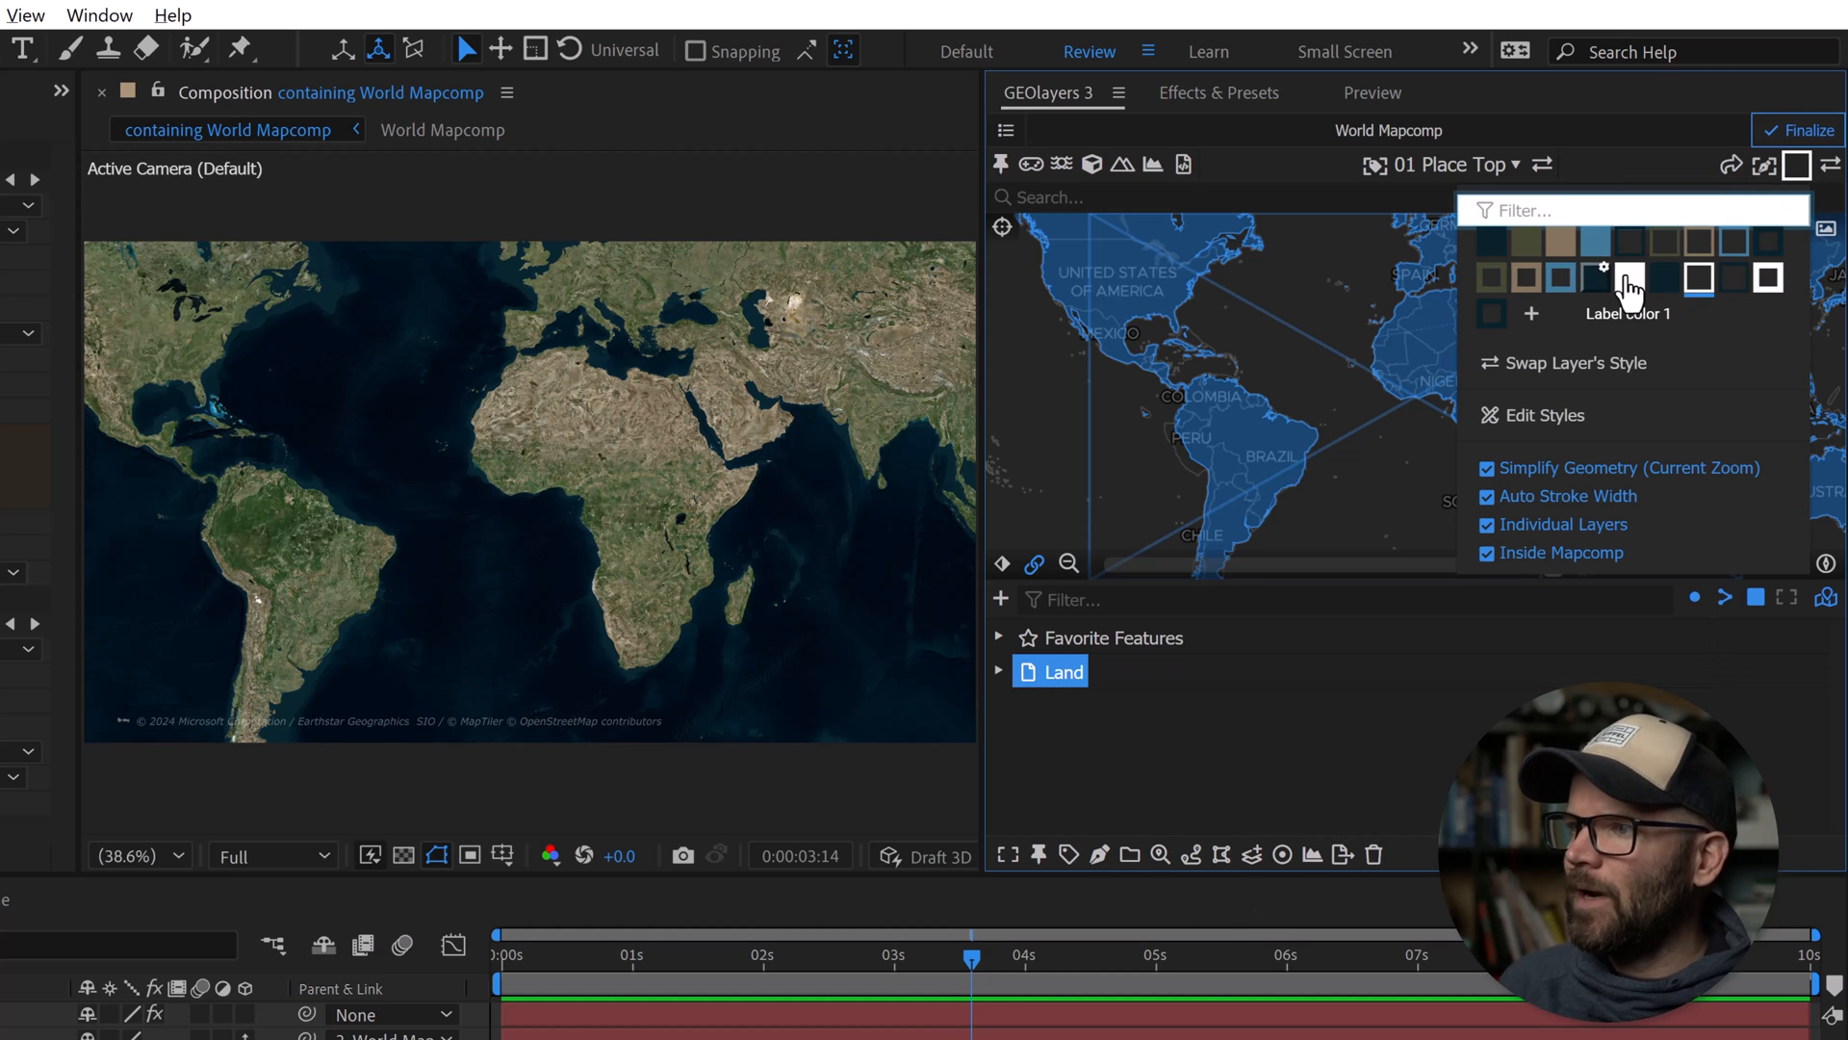
{"action": "left_click", "coordinate": [1794, 166]}
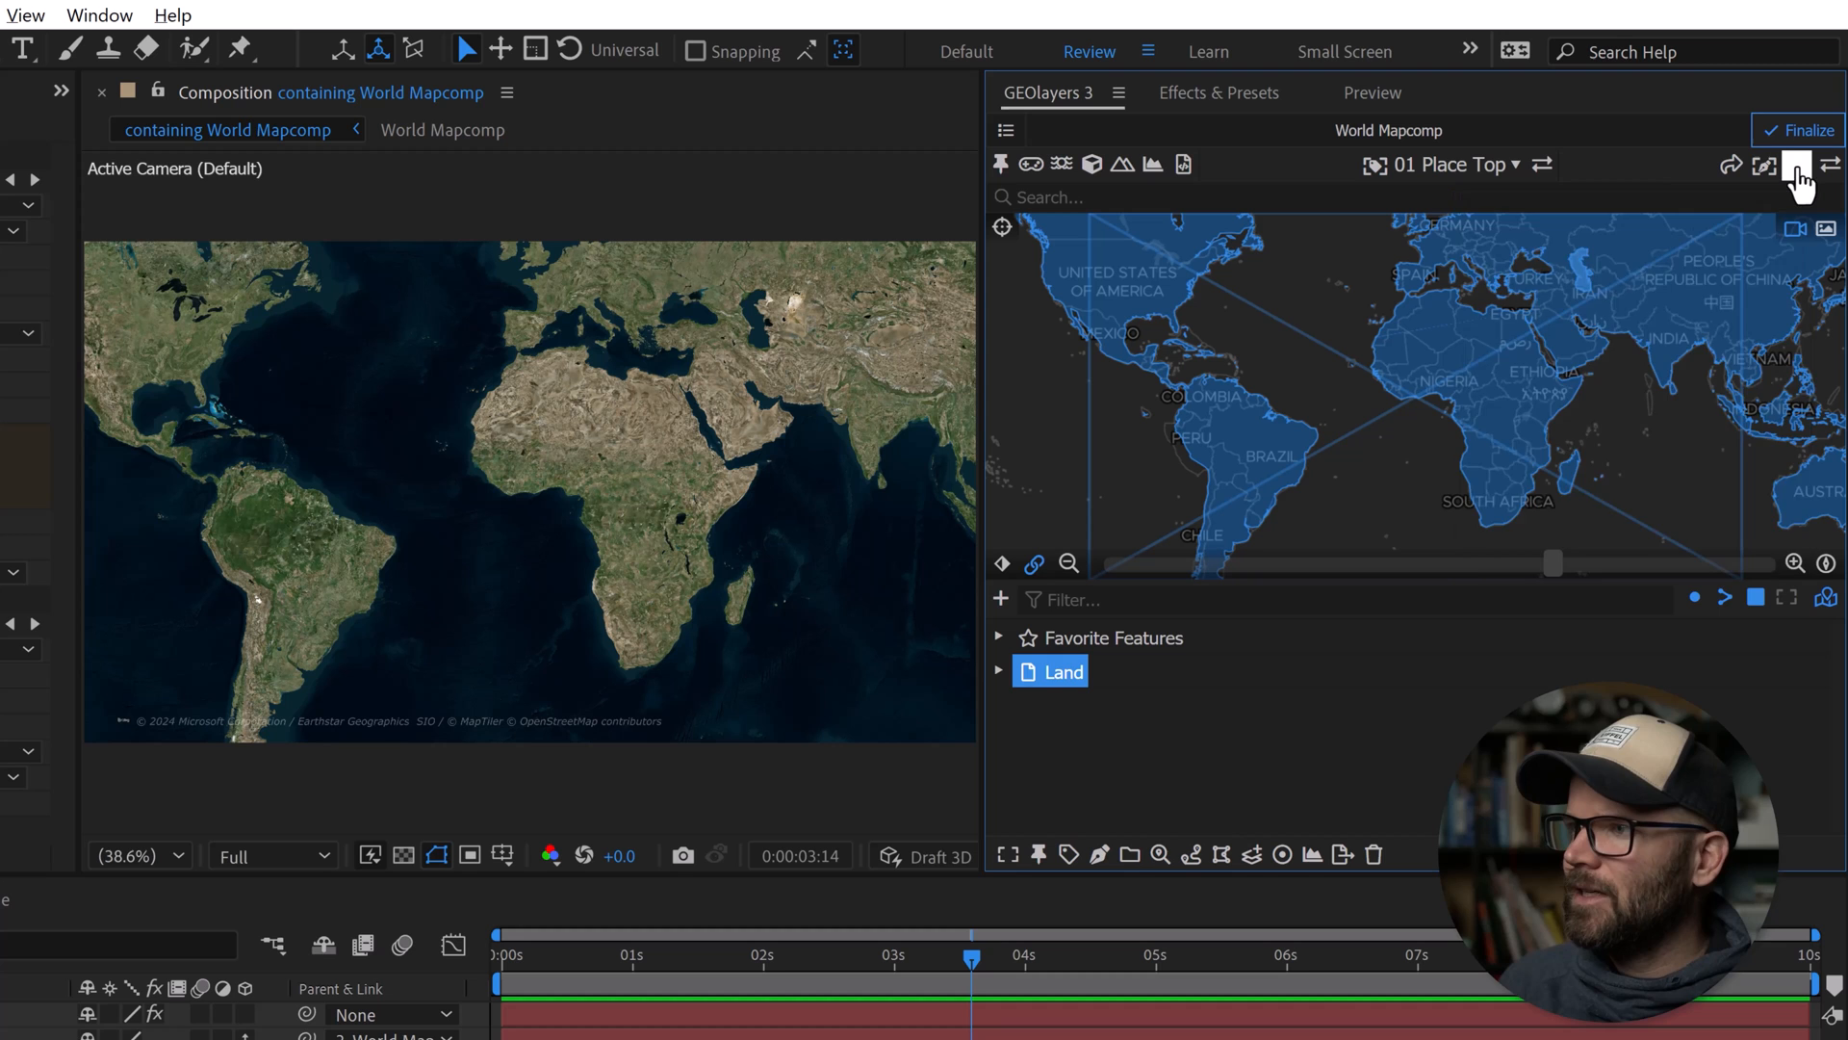
{"action": "left_click", "coordinate": [1796, 166]}
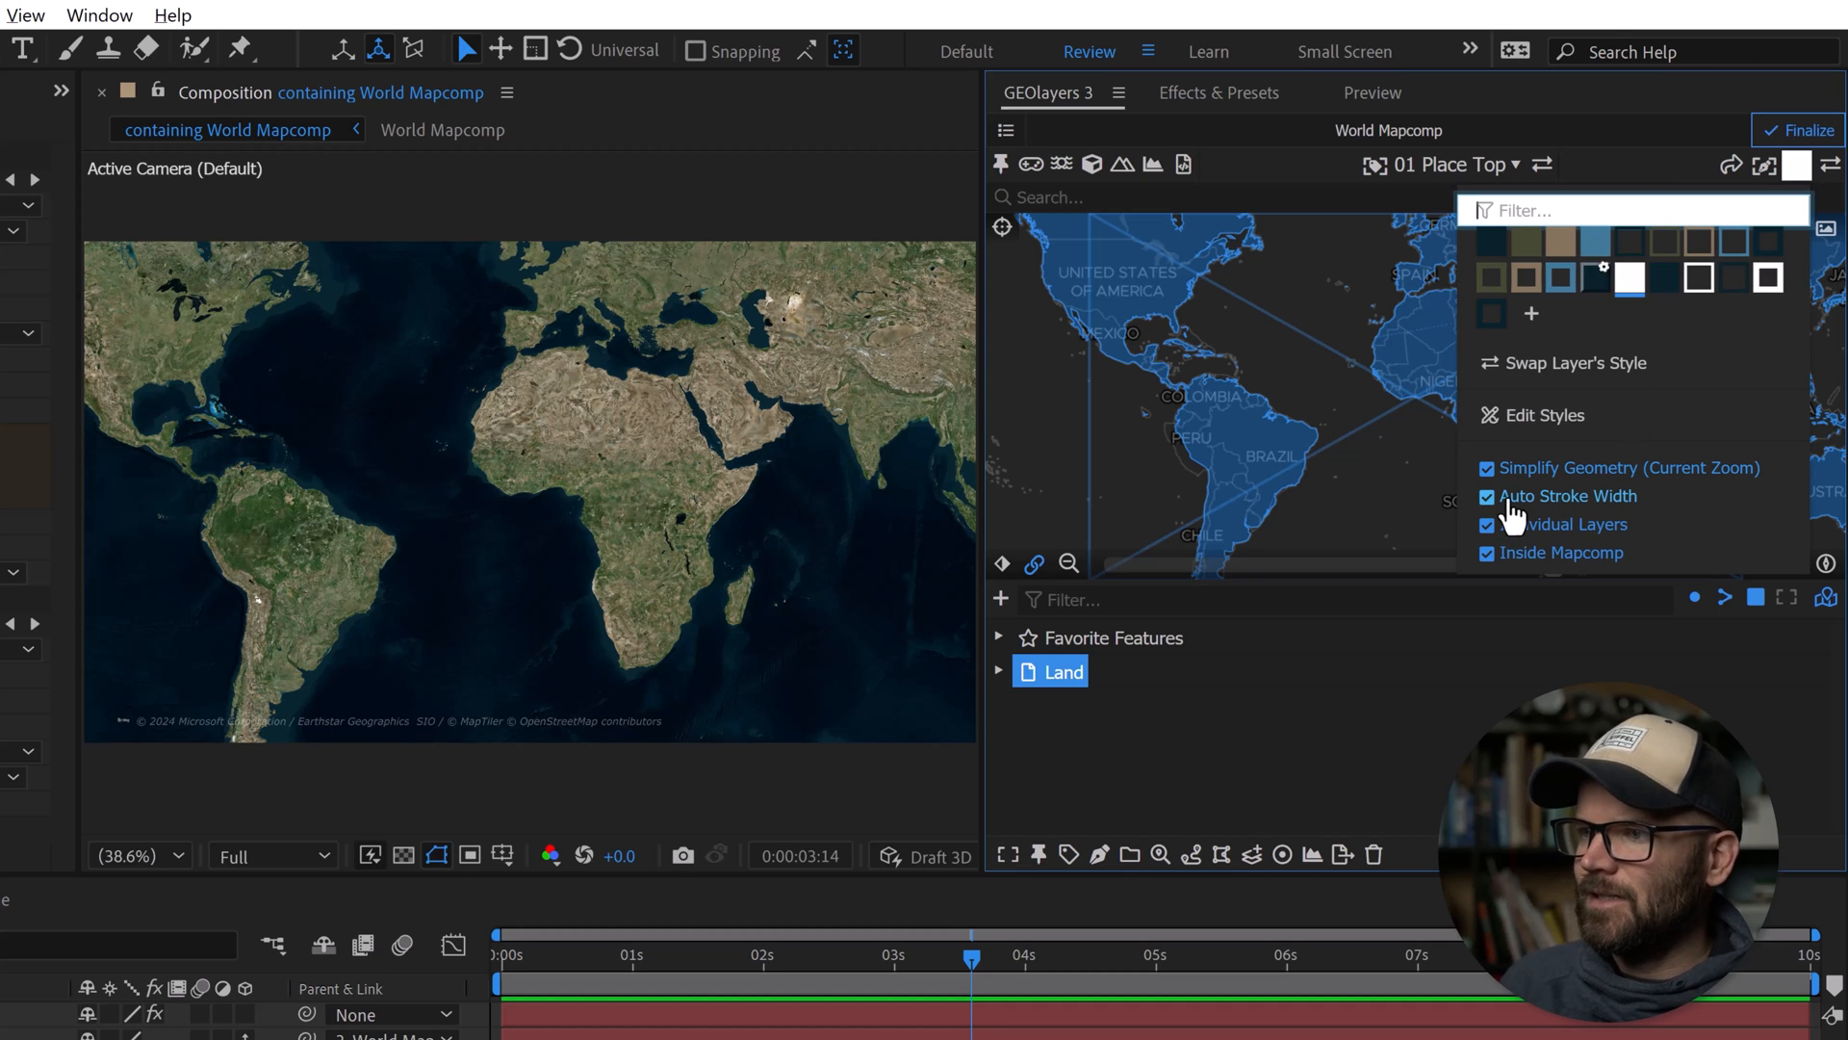
{"action": "left_click", "coordinate": [1486, 494]}
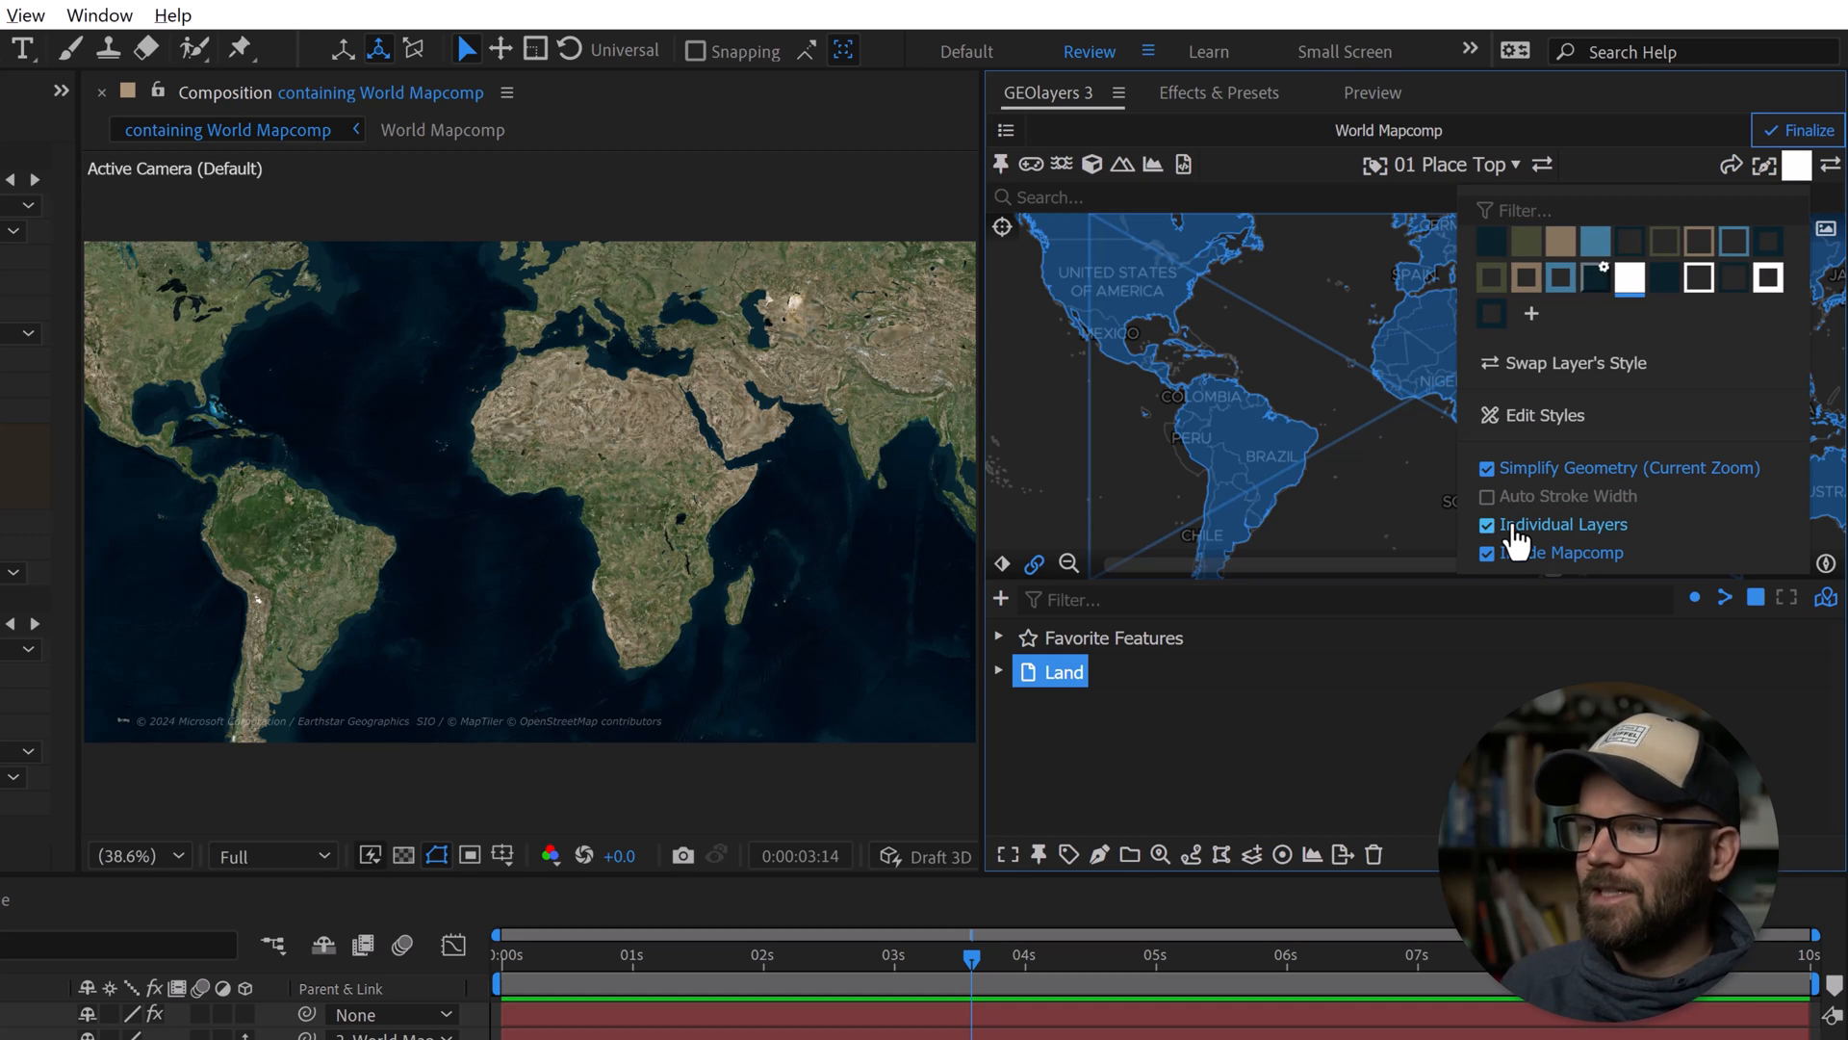
{"action": "left_click", "coordinate": [1488, 524]}
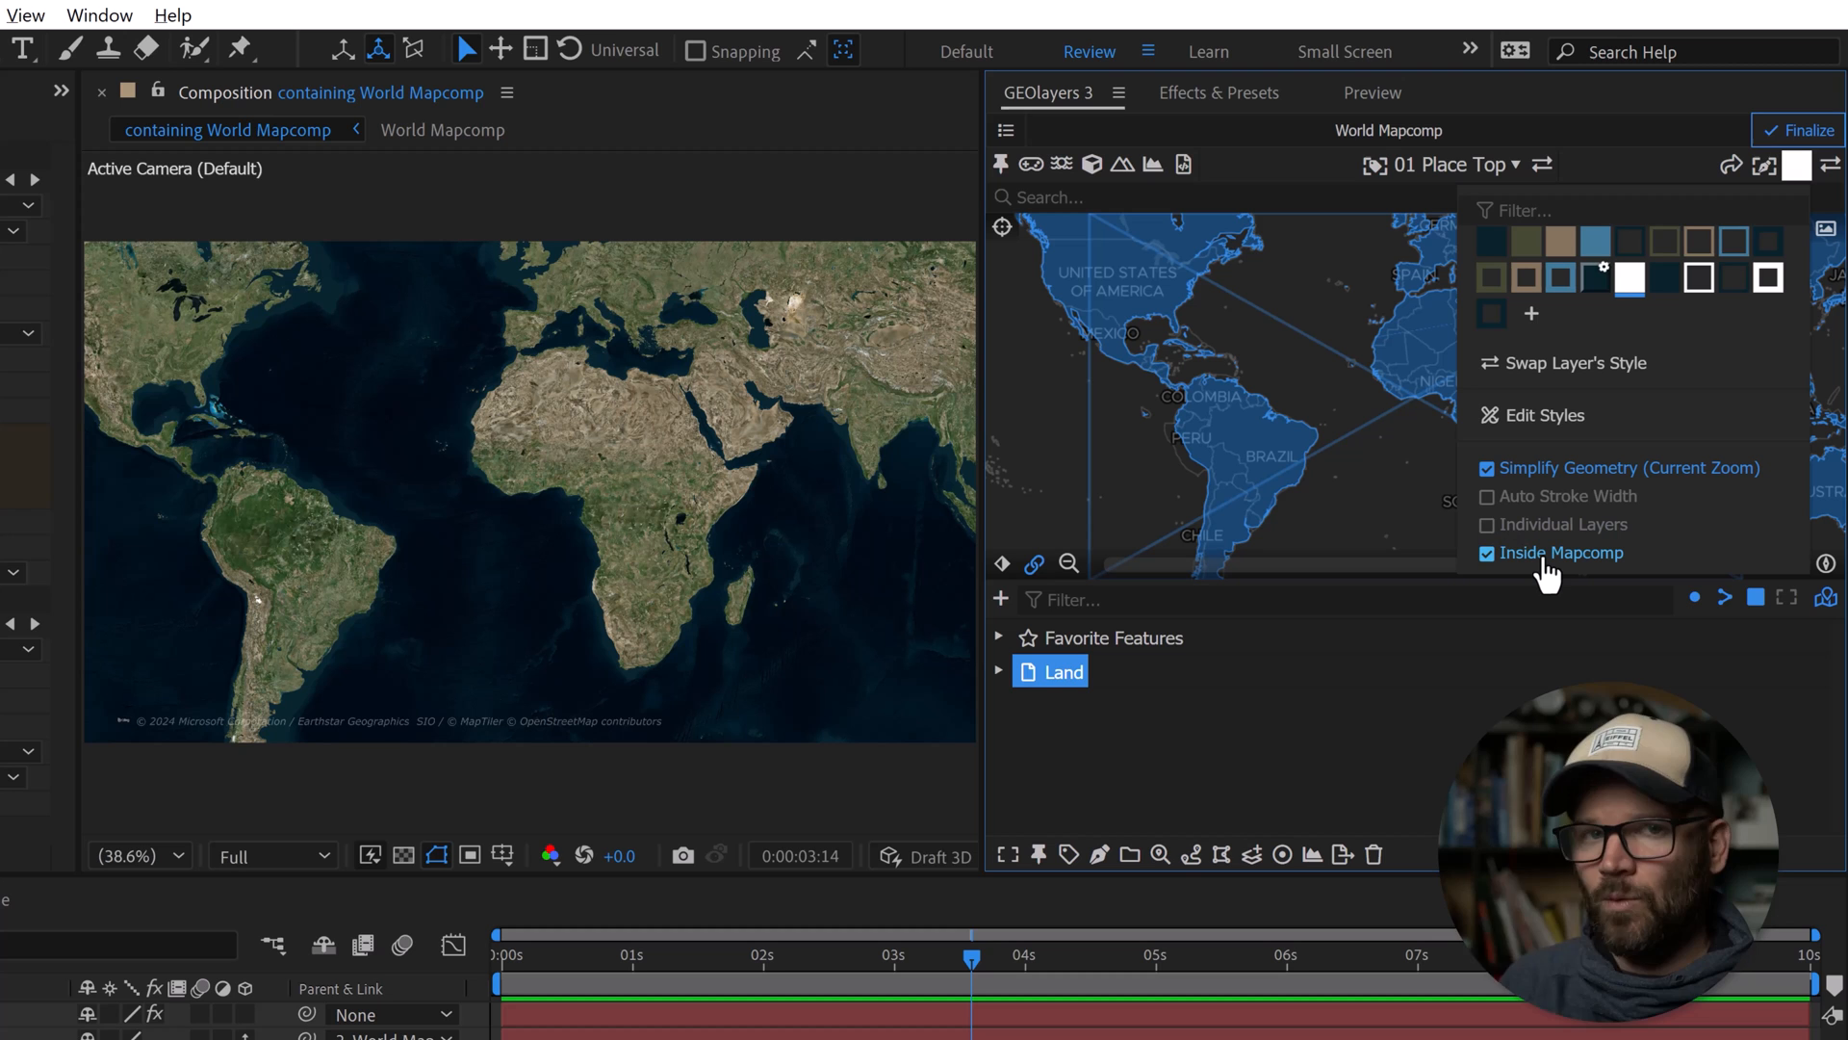
{"action": "left_click", "coordinate": [1488, 553]}
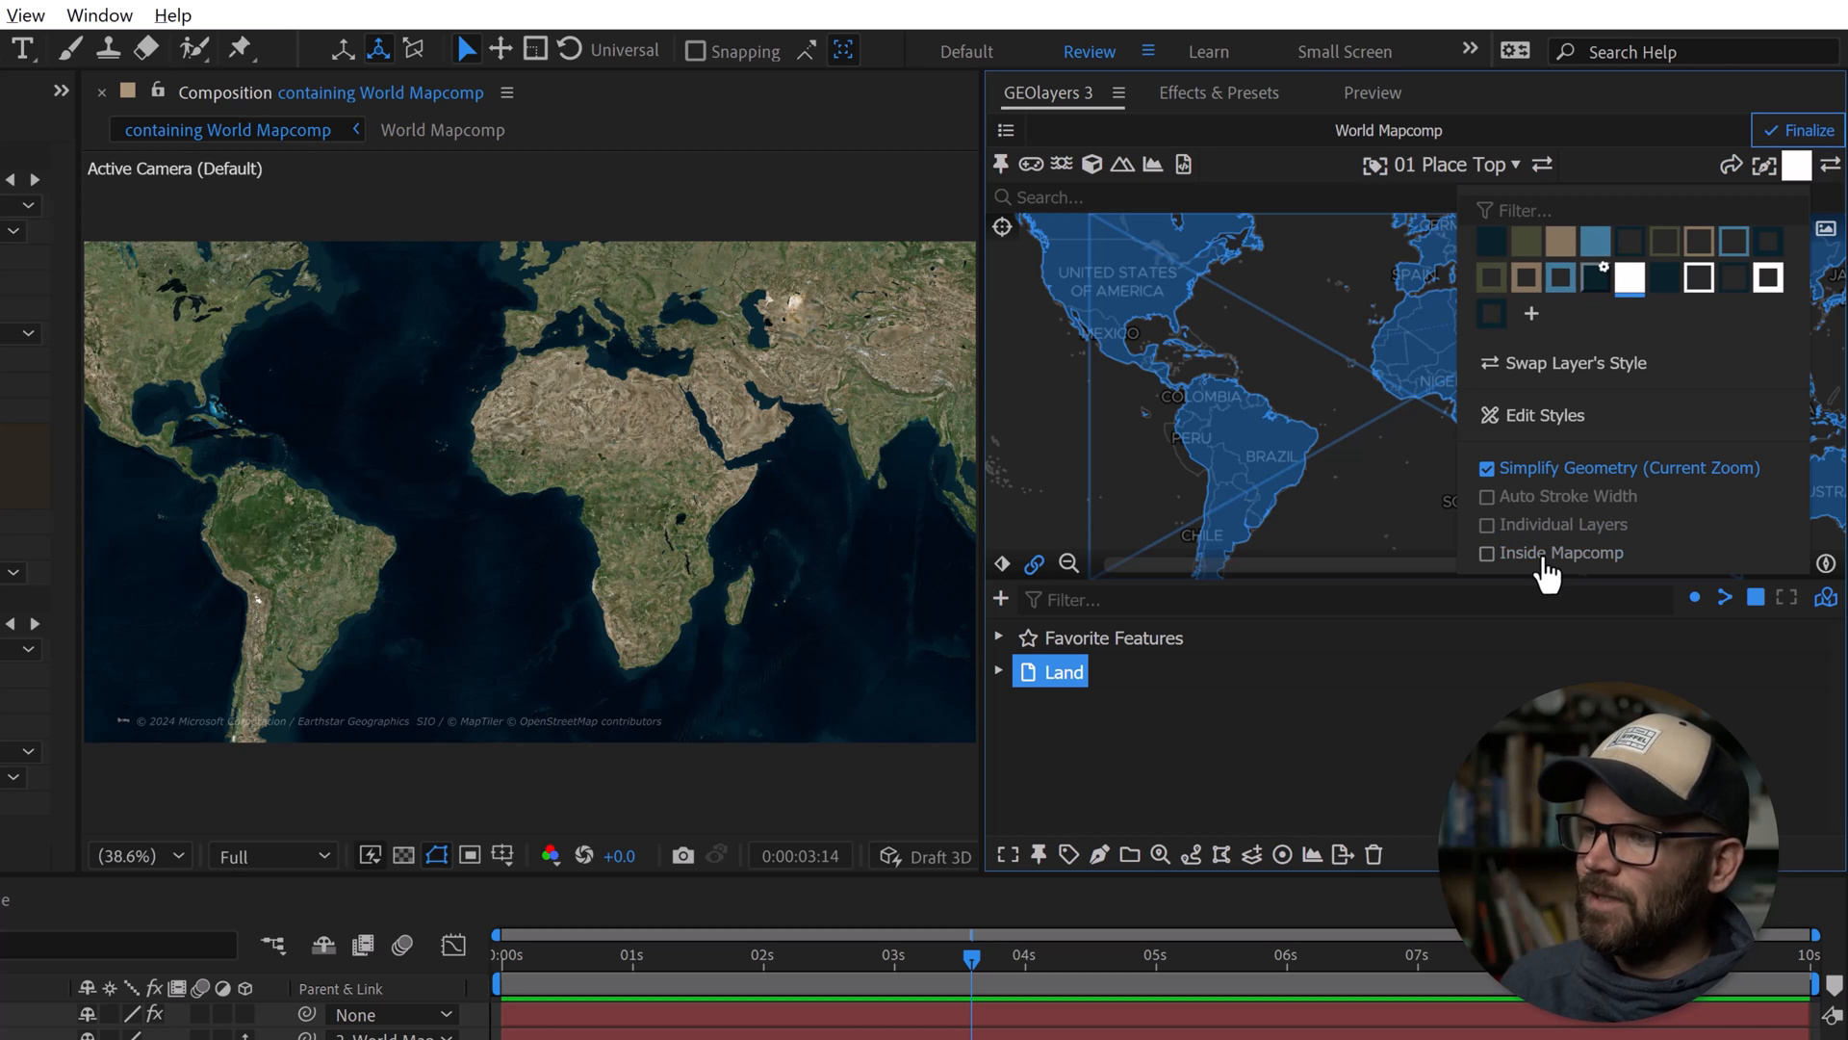
{"action": "mouse_move", "coordinate": [1517, 483]}
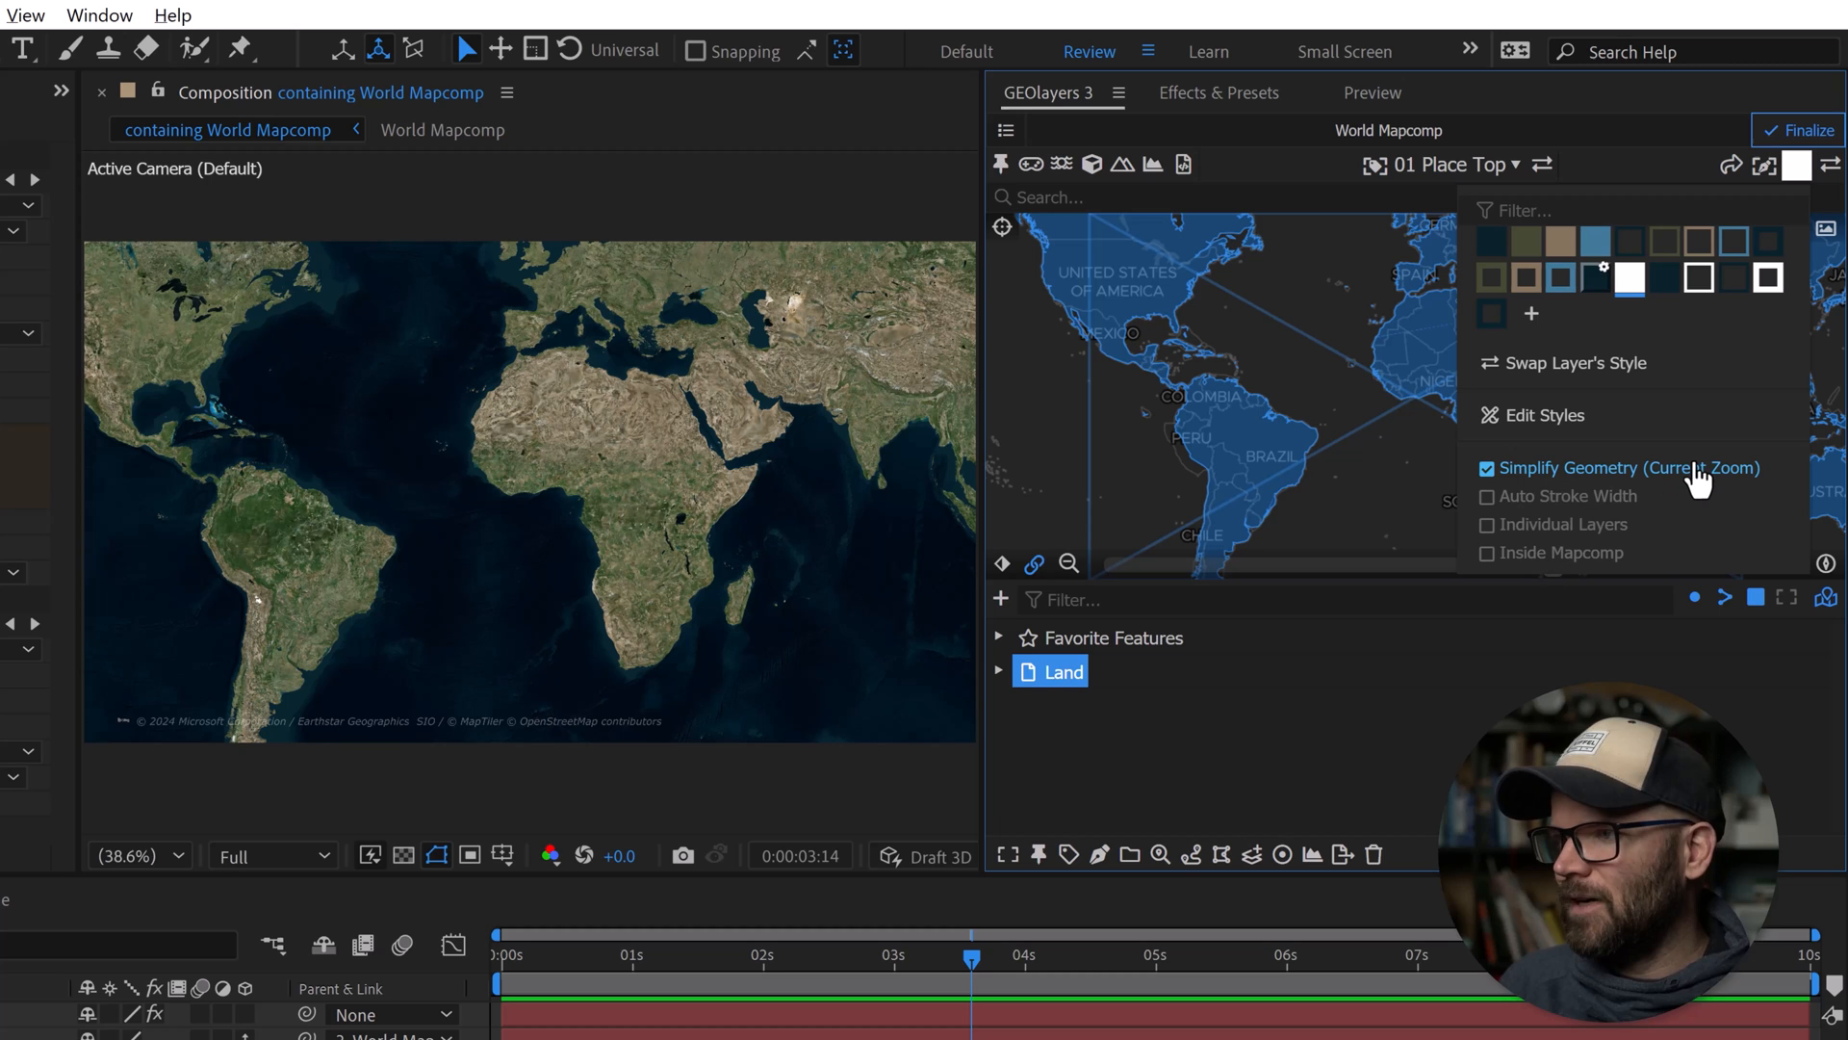
{"action": "mouse_move", "coordinate": [1796, 183]}
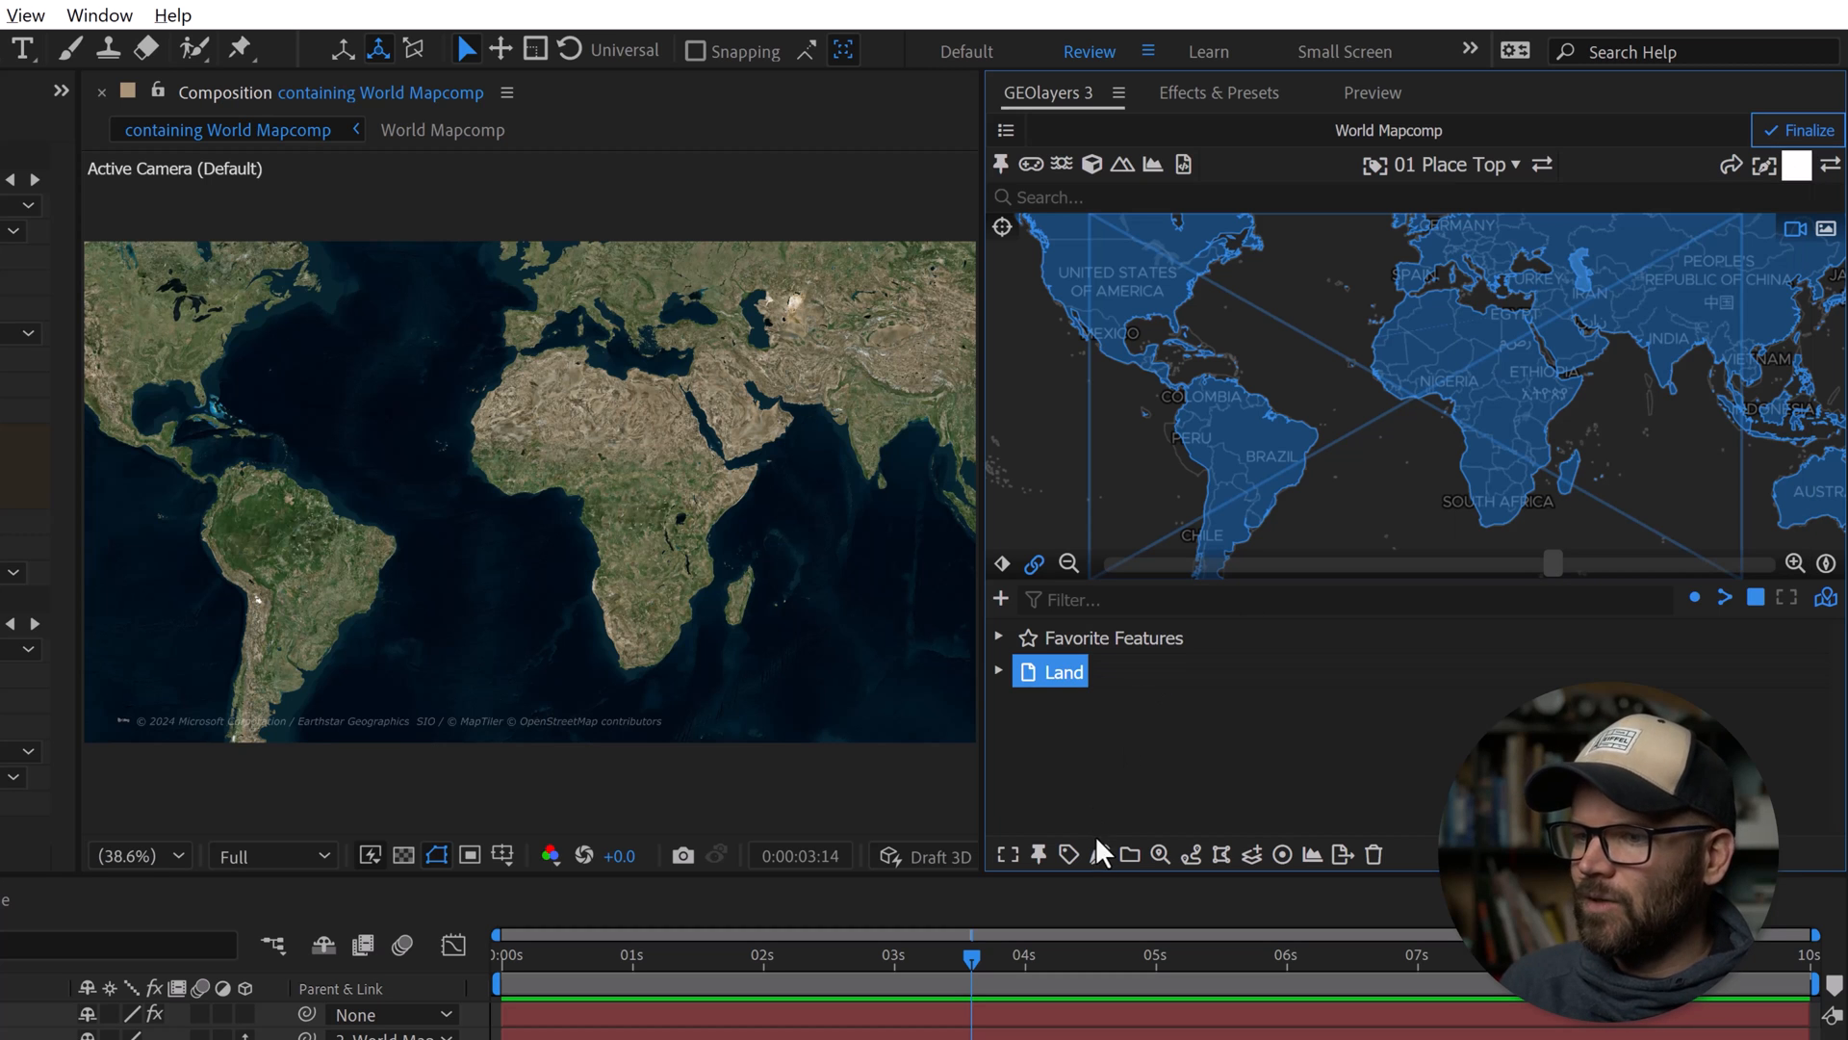
Draw the Land features into the comp, confirming the vertex warning.
{"action": "left_click", "coordinate": [1794, 129]}
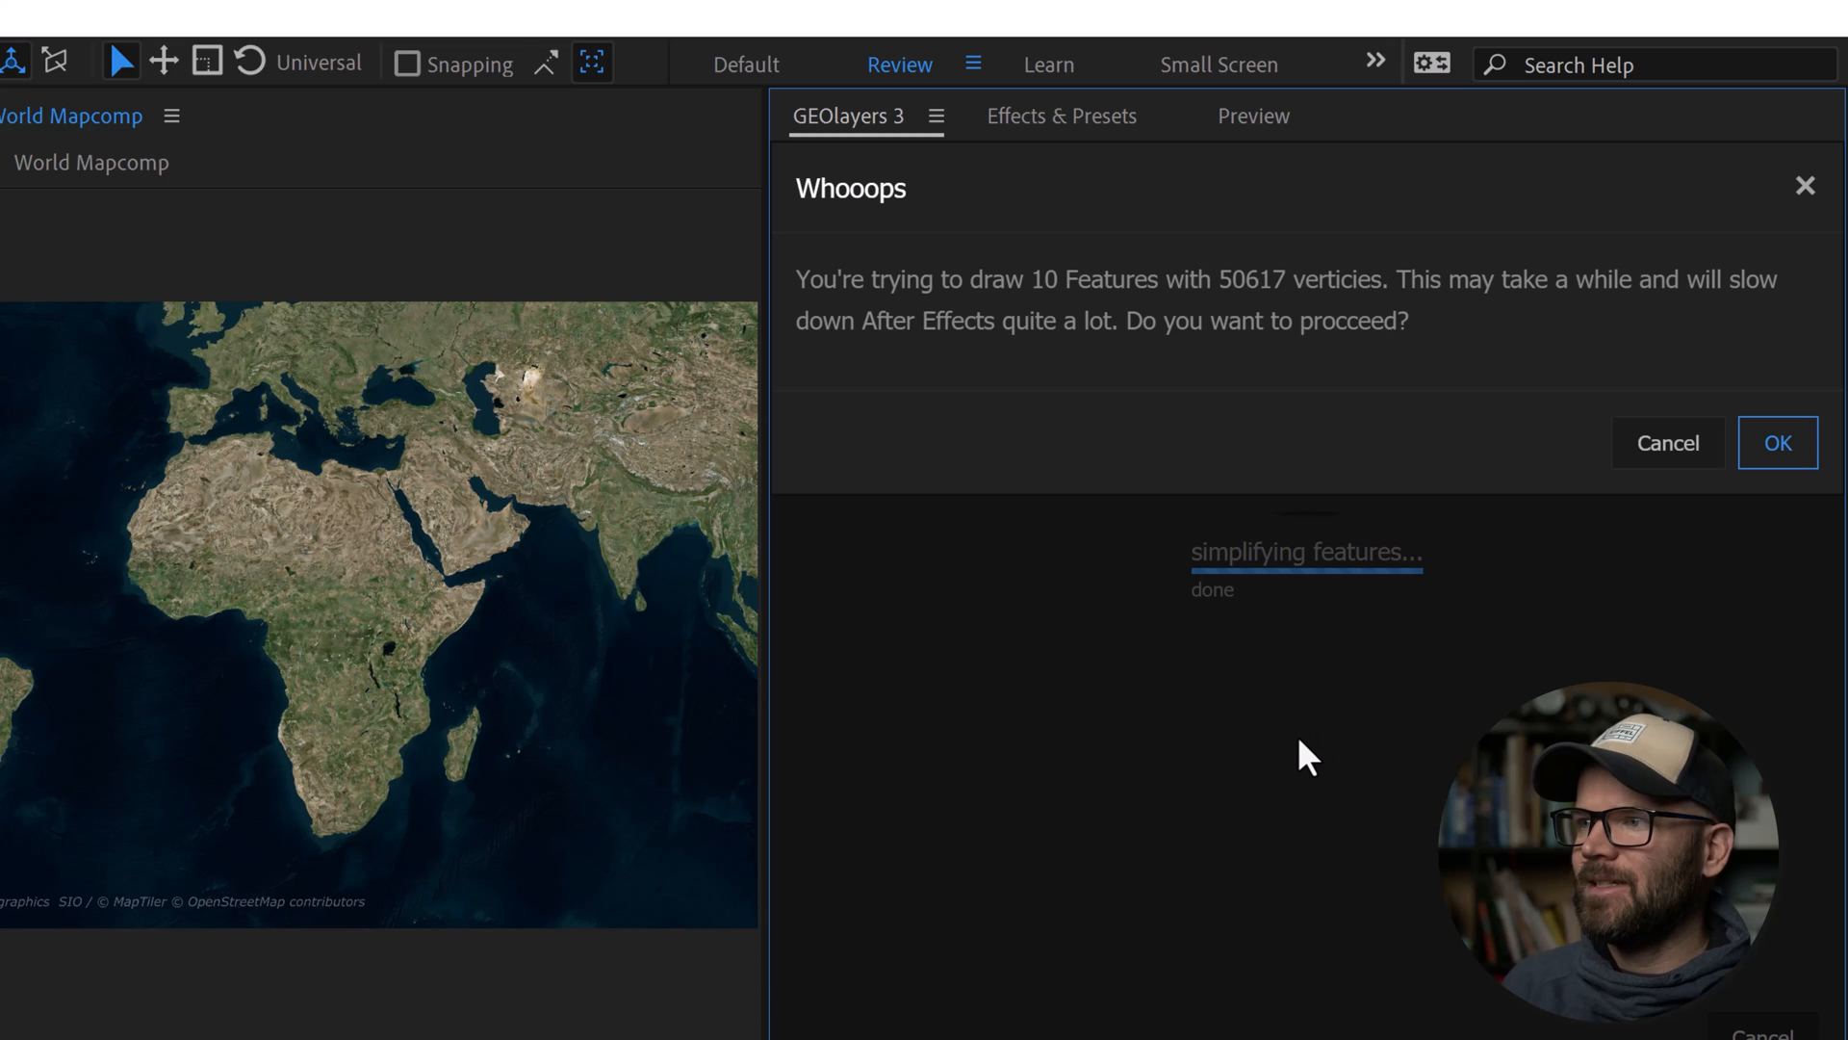
{"action": "mouse_move", "coordinate": [1692, 528]}
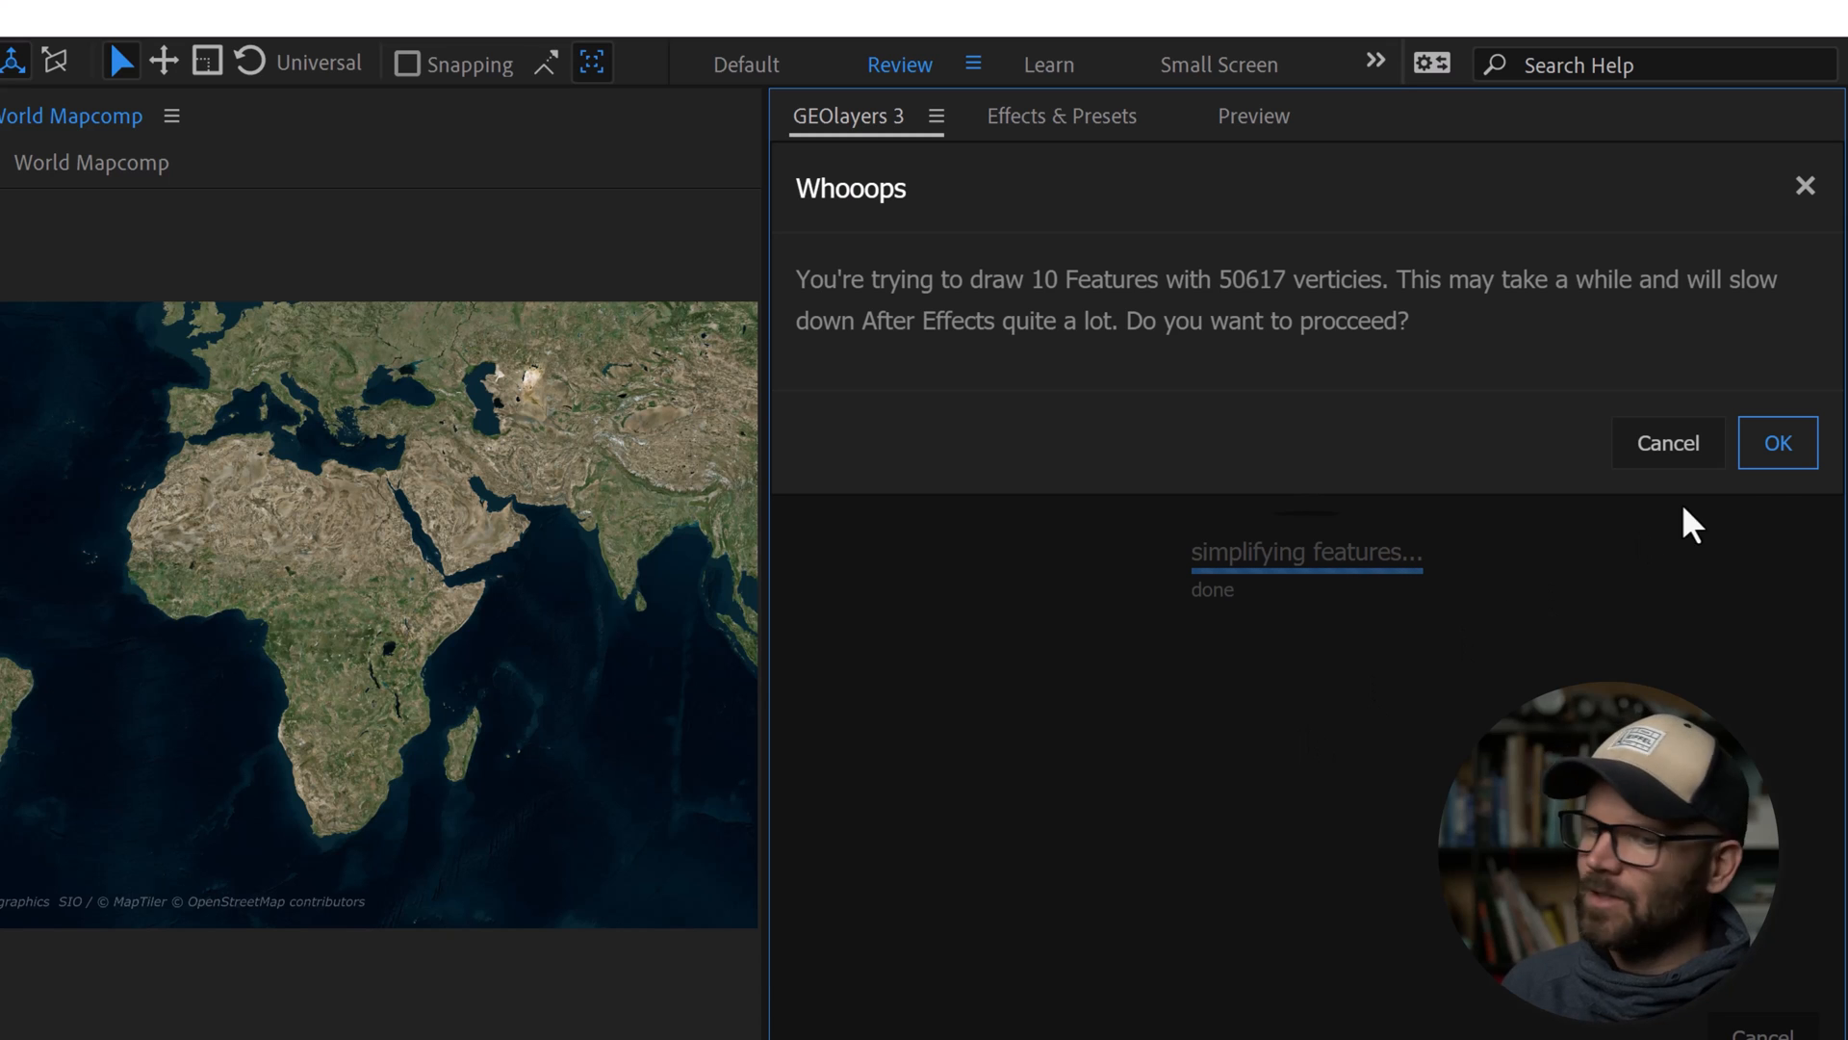
{"action": "left_click", "coordinate": [1777, 443]}
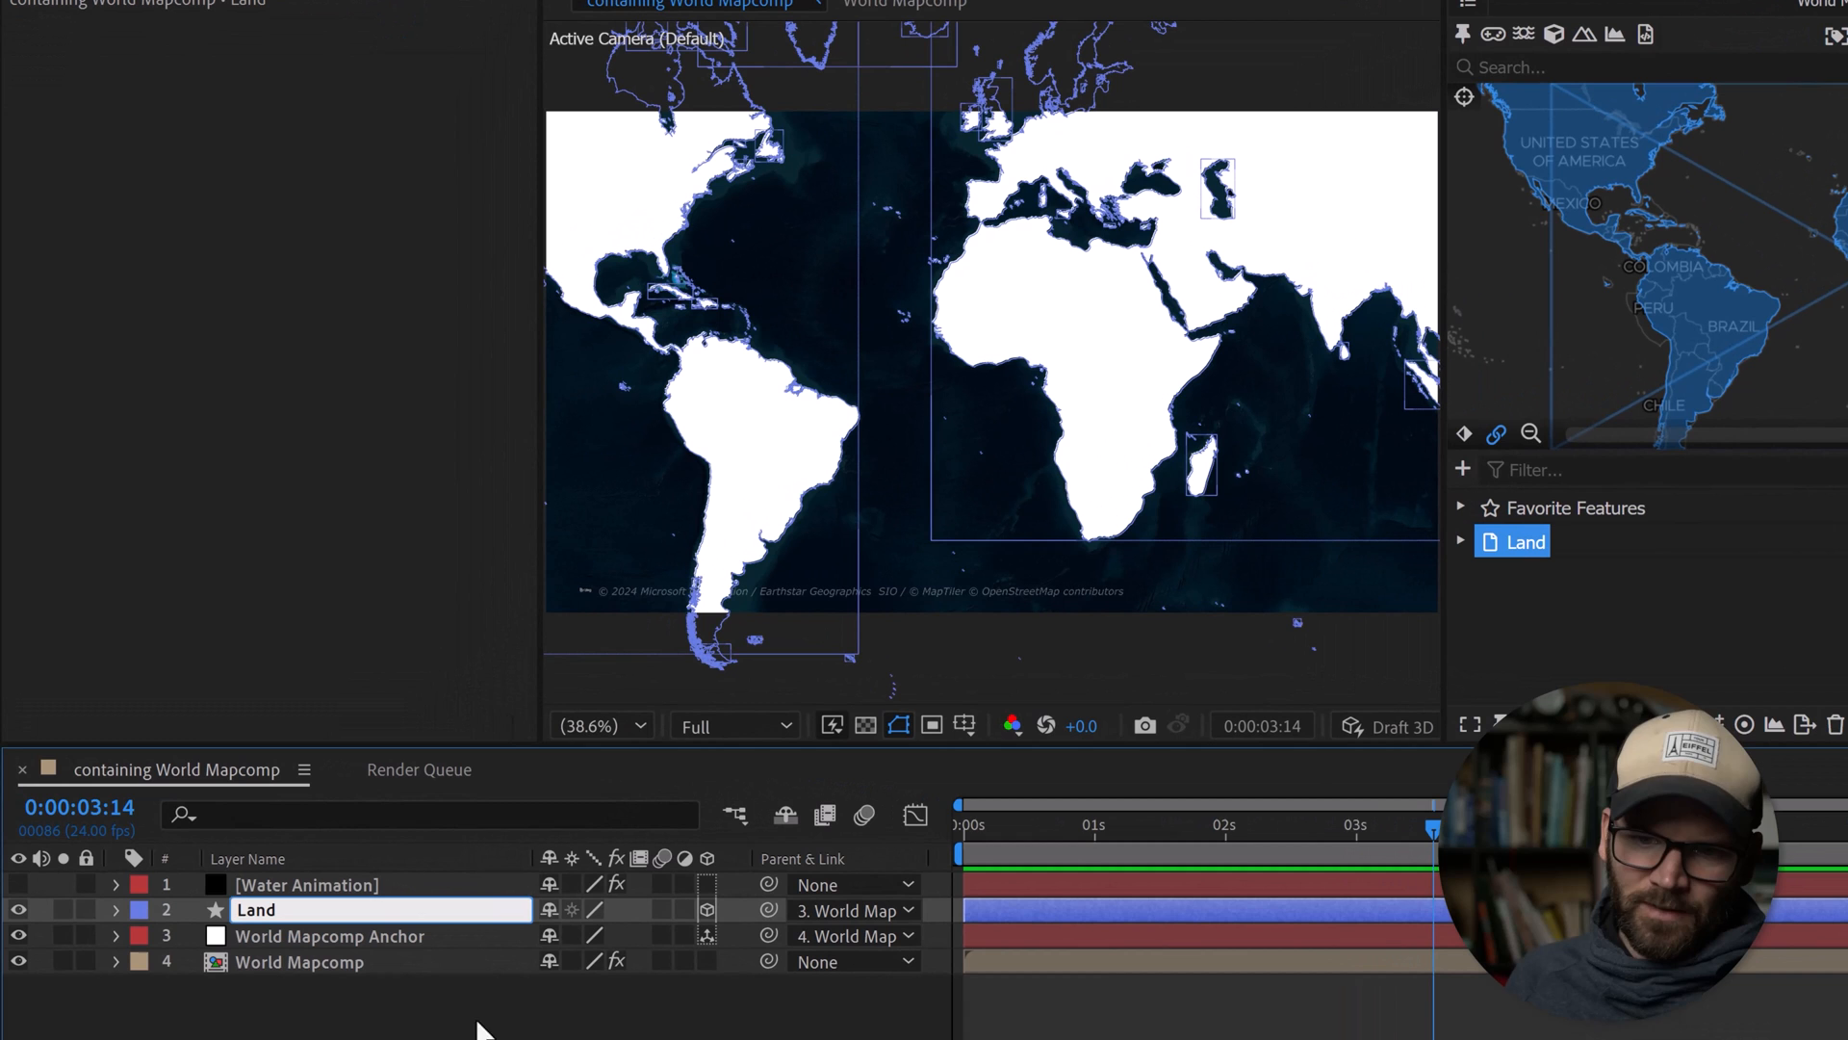
{"action": "mouse_move", "coordinate": [527, 1025]}
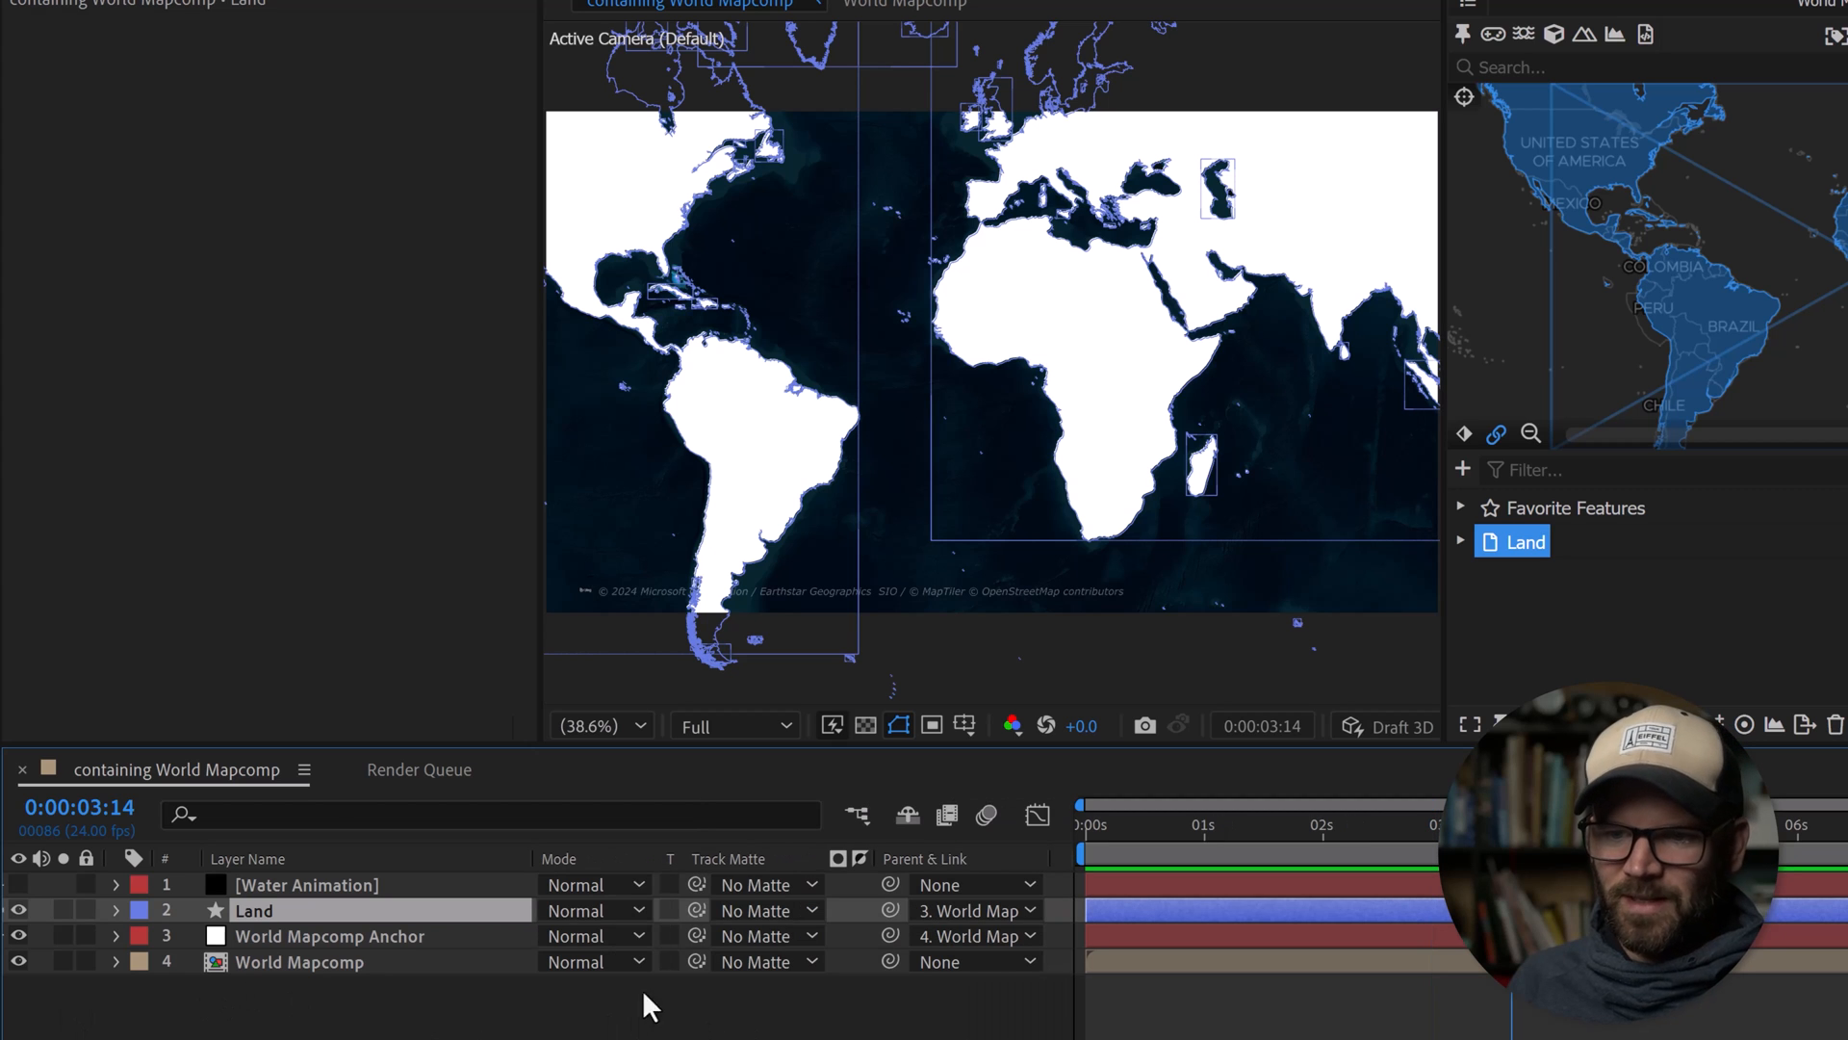
{"action": "mouse_move", "coordinate": [376, 911]}
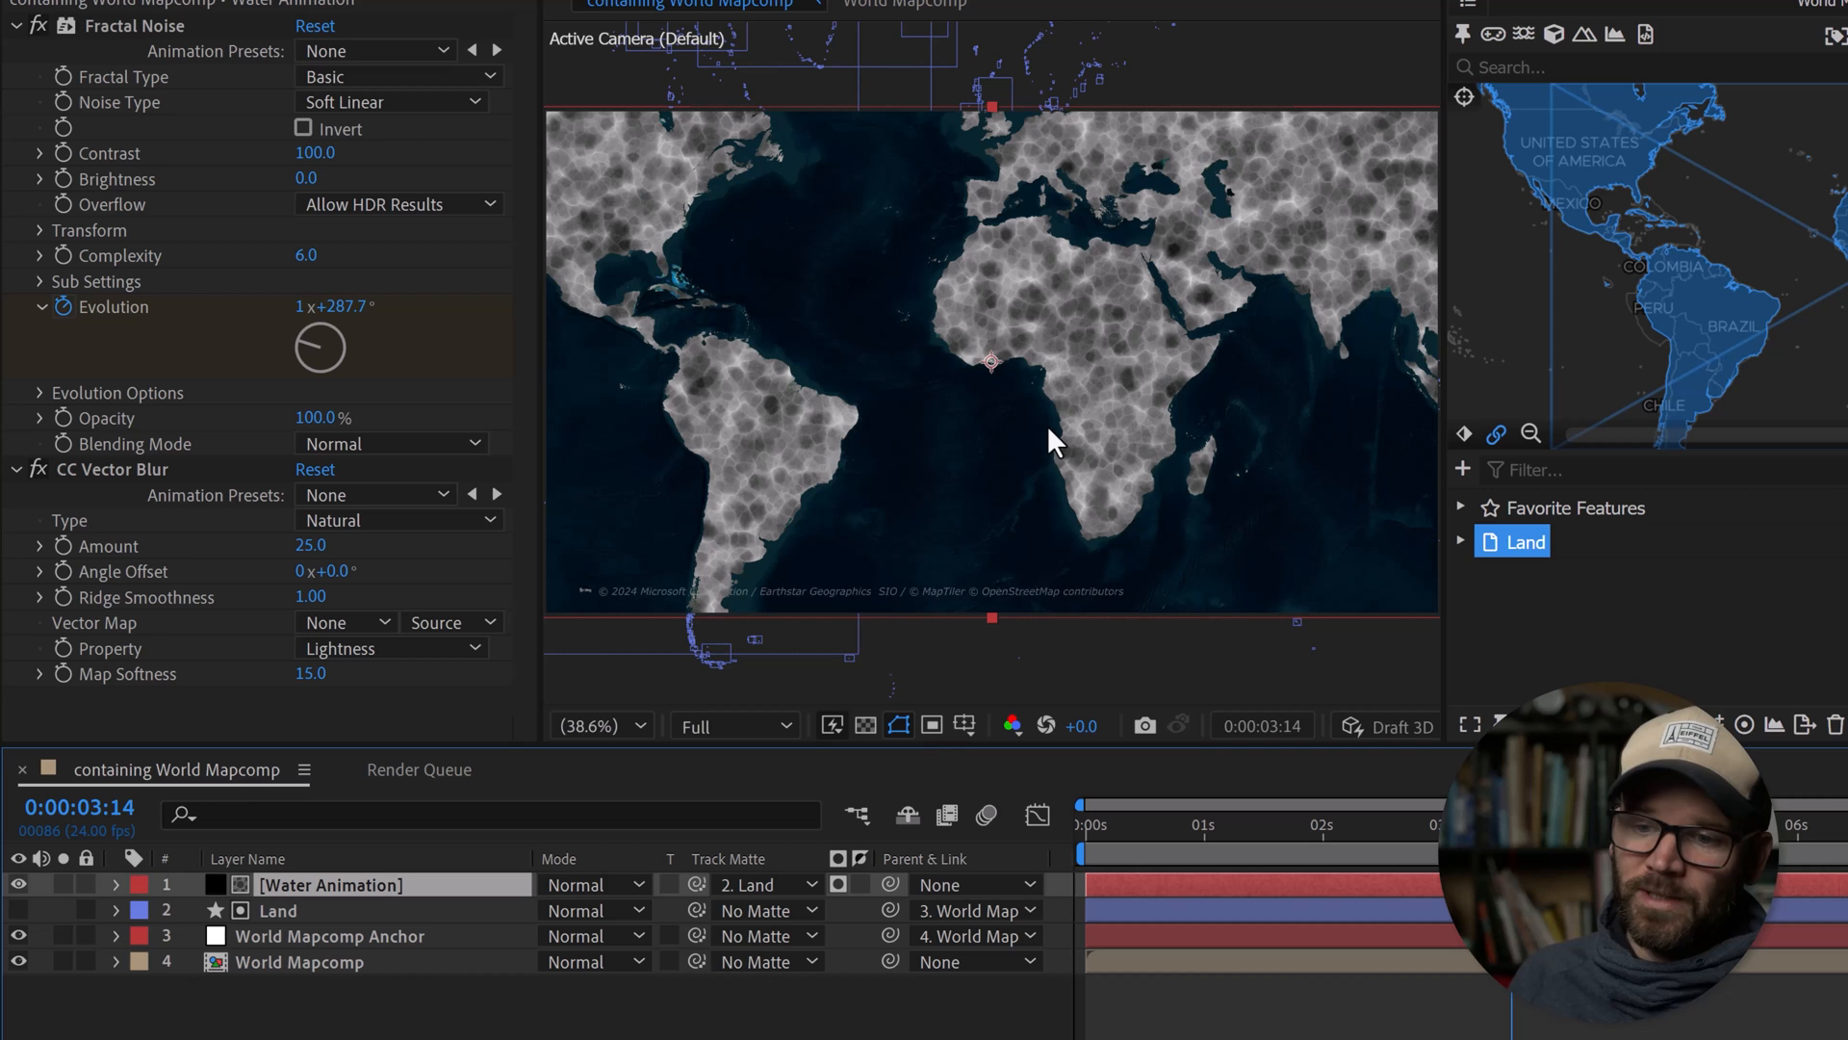
{"action": "mouse_move", "coordinate": [866, 896]}
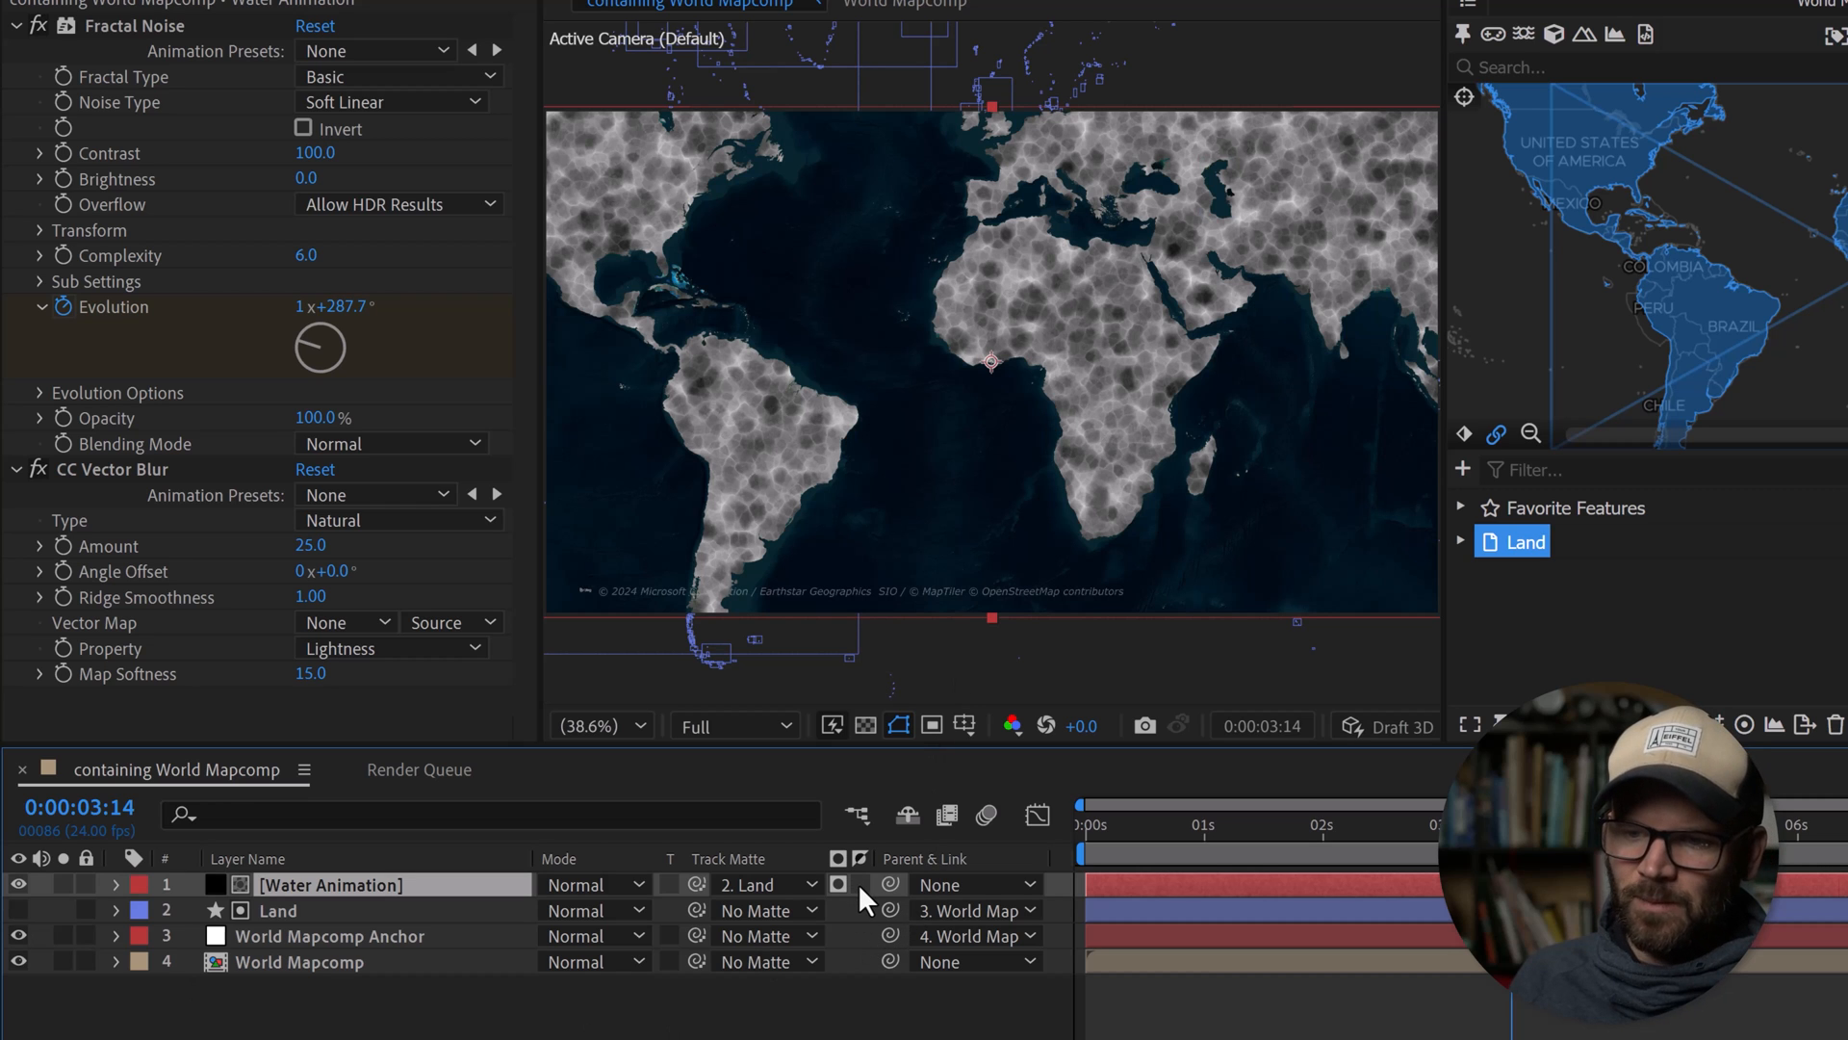
{"action": "mouse_move", "coordinate": [839, 885]}
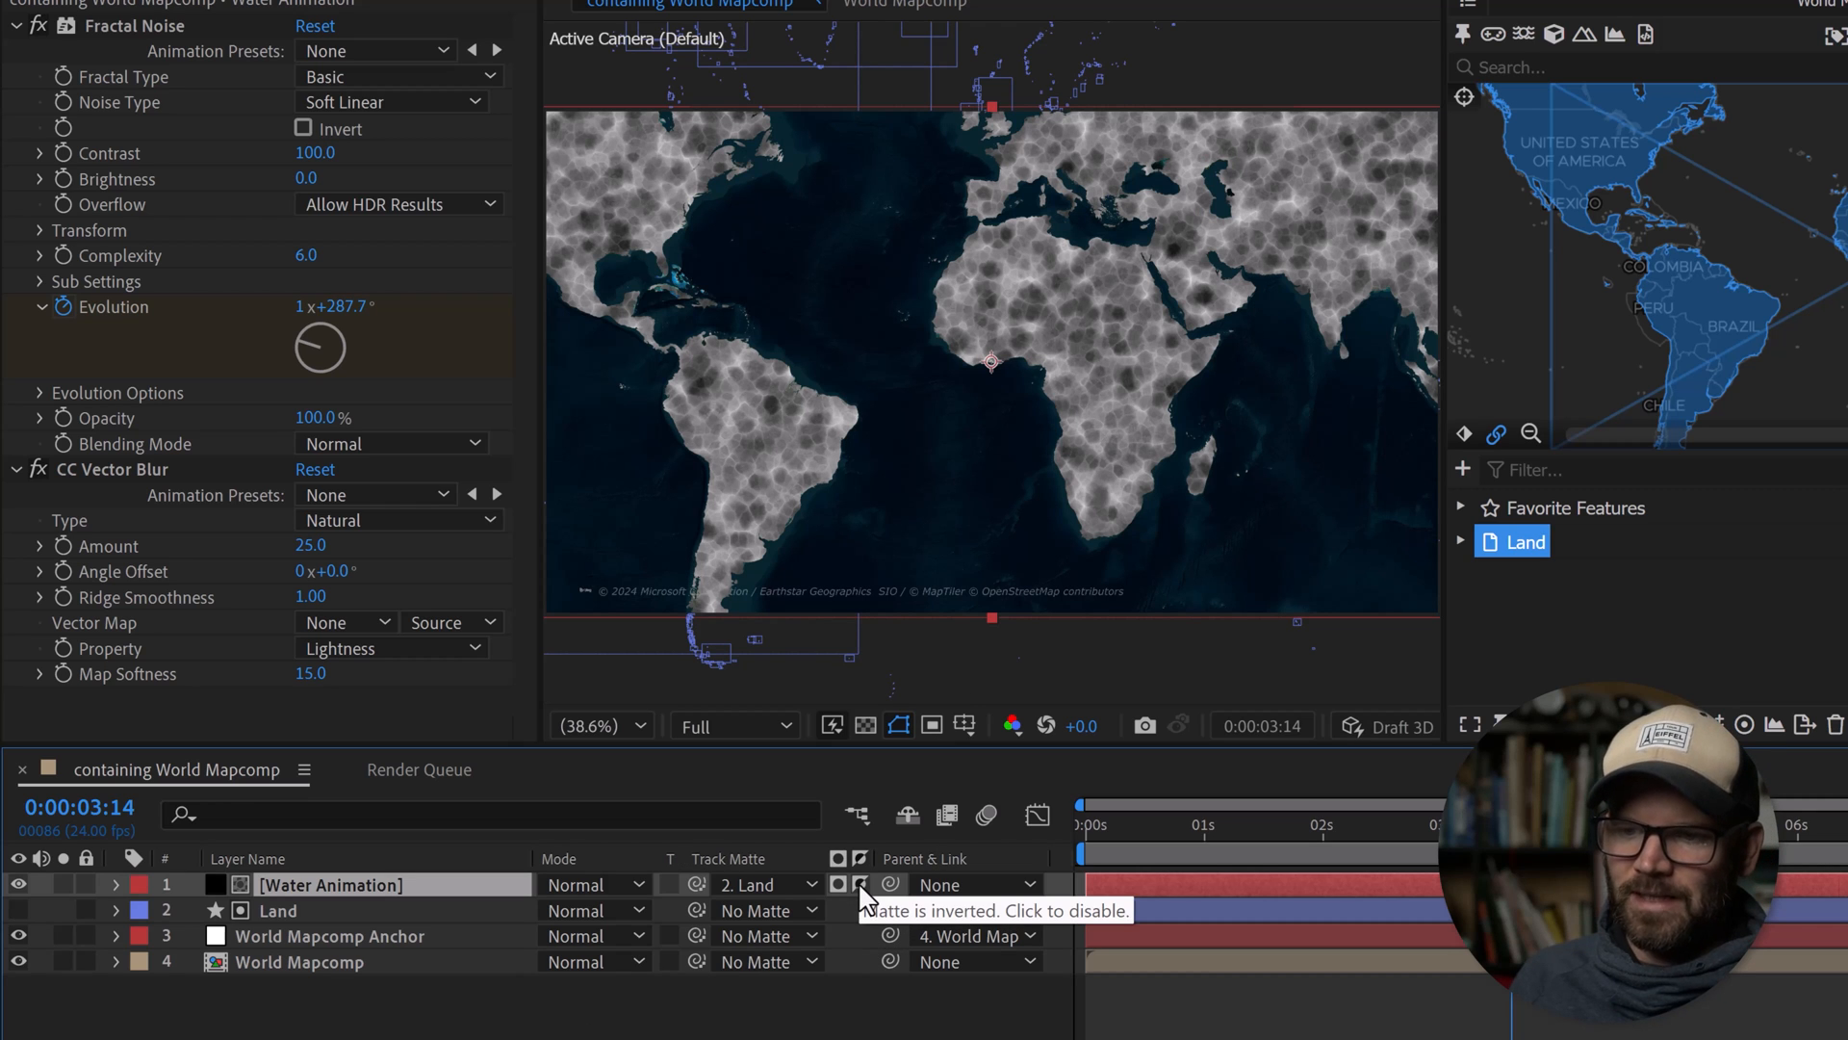
Invert the Land track matte so the noise fills the oceans only.
{"action": "left_click", "coordinate": [859, 883]}
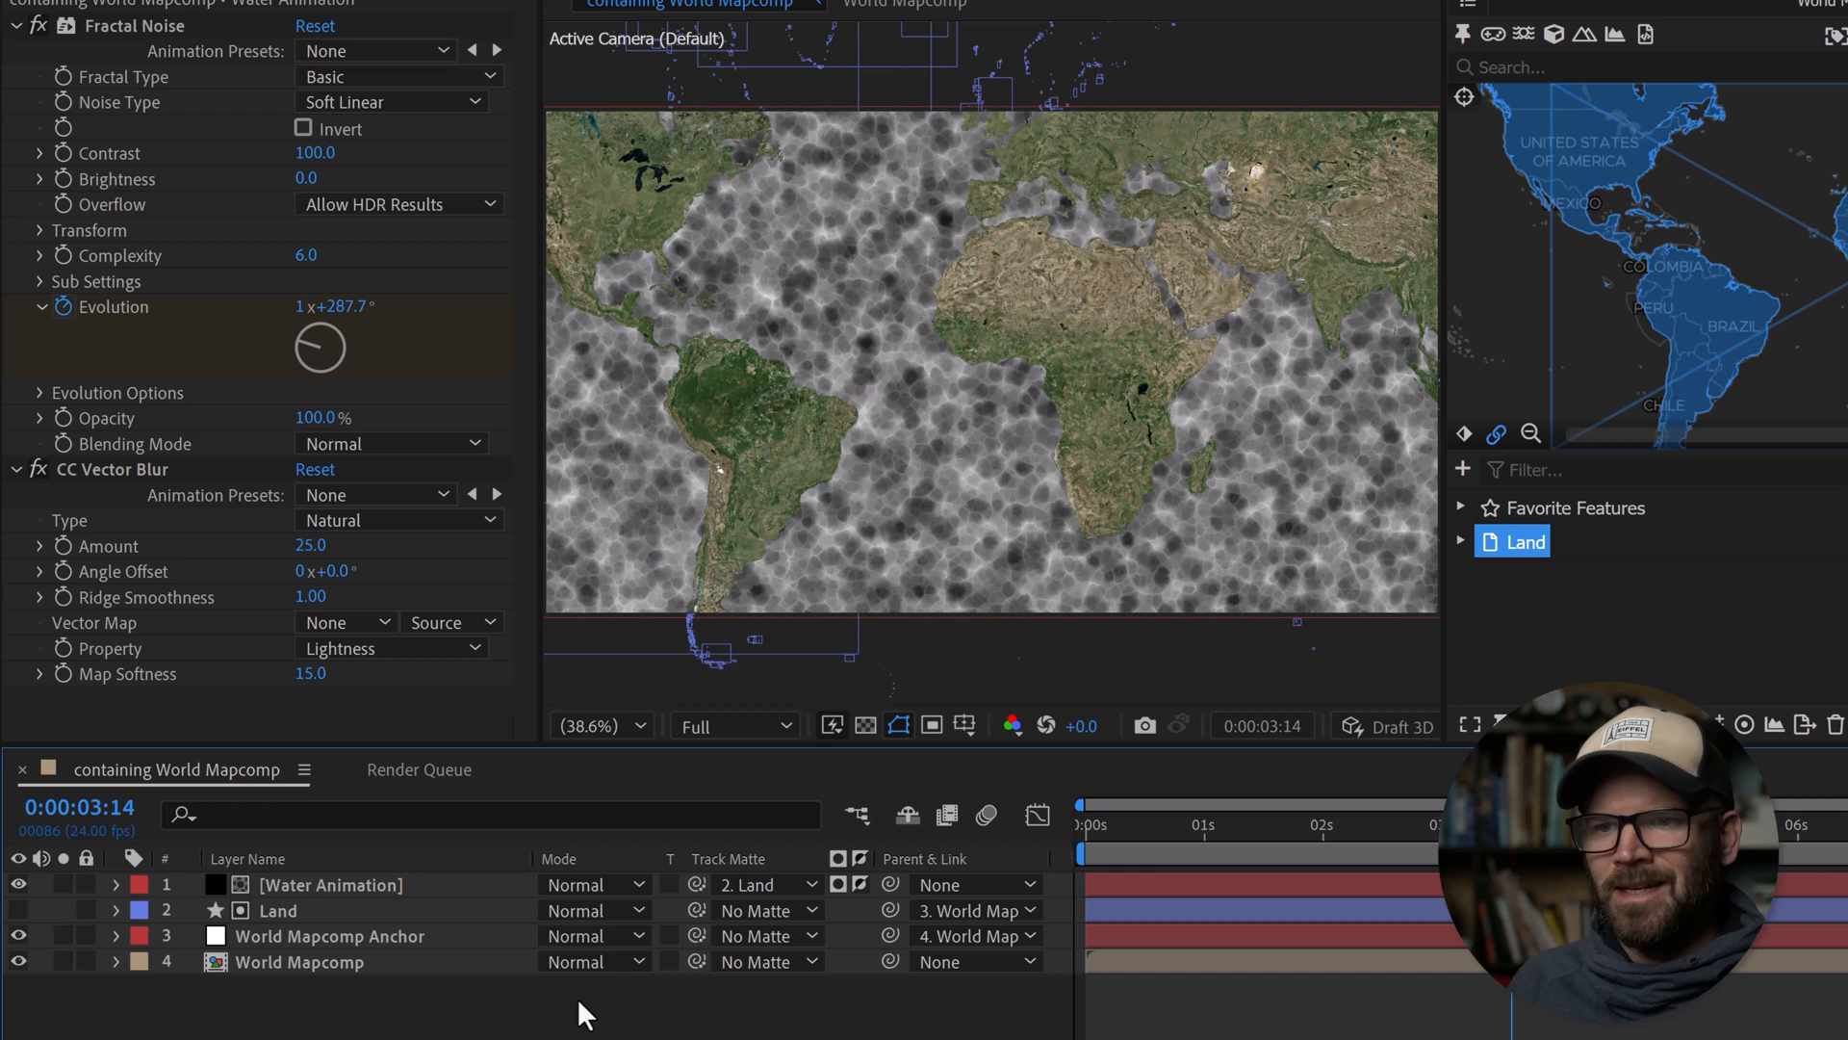
{"action": "mouse_move", "coordinate": [826, 521]}
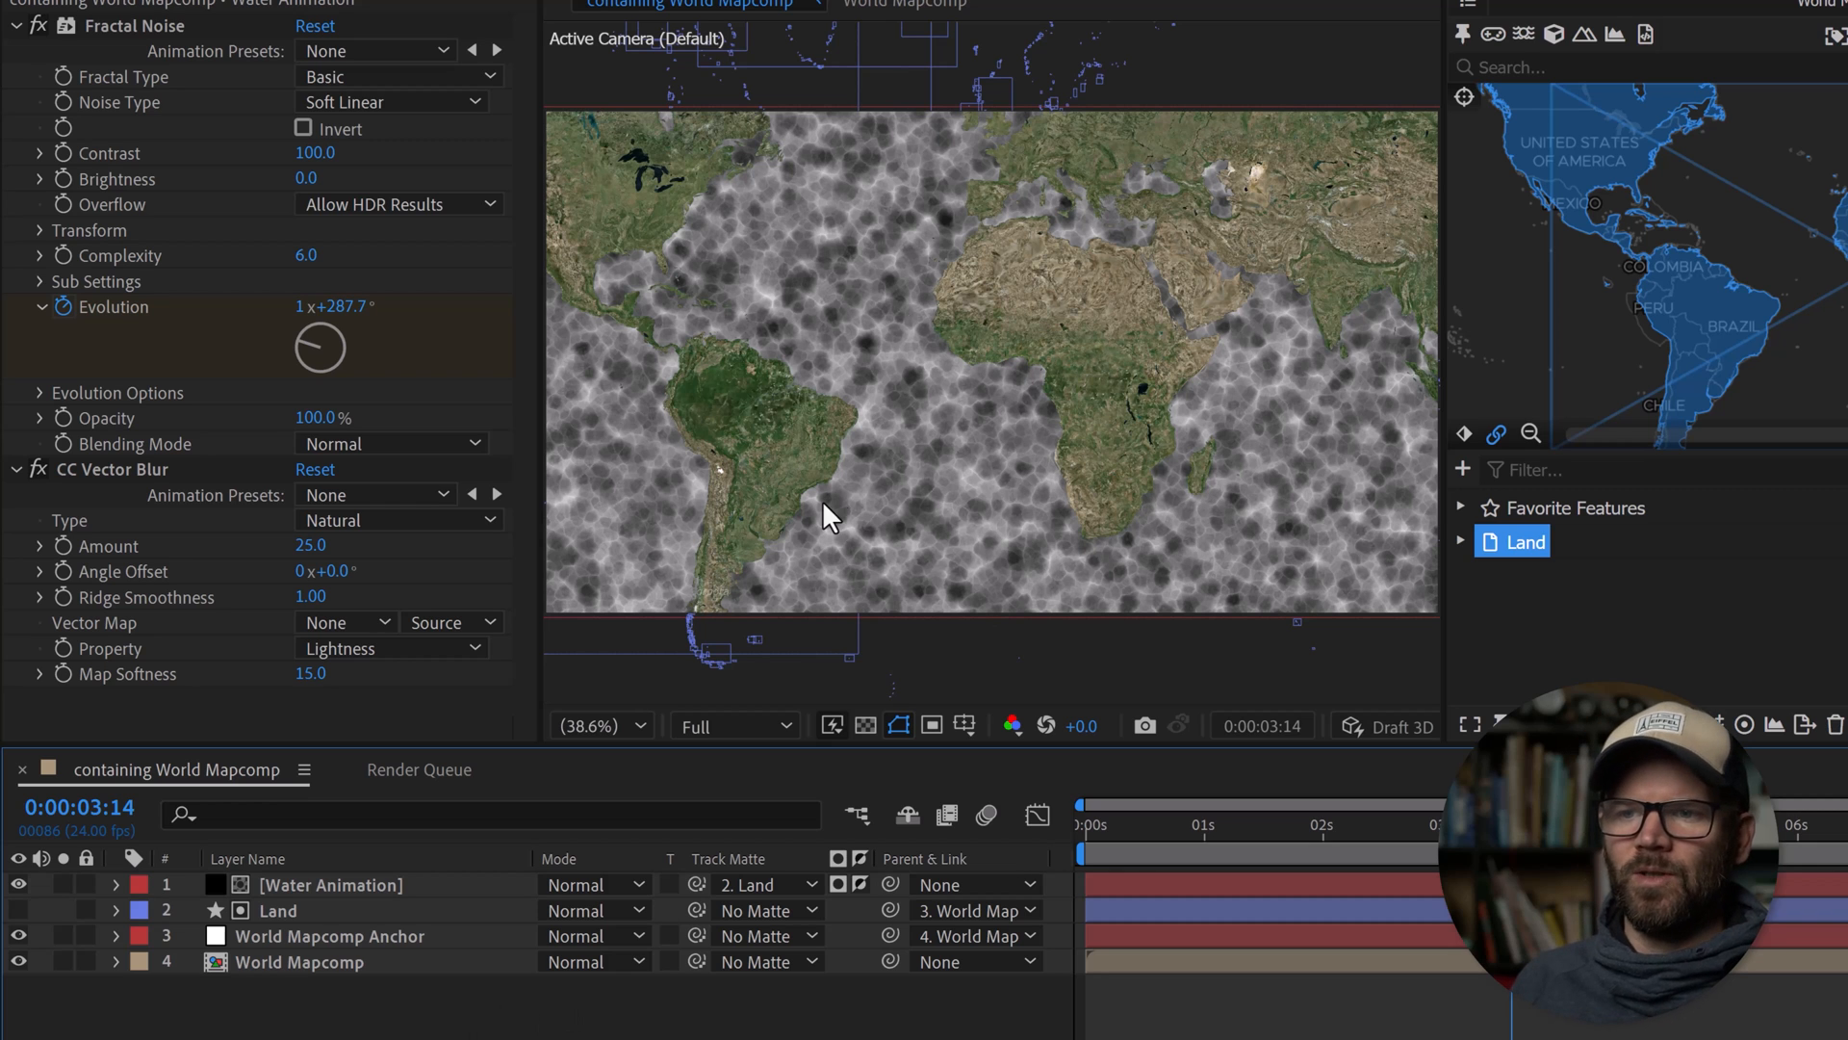
{"action": "mouse_move", "coordinate": [916, 477]}
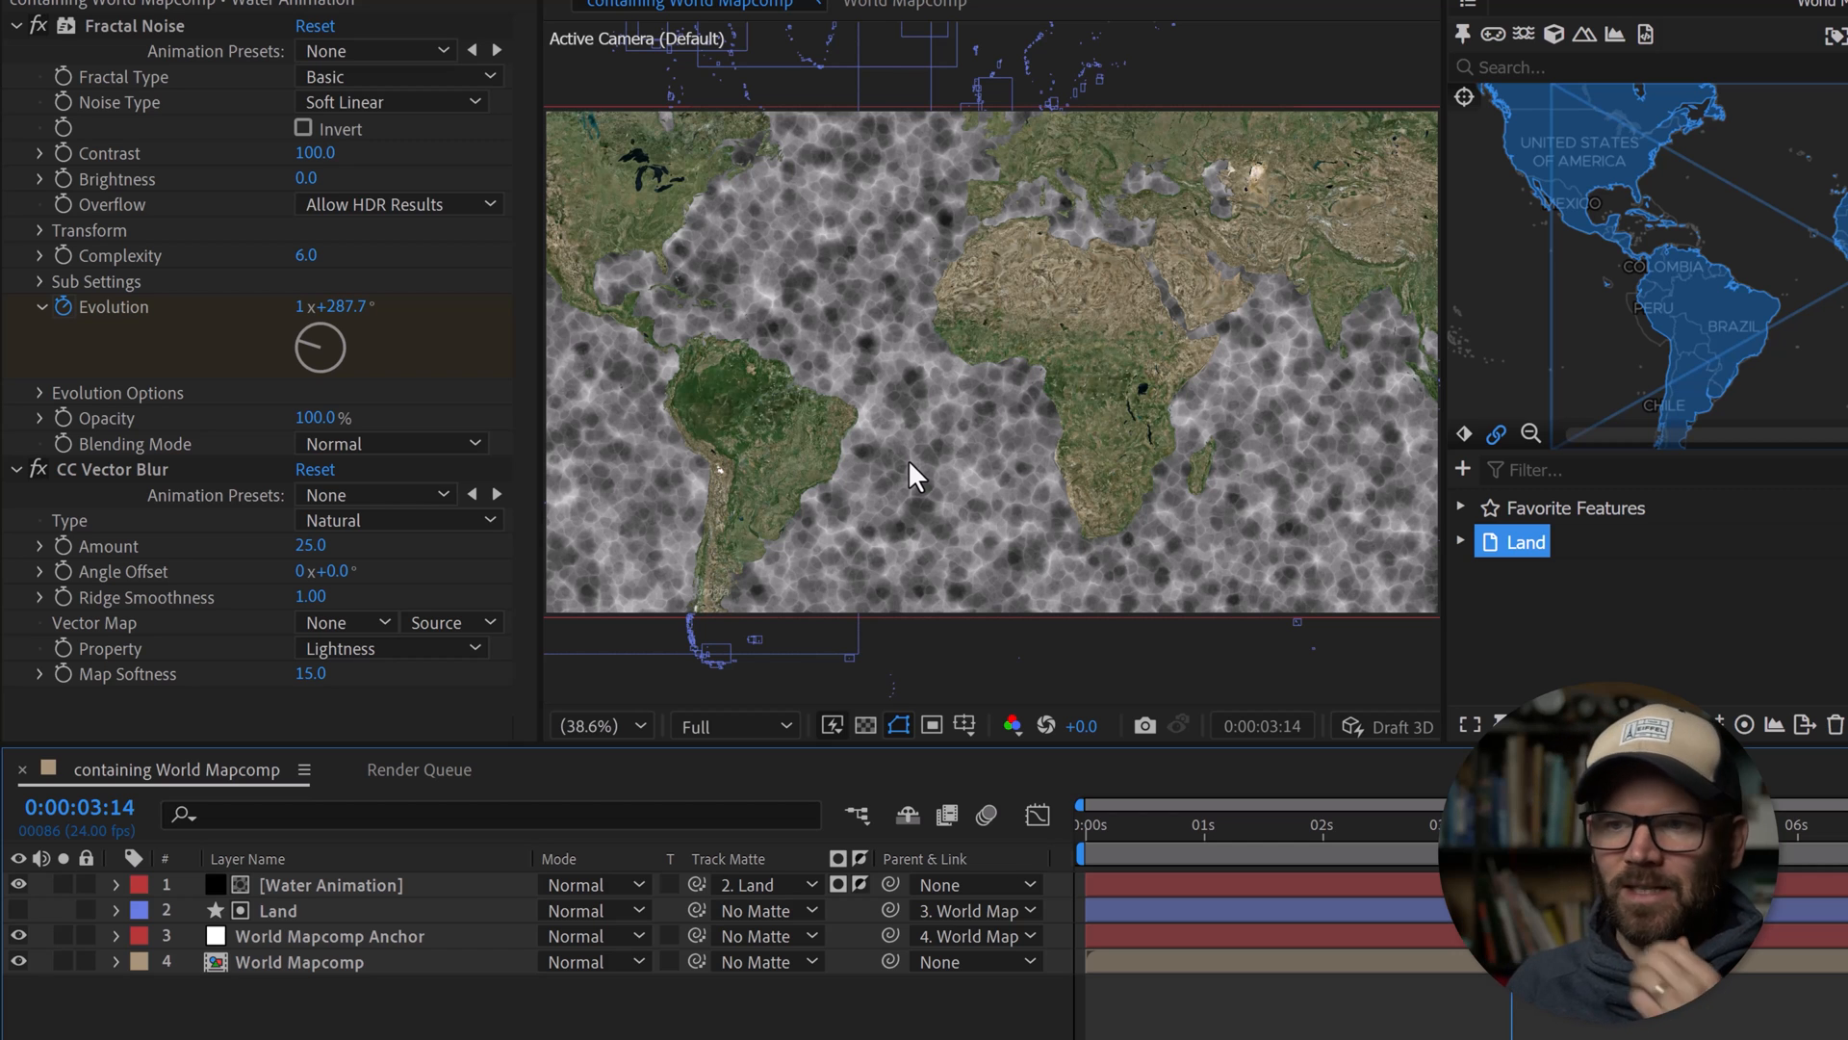
{"action": "mouse_move", "coordinate": [878, 543]}
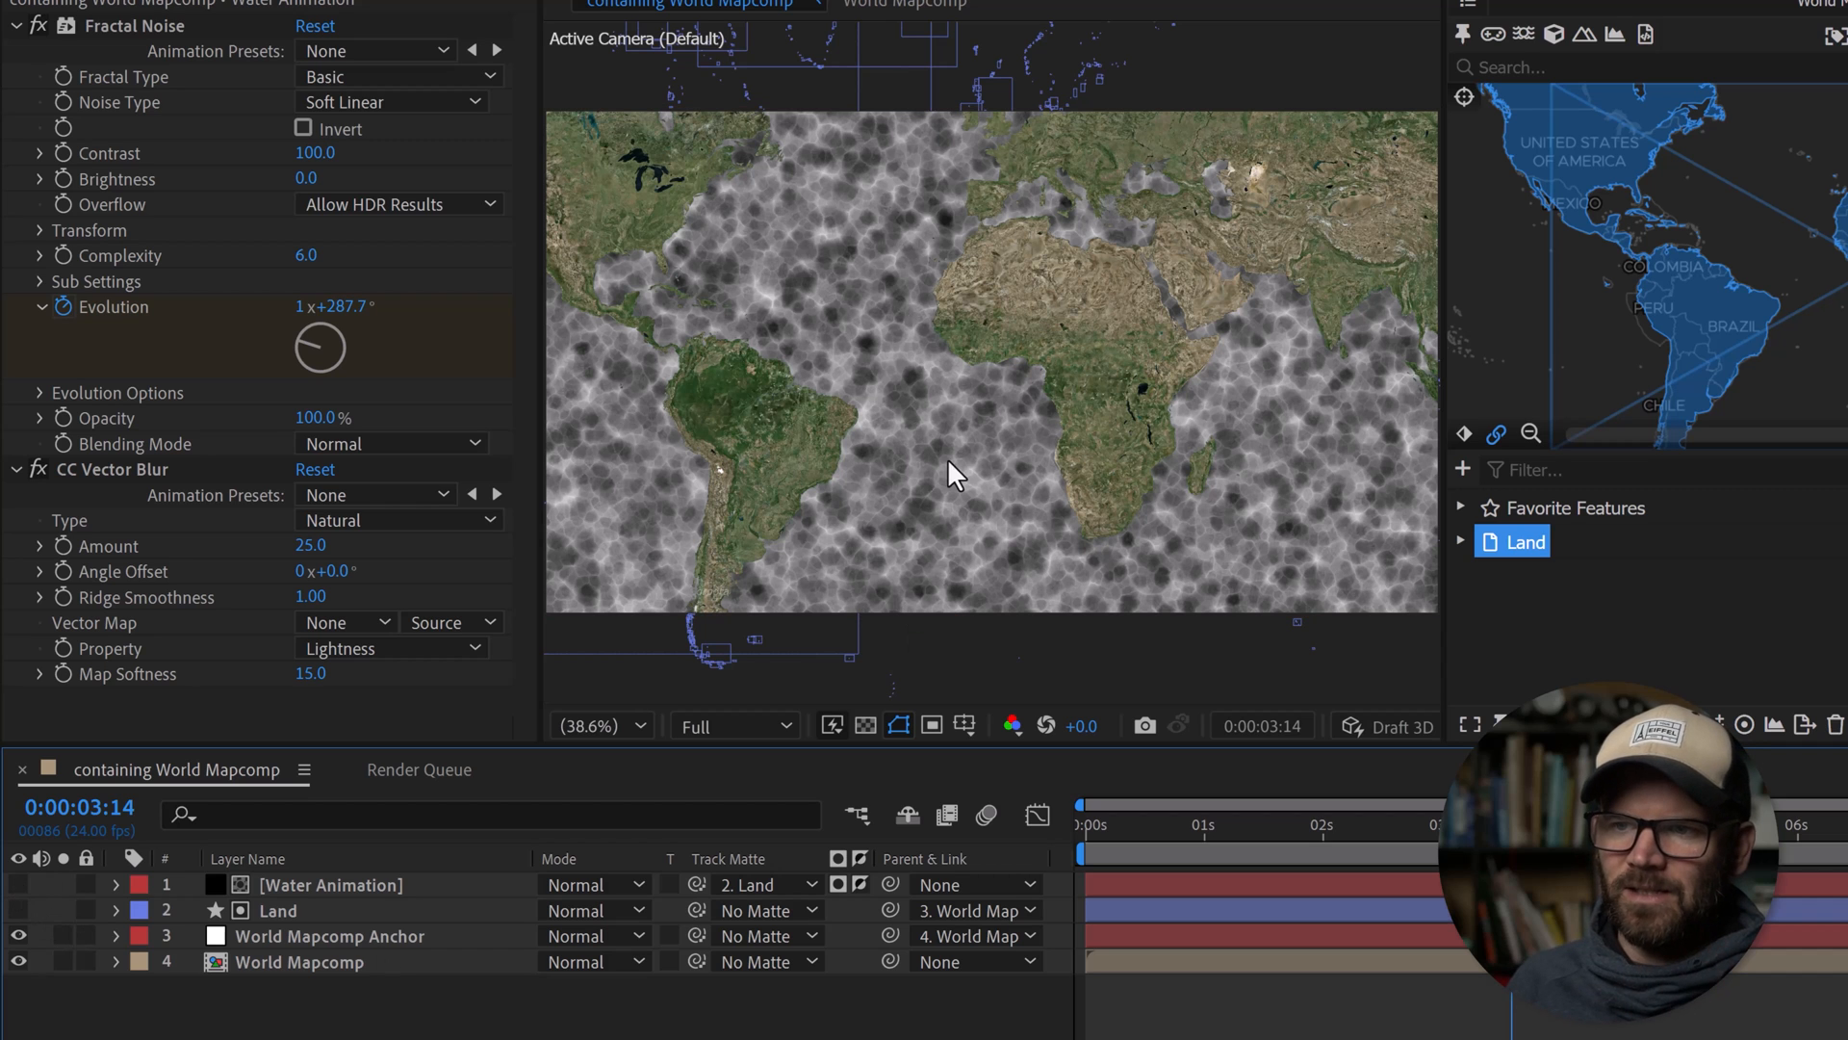
{"action": "mouse_move", "coordinate": [886, 445]}
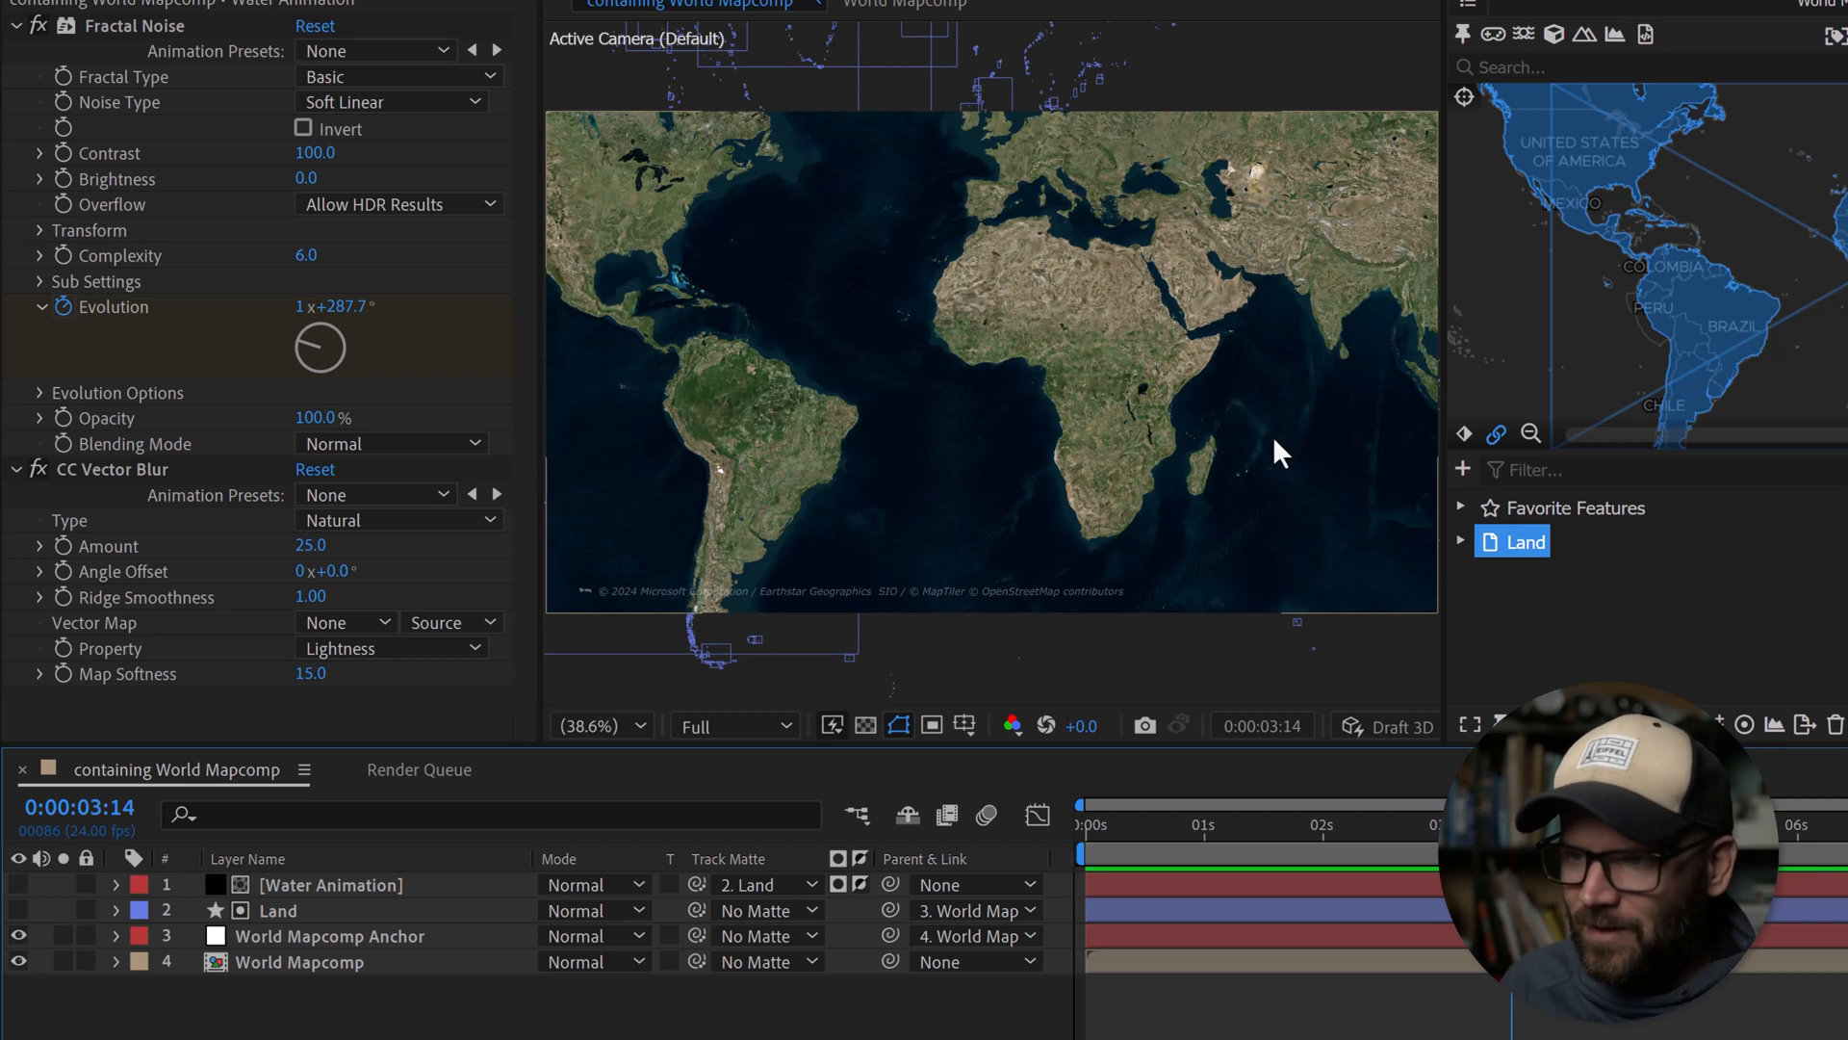
{"action": "mouse_move", "coordinate": [1261, 454]}
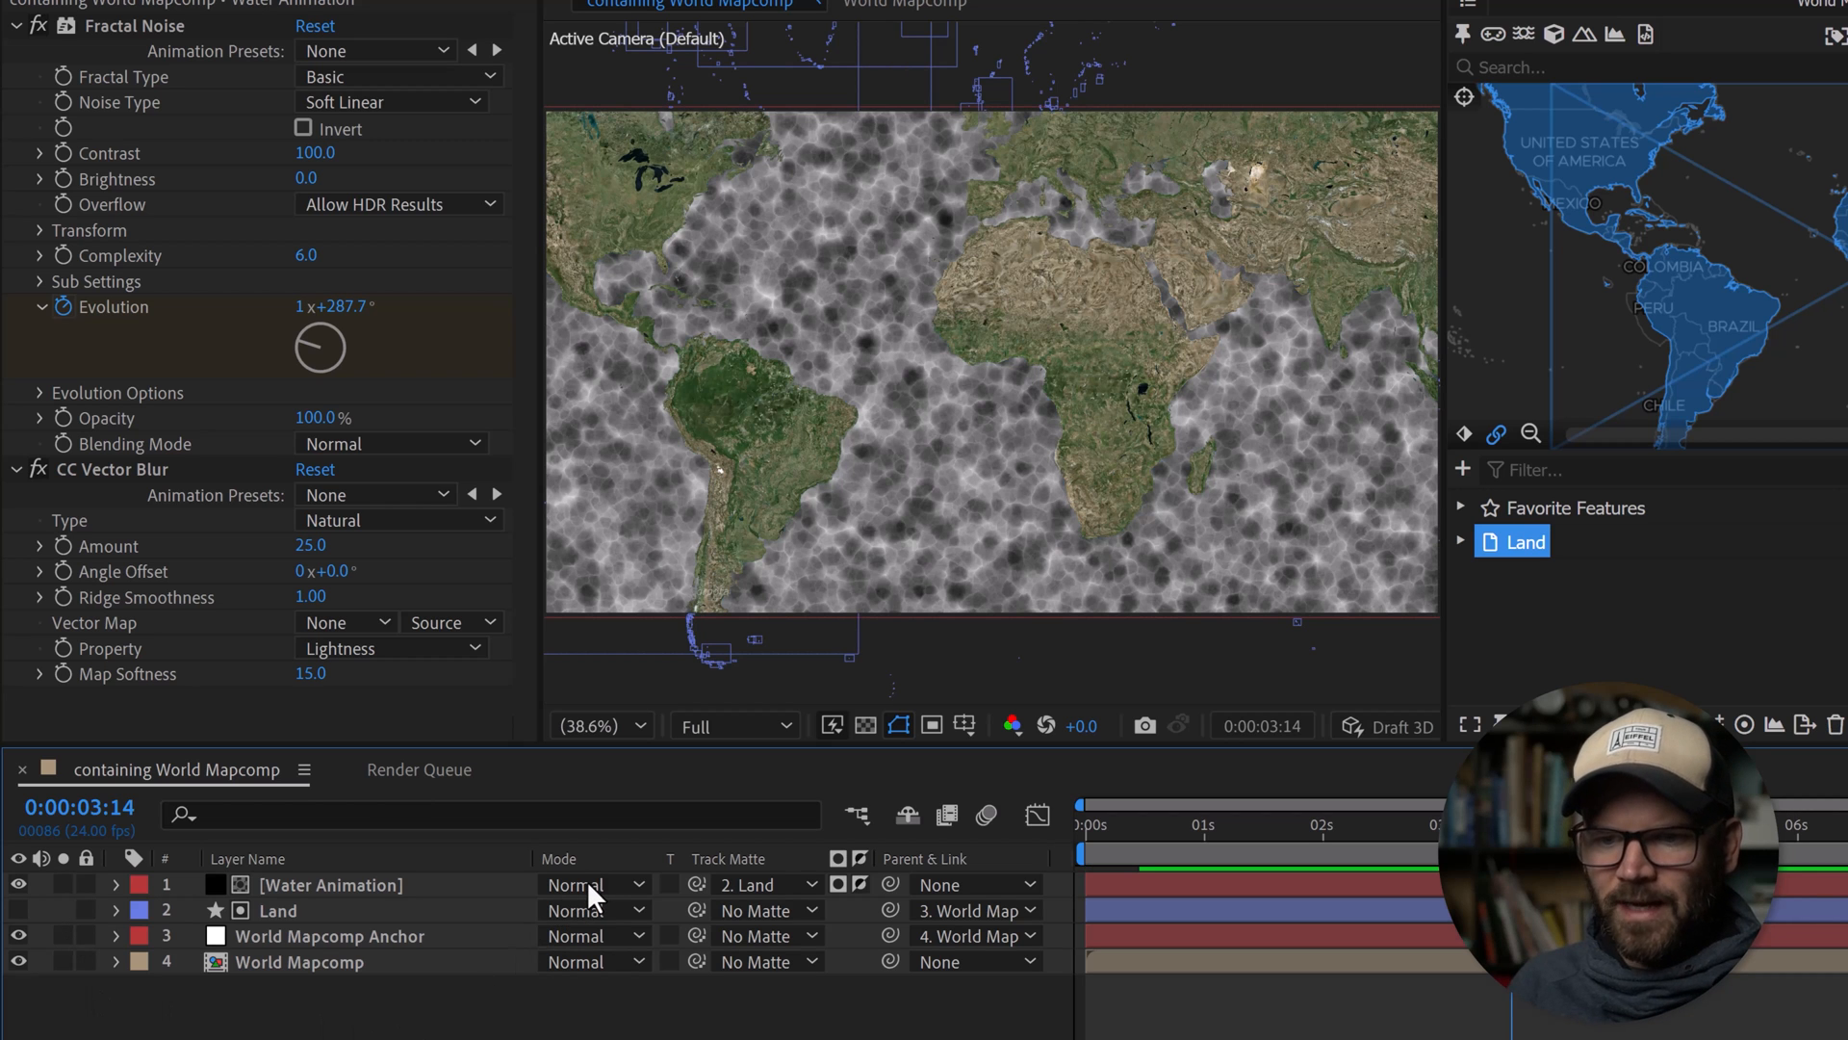
View the map at 100% and set the Water Animation blend mode to Soft Light.
{"action": "left_click", "coordinate": [589, 885]}
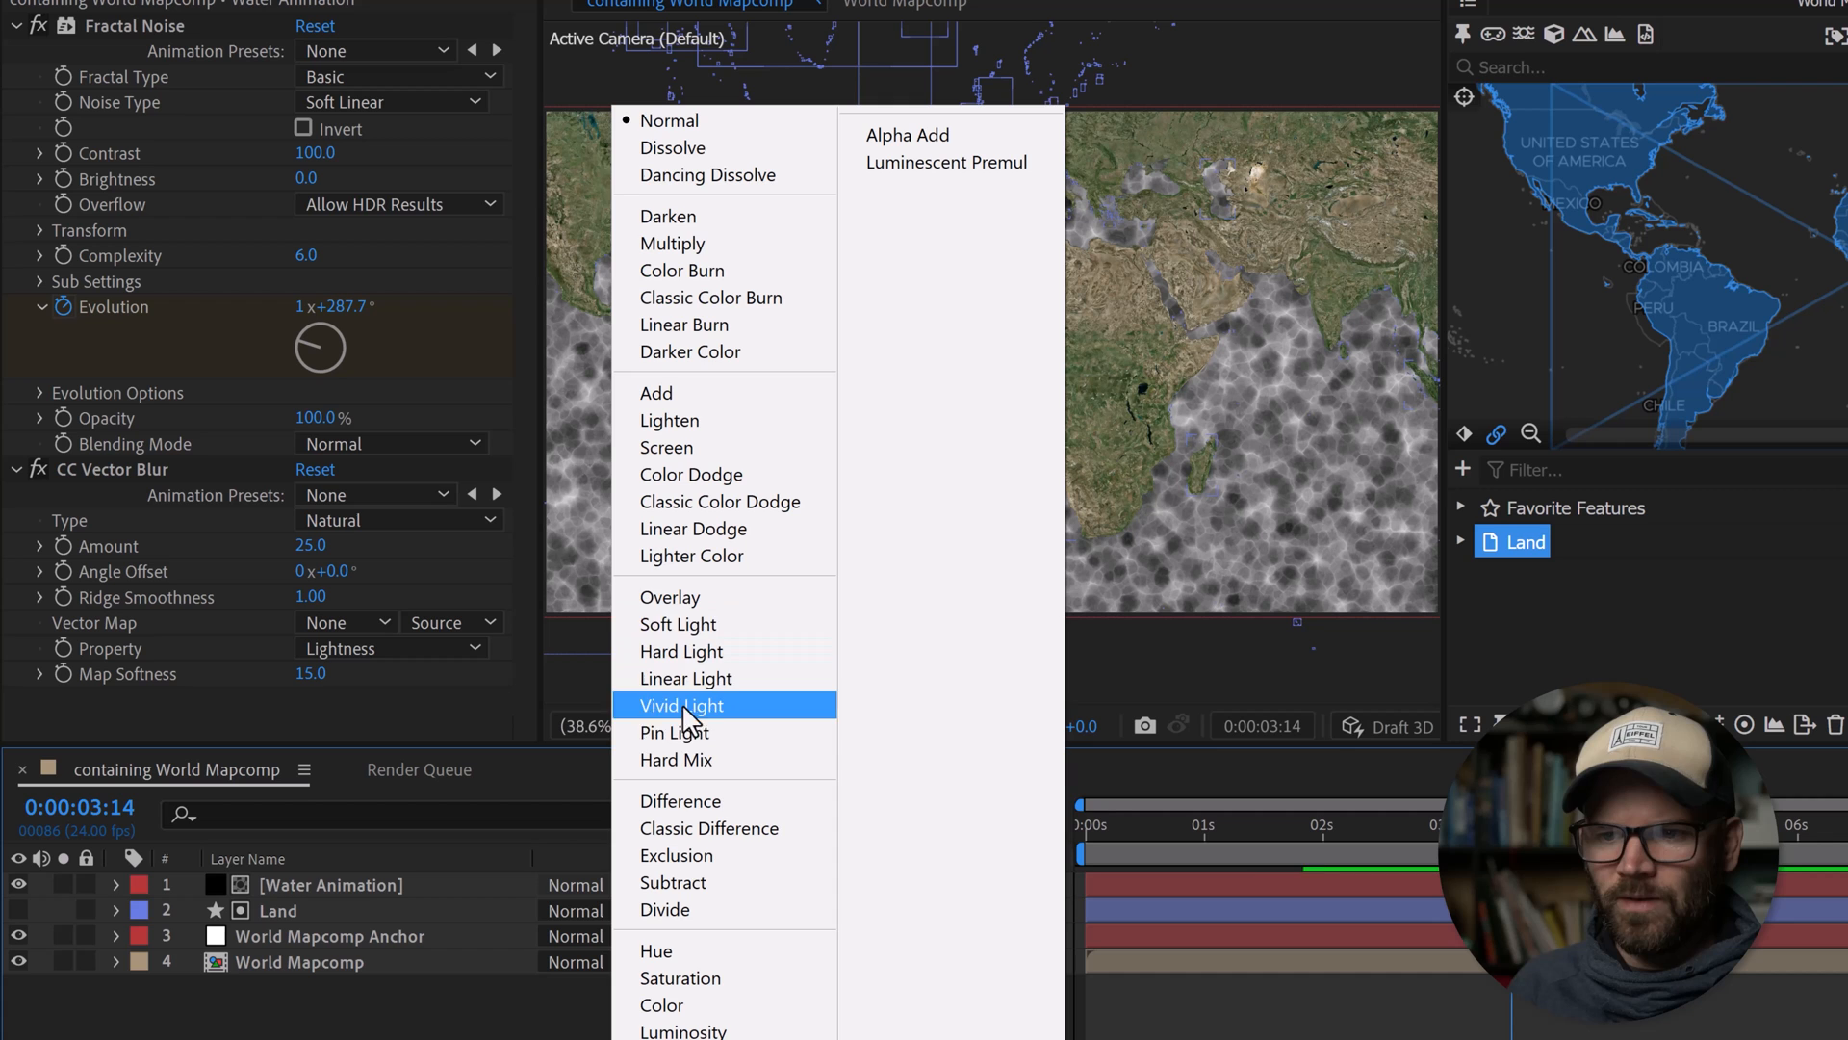
{"action": "left_click", "coordinate": [670, 597]}
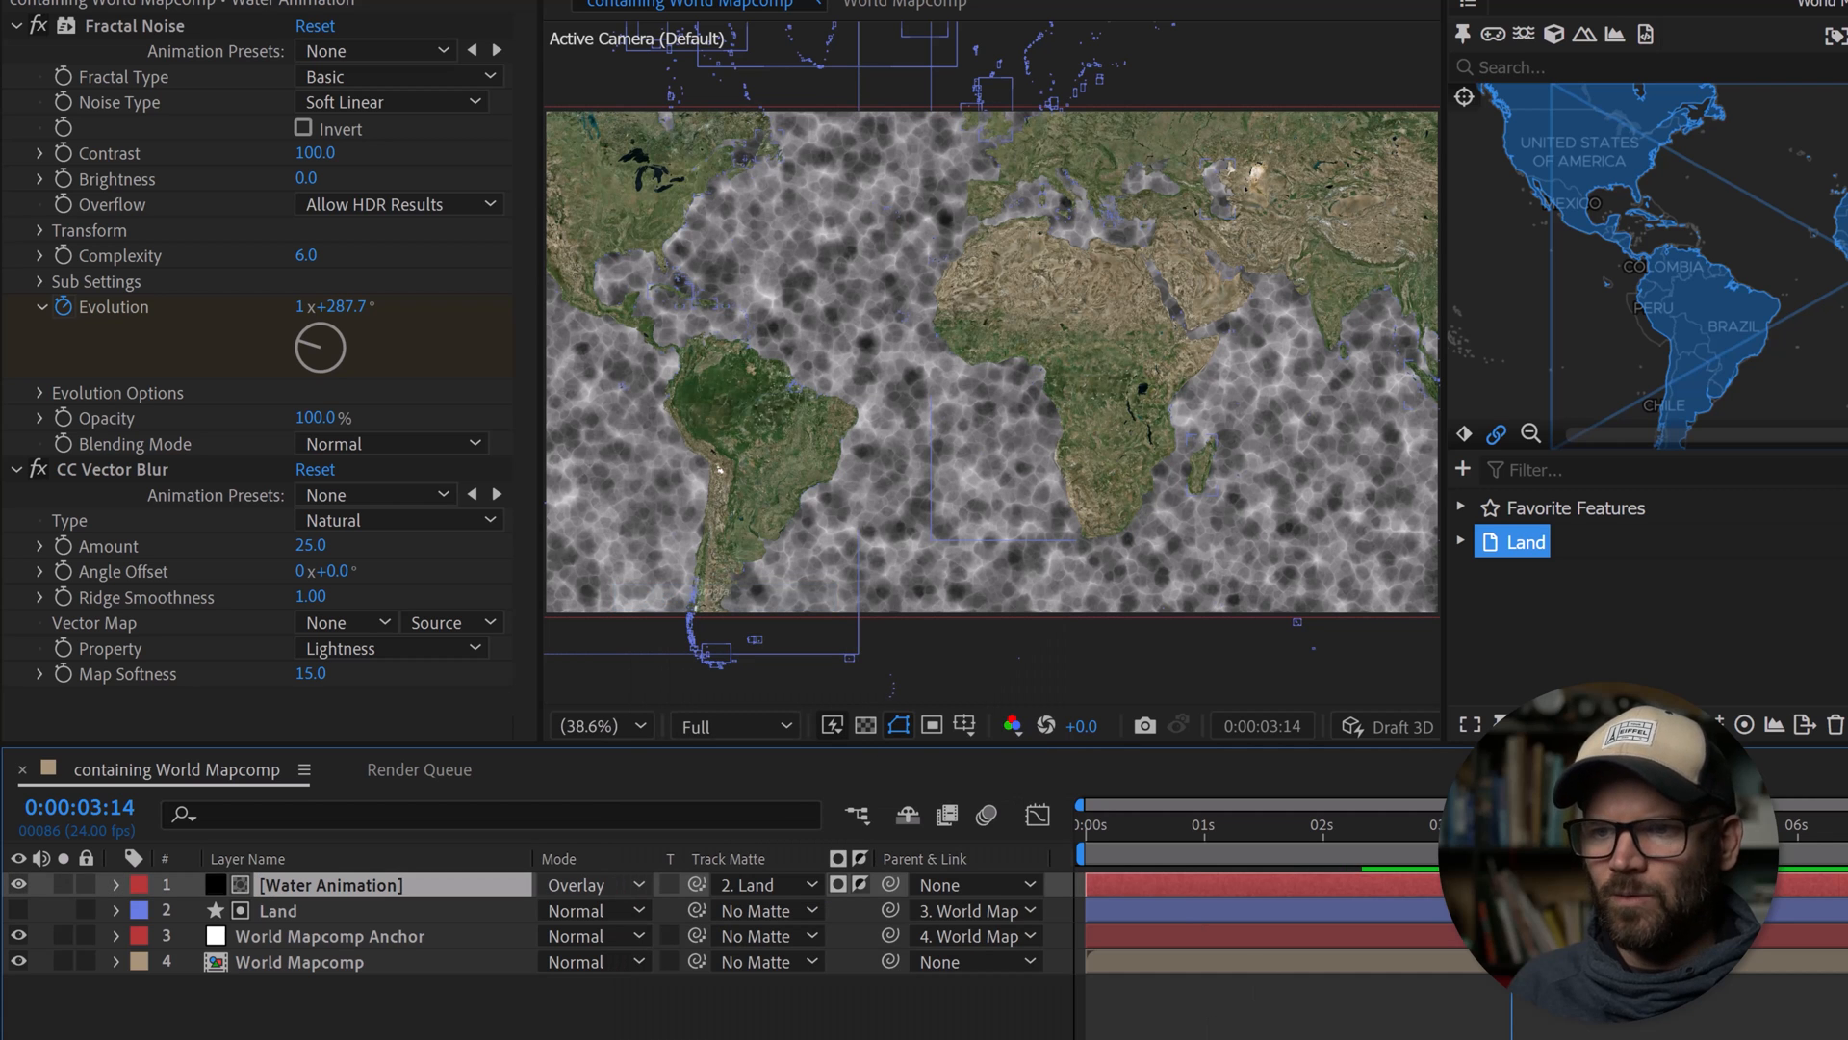
{"action": "left_click", "coordinate": [19, 883]}
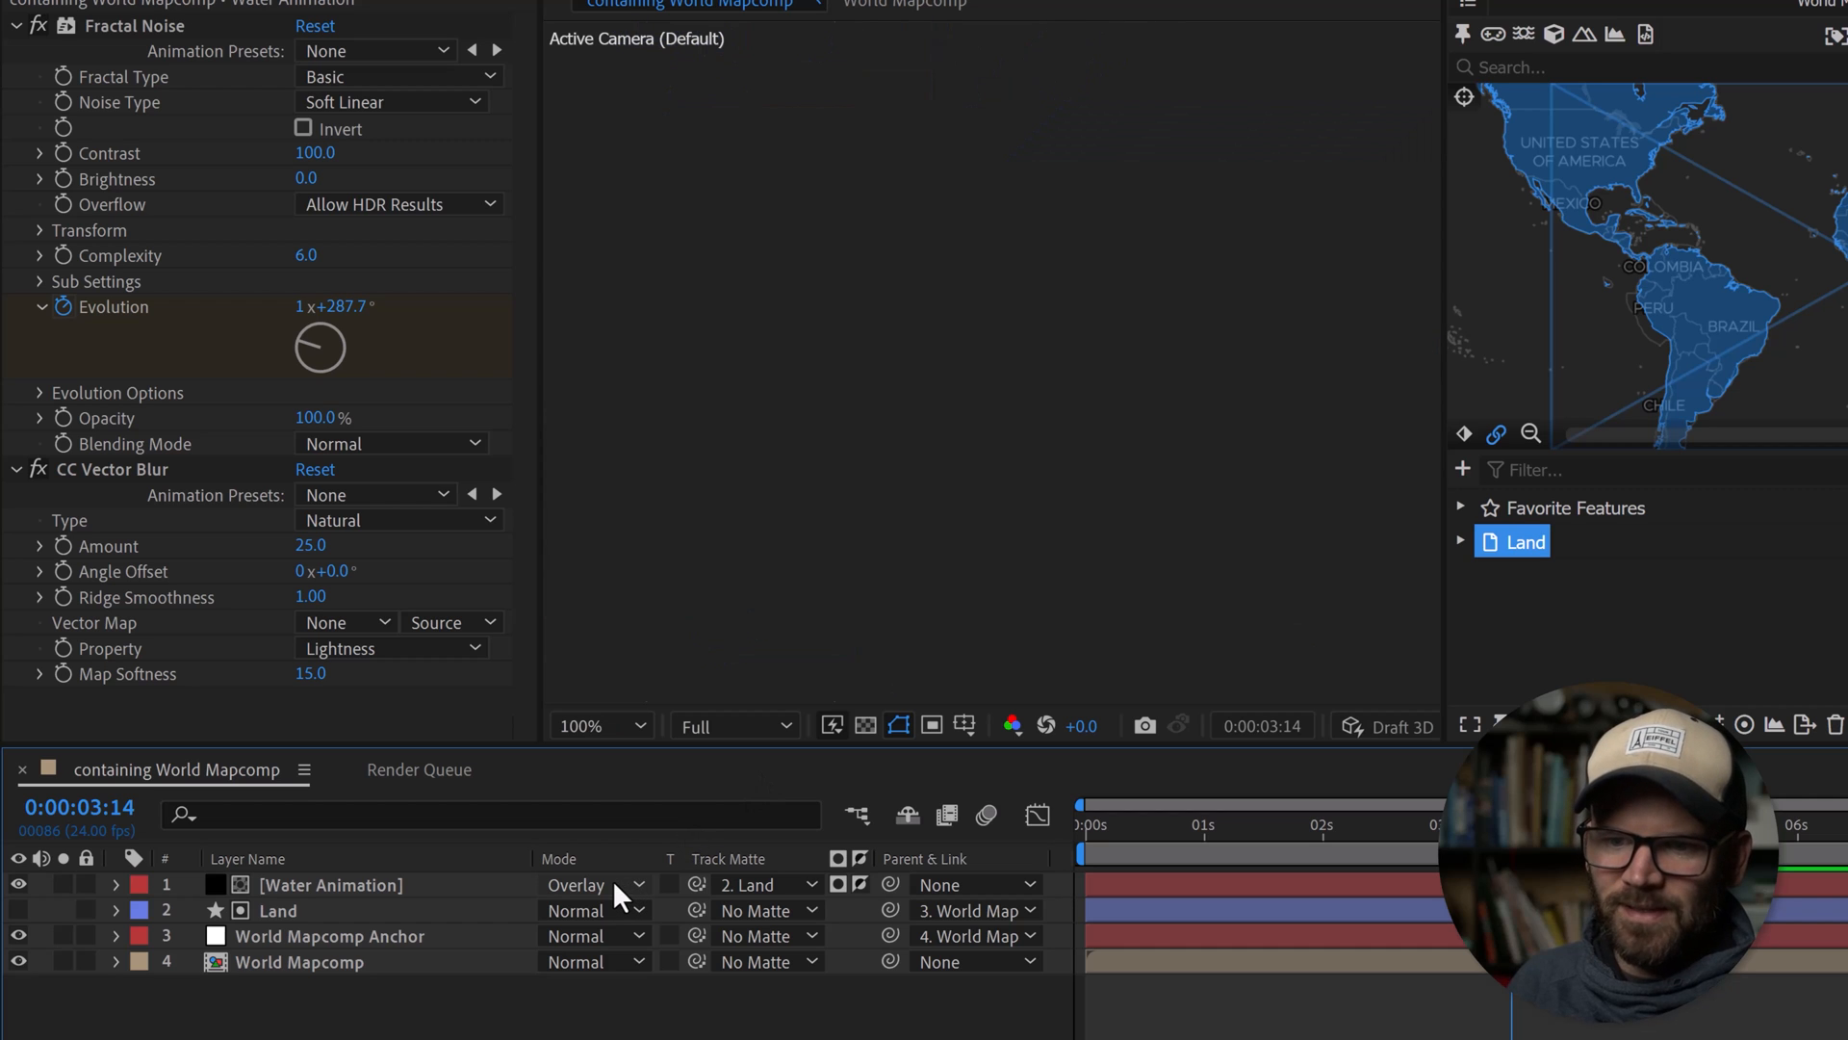
{"action": "left_click", "coordinate": [606, 884]}
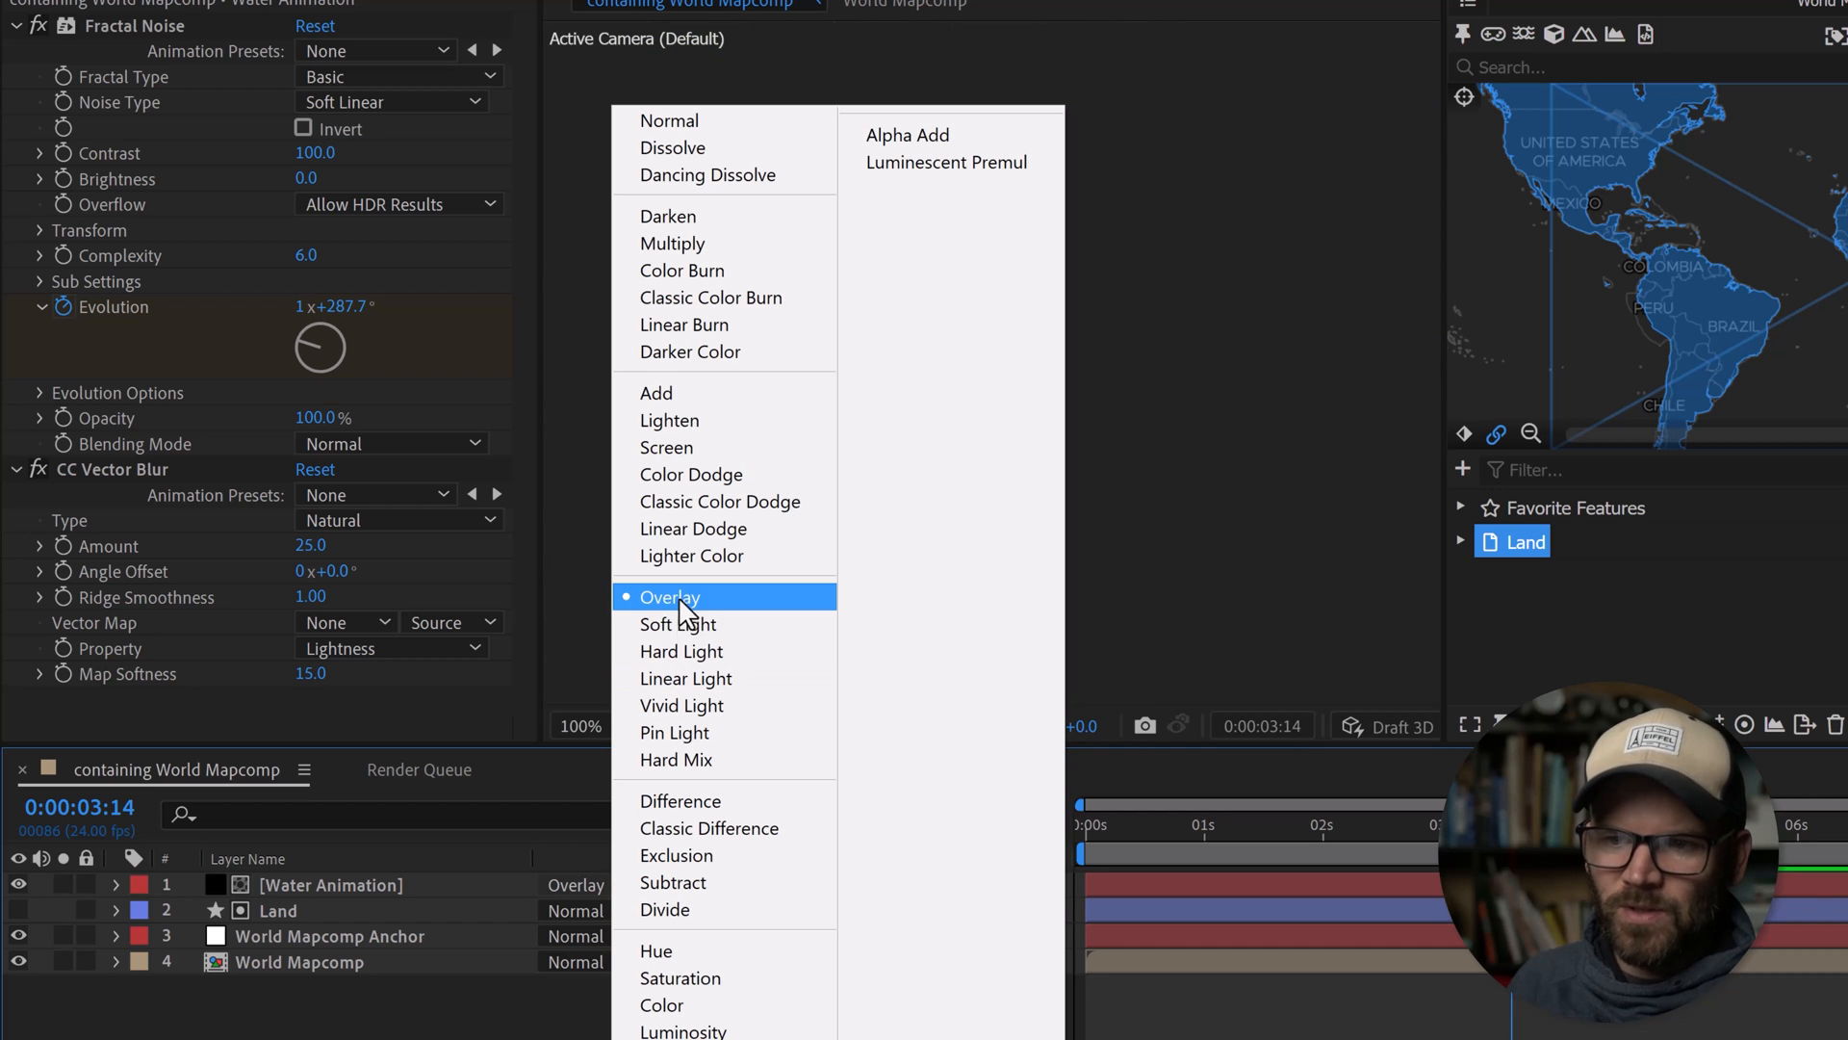
{"action": "left_click", "coordinate": [678, 624]}
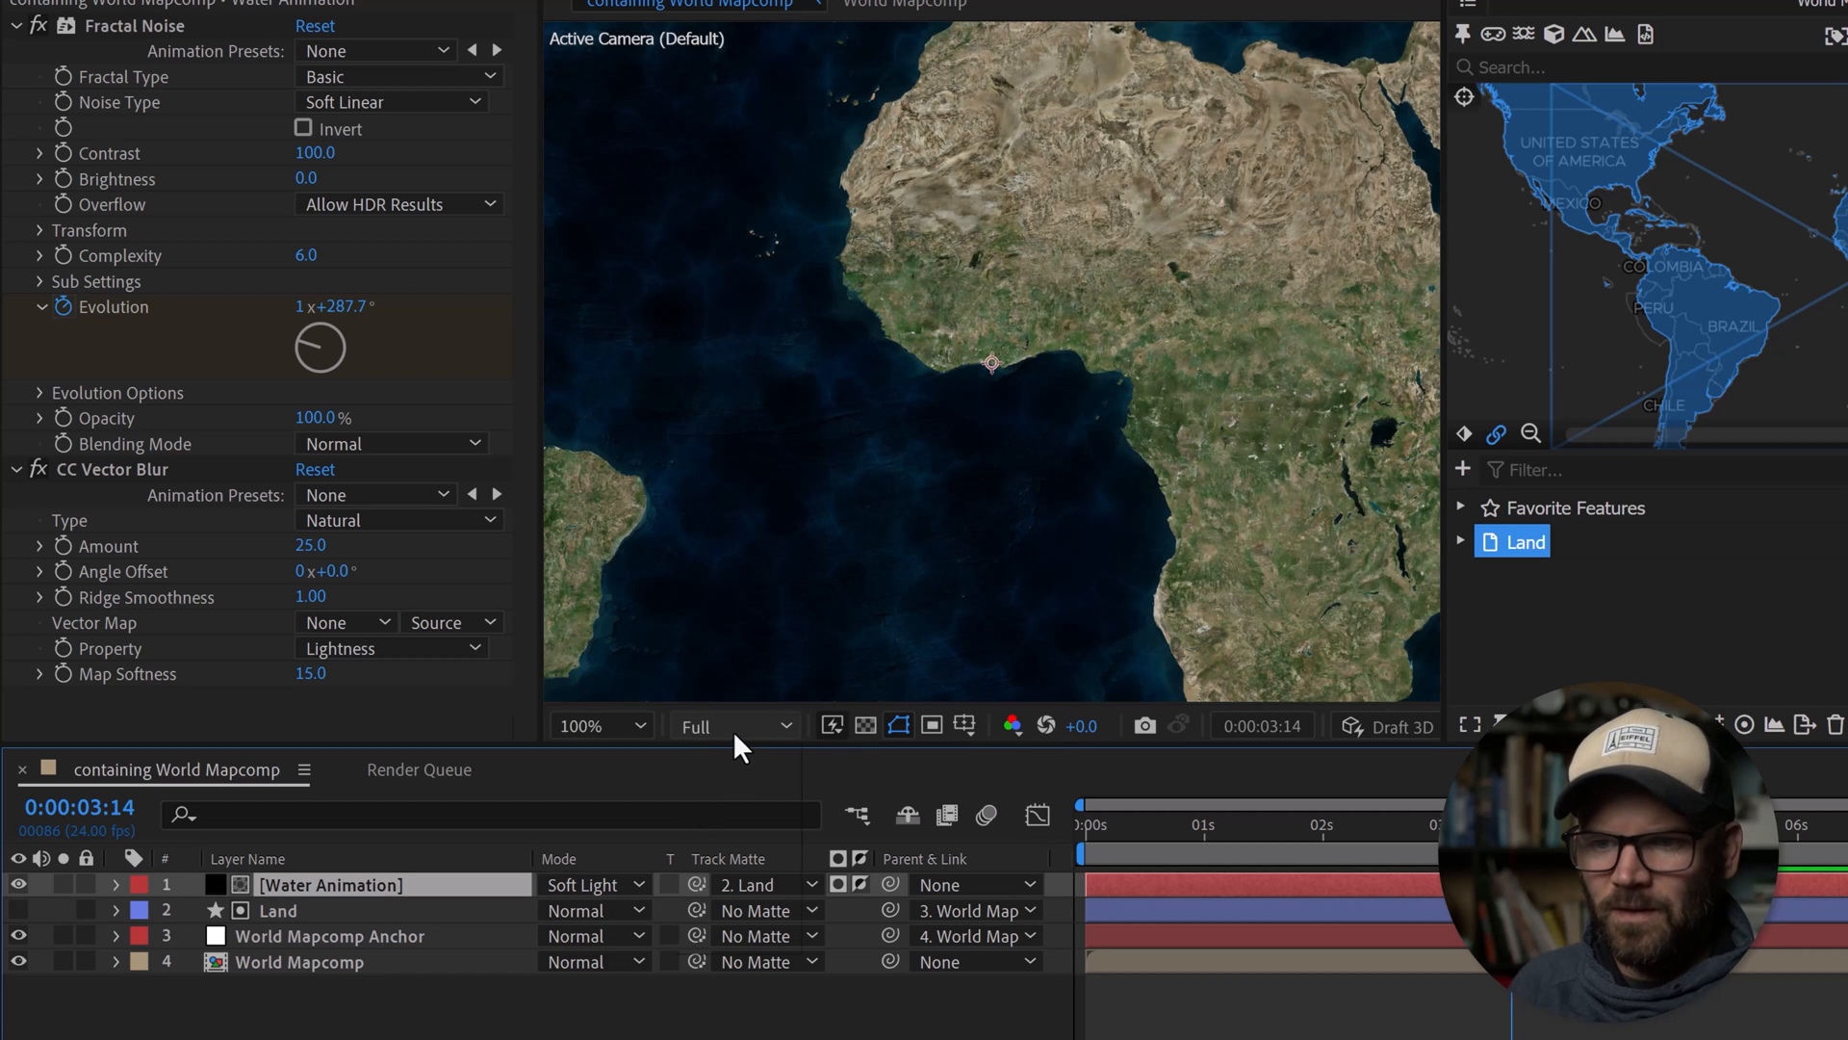
Compare Overlay blending, then return the water layer to Soft Light.
{"action": "left_click", "coordinate": [733, 726]}
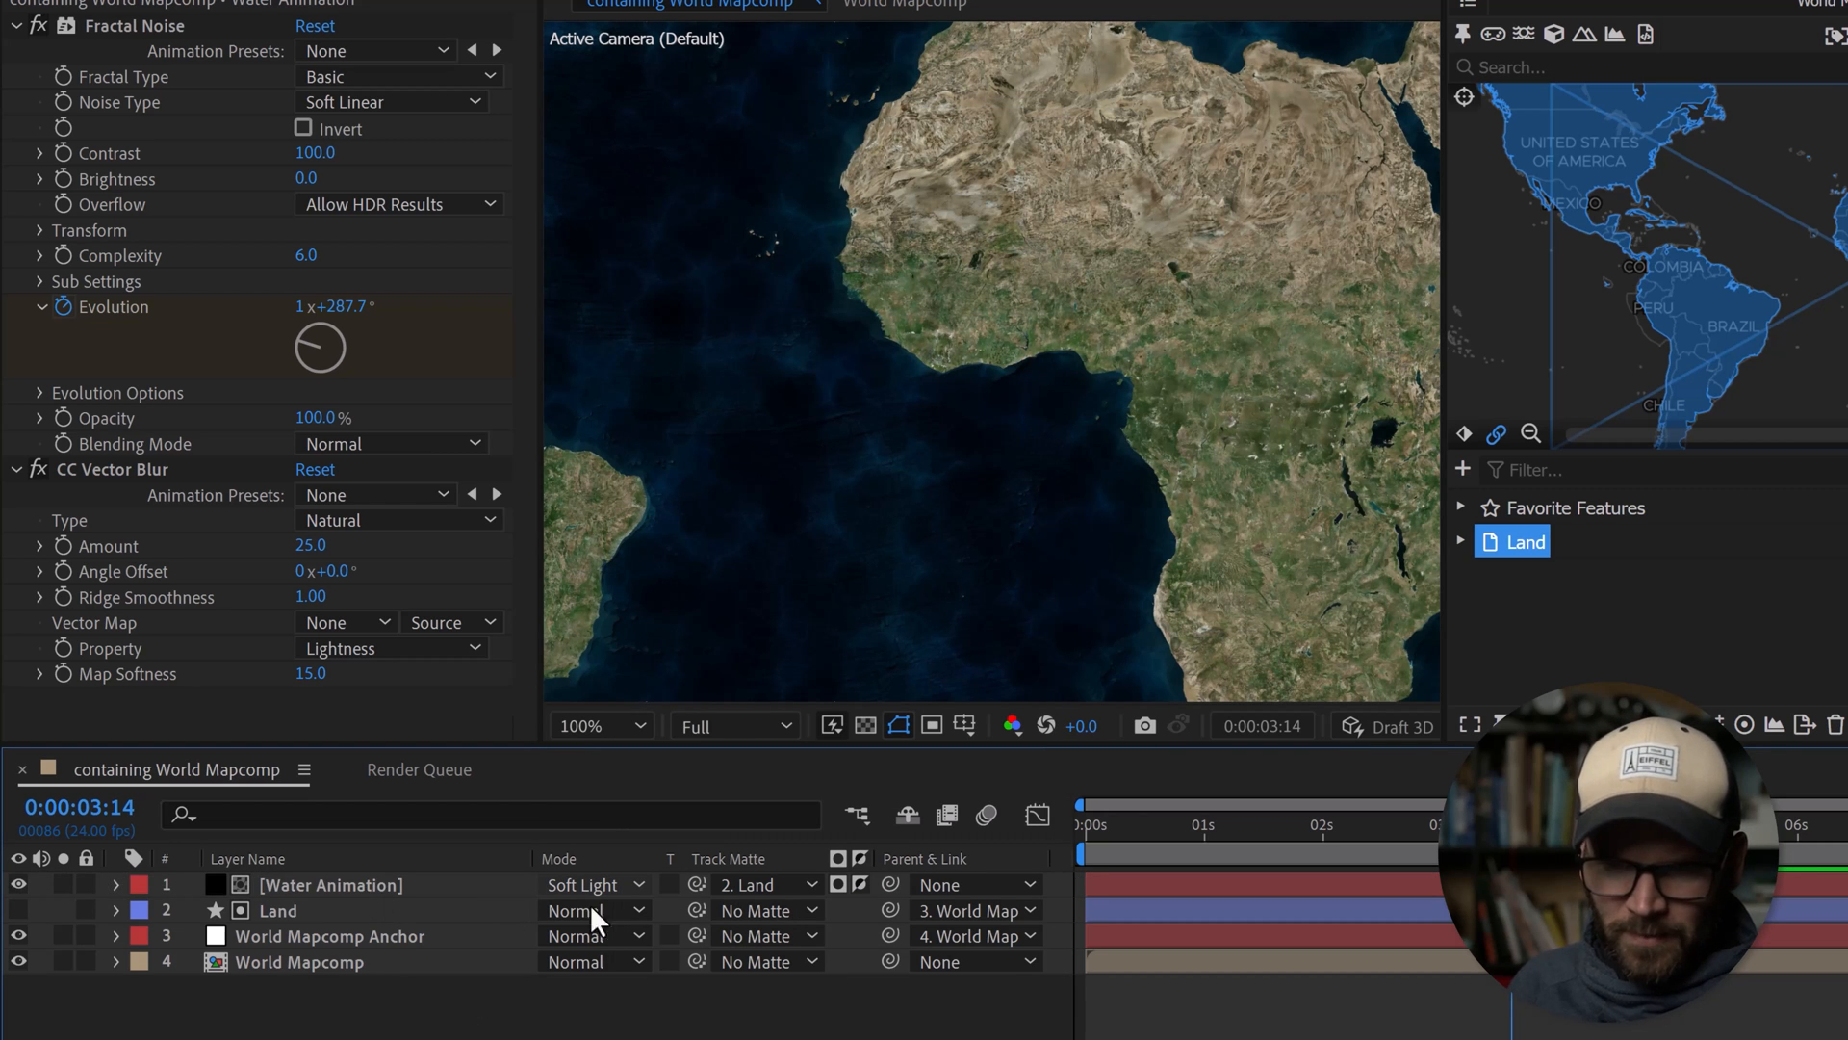
{"action": "left_click", "coordinate": [593, 883]}
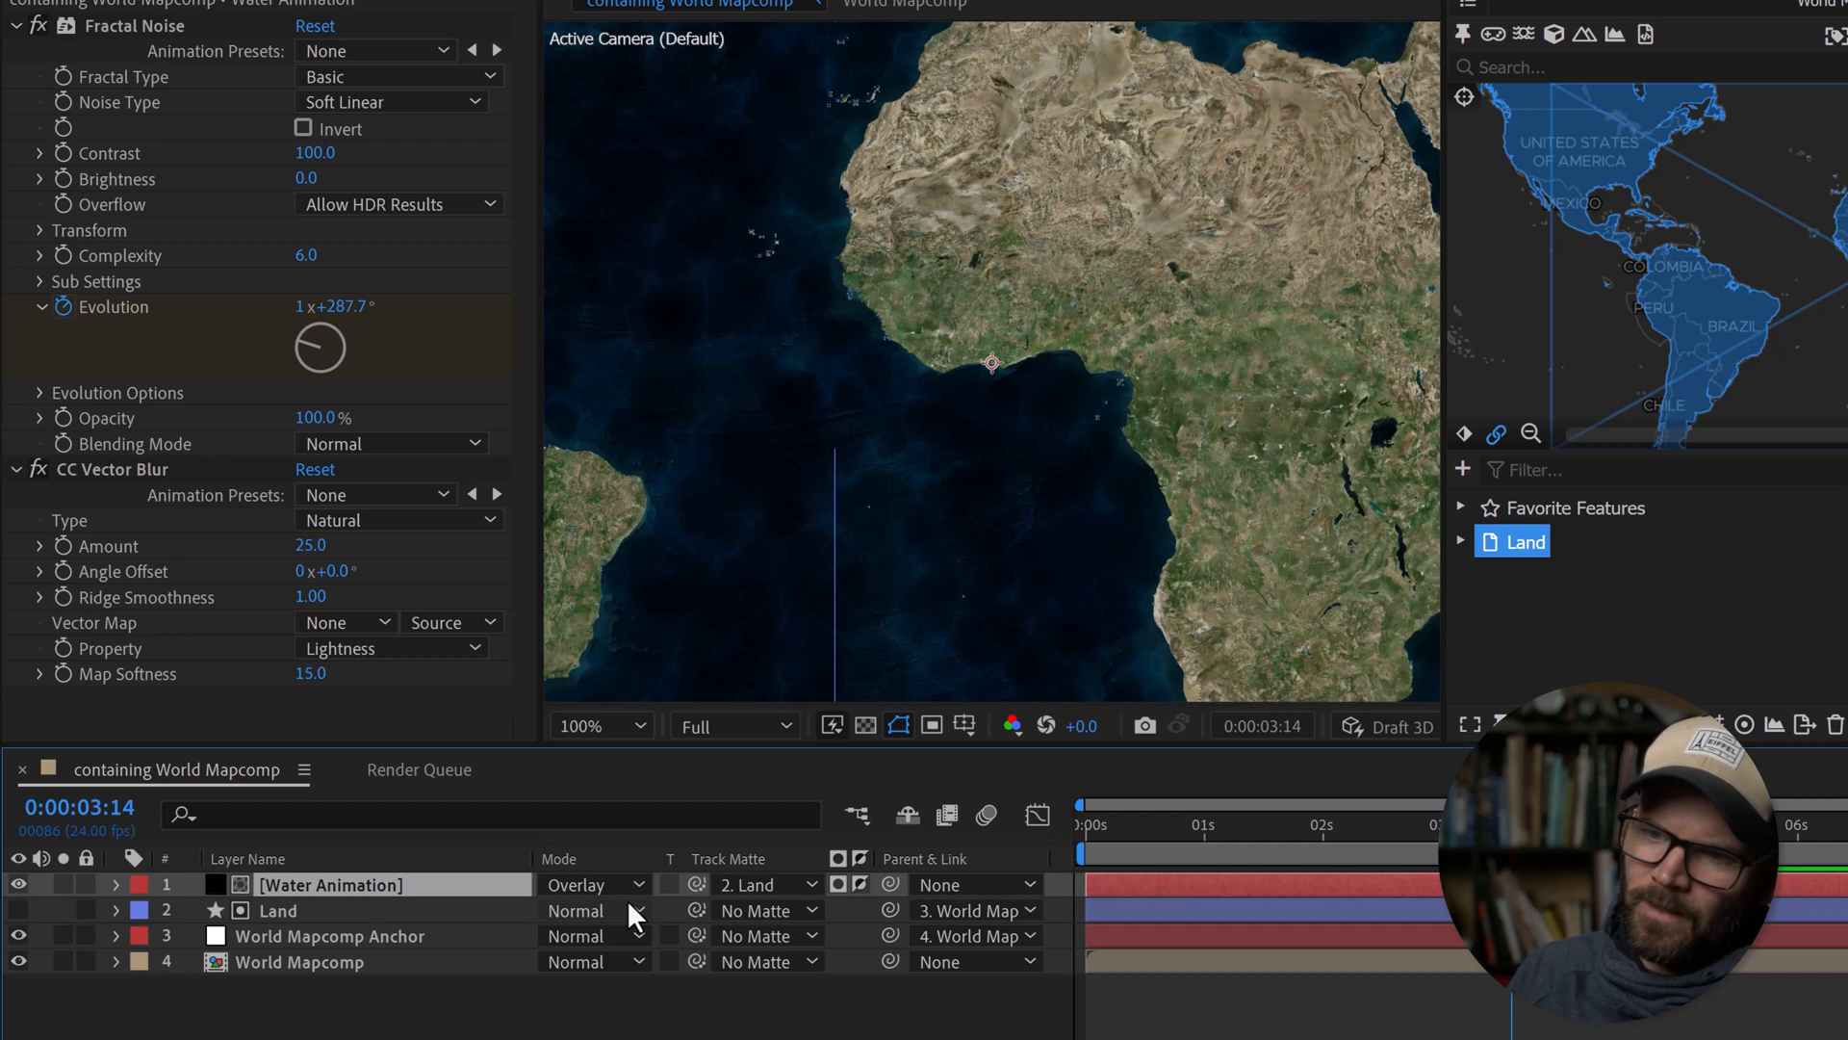
{"action": "left_click", "coordinate": [585, 884]}
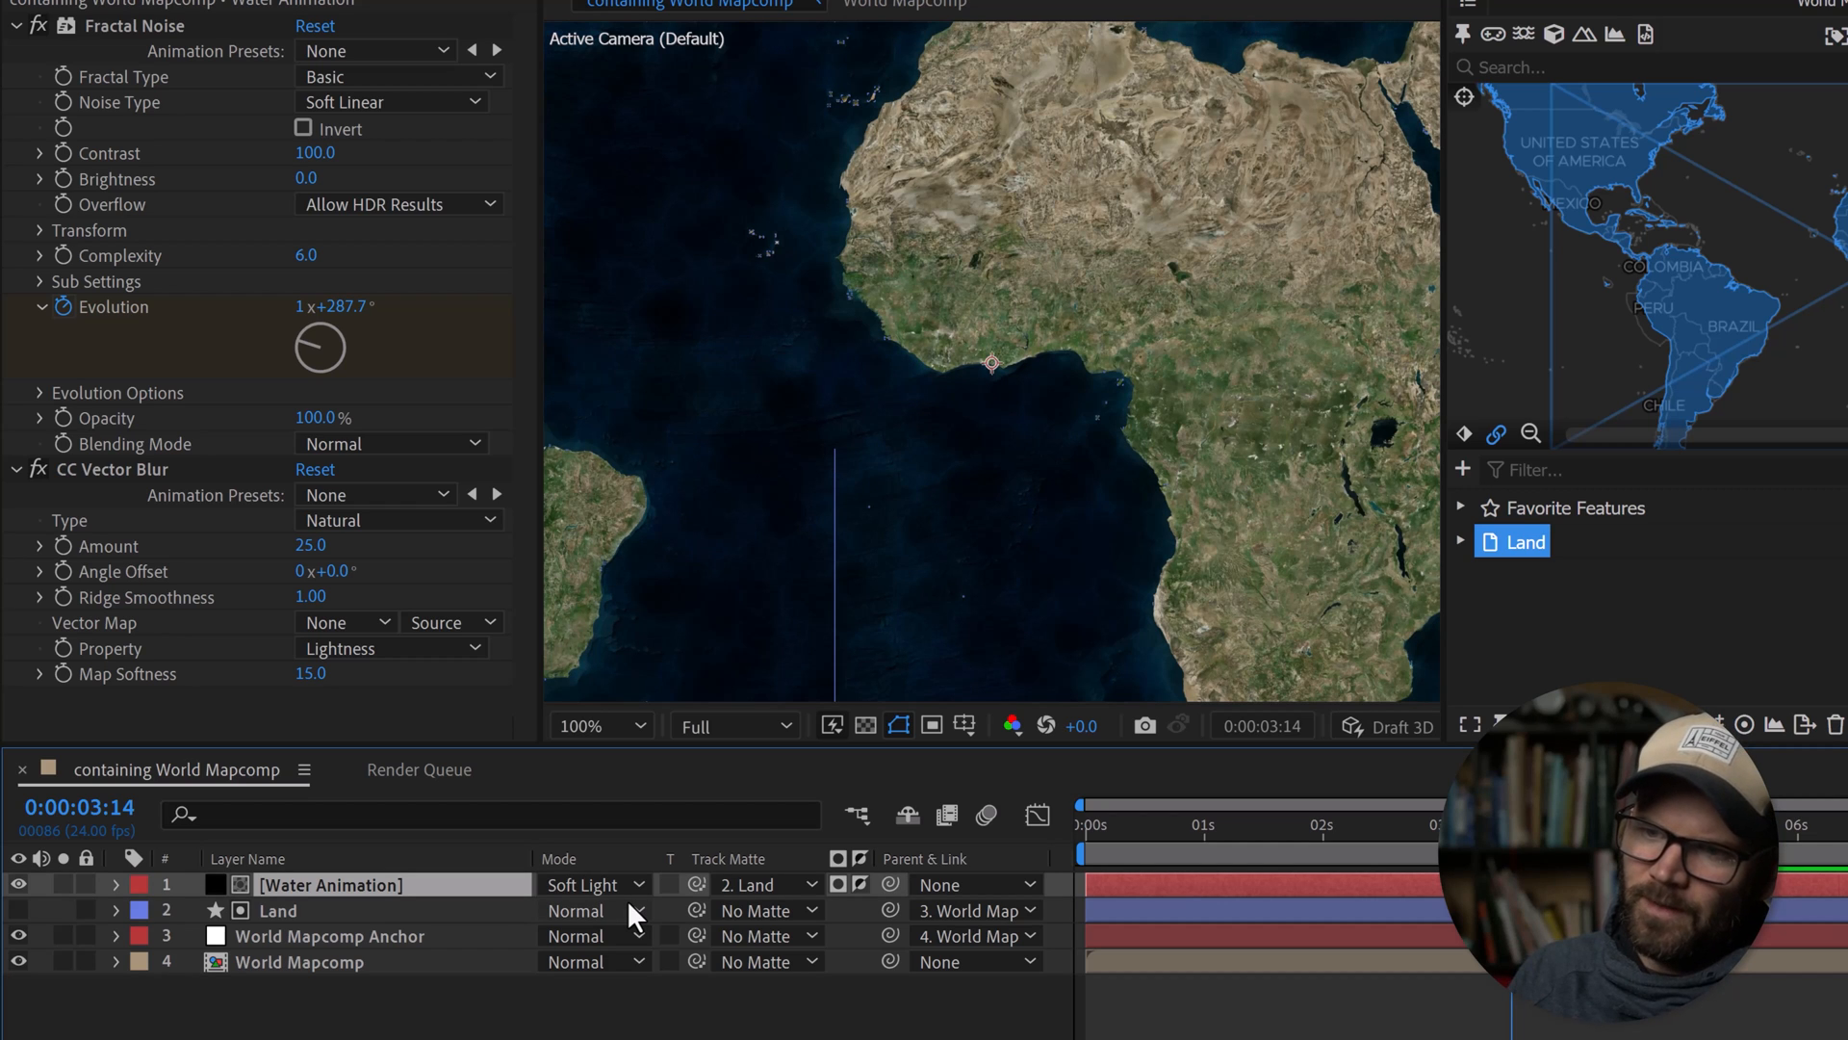
{"action": "mouse_move", "coordinate": [689, 965]}
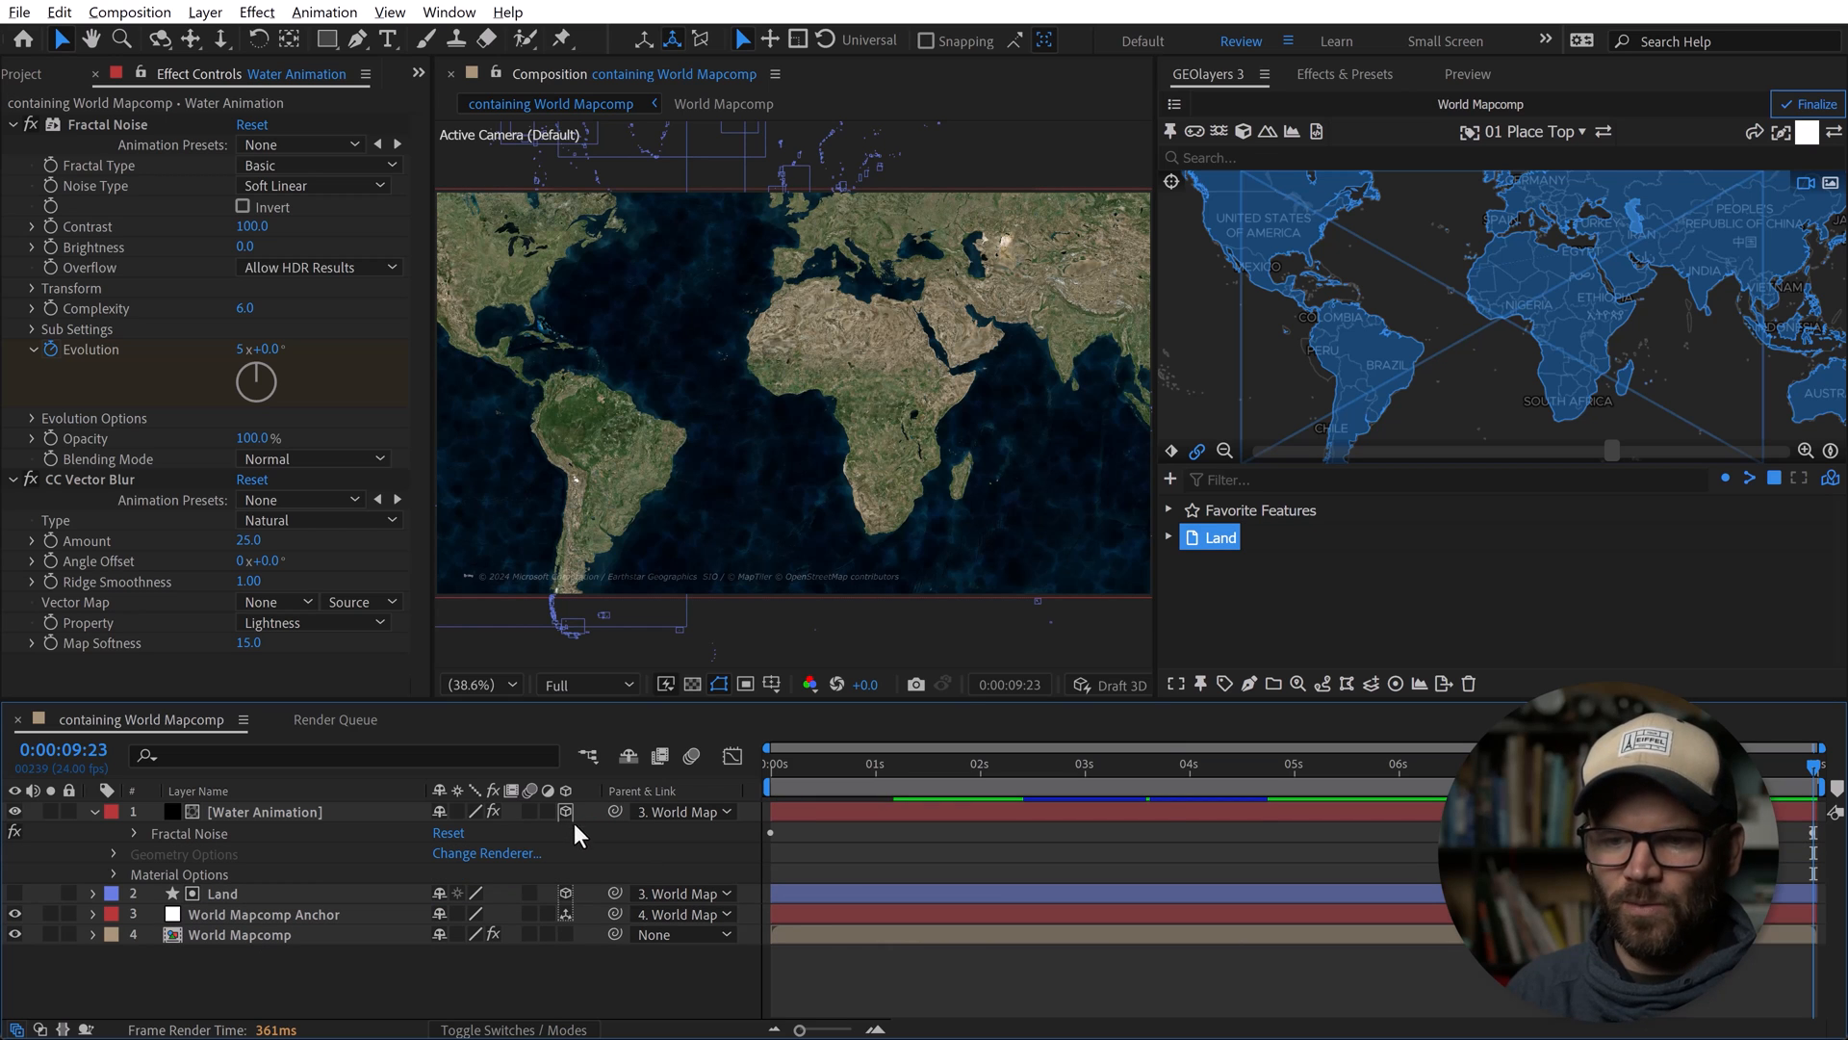
{"action": "mouse_move", "coordinate": [1171, 452]}
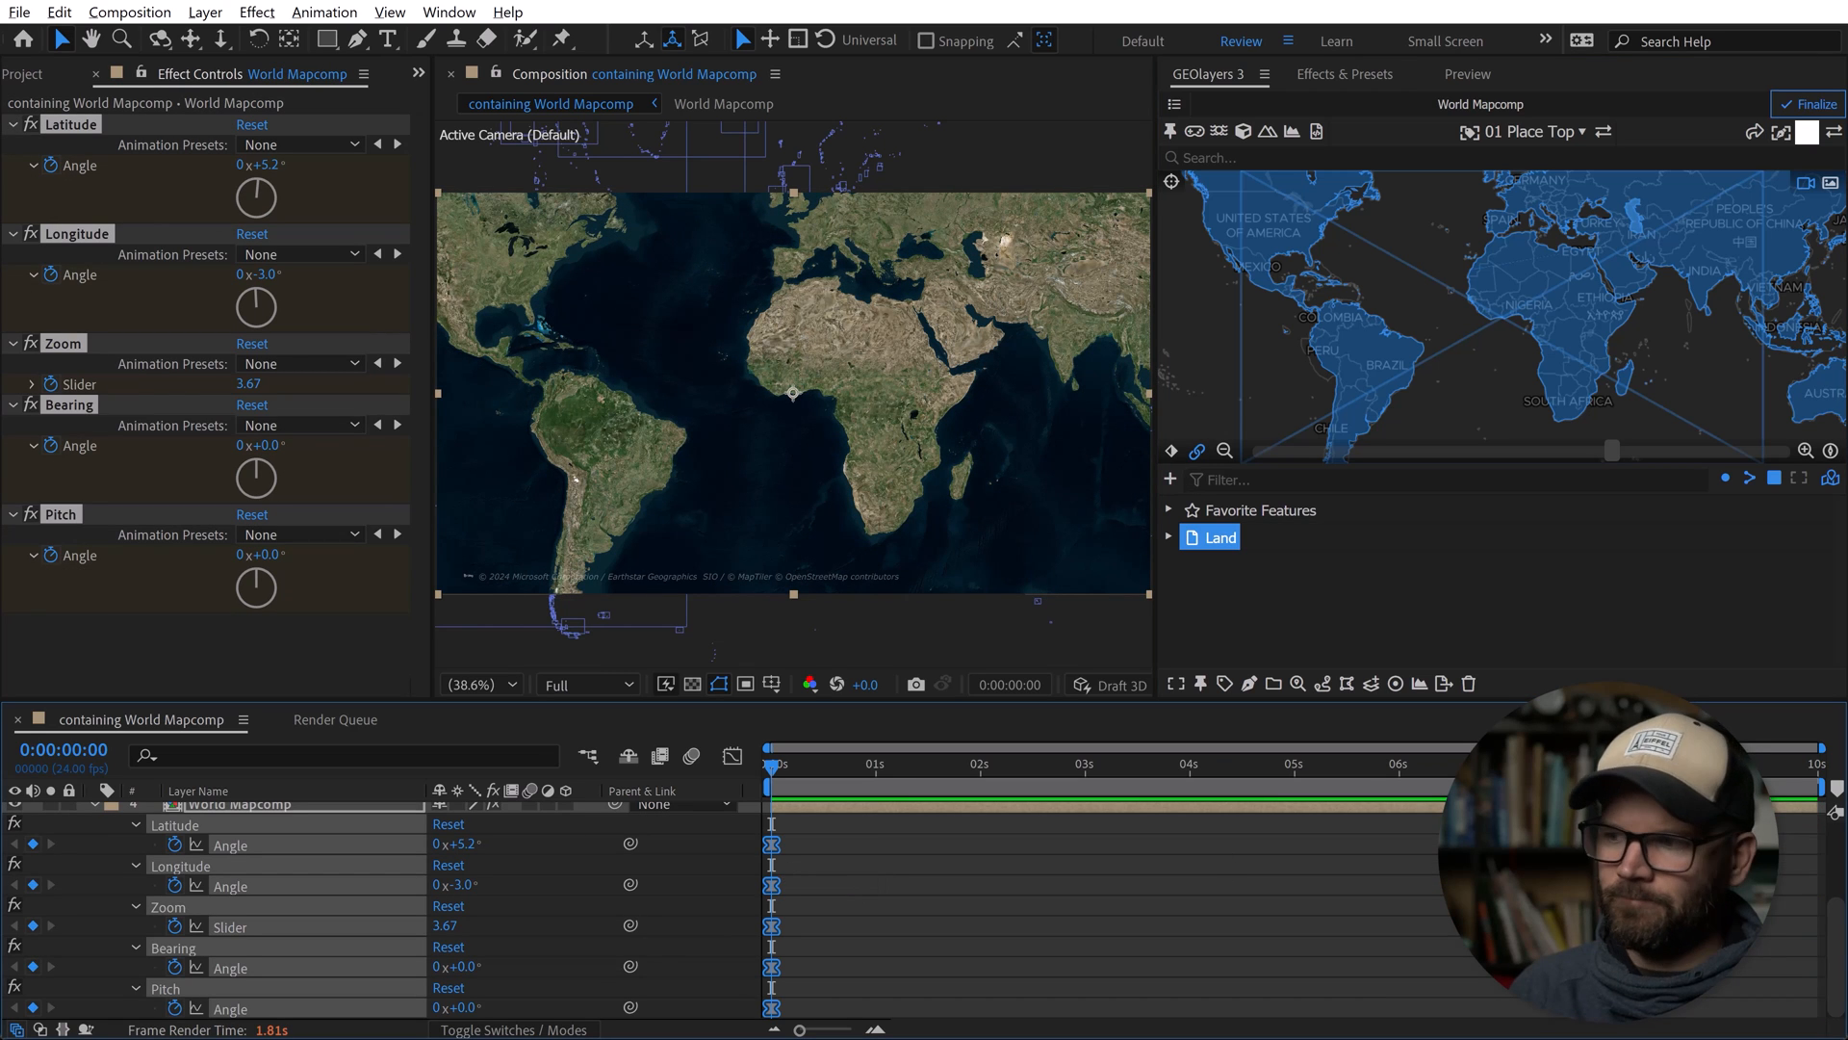
{"action": "mouse_move", "coordinate": [1580, 474]}
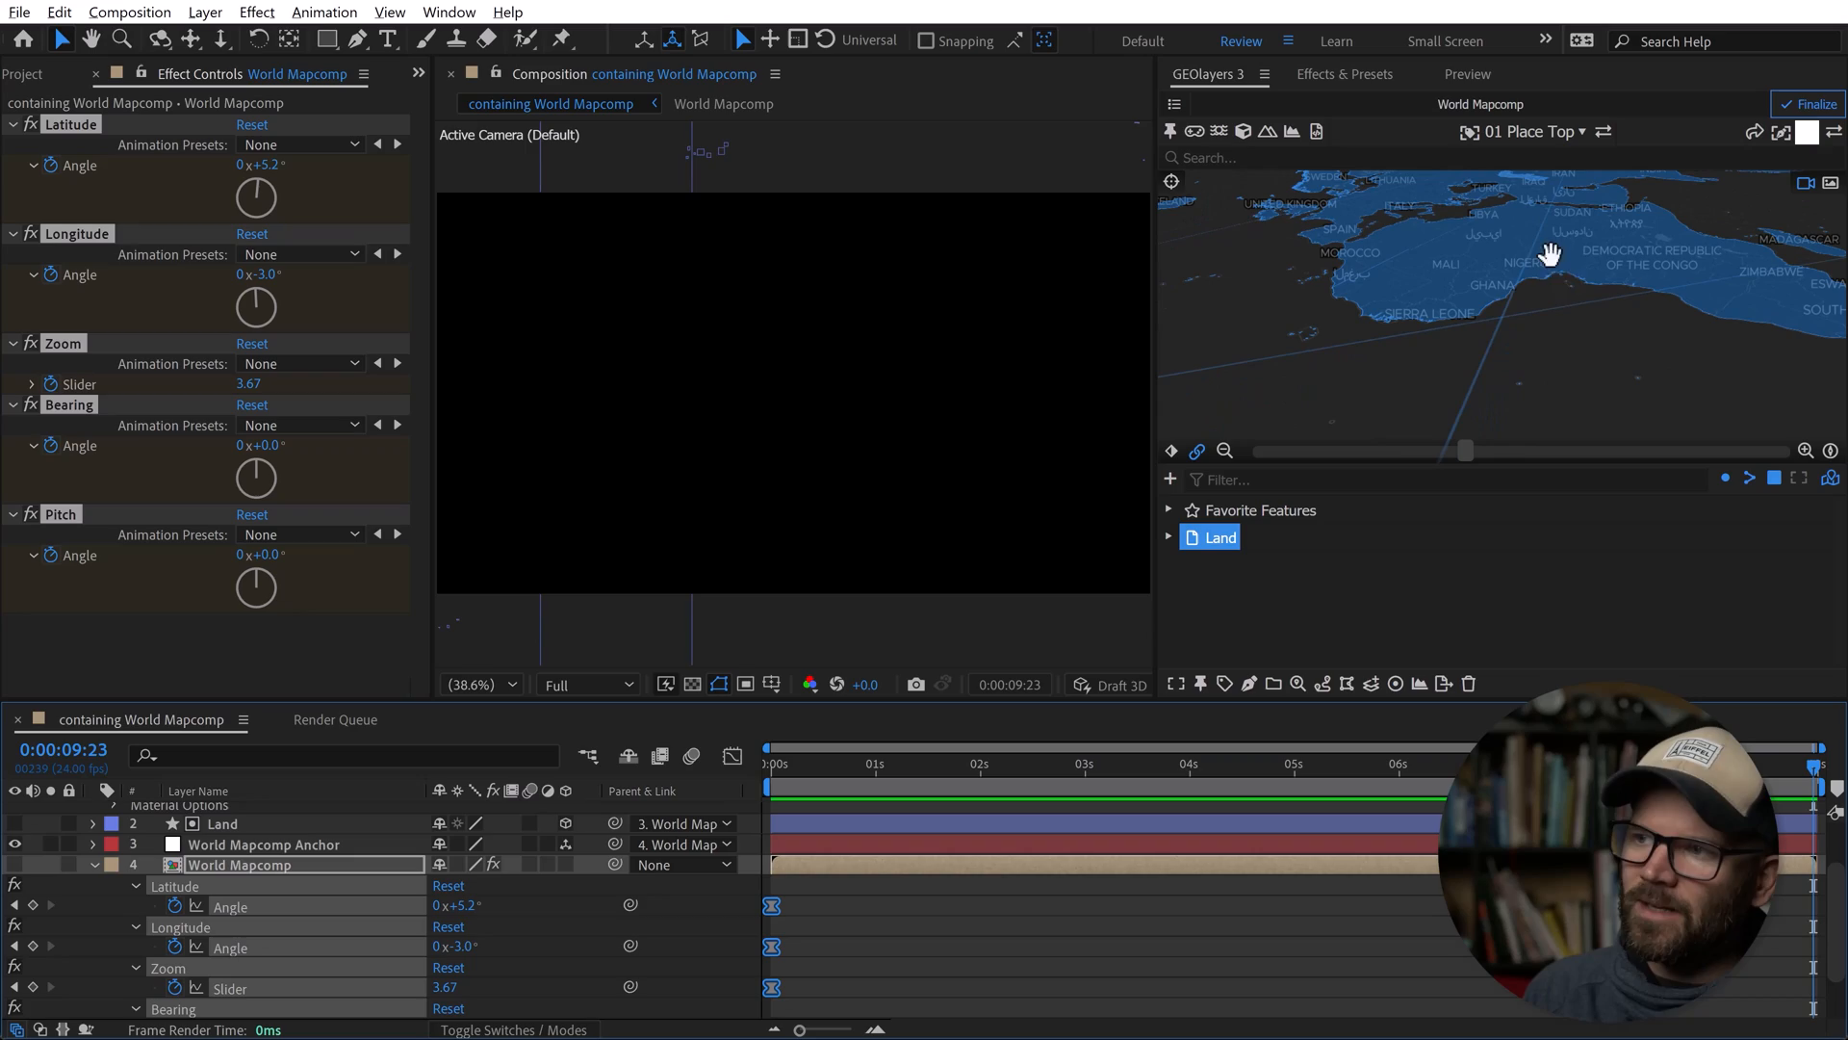
{"action": "mouse_move", "coordinate": [1528, 319]}
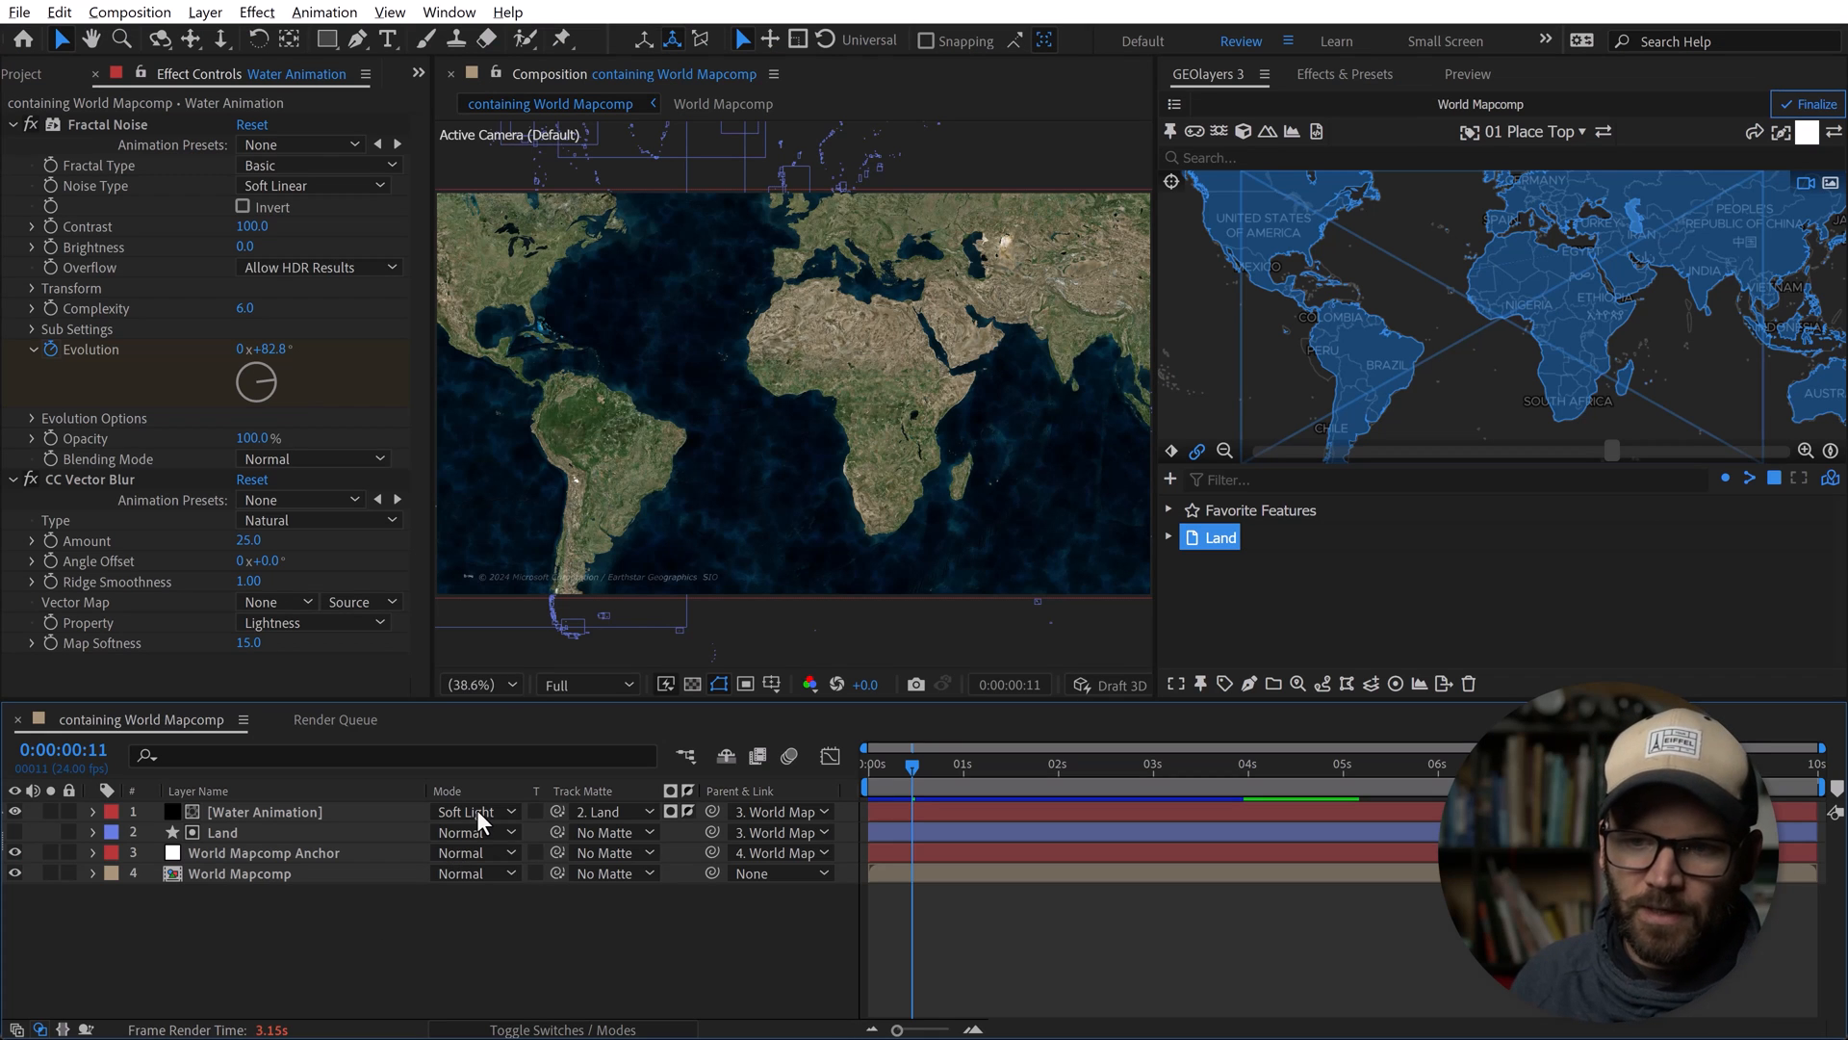
Set the Water Animation mode to Overlay and reveal its Opacity for 60%.
{"action": "left_click", "coordinate": [471, 810]}
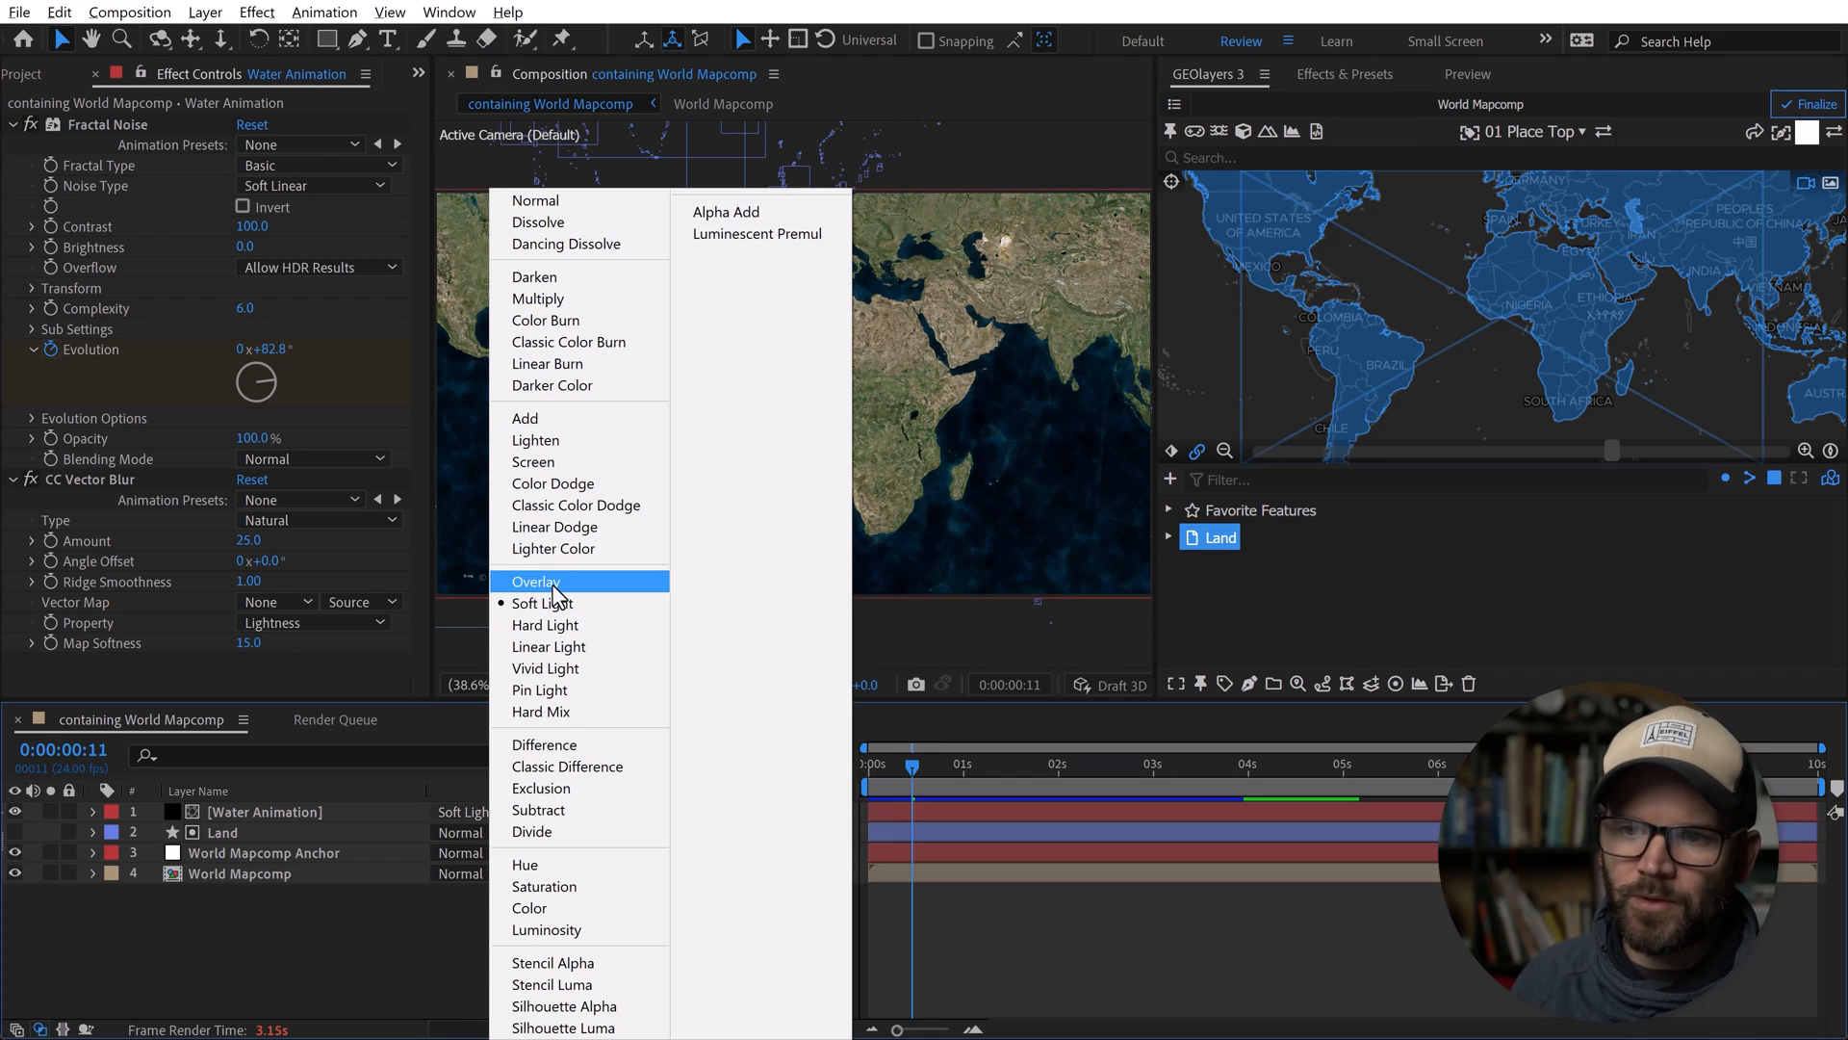
{"action": "left_click", "coordinate": [537, 582]}
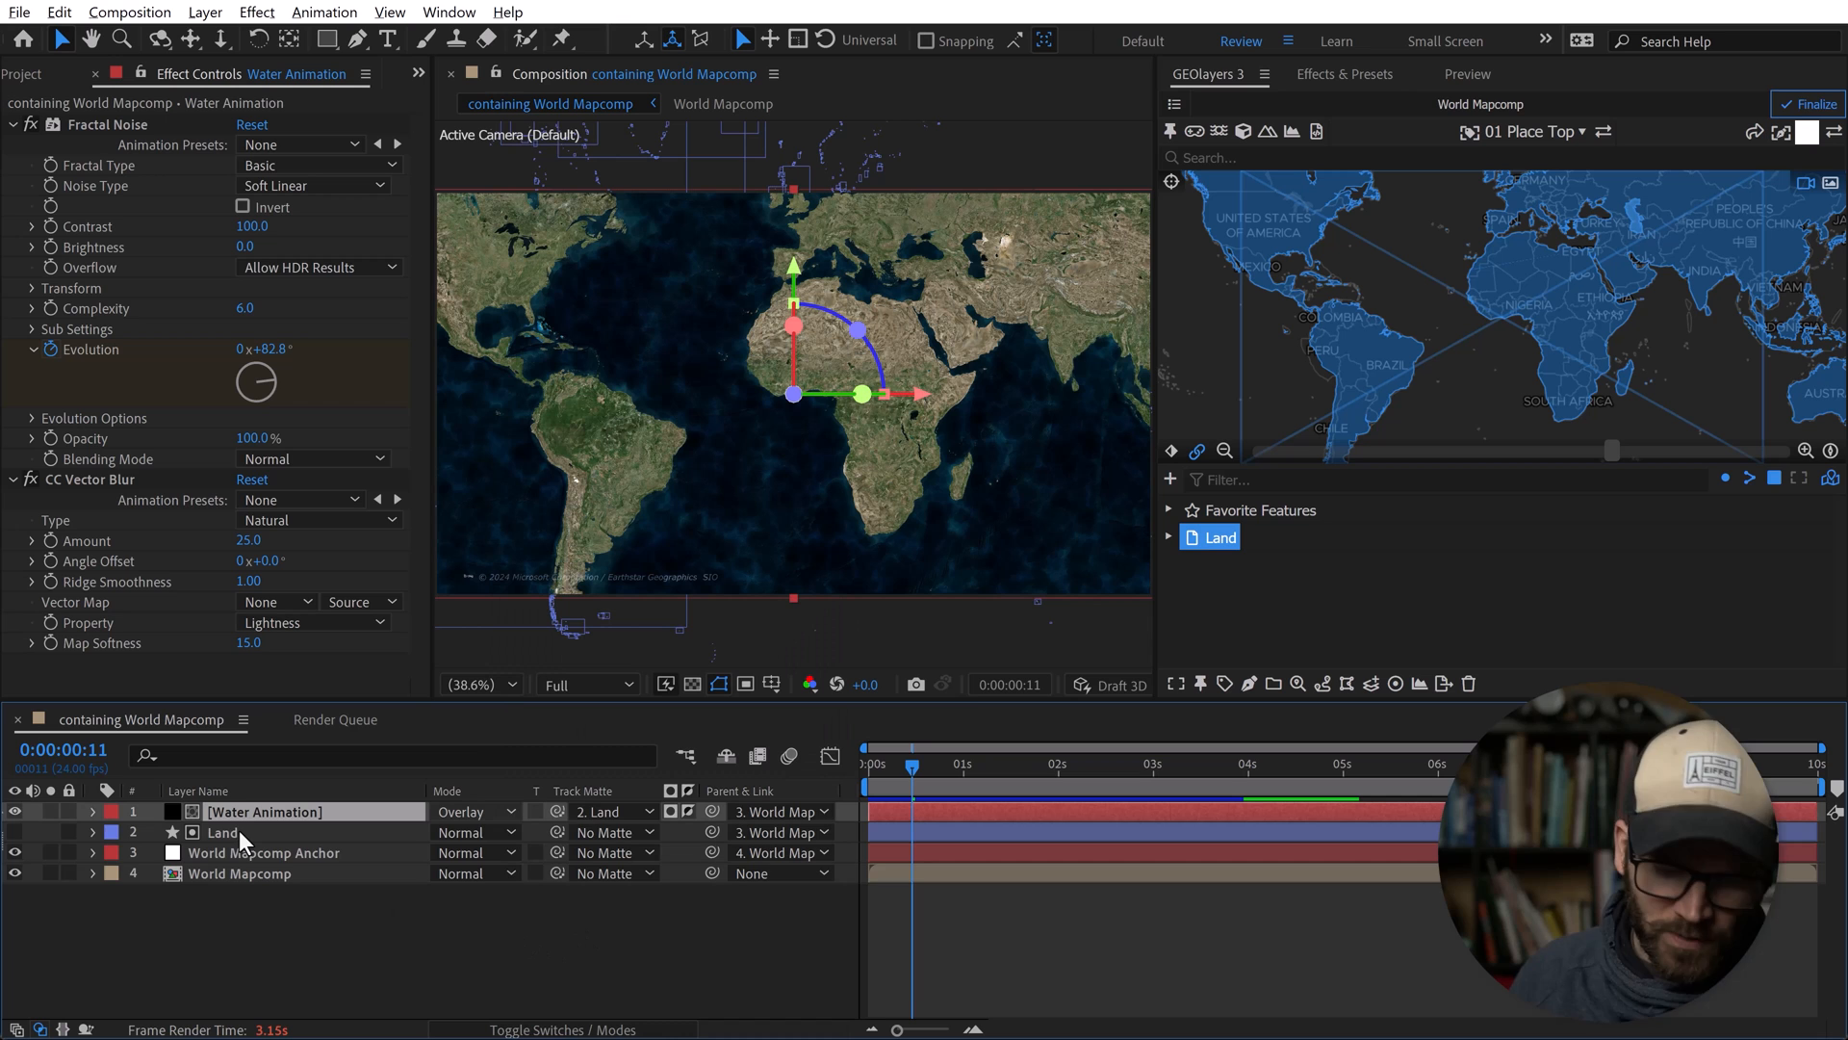
{"action": "left_click", "coordinate": [92, 811]}
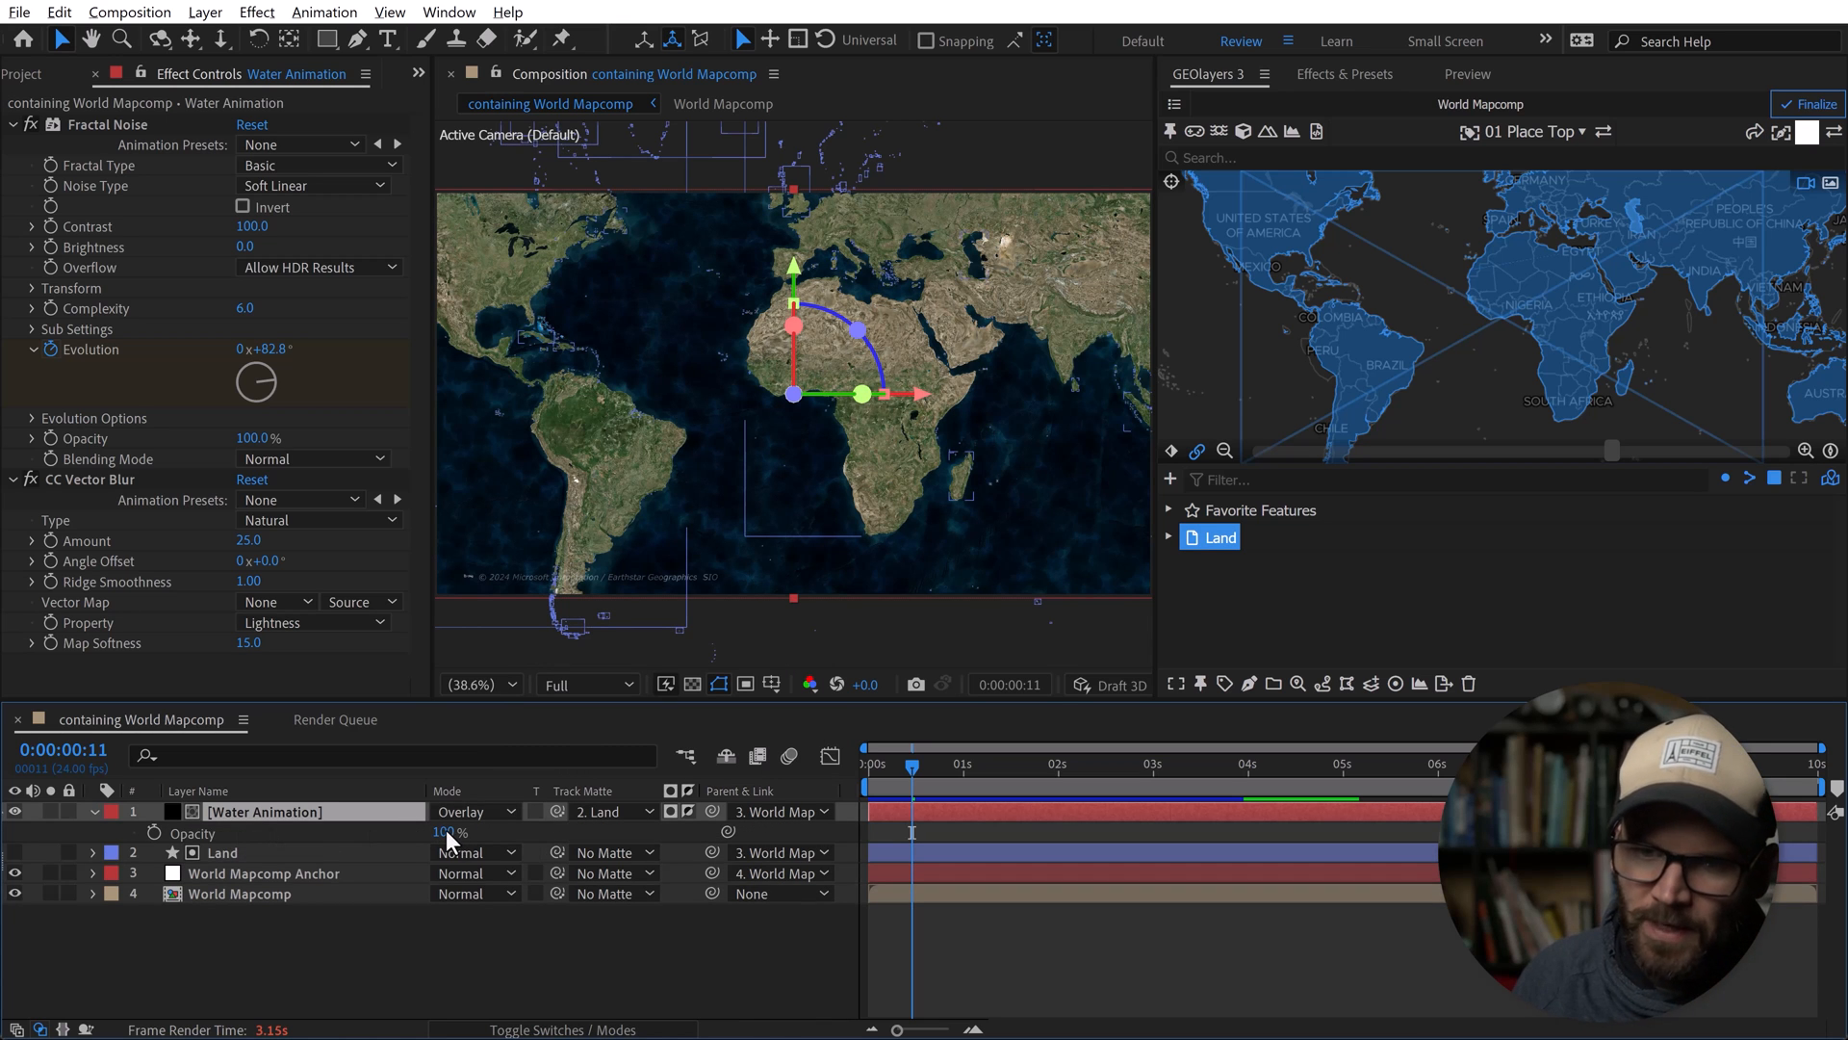
{"action": "mouse_move", "coordinate": [528, 833]}
{"action": "type", "text": "60"}
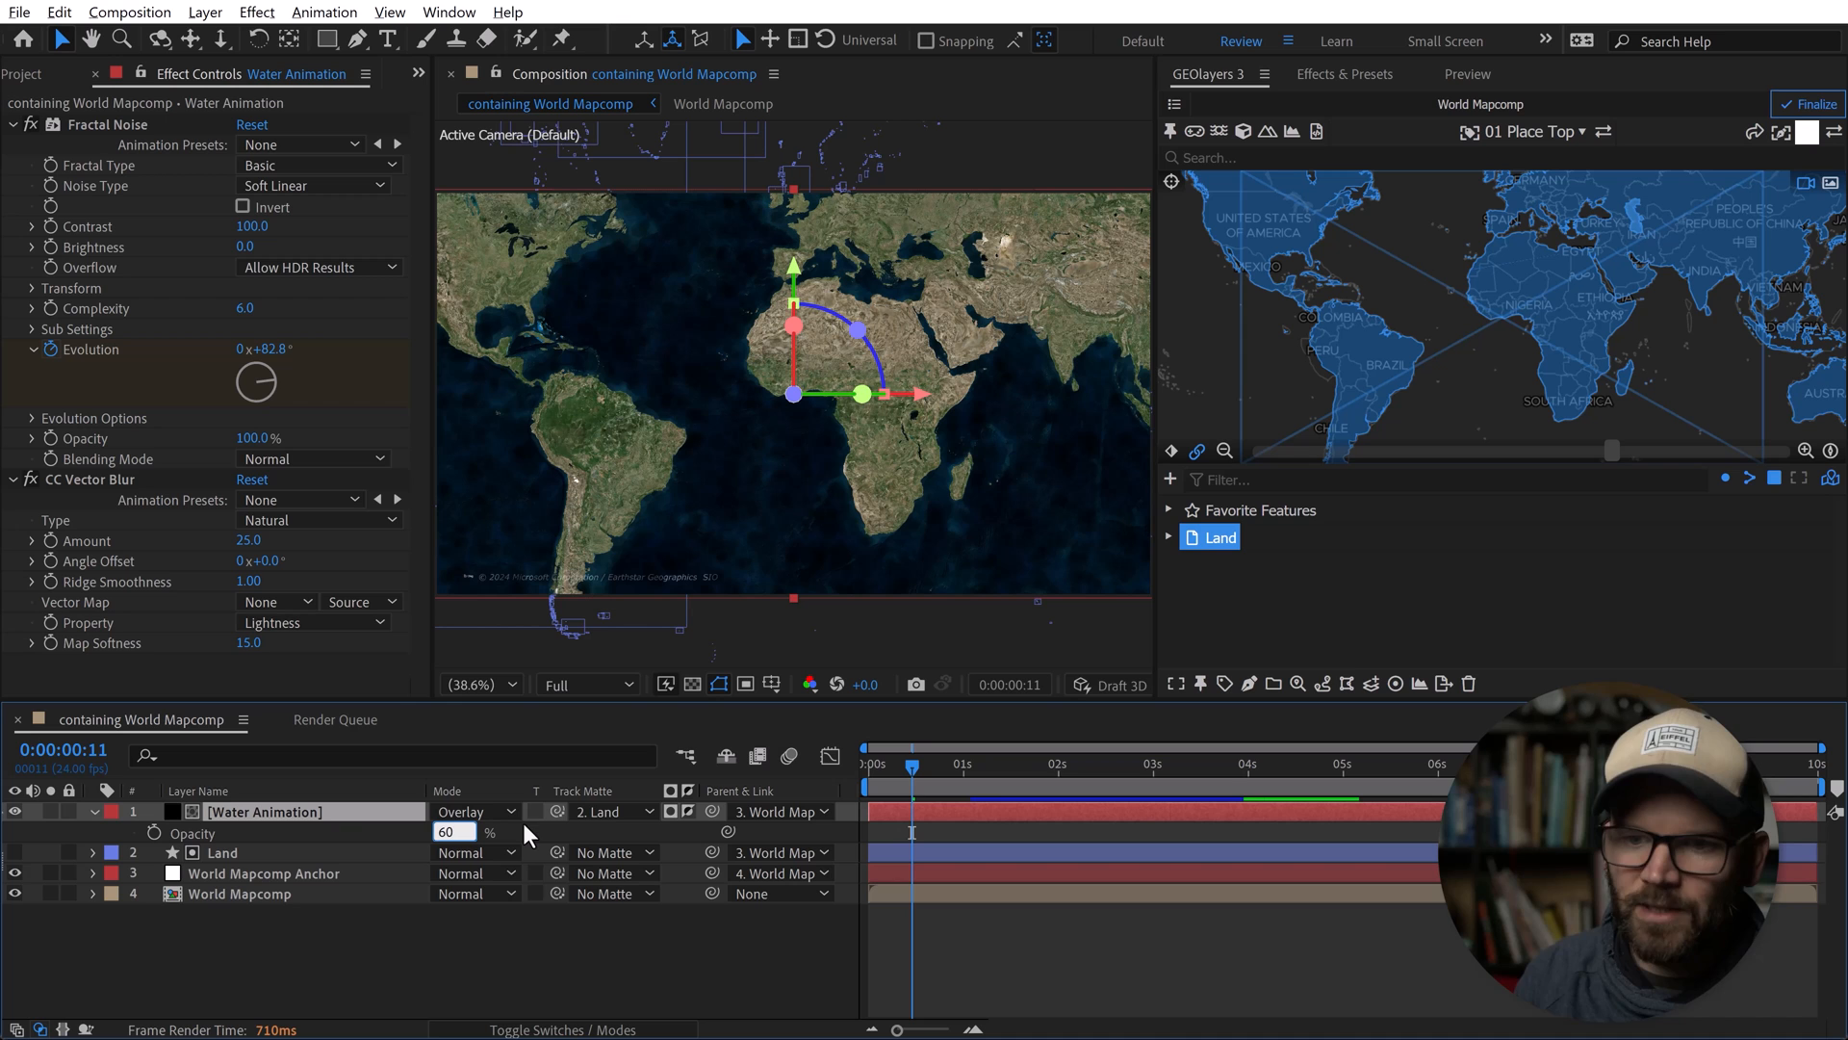
{"action": "mouse_move", "coordinate": [458, 951]}
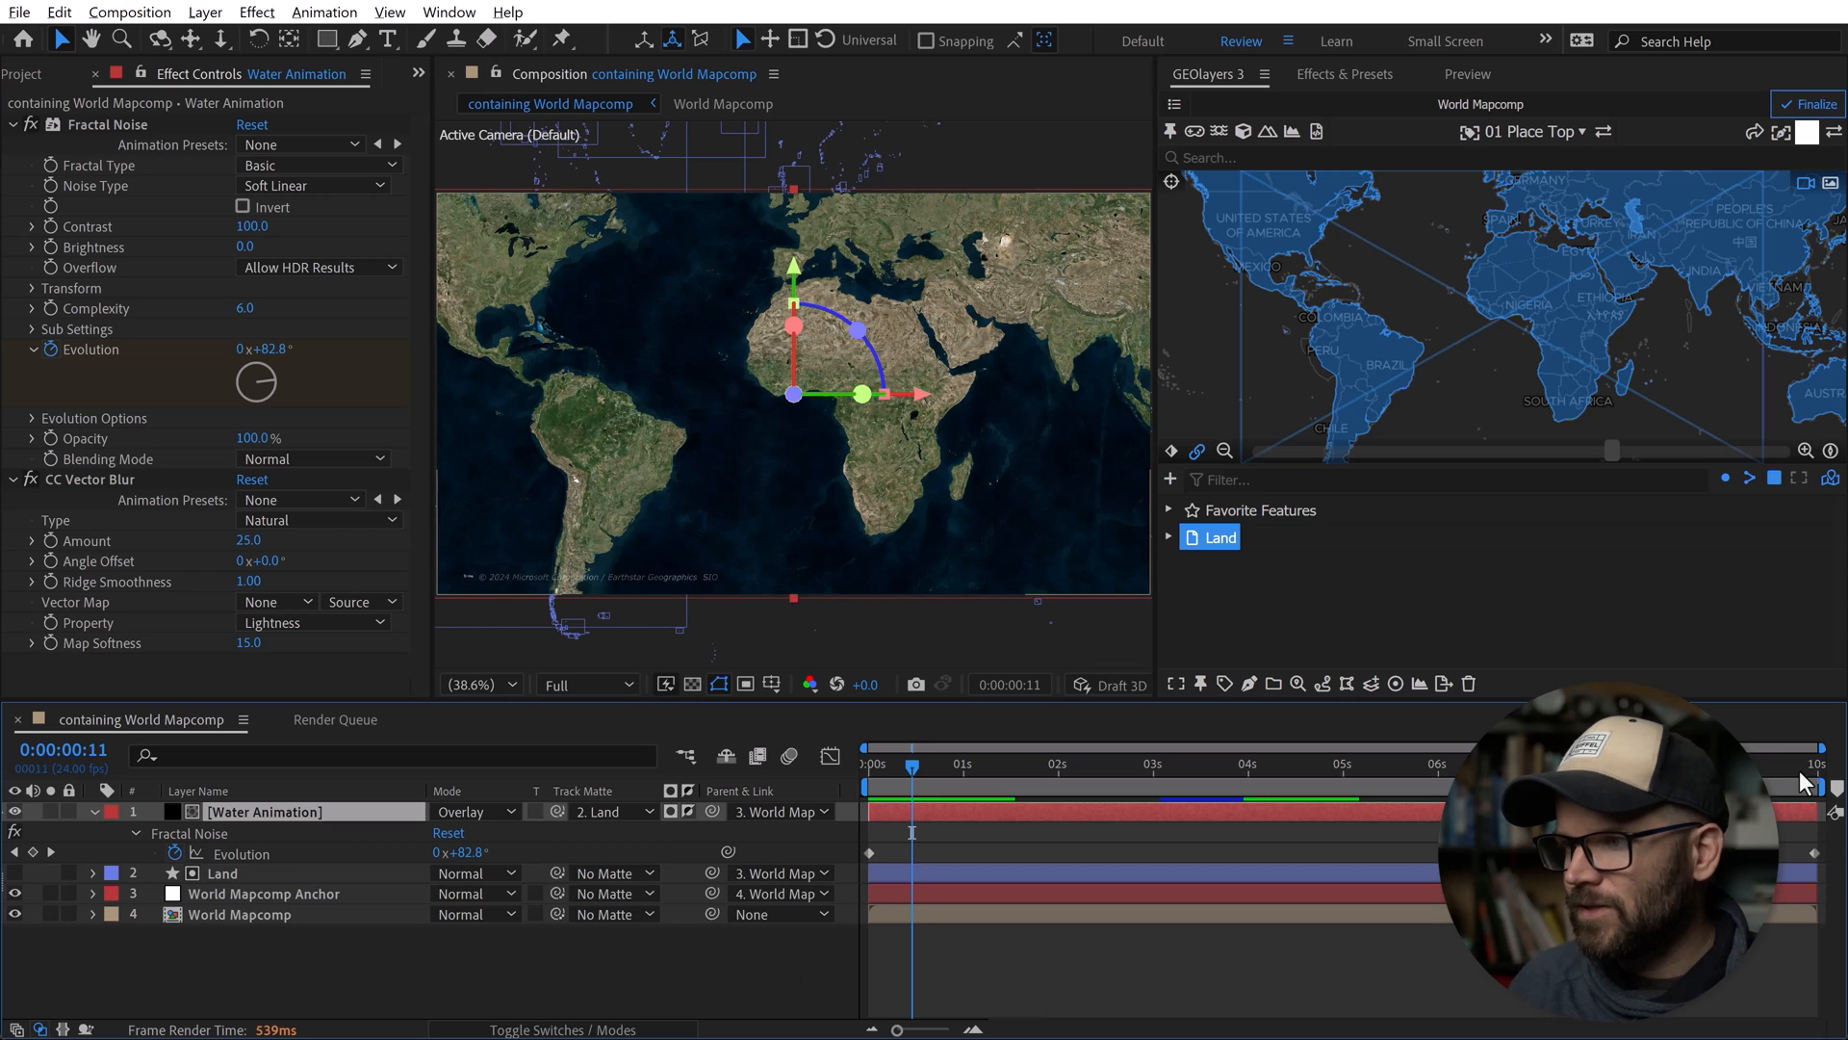
{"action": "mouse_move", "coordinate": [1833, 778]}
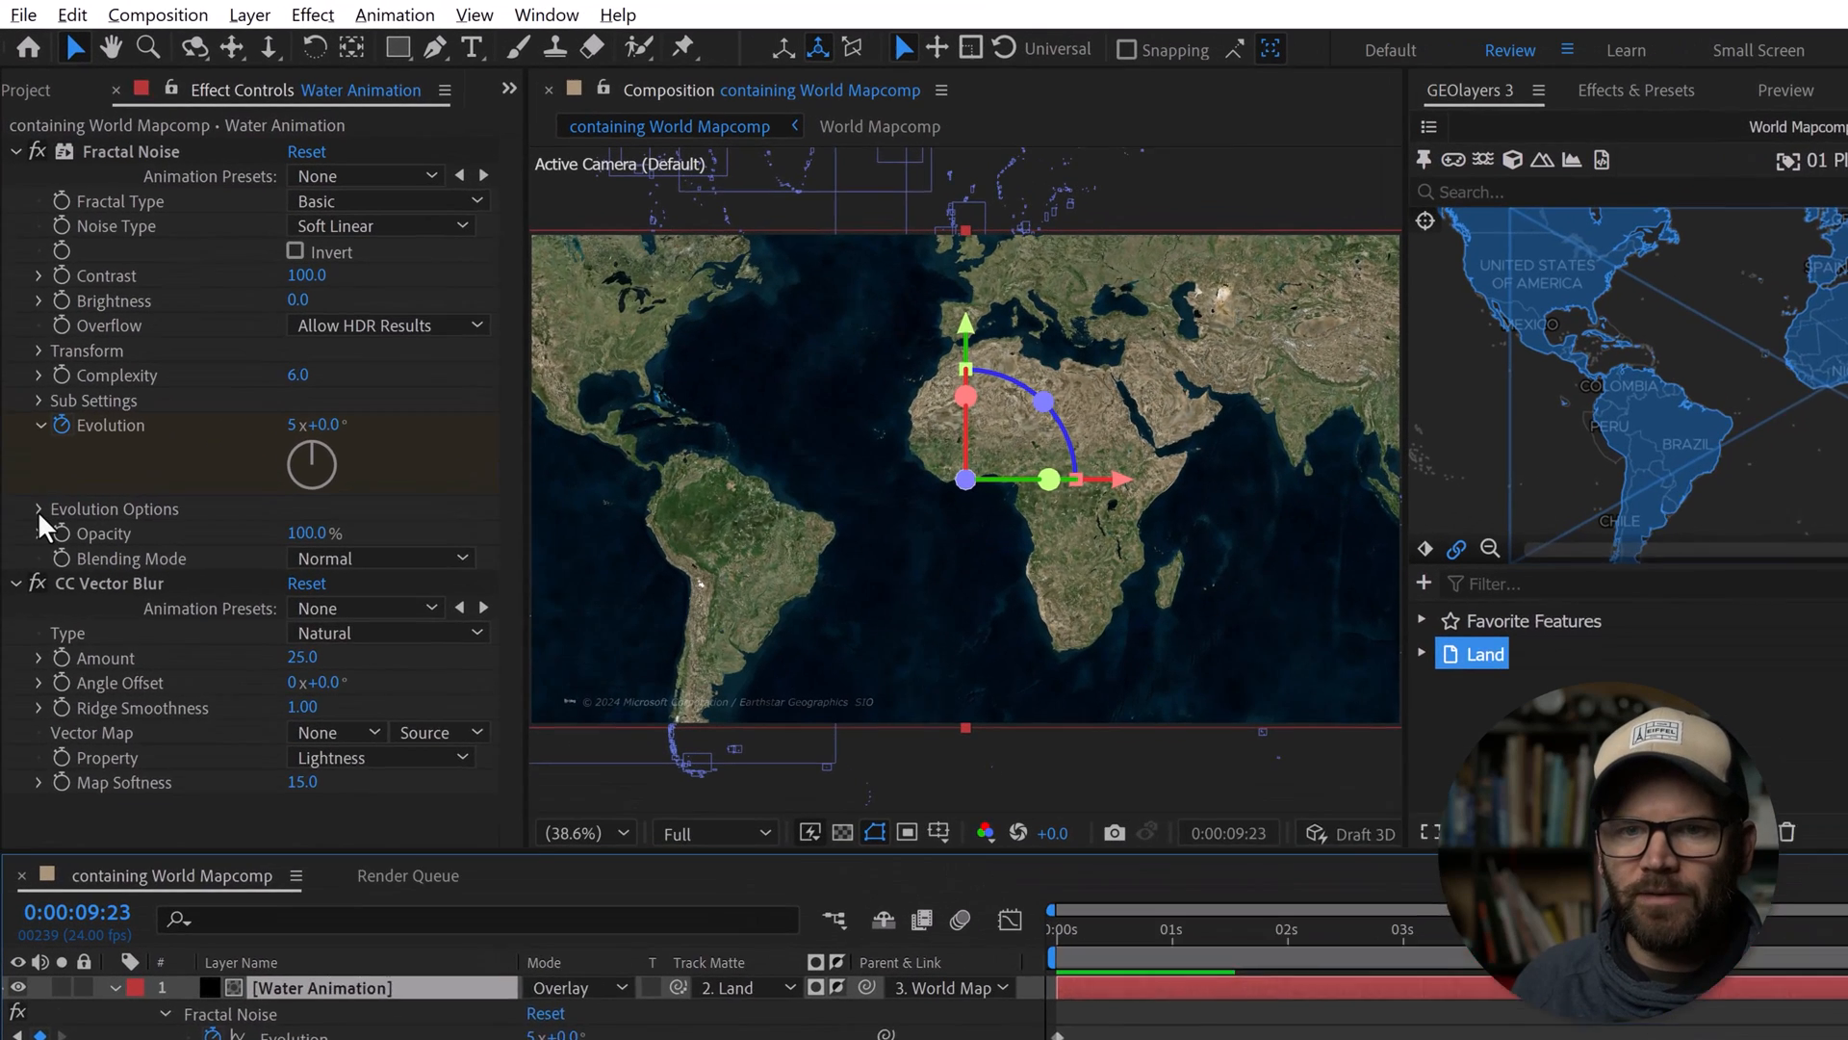
Enable Cycle Evolution on Fractal Noise with Cycle (In Revolutions) set to 5.
{"action": "left_click", "coordinate": [38, 509]}
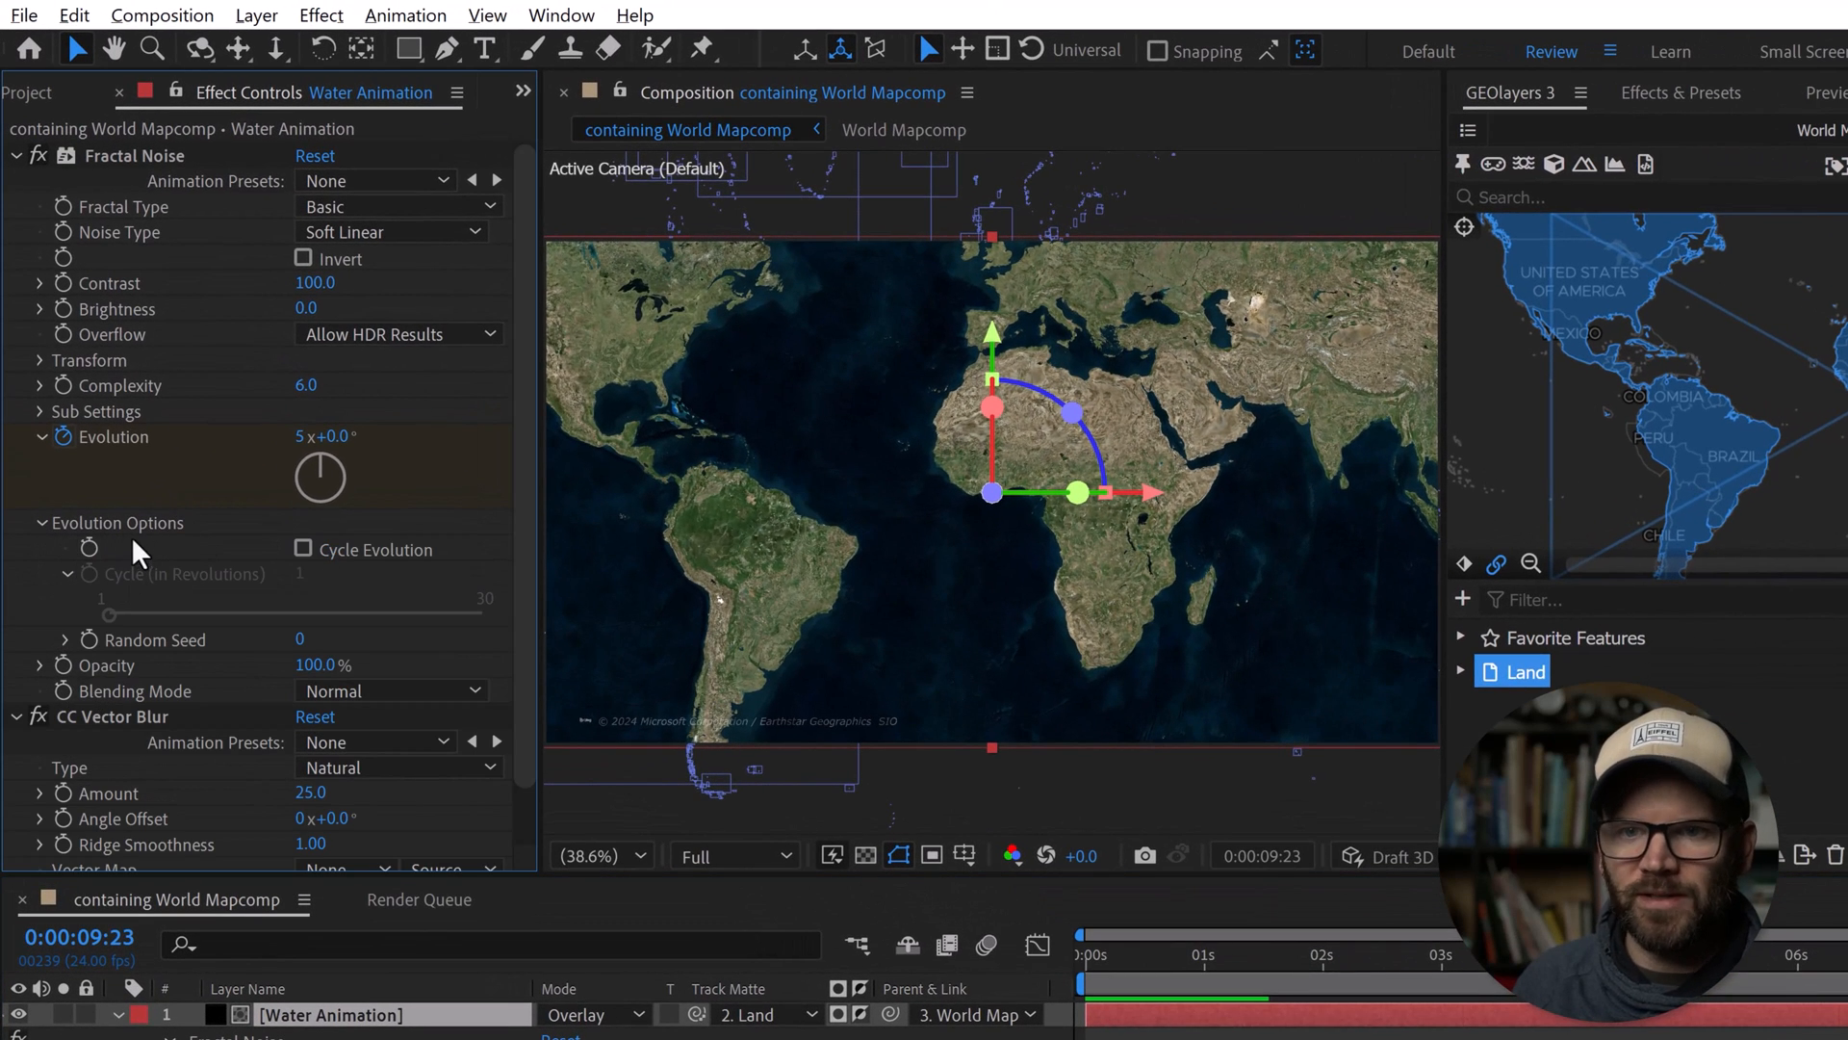
{"action": "left_click", "coordinate": [303, 549]}
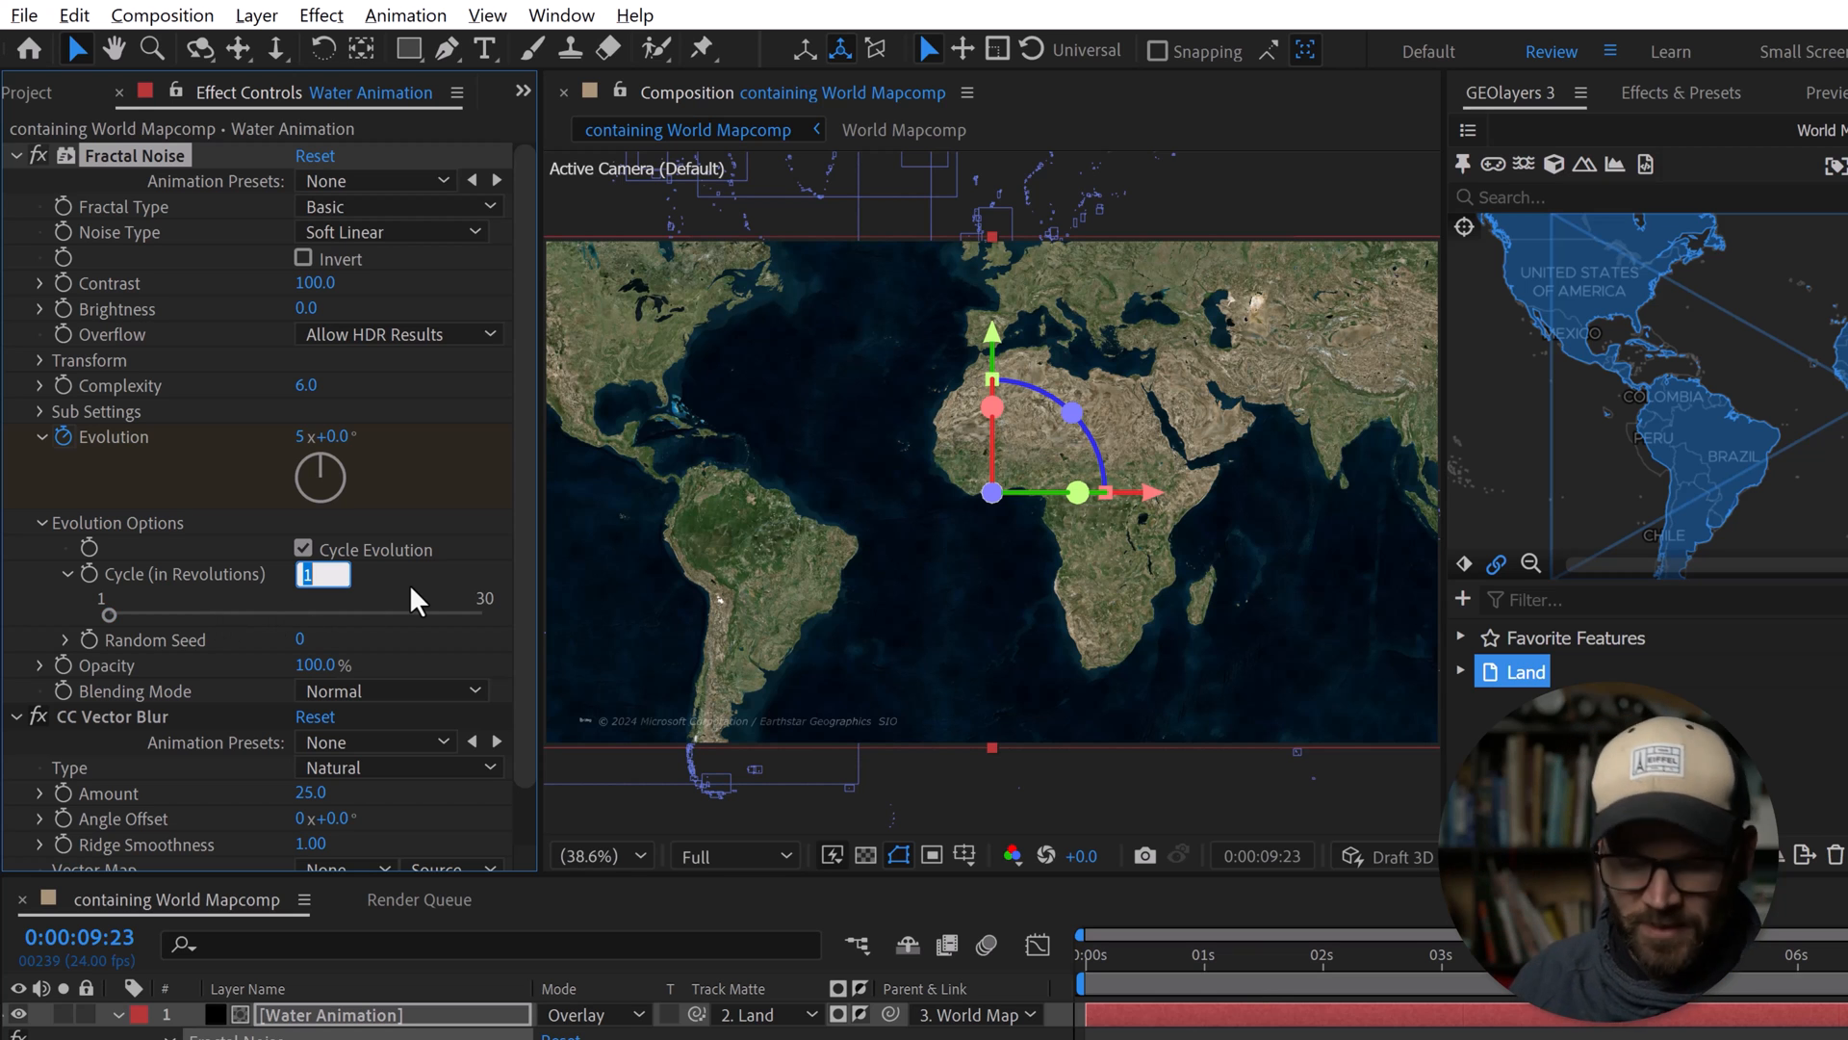
{"action": "type", "text": "5"}
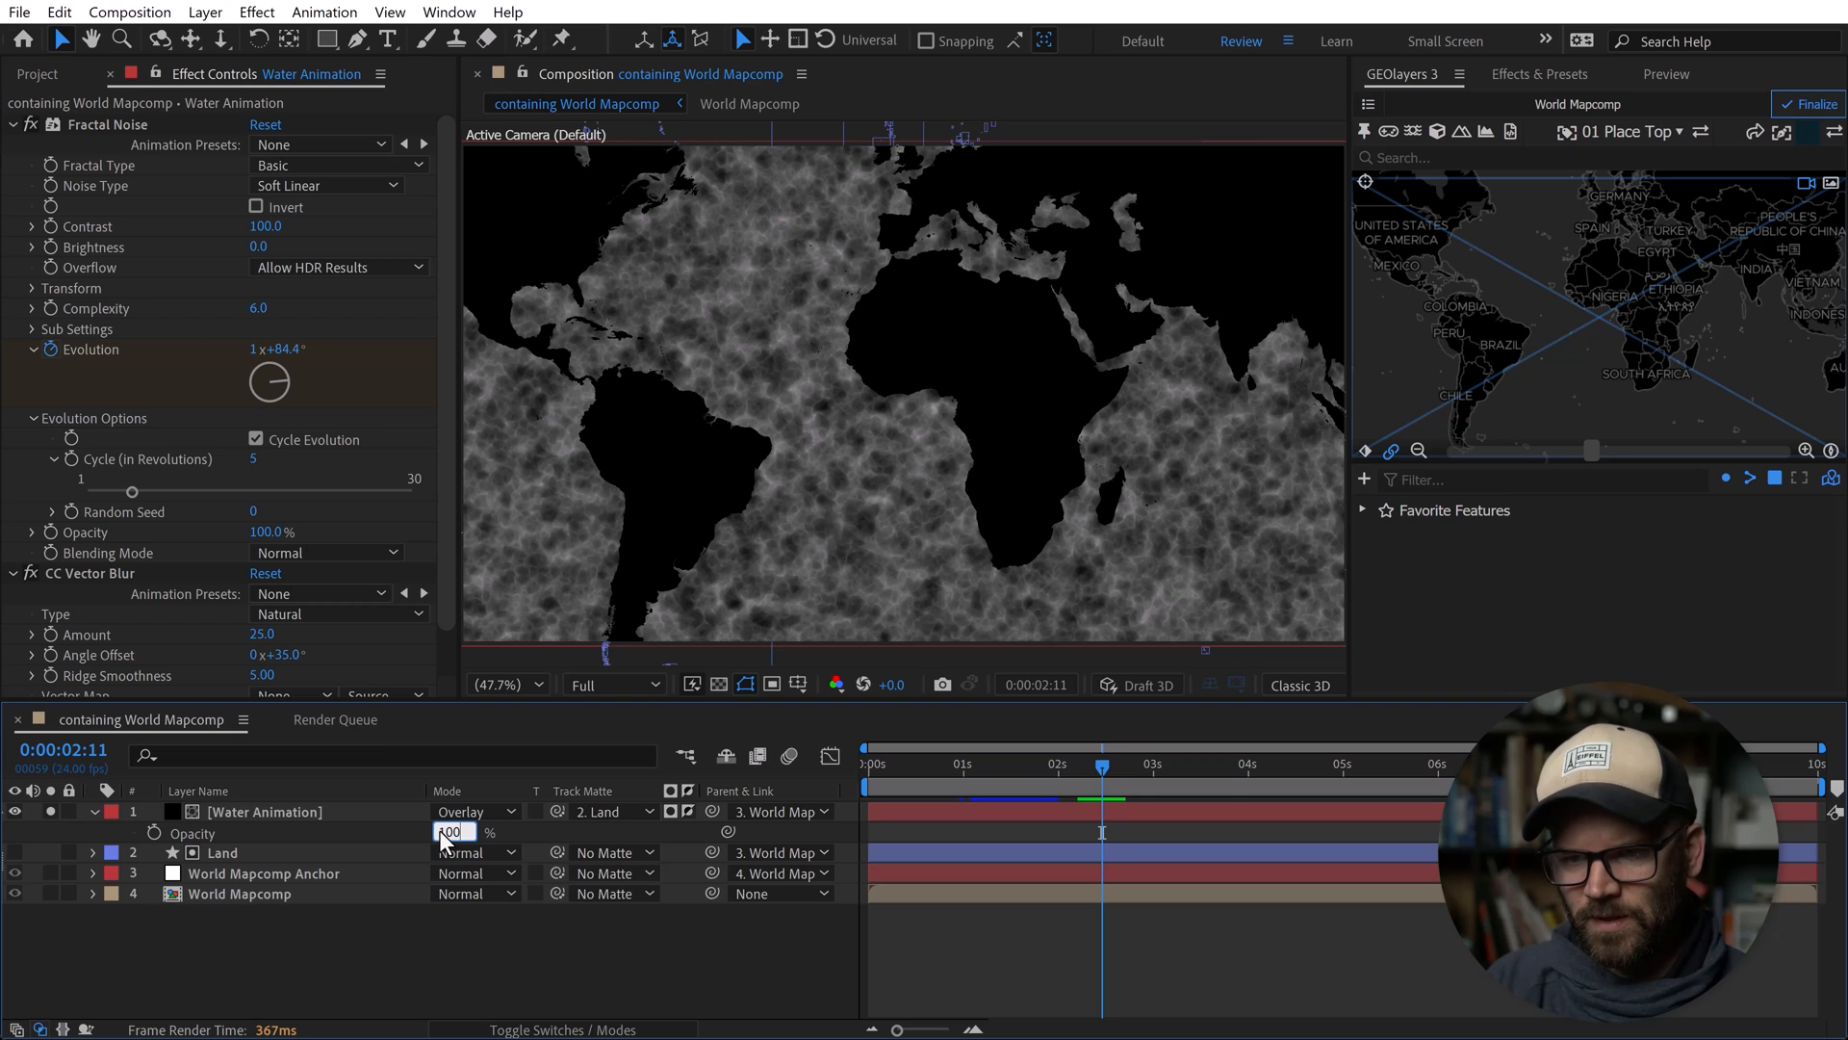
Restore the water layer to 100% opacity and reveal the Fractal Noise transform settings.
{"action": "left_click", "coordinate": [472, 811]}
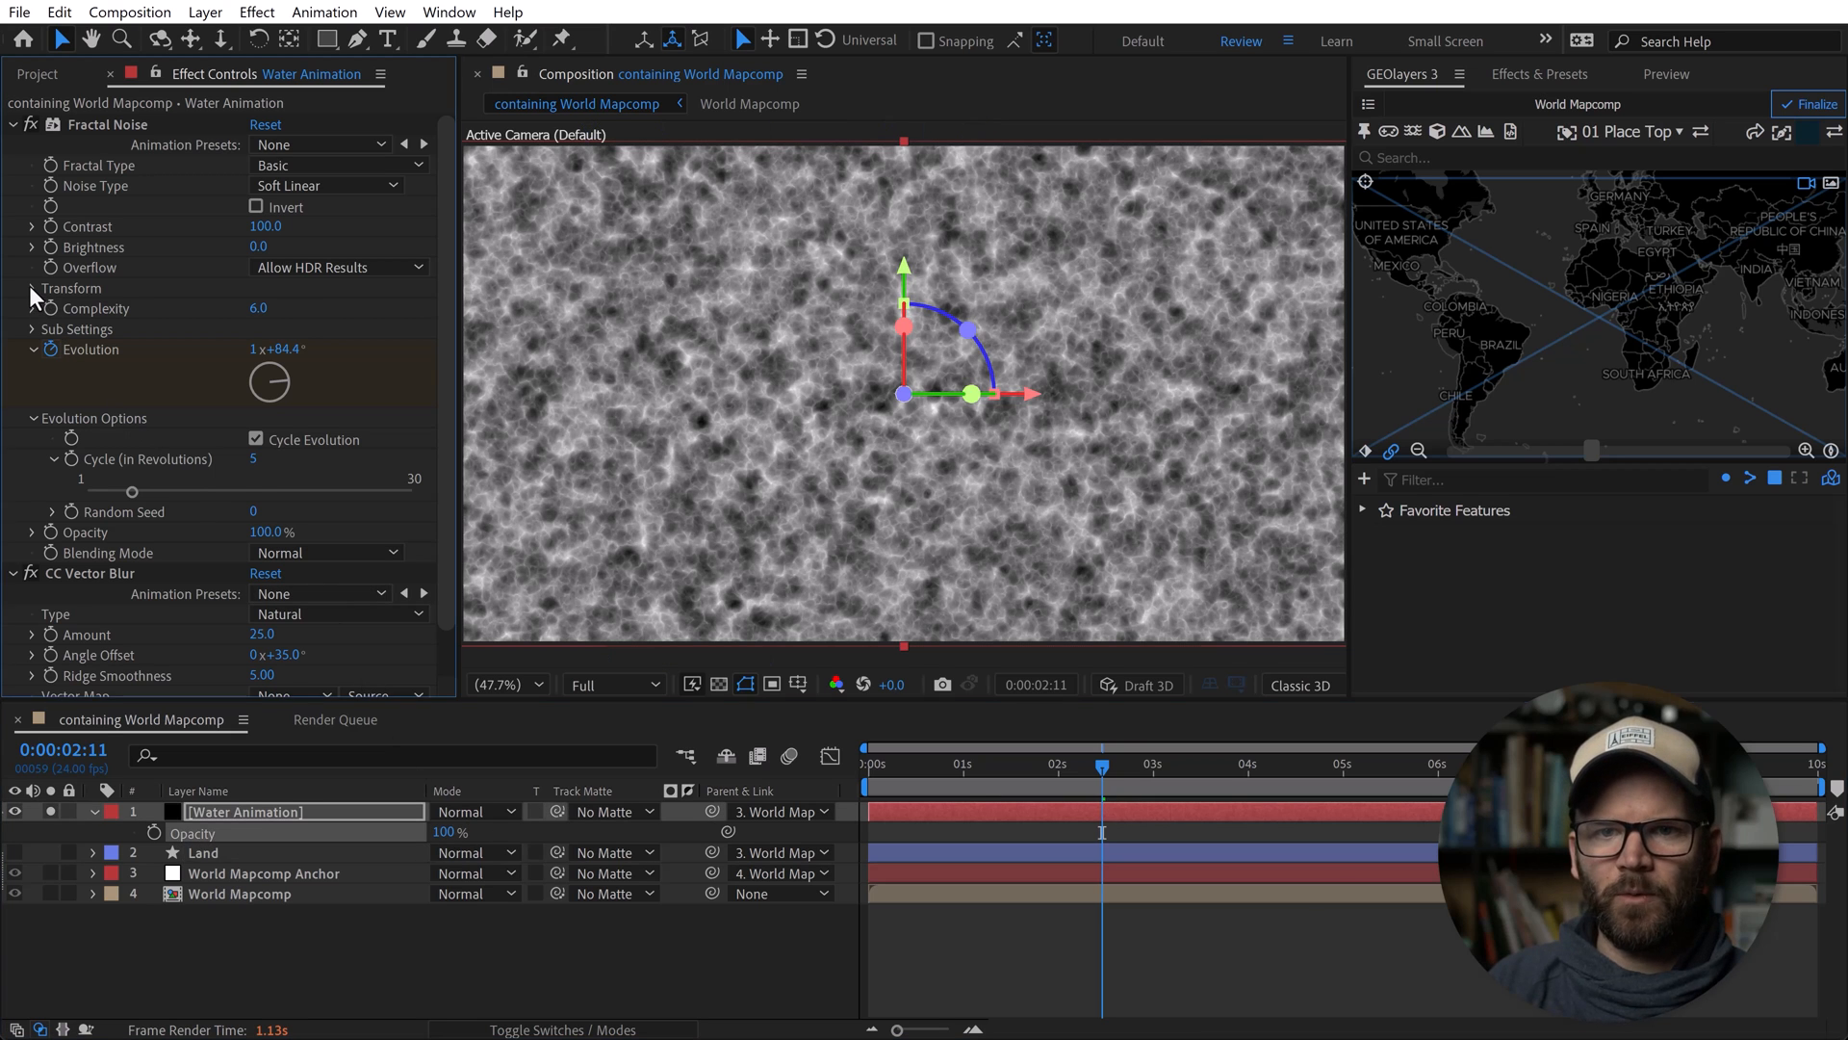
{"action": "left_click", "coordinate": [31, 287]}
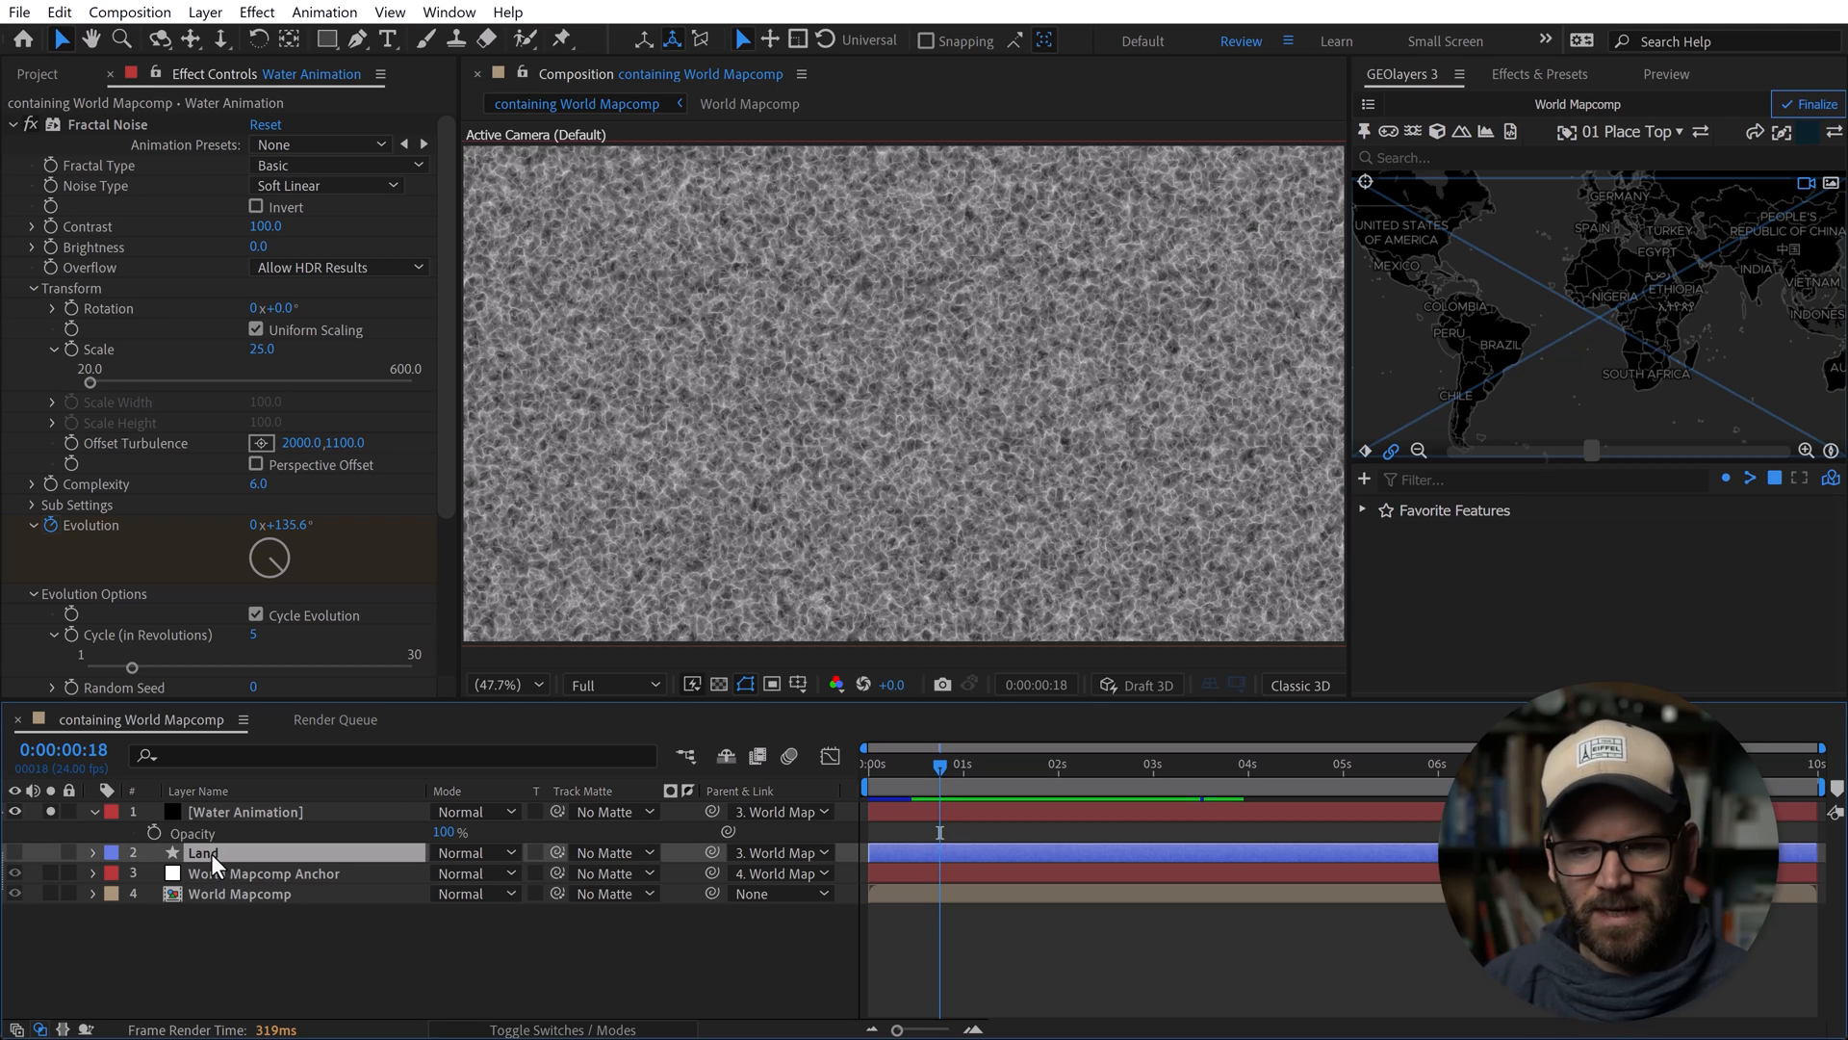
{"action": "left_click", "coordinate": [202, 853]}
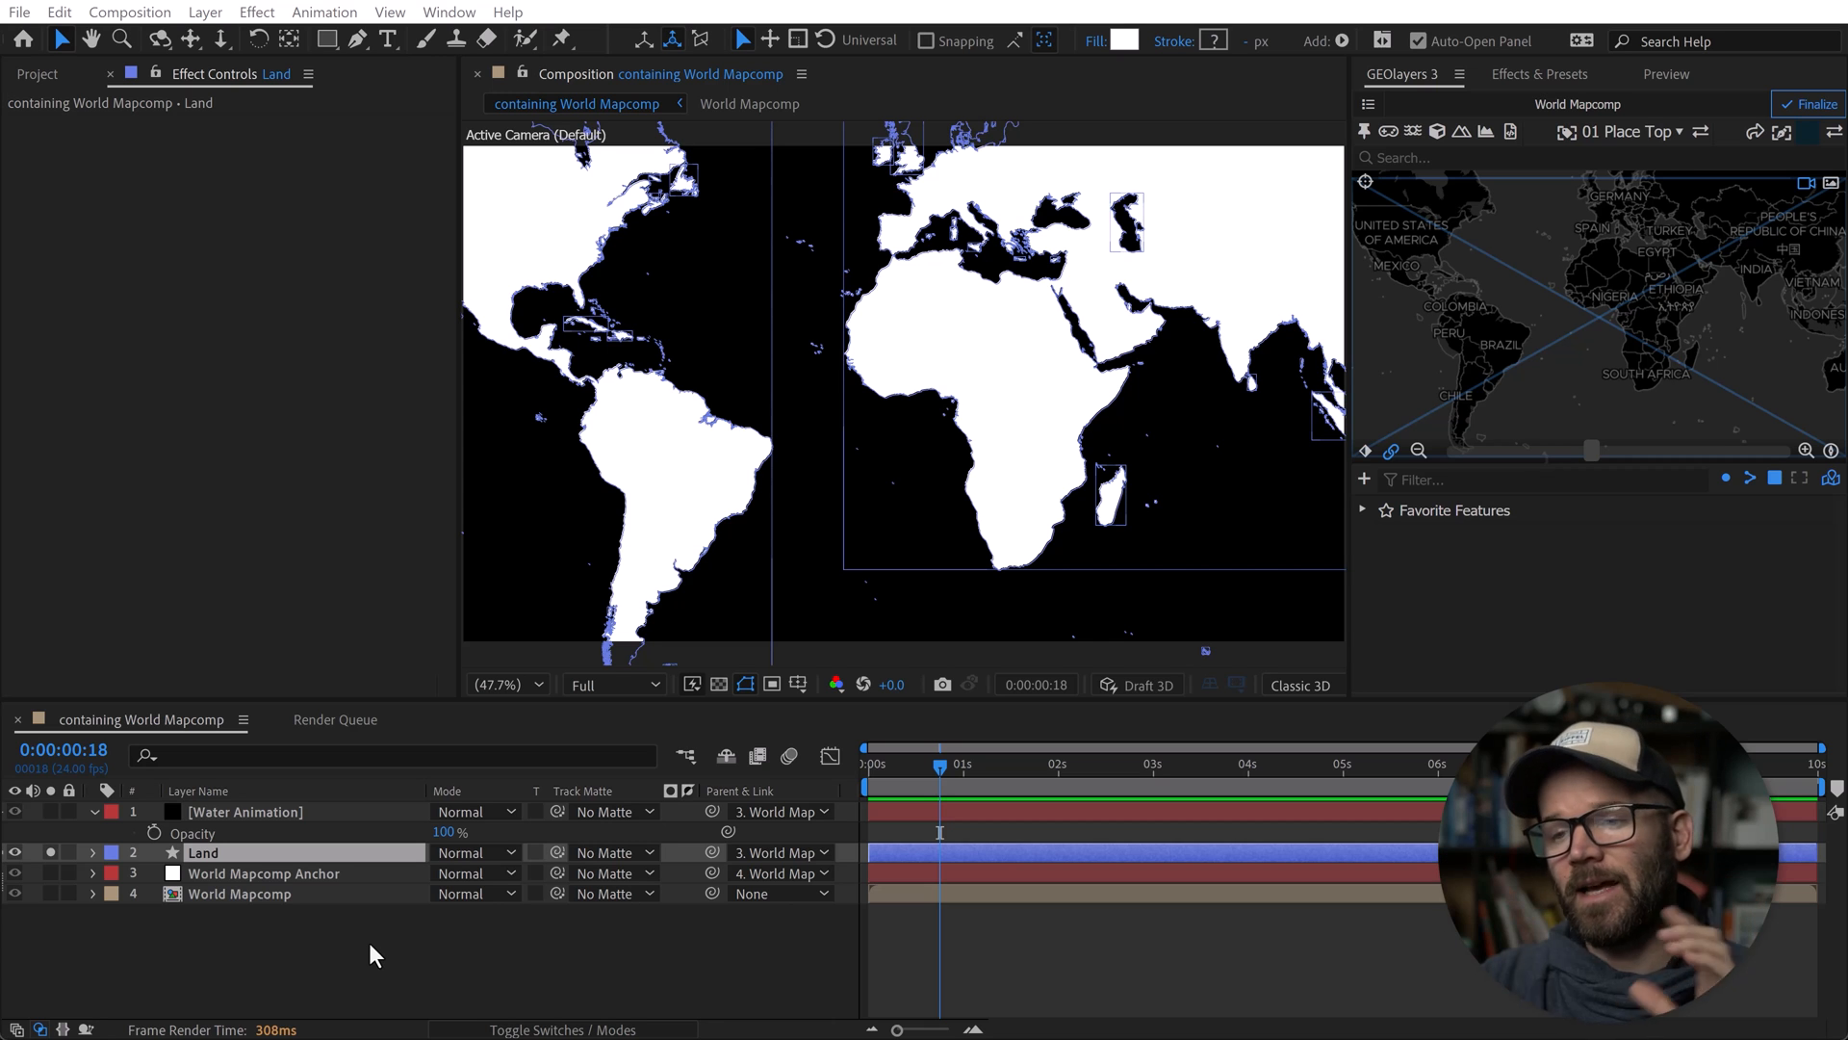
{"action": "mouse_move", "coordinate": [1007, 990]}
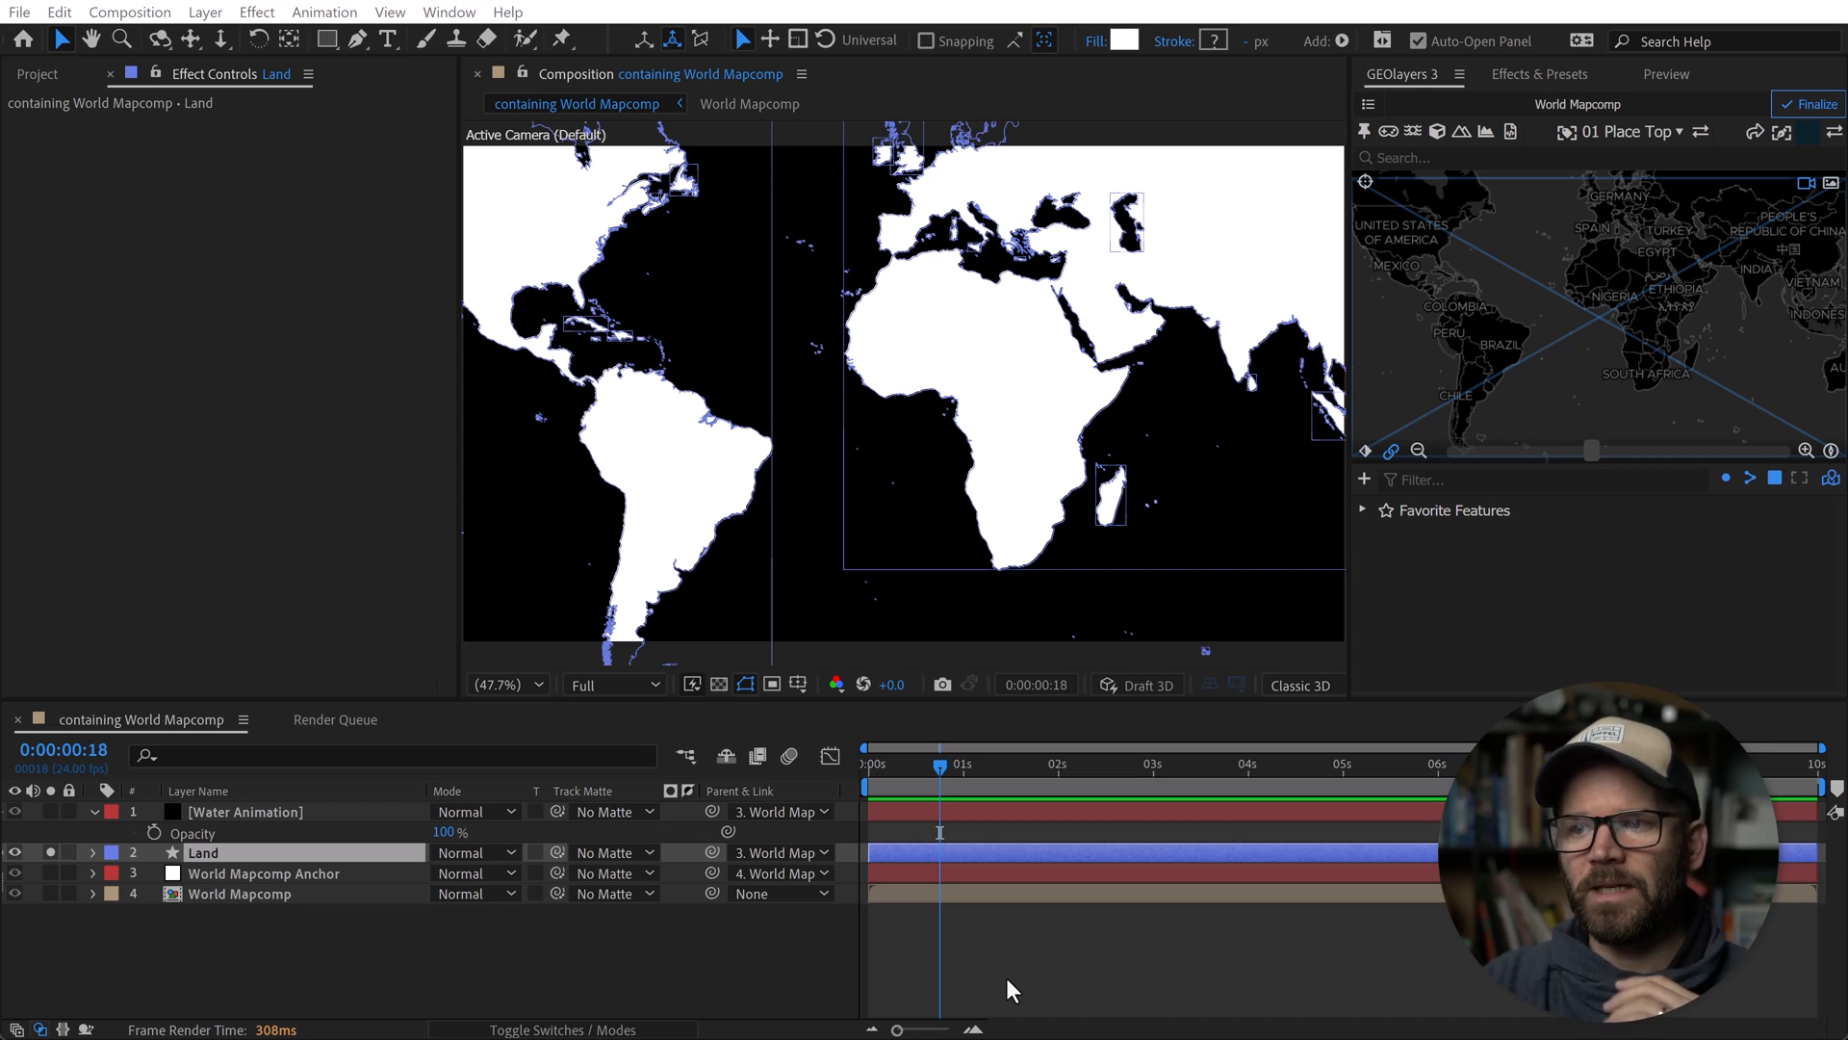
{"action": "mouse_move", "coordinate": [1368, 701]}
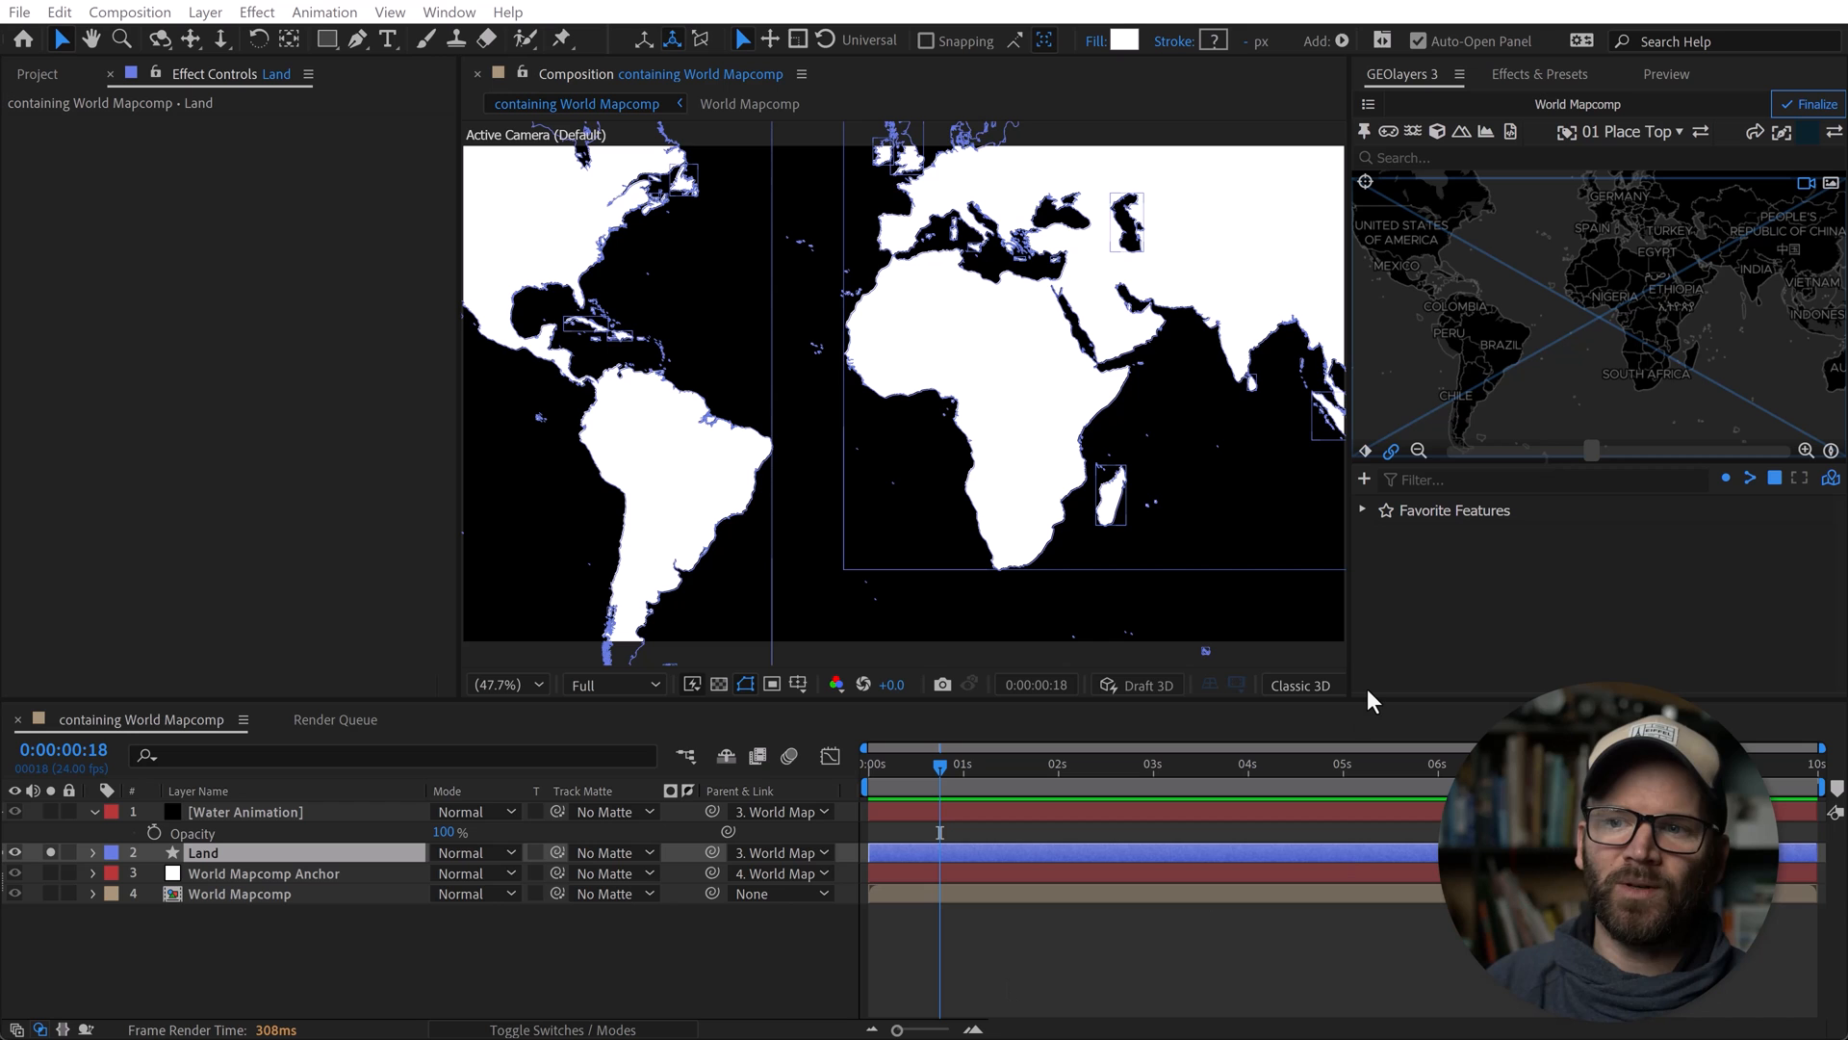
{"action": "mouse_move", "coordinate": [1452, 579]}
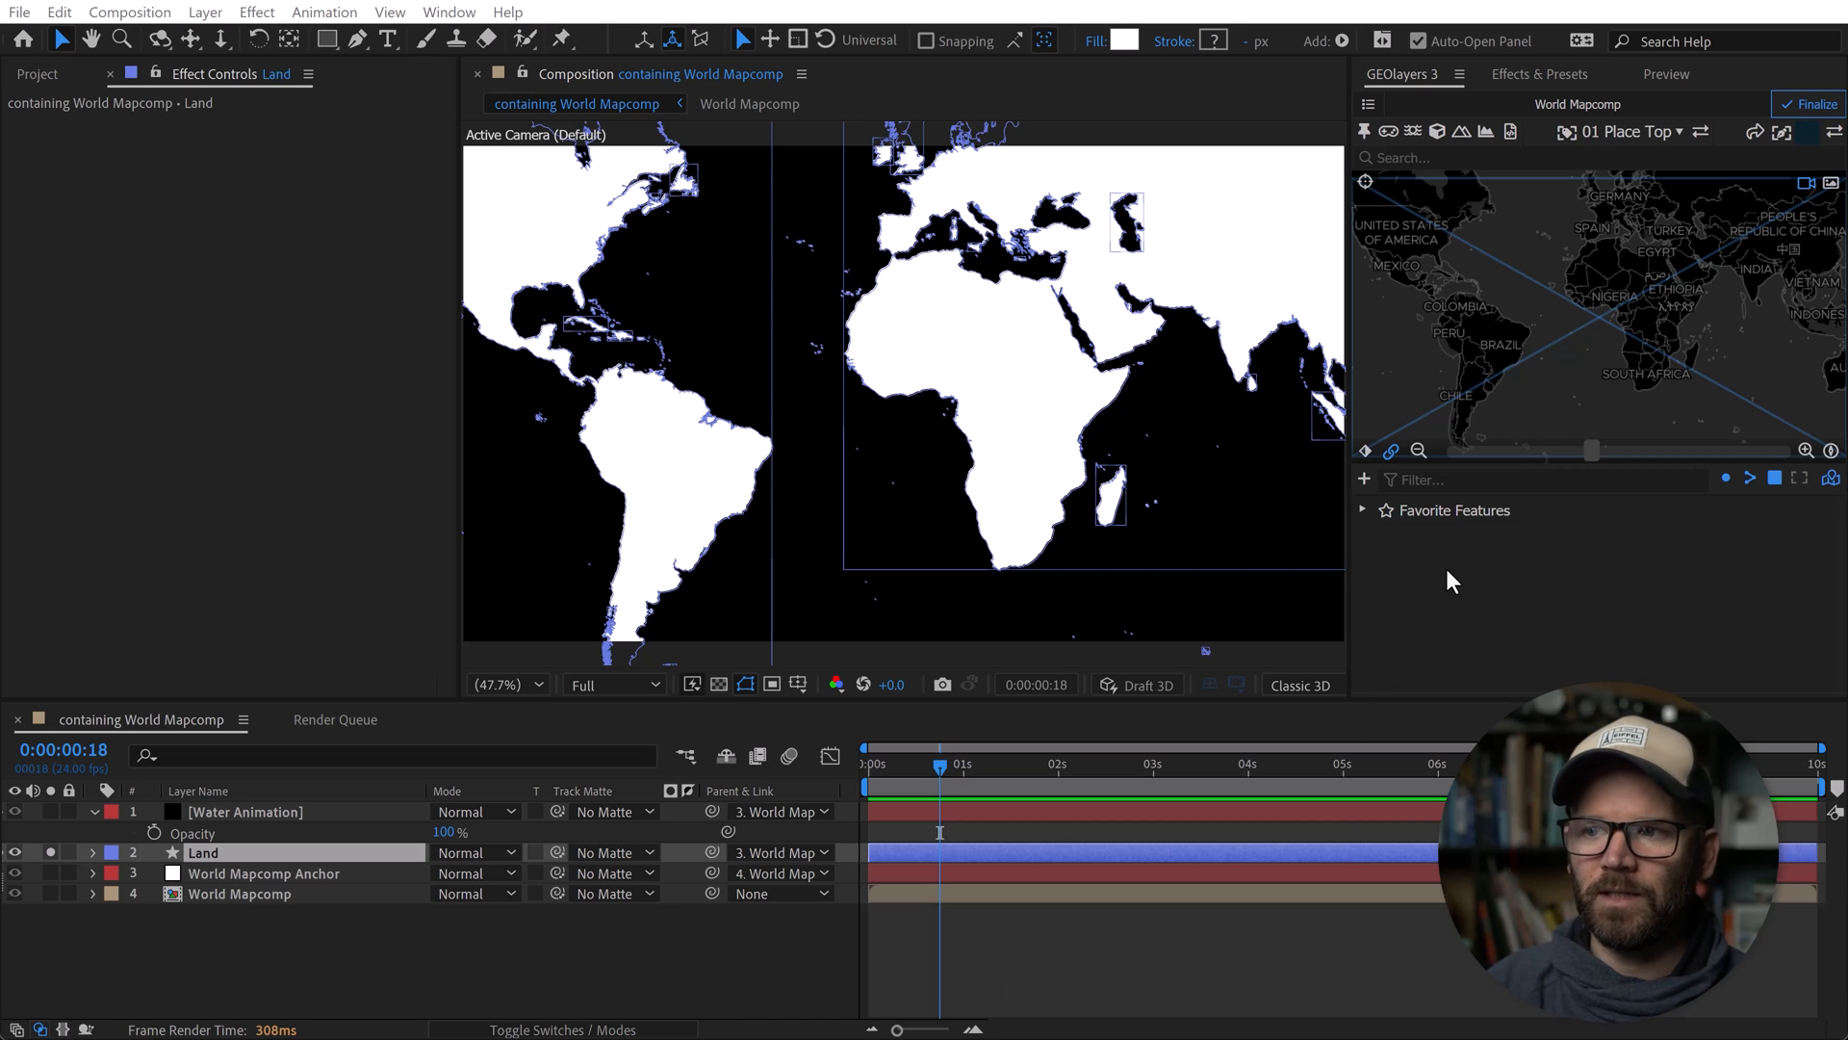
{"action": "left_click", "coordinate": [50, 853]}
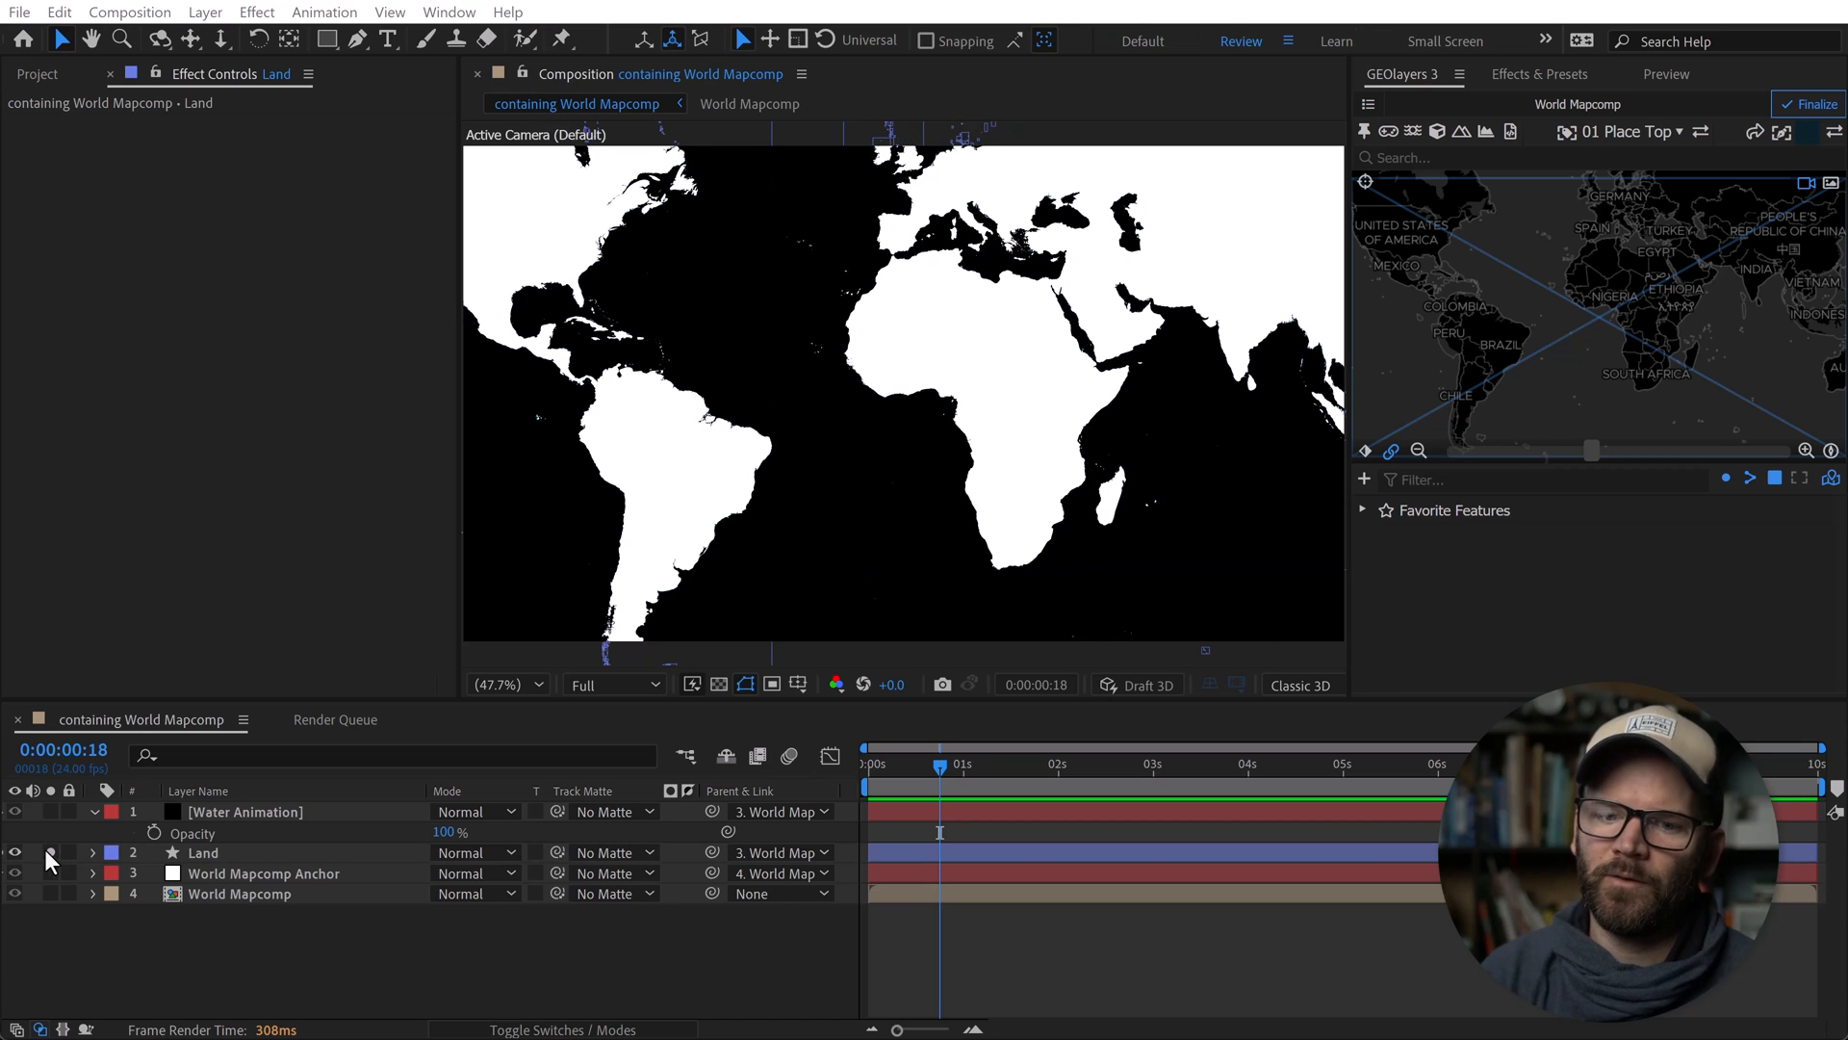
{"action": "left_click", "coordinate": [15, 810]}
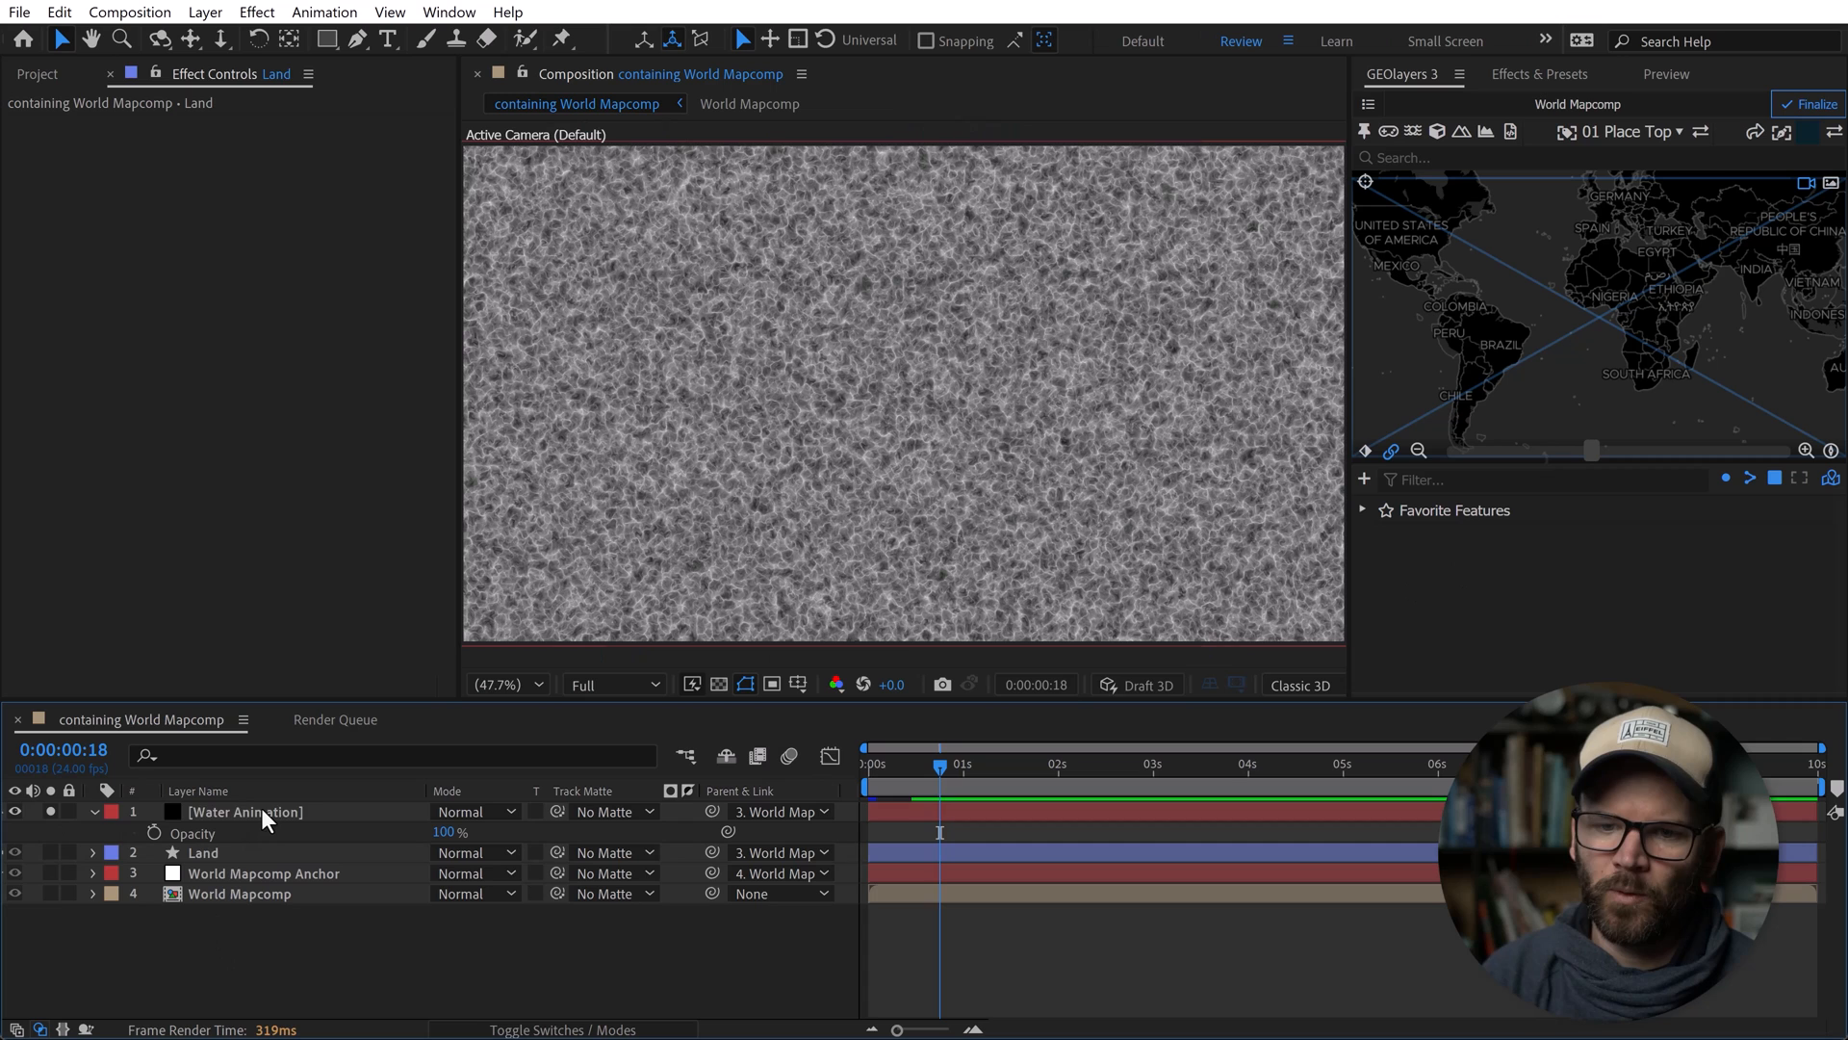
{"action": "left_click", "coordinate": [245, 810]}
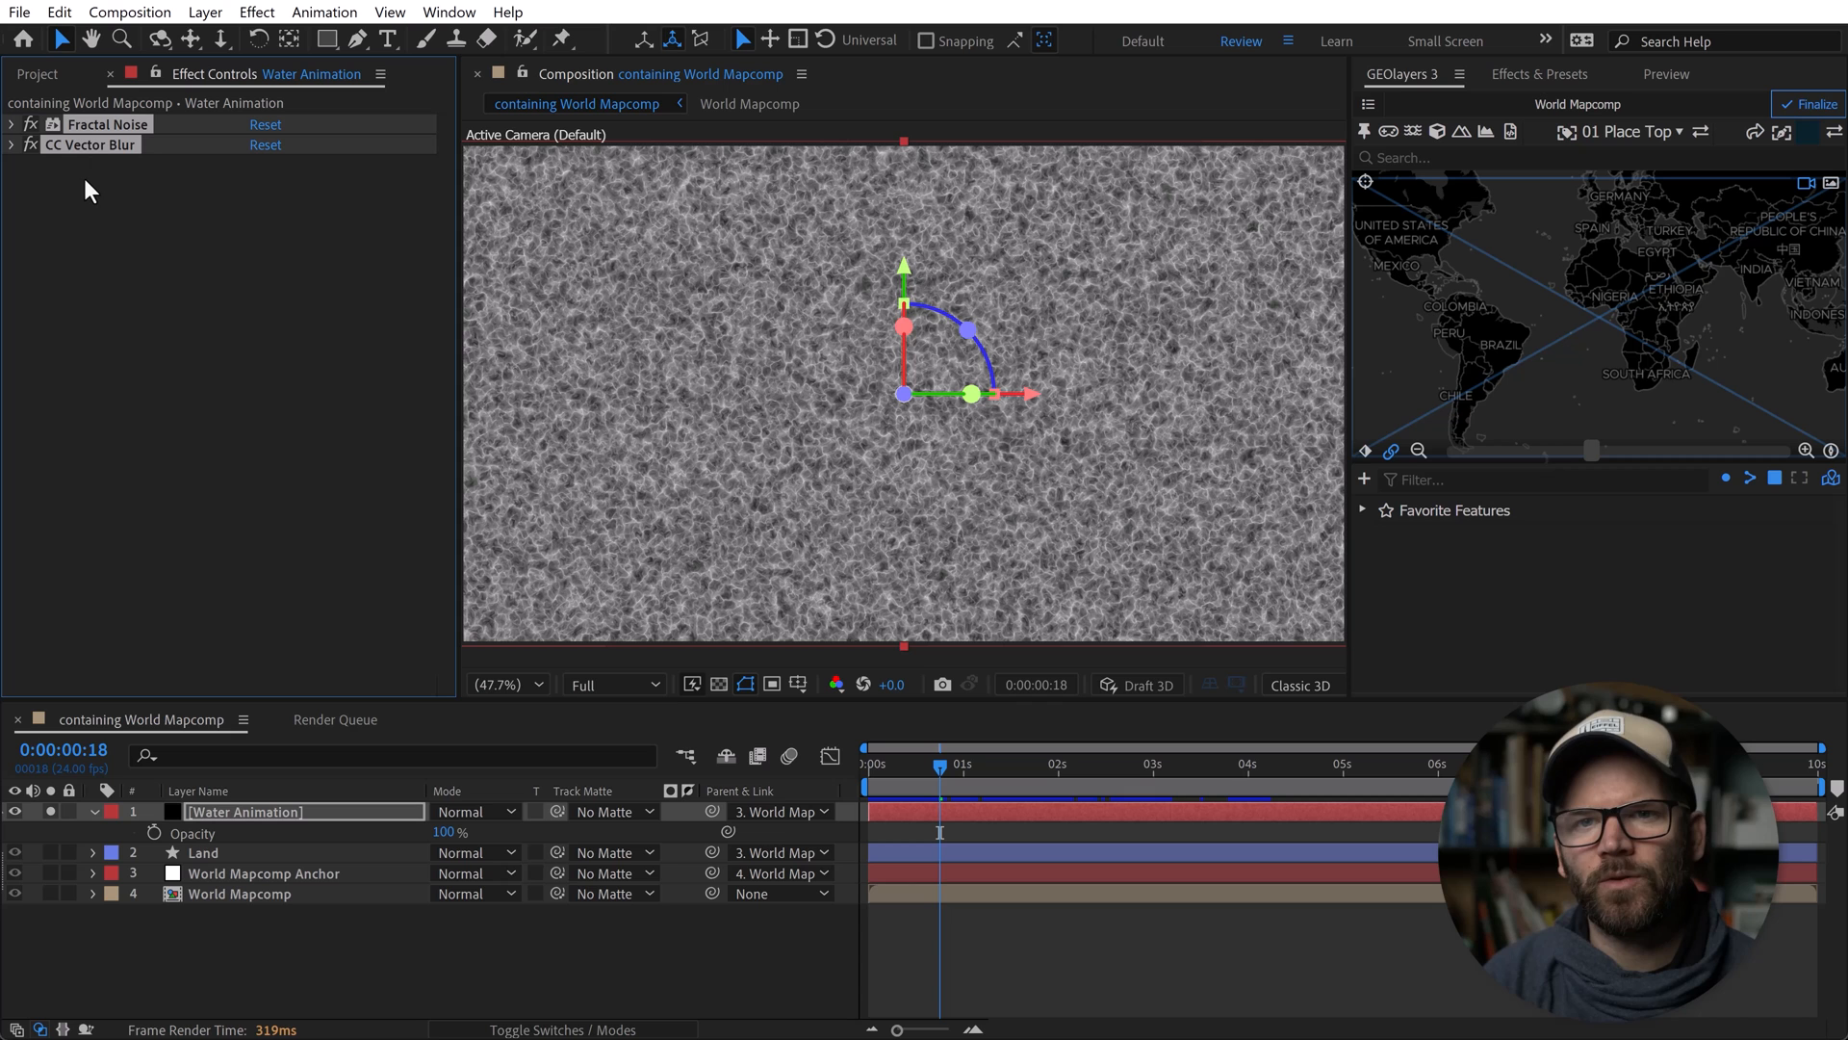
{"action": "left_click", "coordinate": [324, 12]}
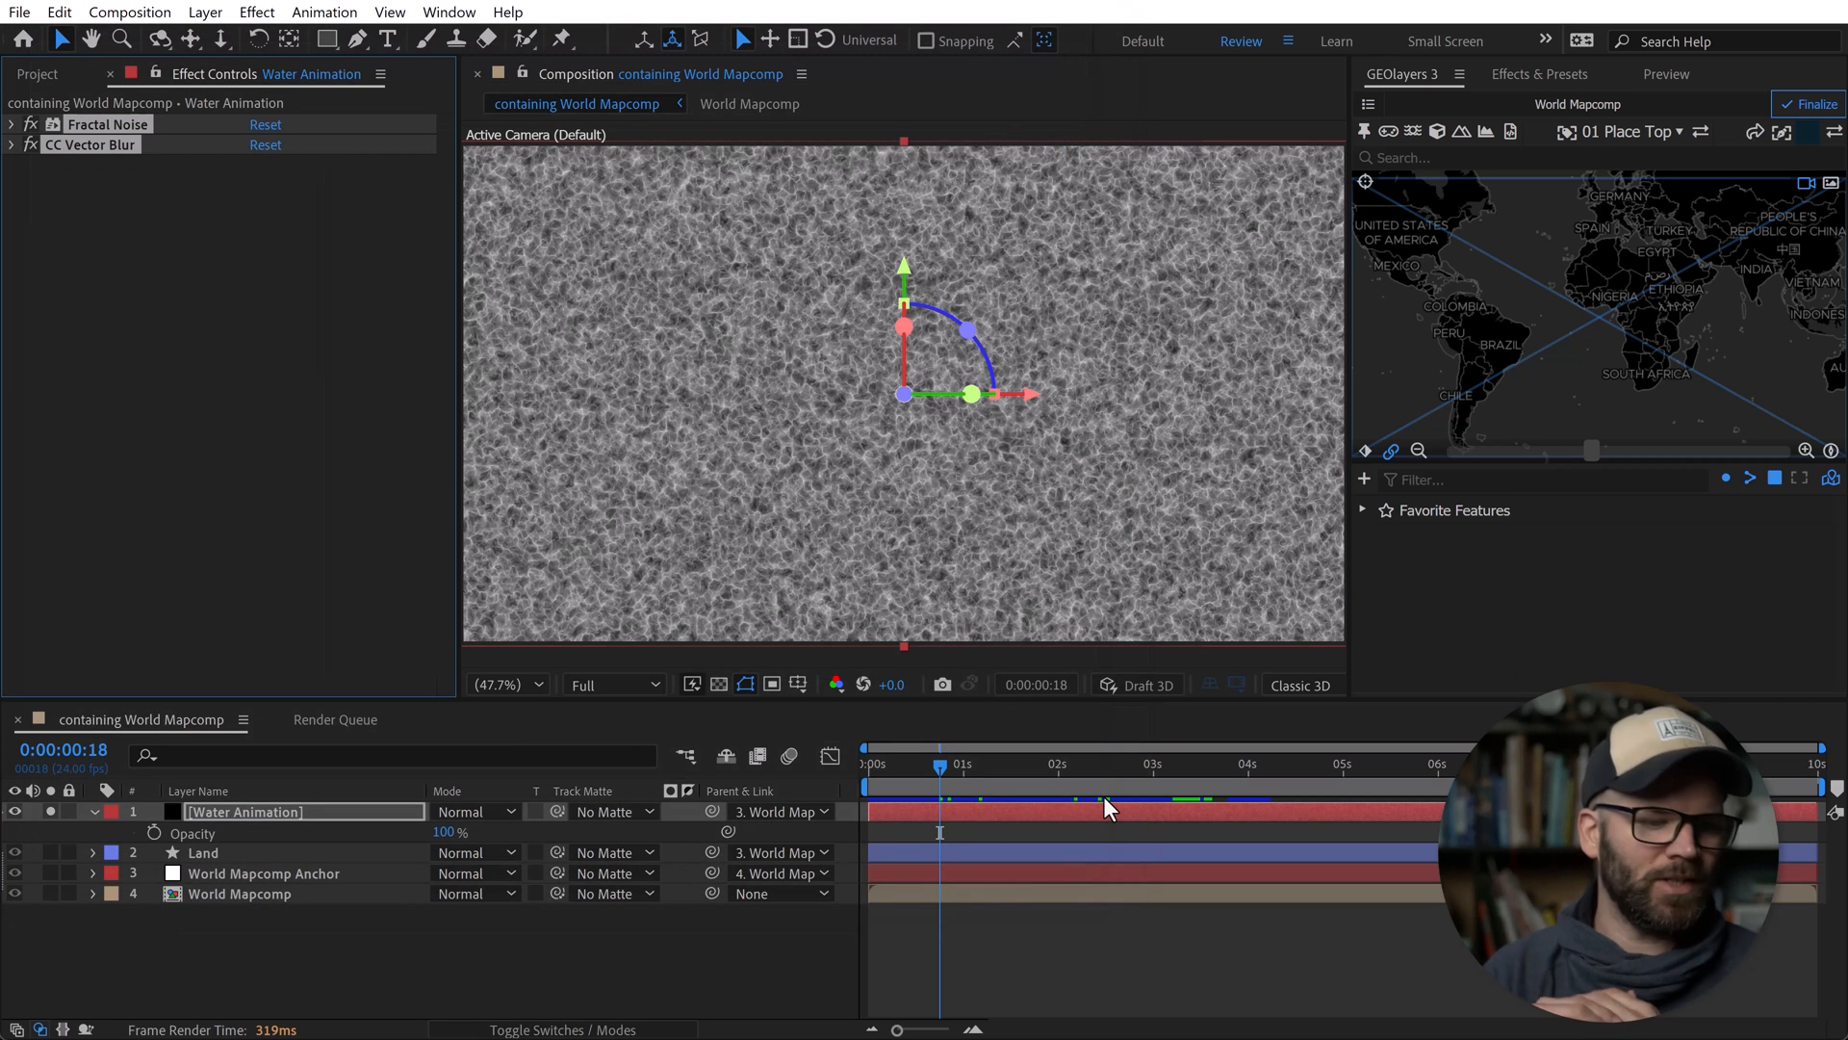
{"action": "mouse_move", "coordinate": [1109, 808]}
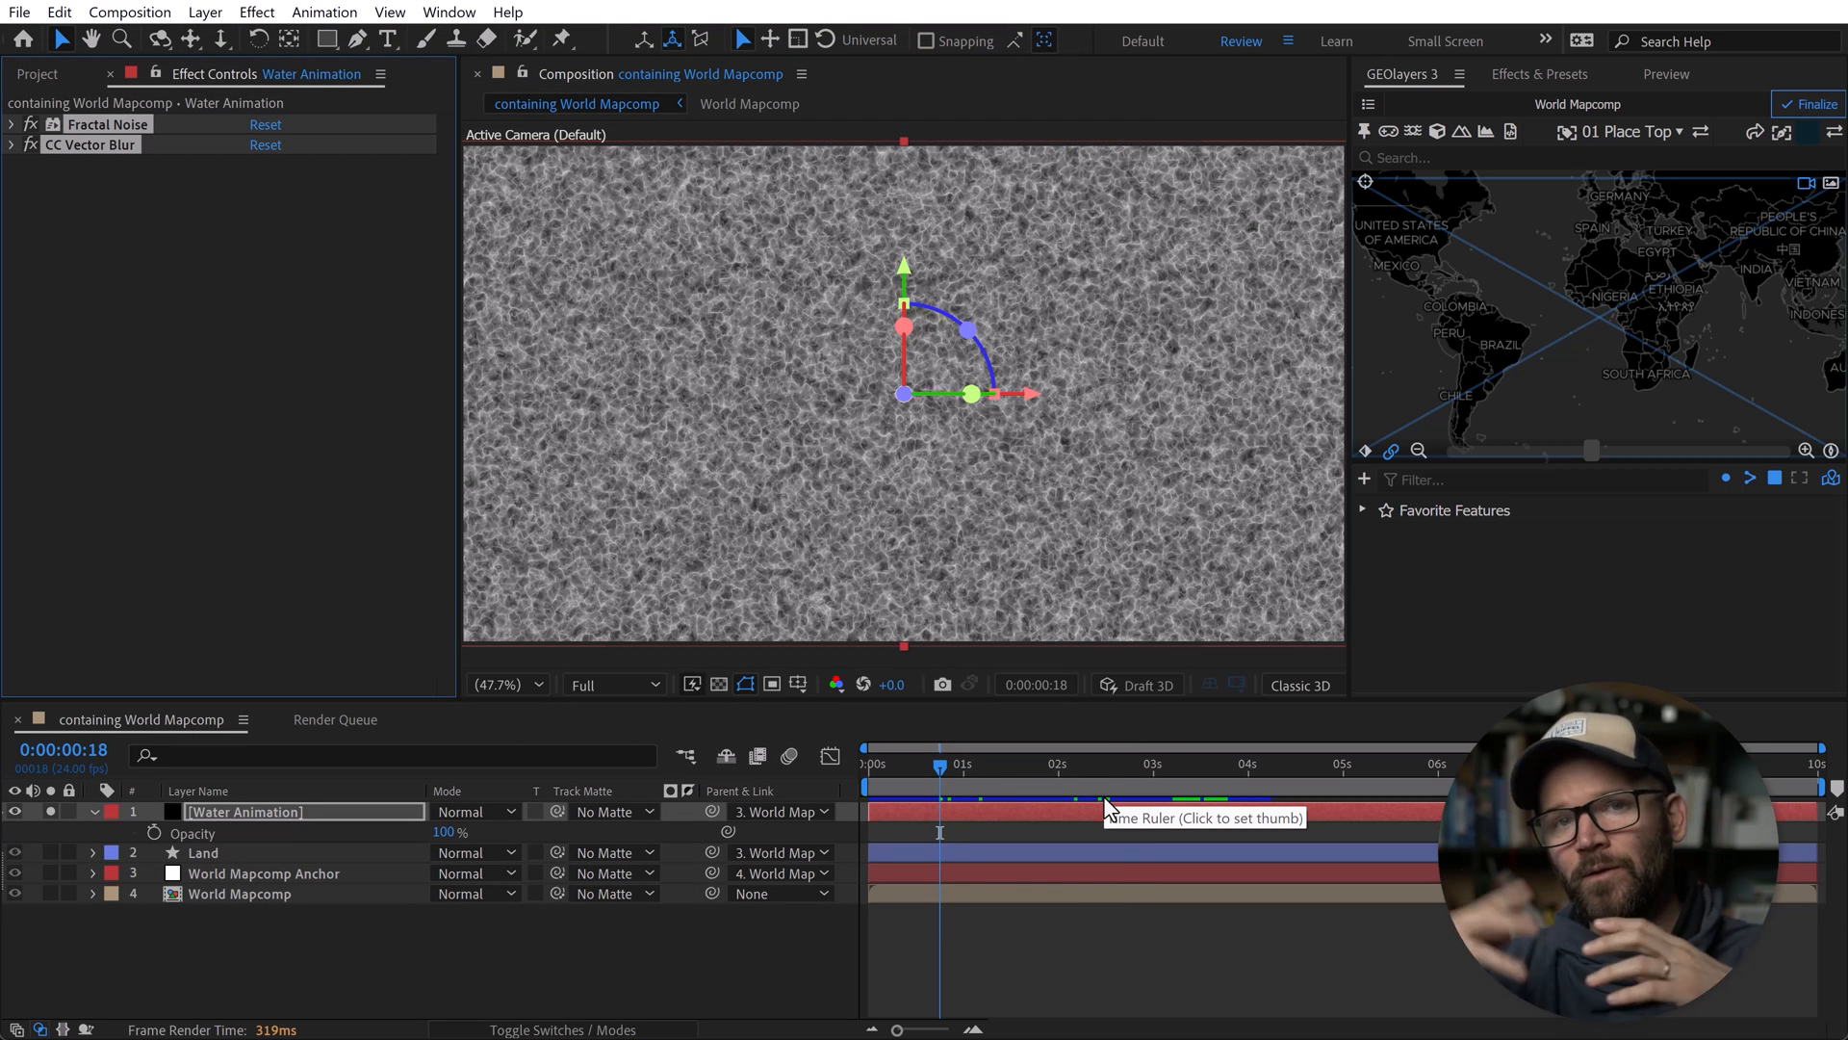